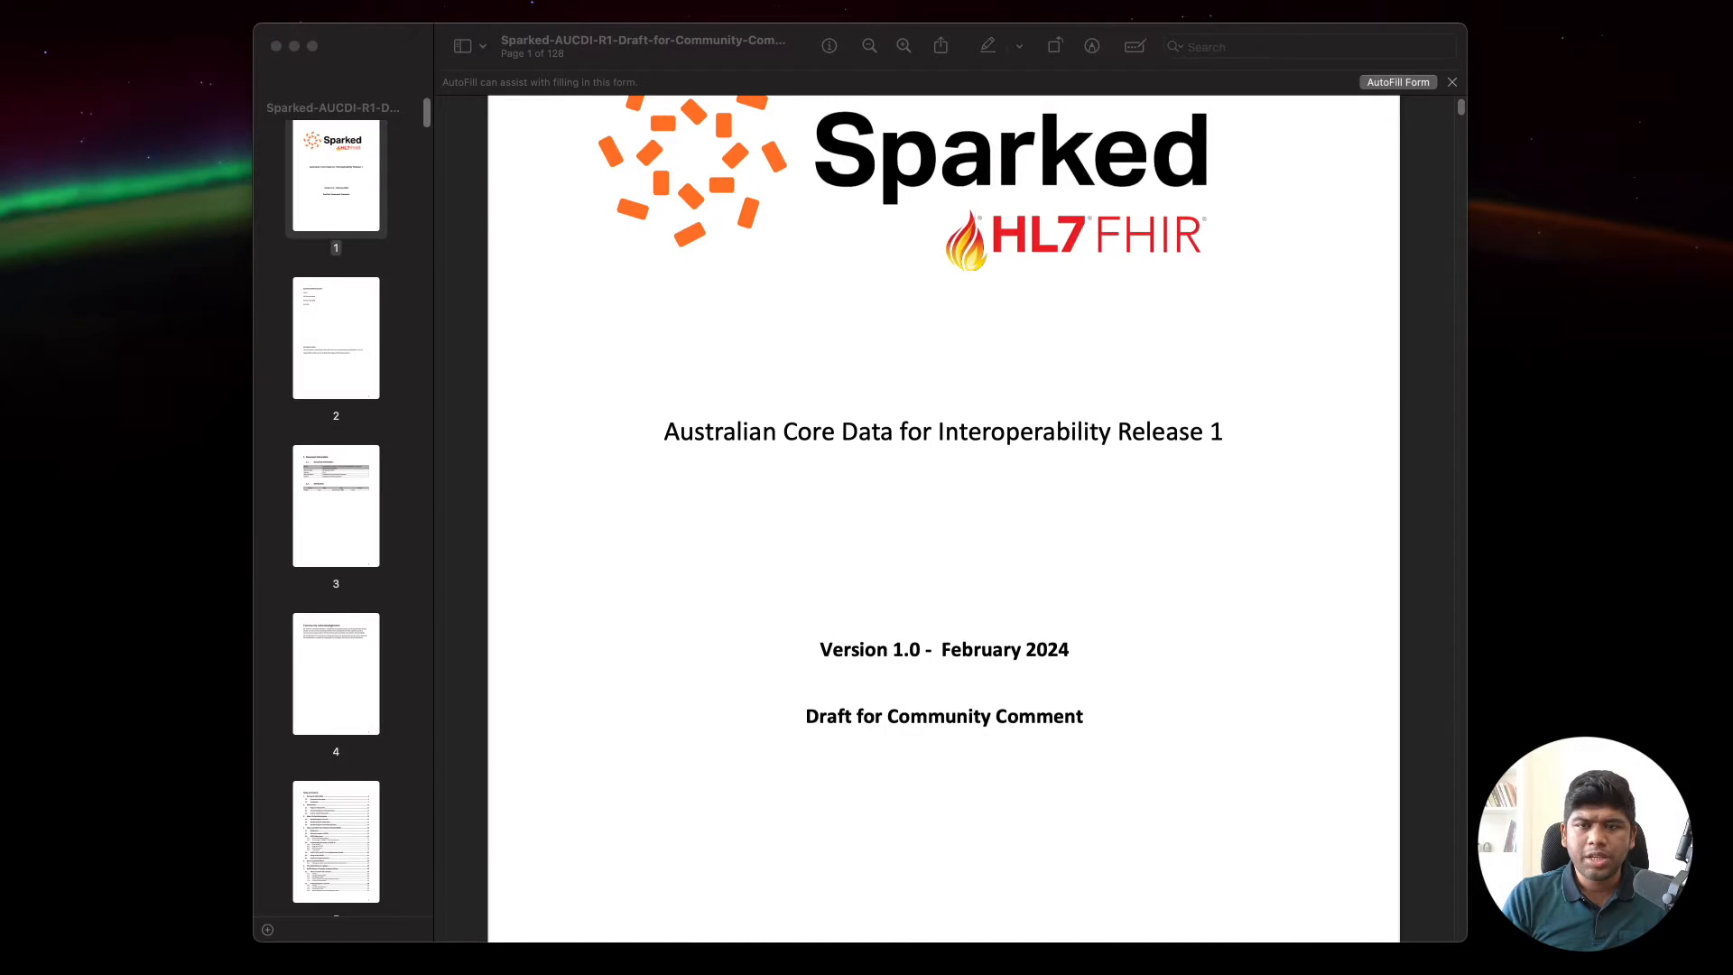
# Step: Scroll the AUCDI draft past the table of contents to page 13's Figure 2, Sparked deliverables
pyautogui.scroll(-3)
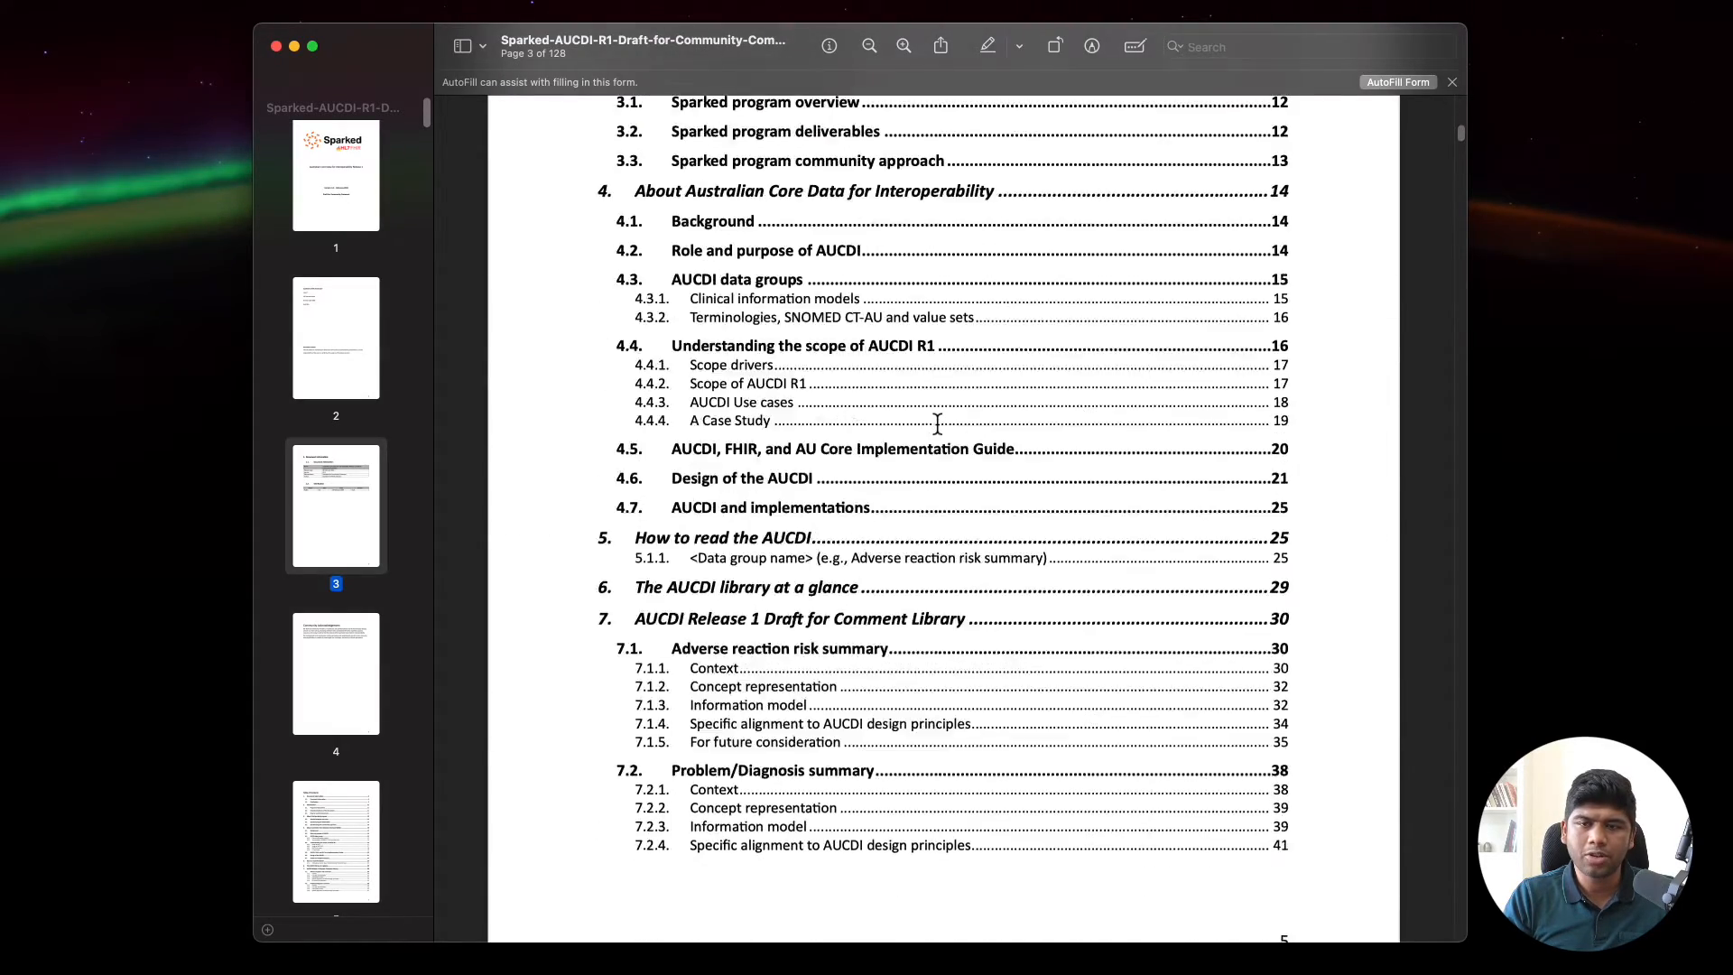
pyautogui.scroll(-3)
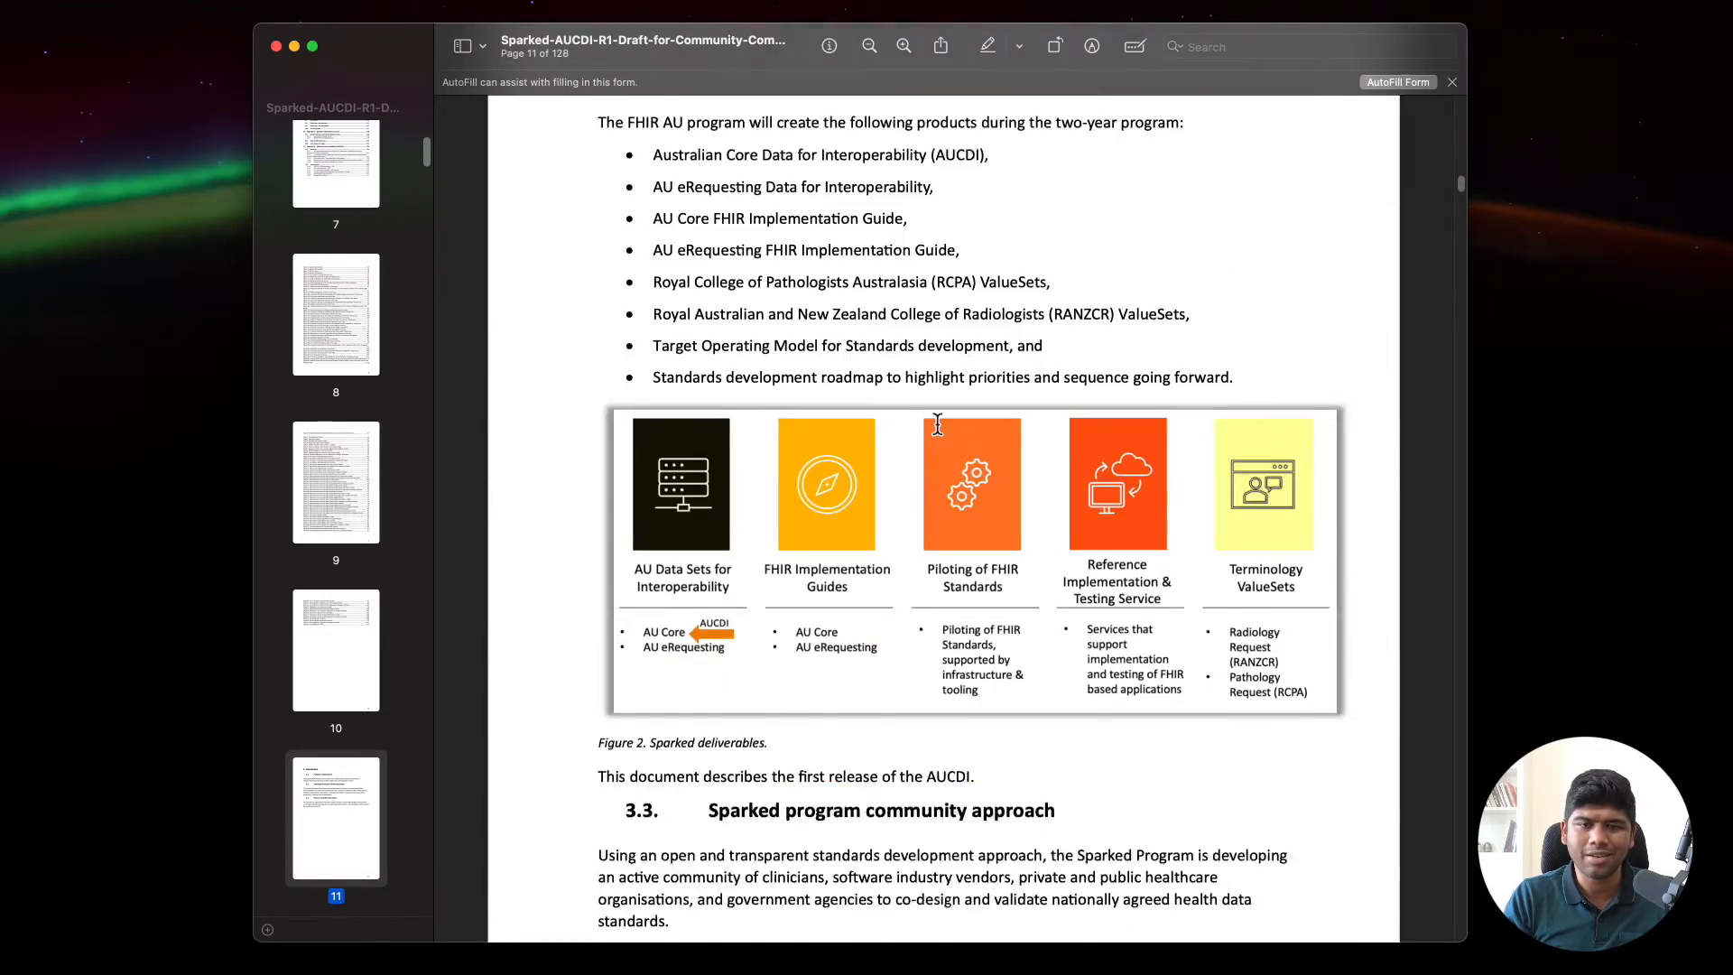
pyautogui.scroll(-3)
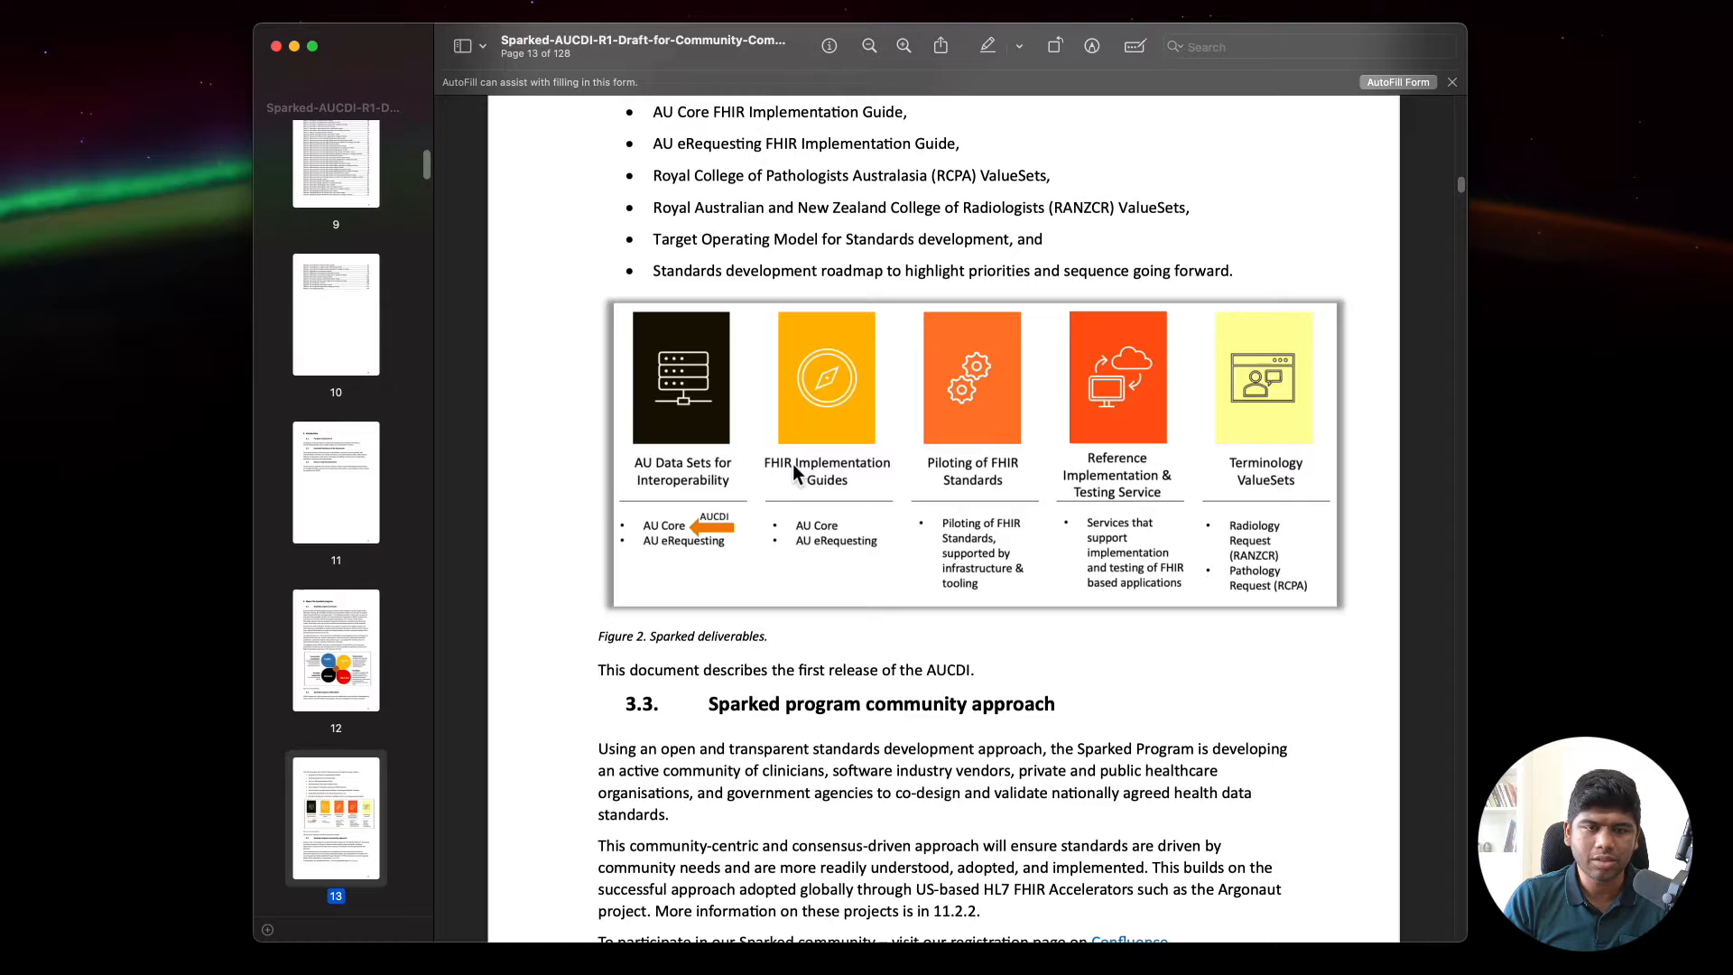
pyautogui.moveTo(695, 542)
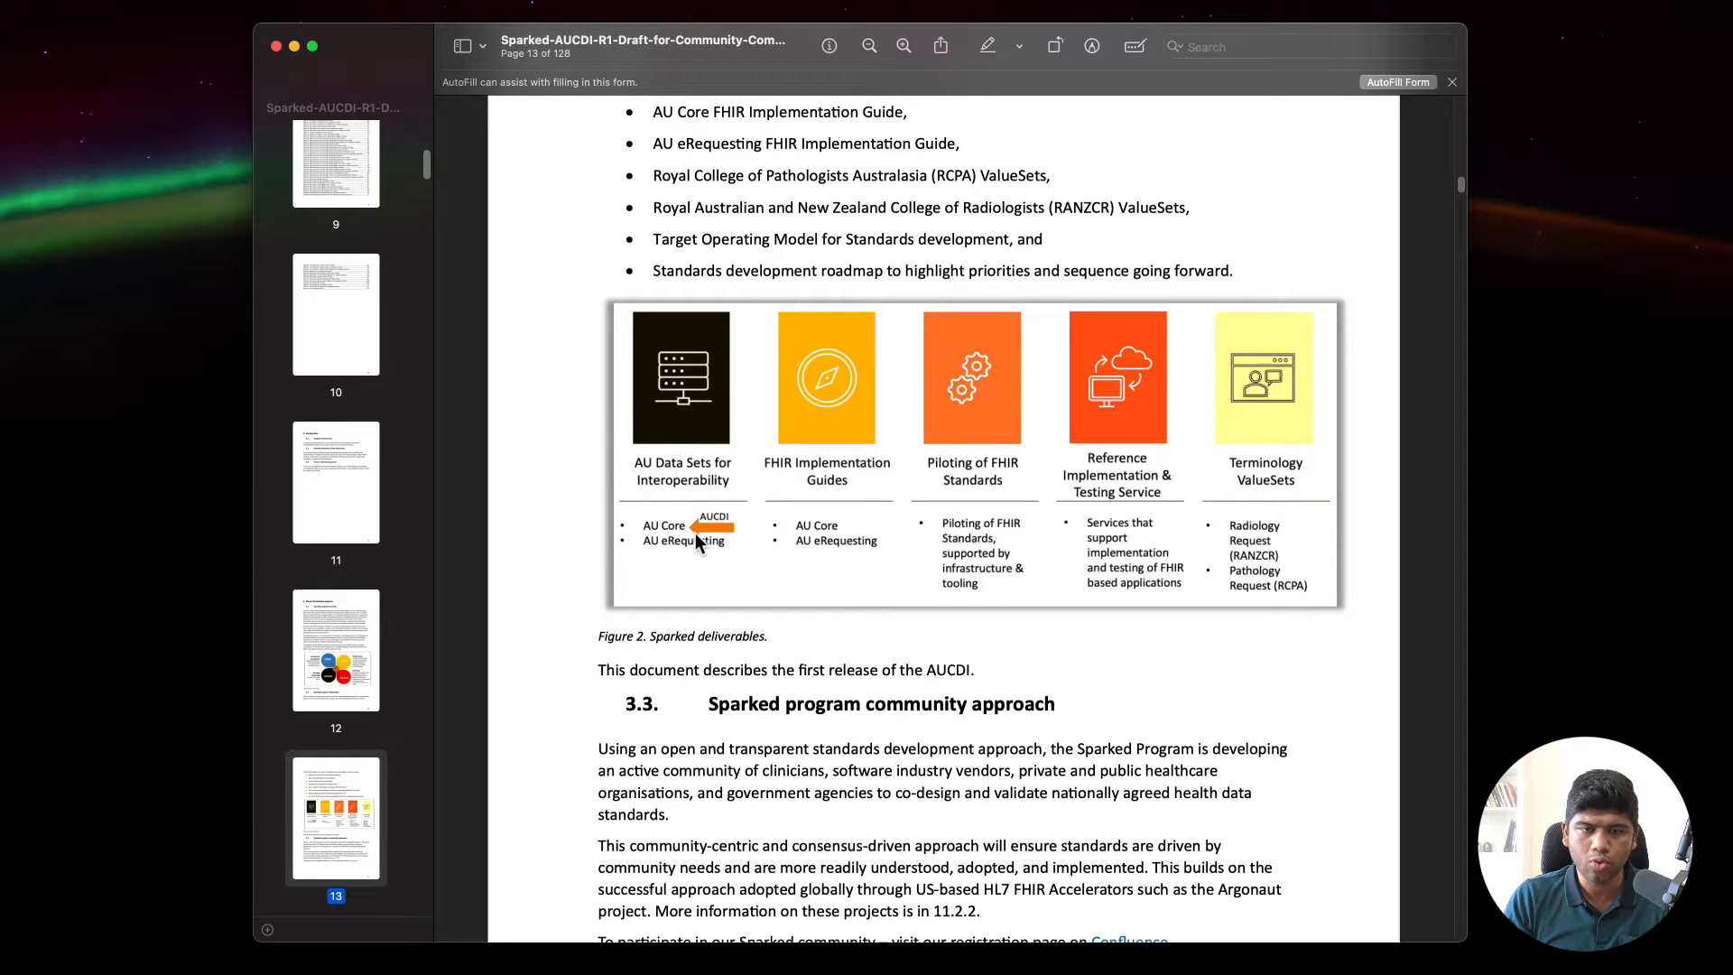
pyautogui.moveTo(713, 542)
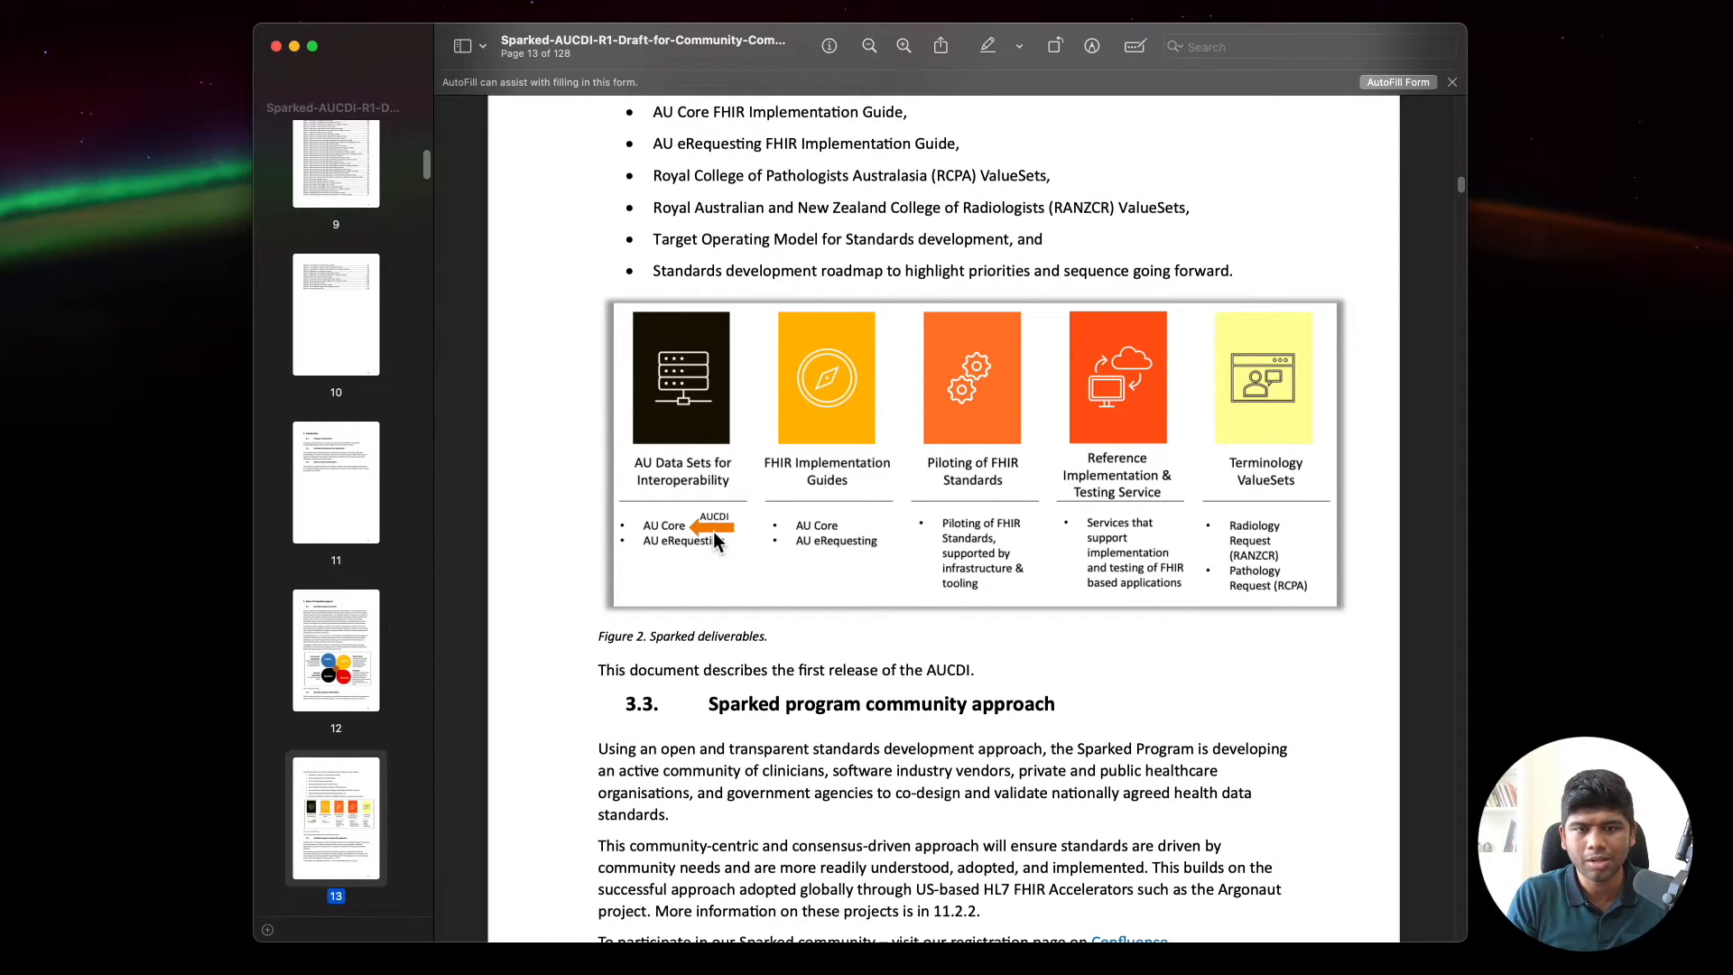
pyautogui.moveTo(782, 483)
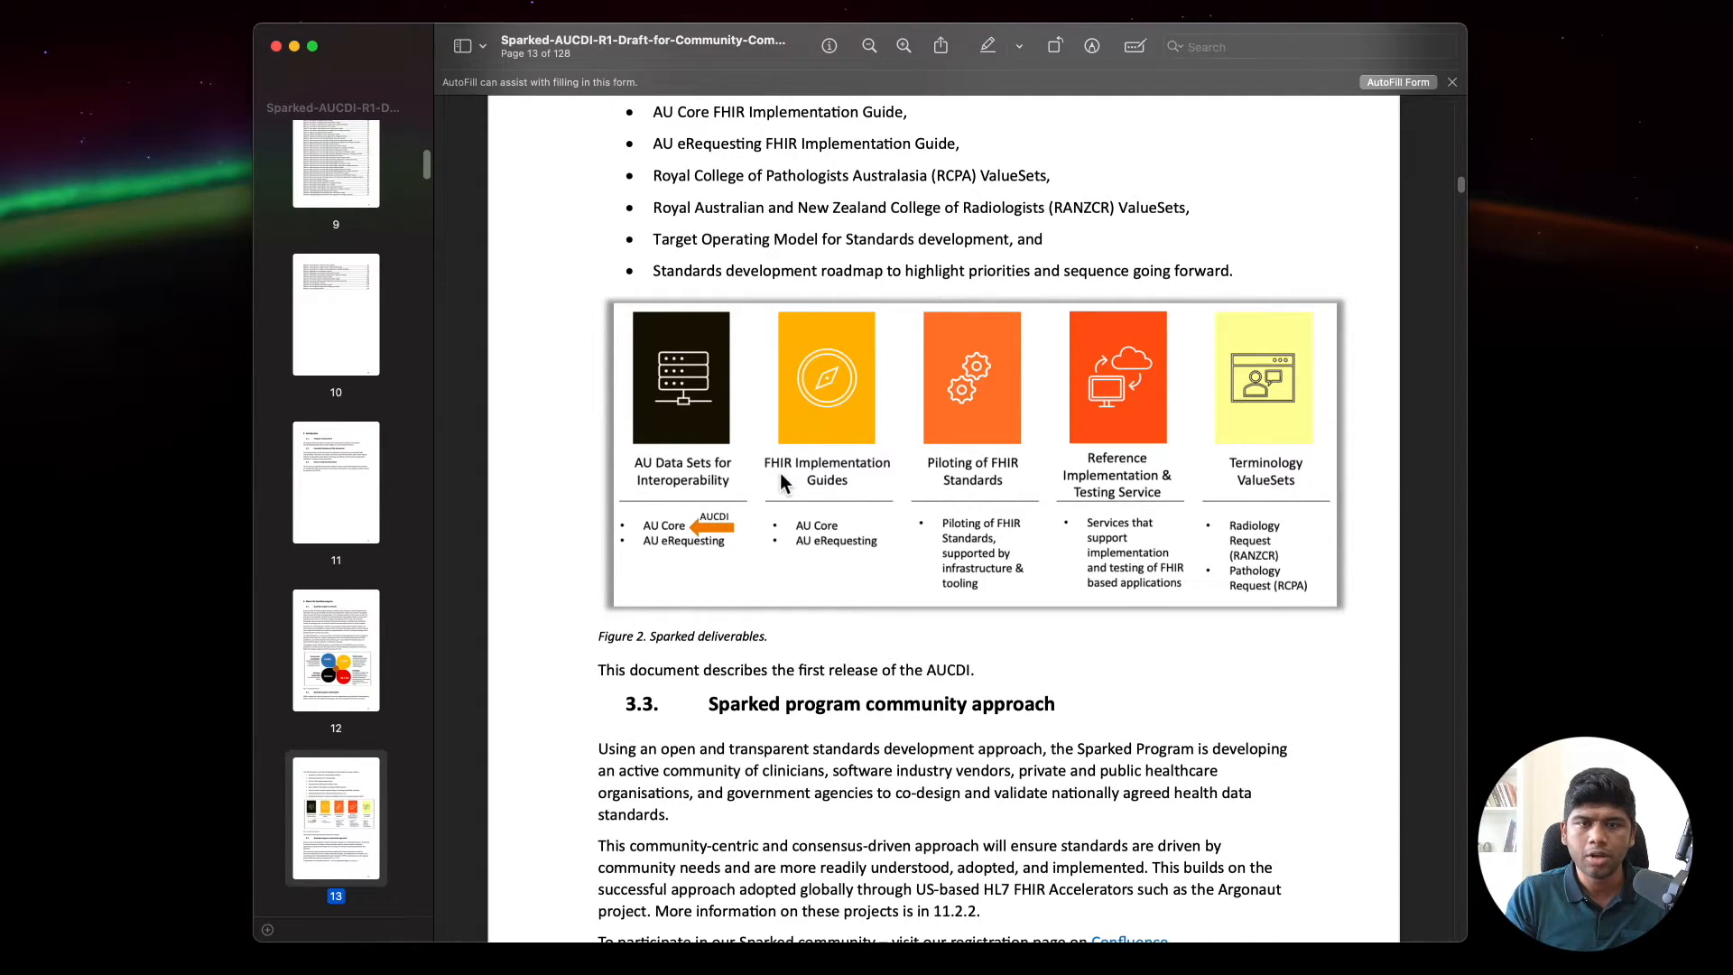
pyautogui.moveTo(787, 469)
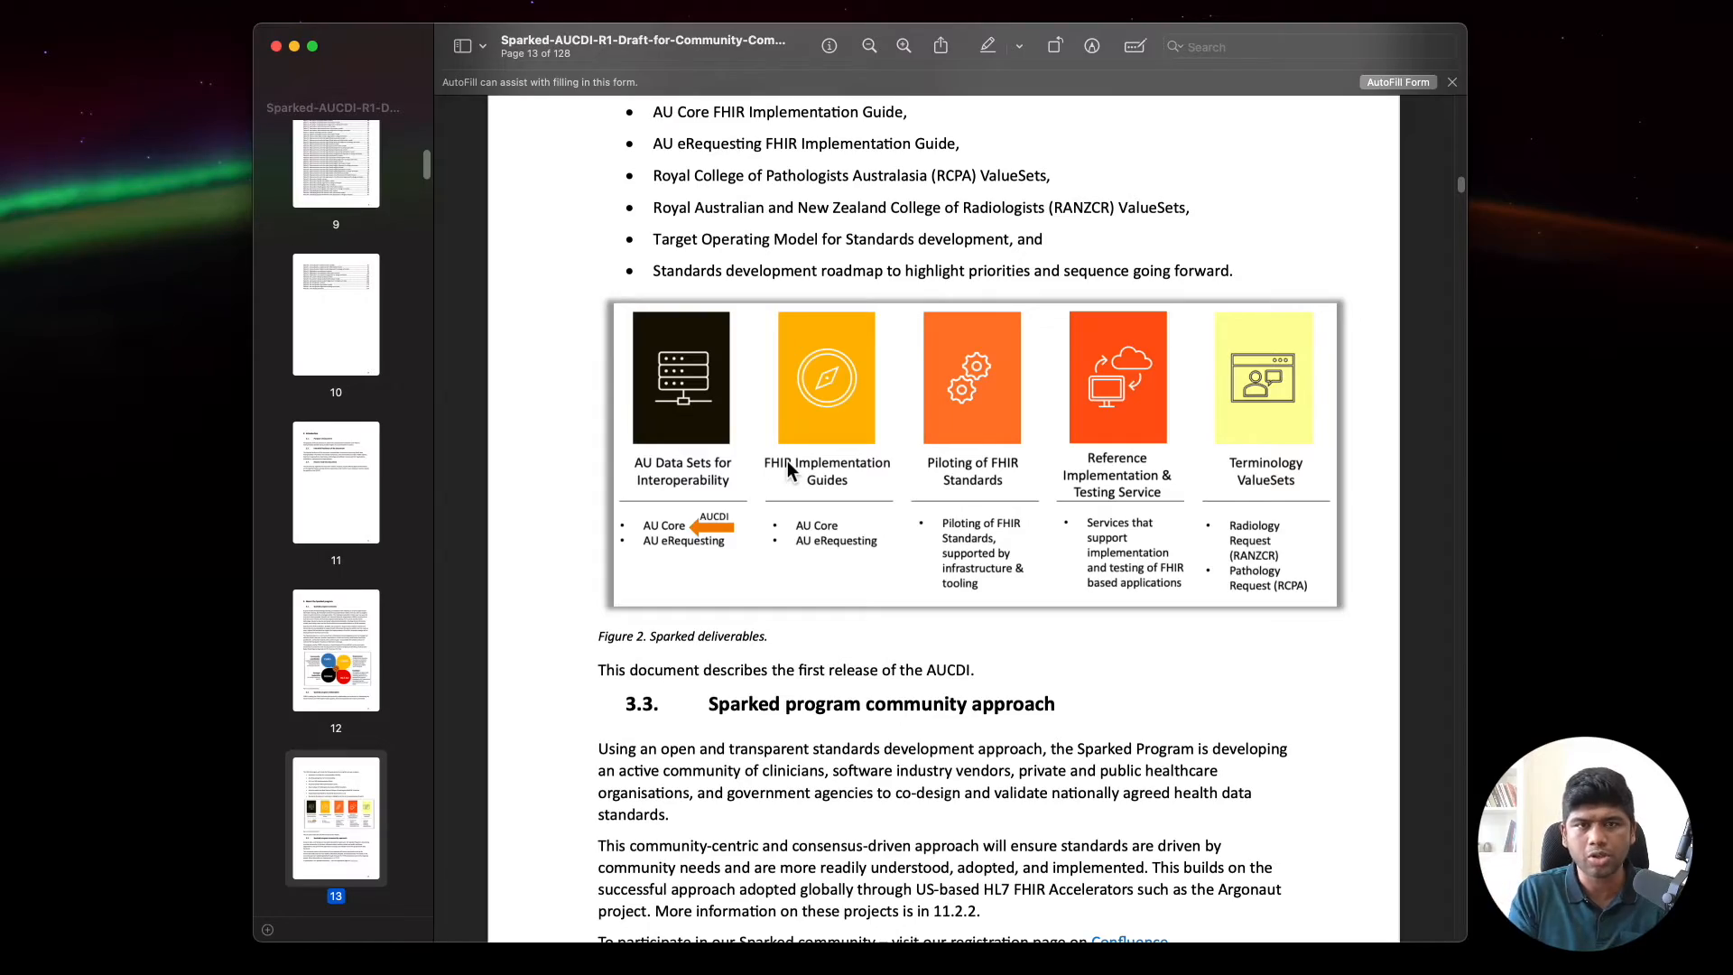
# Step: Scroll to page 17's section 4.4.2 Scope of AUCDI R1 and clear the list selection
pyautogui.scroll(-3)
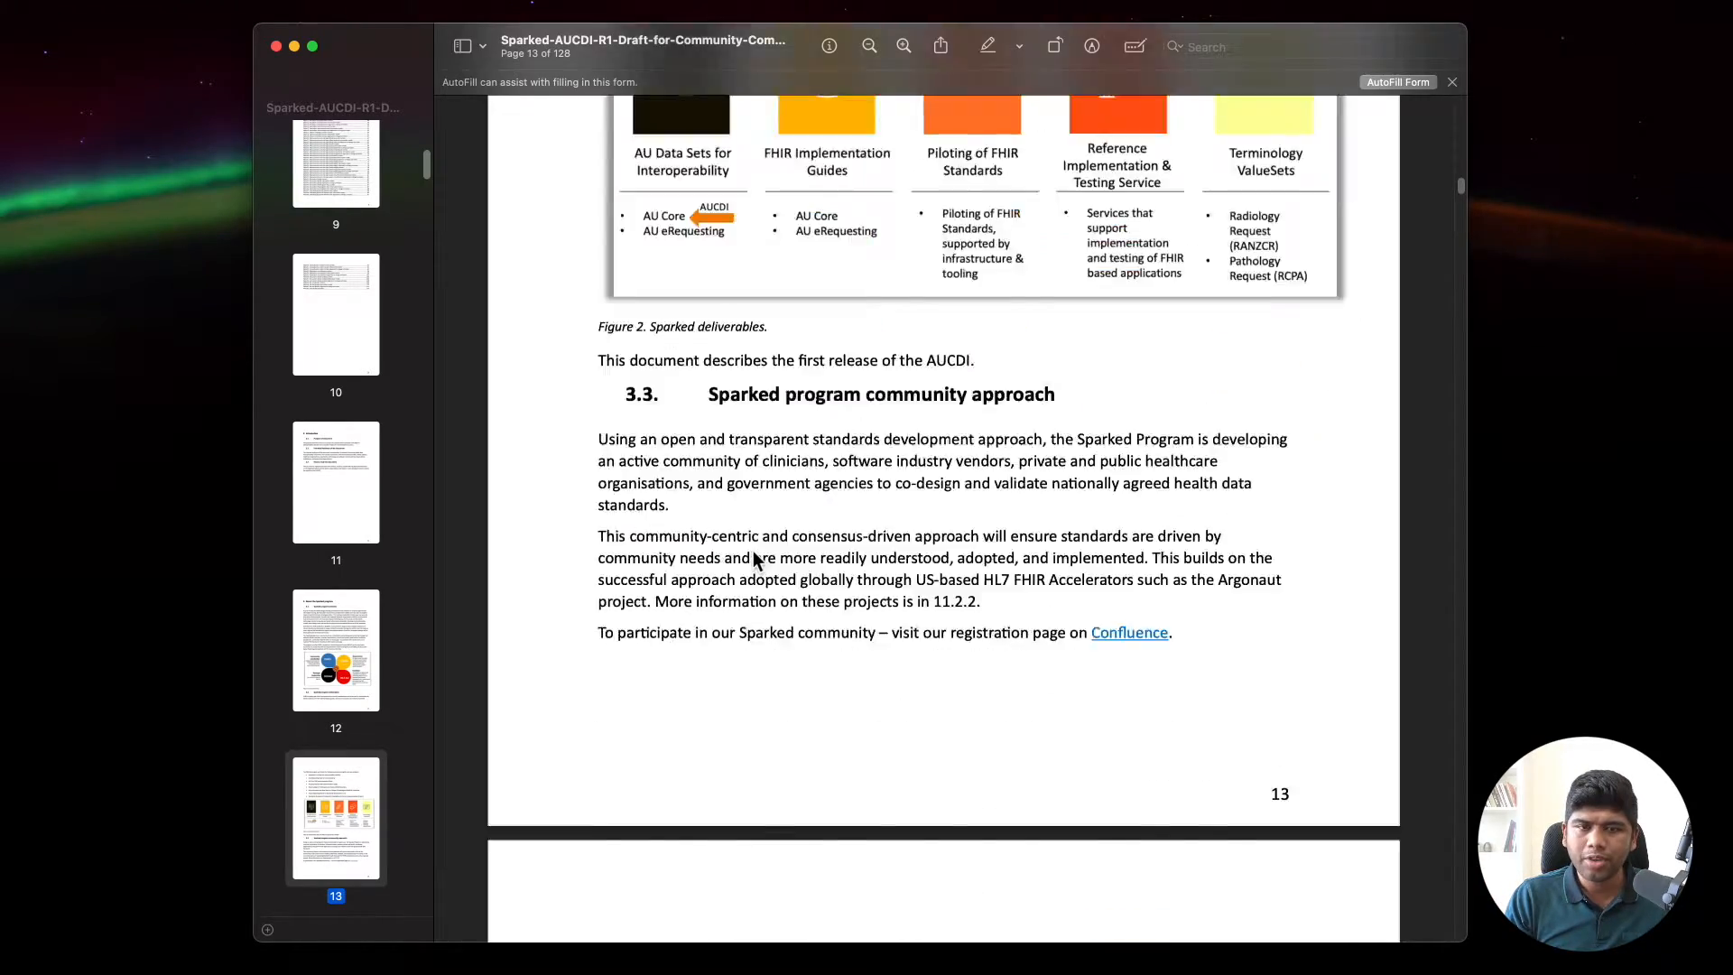
pyautogui.scroll(-3)
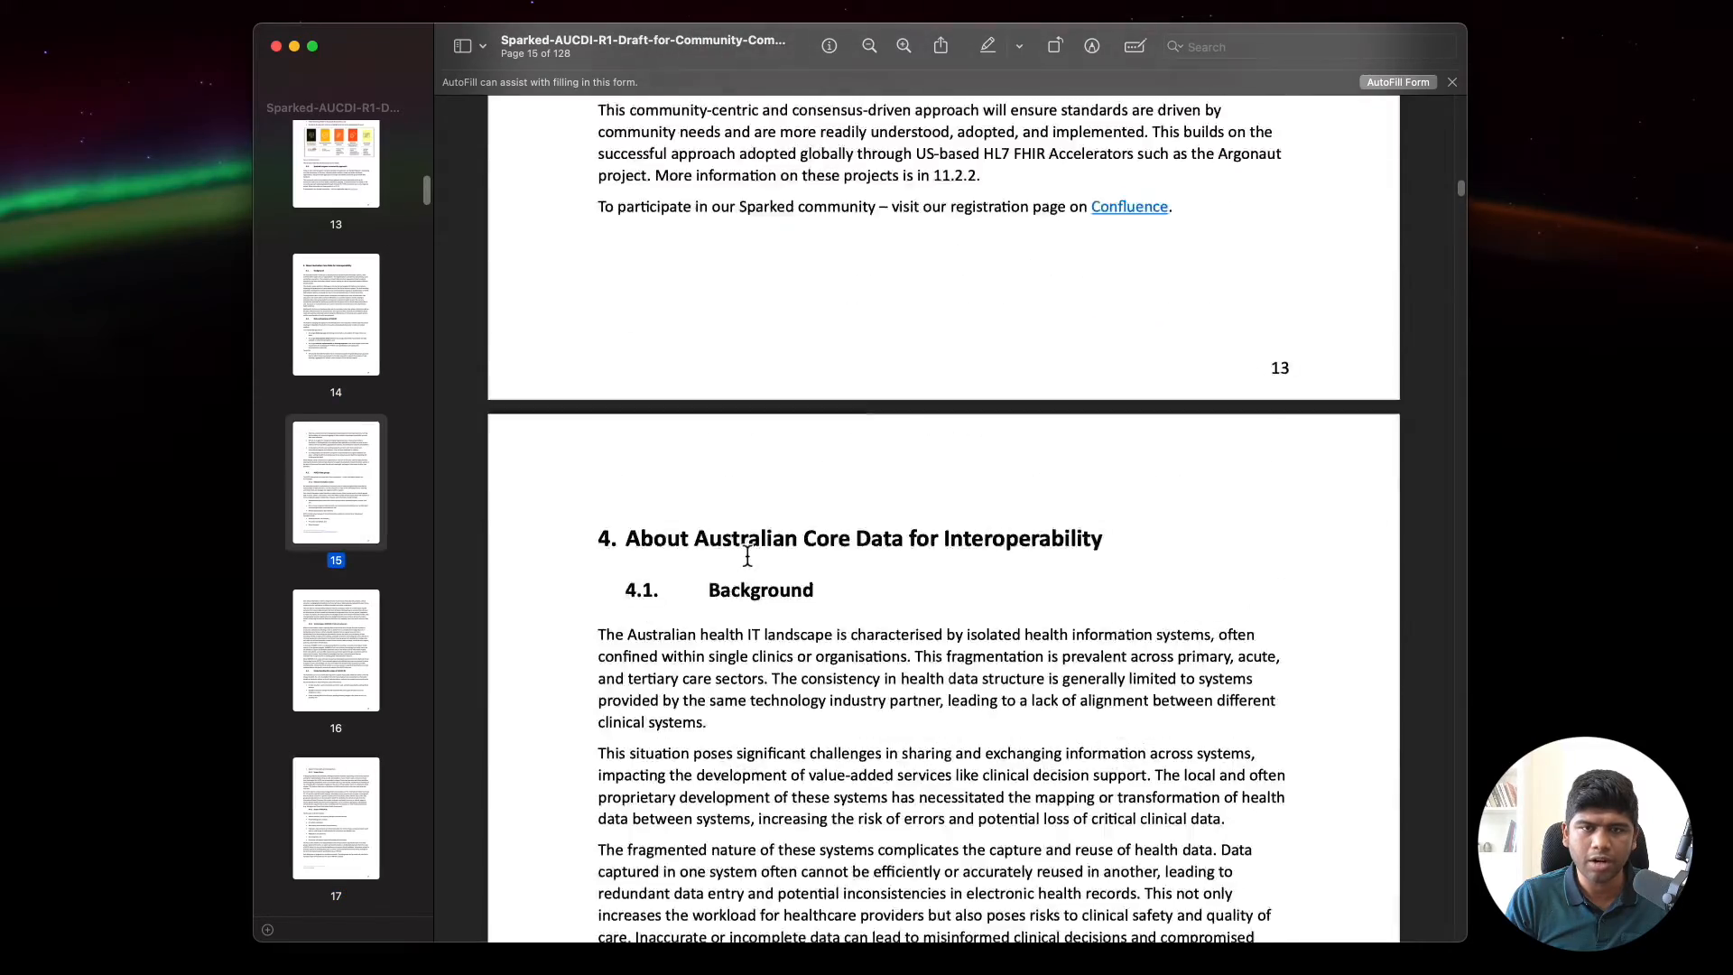
pyautogui.scroll(-3)
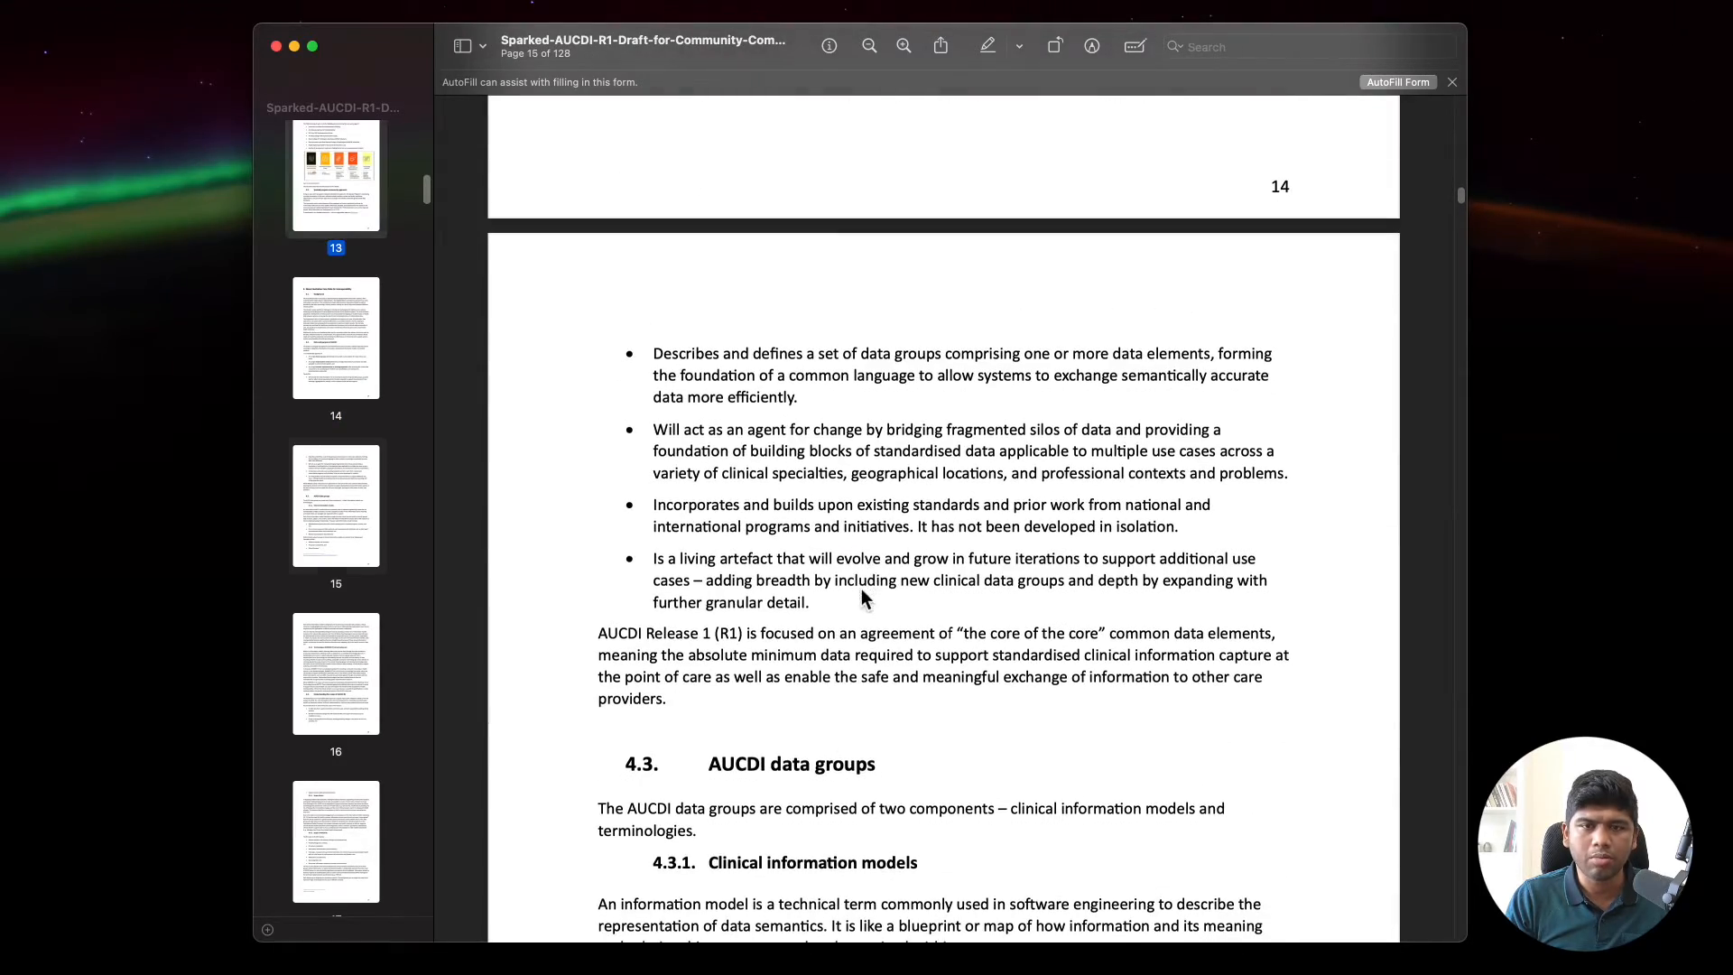
pyautogui.scroll(-3)
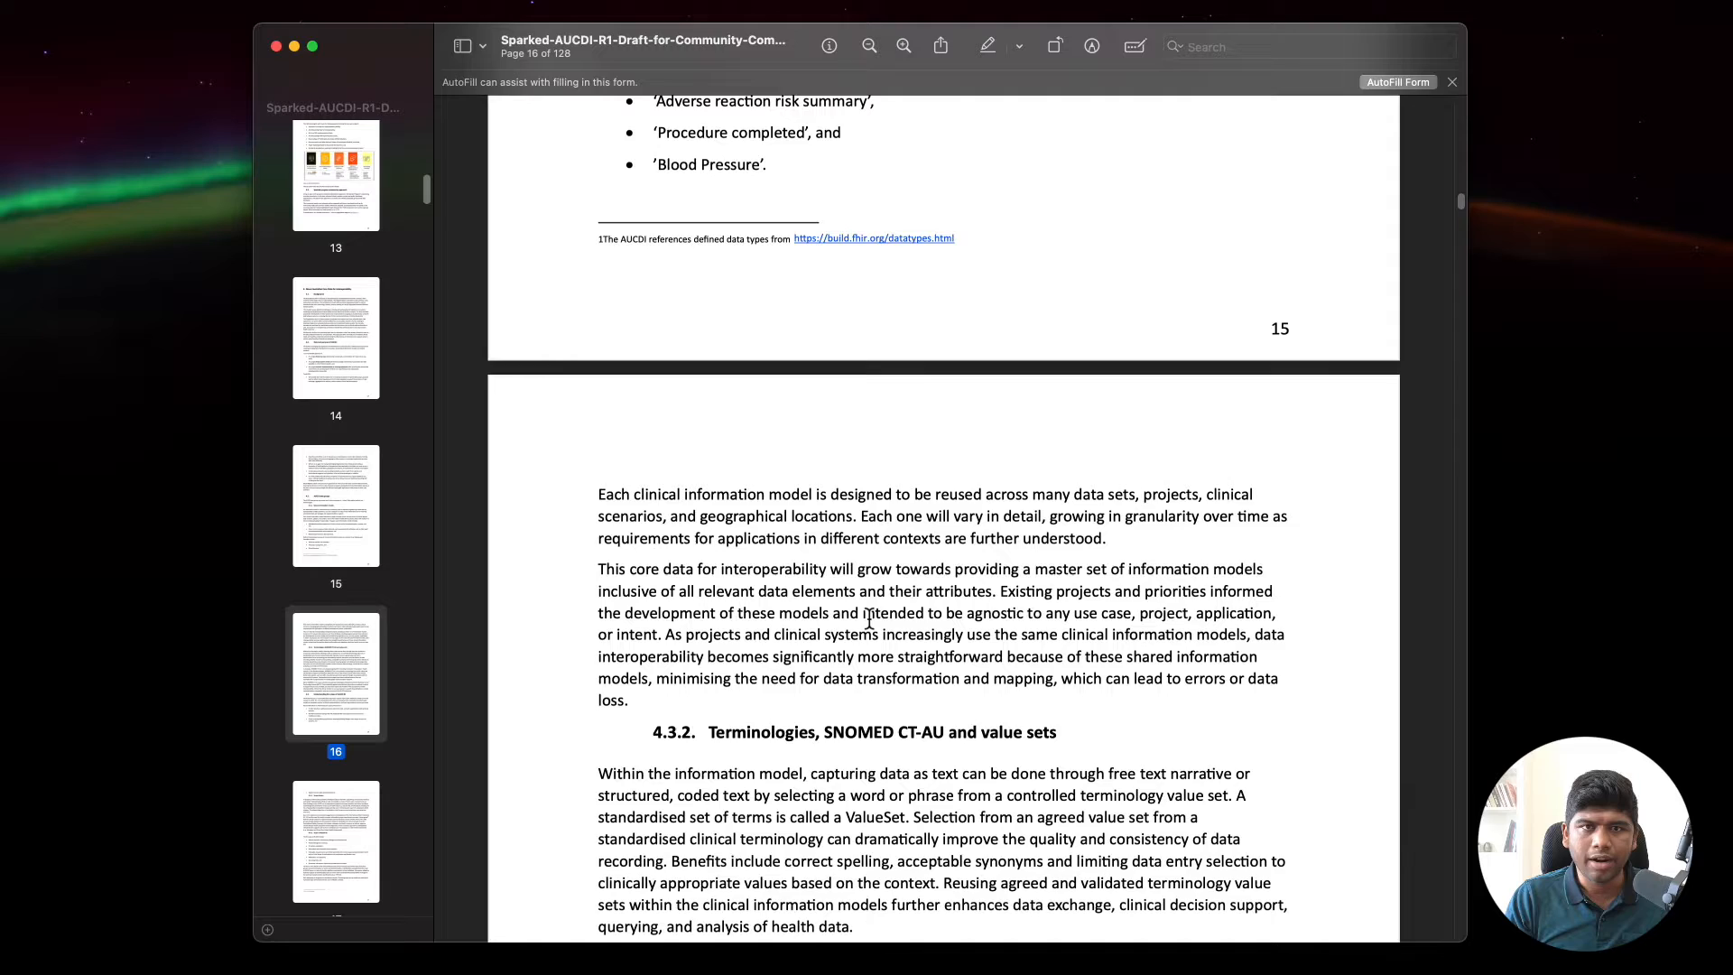
pyautogui.scroll(3)
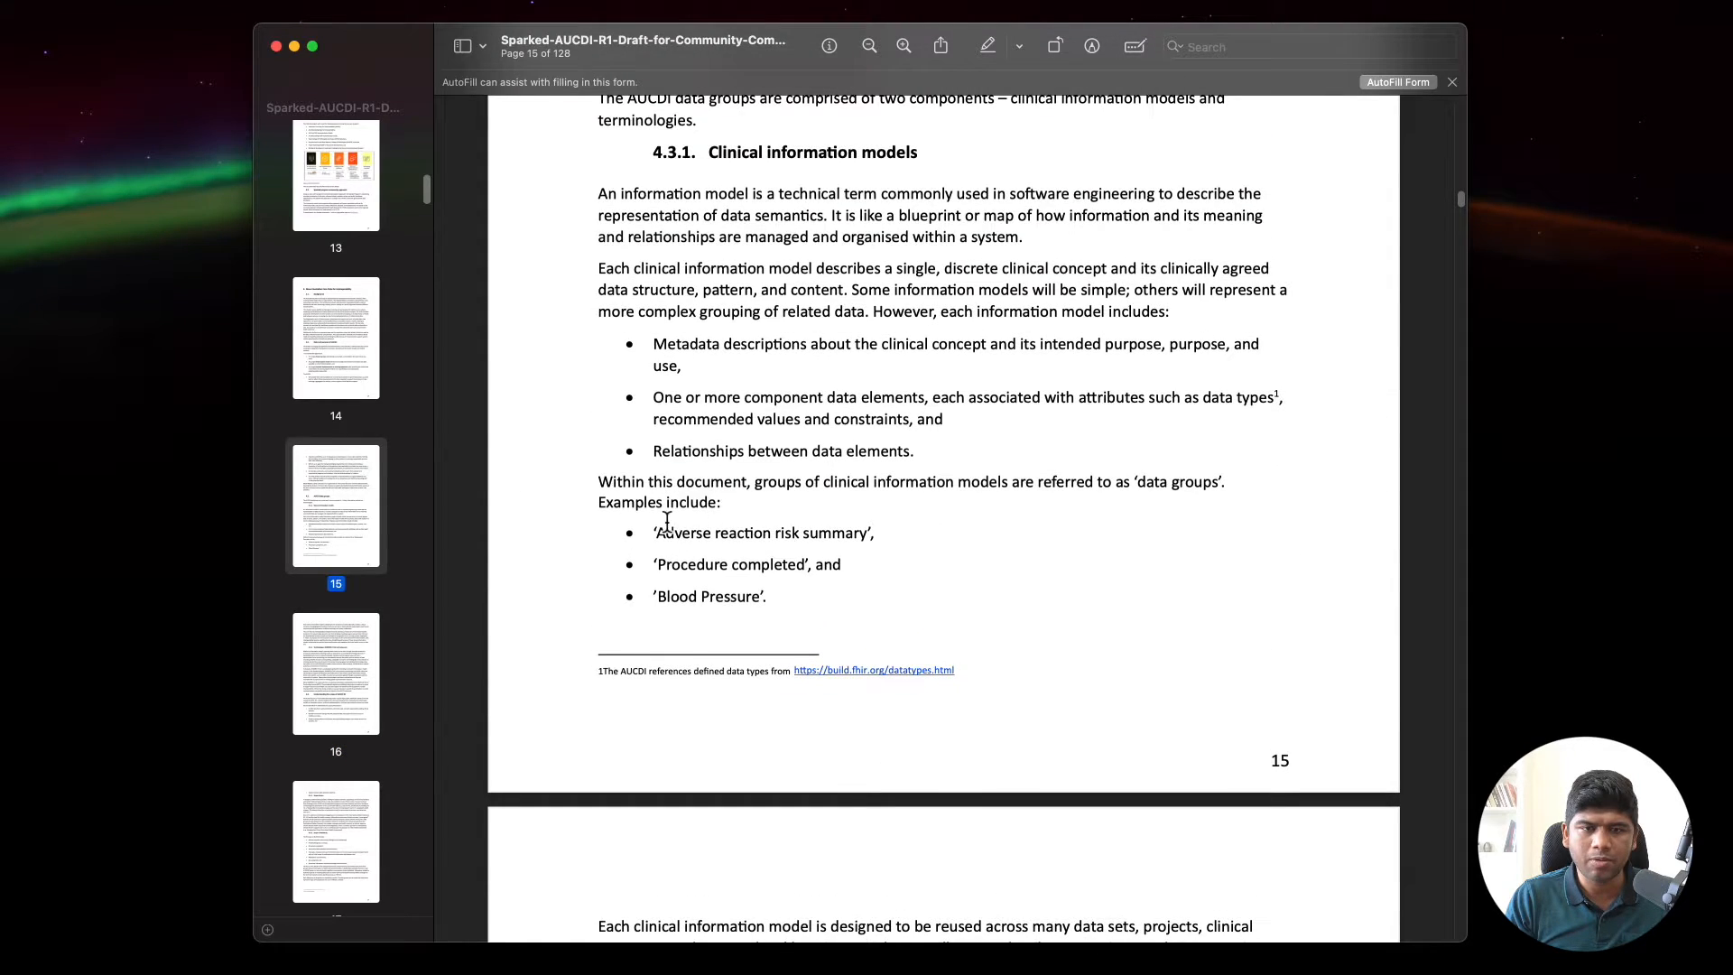
pyautogui.moveTo(772, 558)
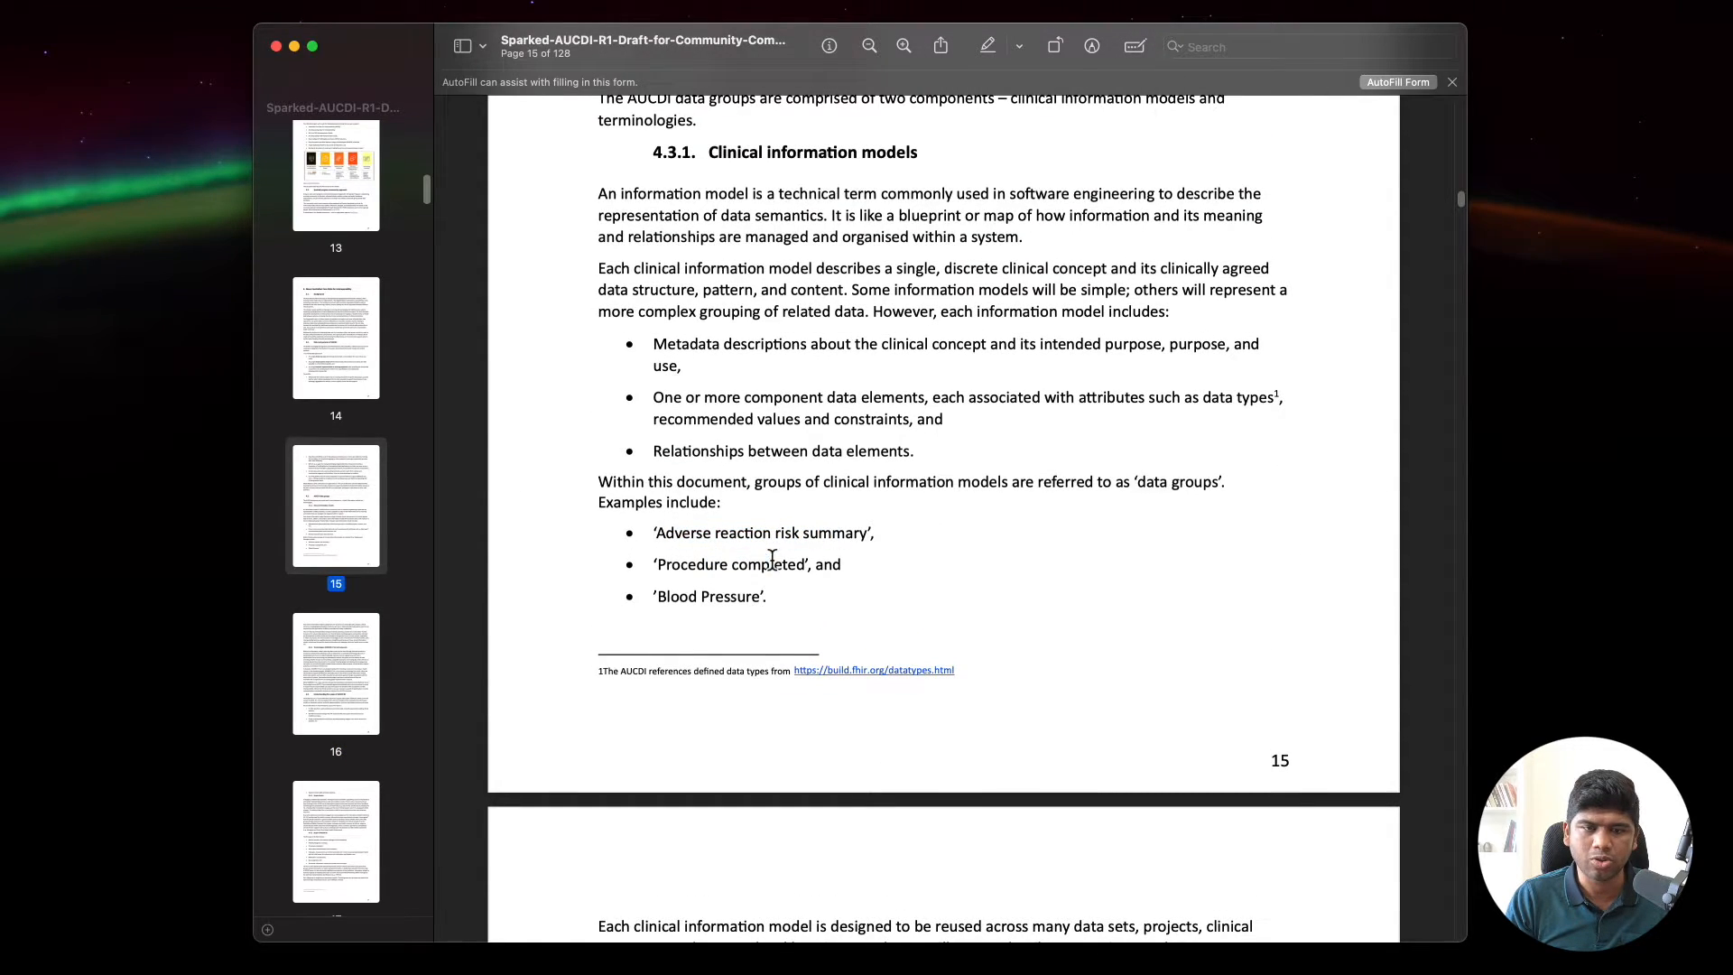
pyautogui.scroll(-3)
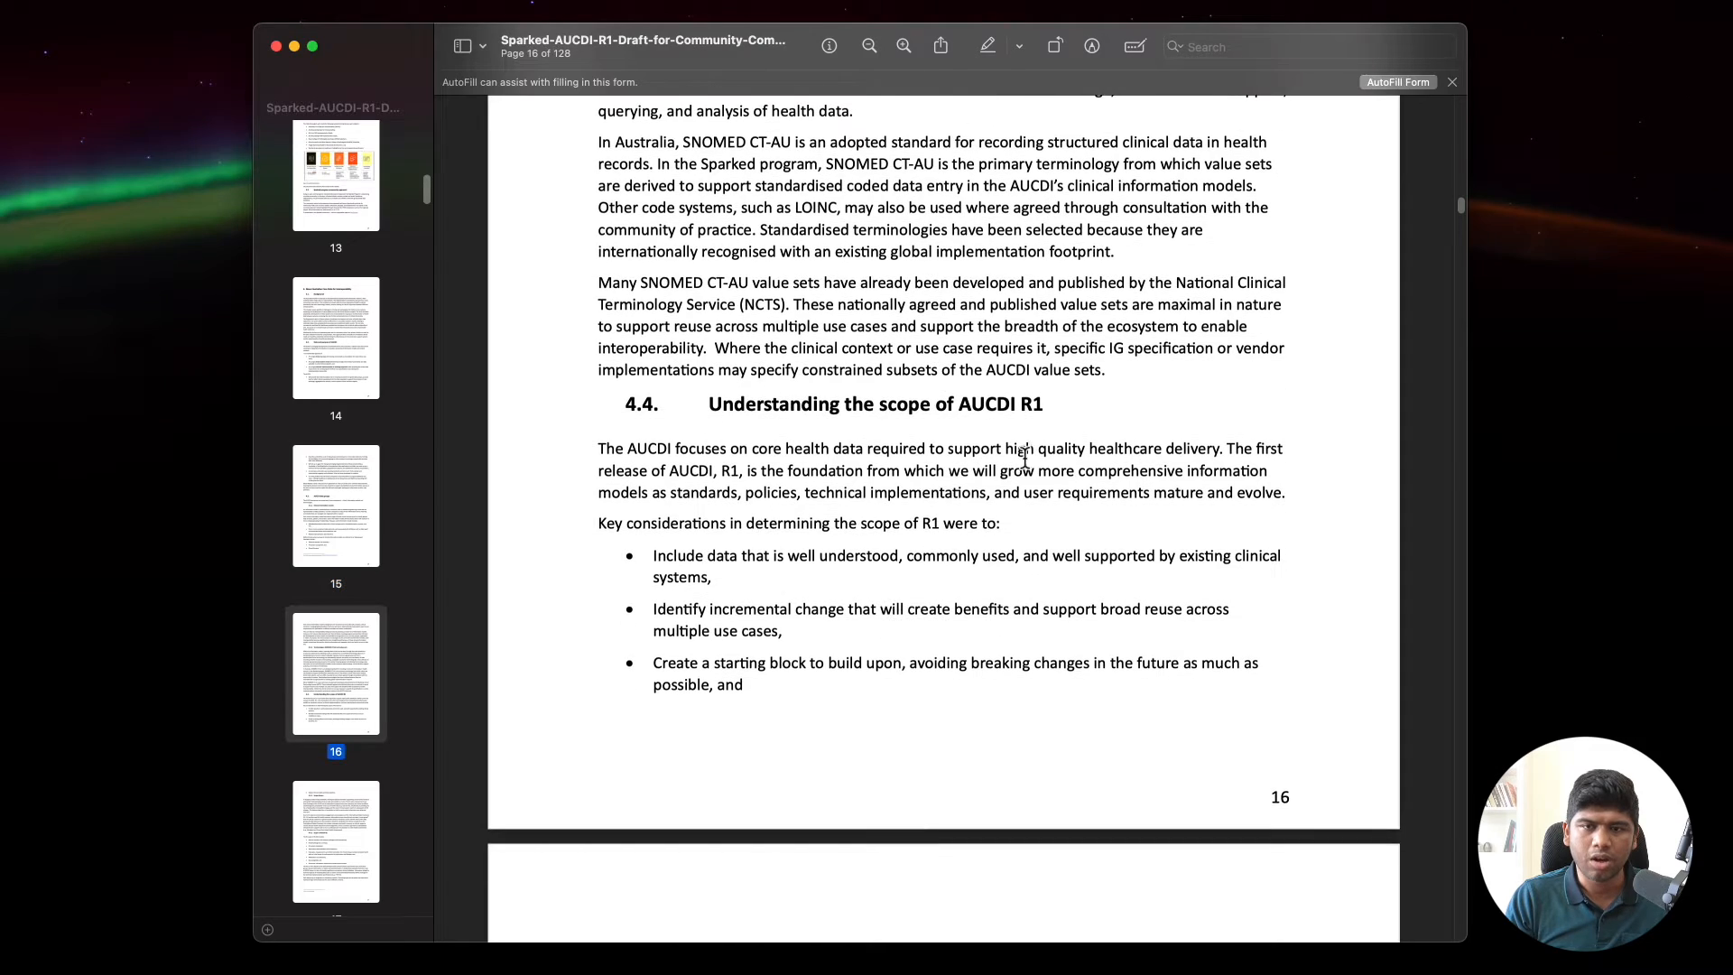
pyautogui.scroll(-3)
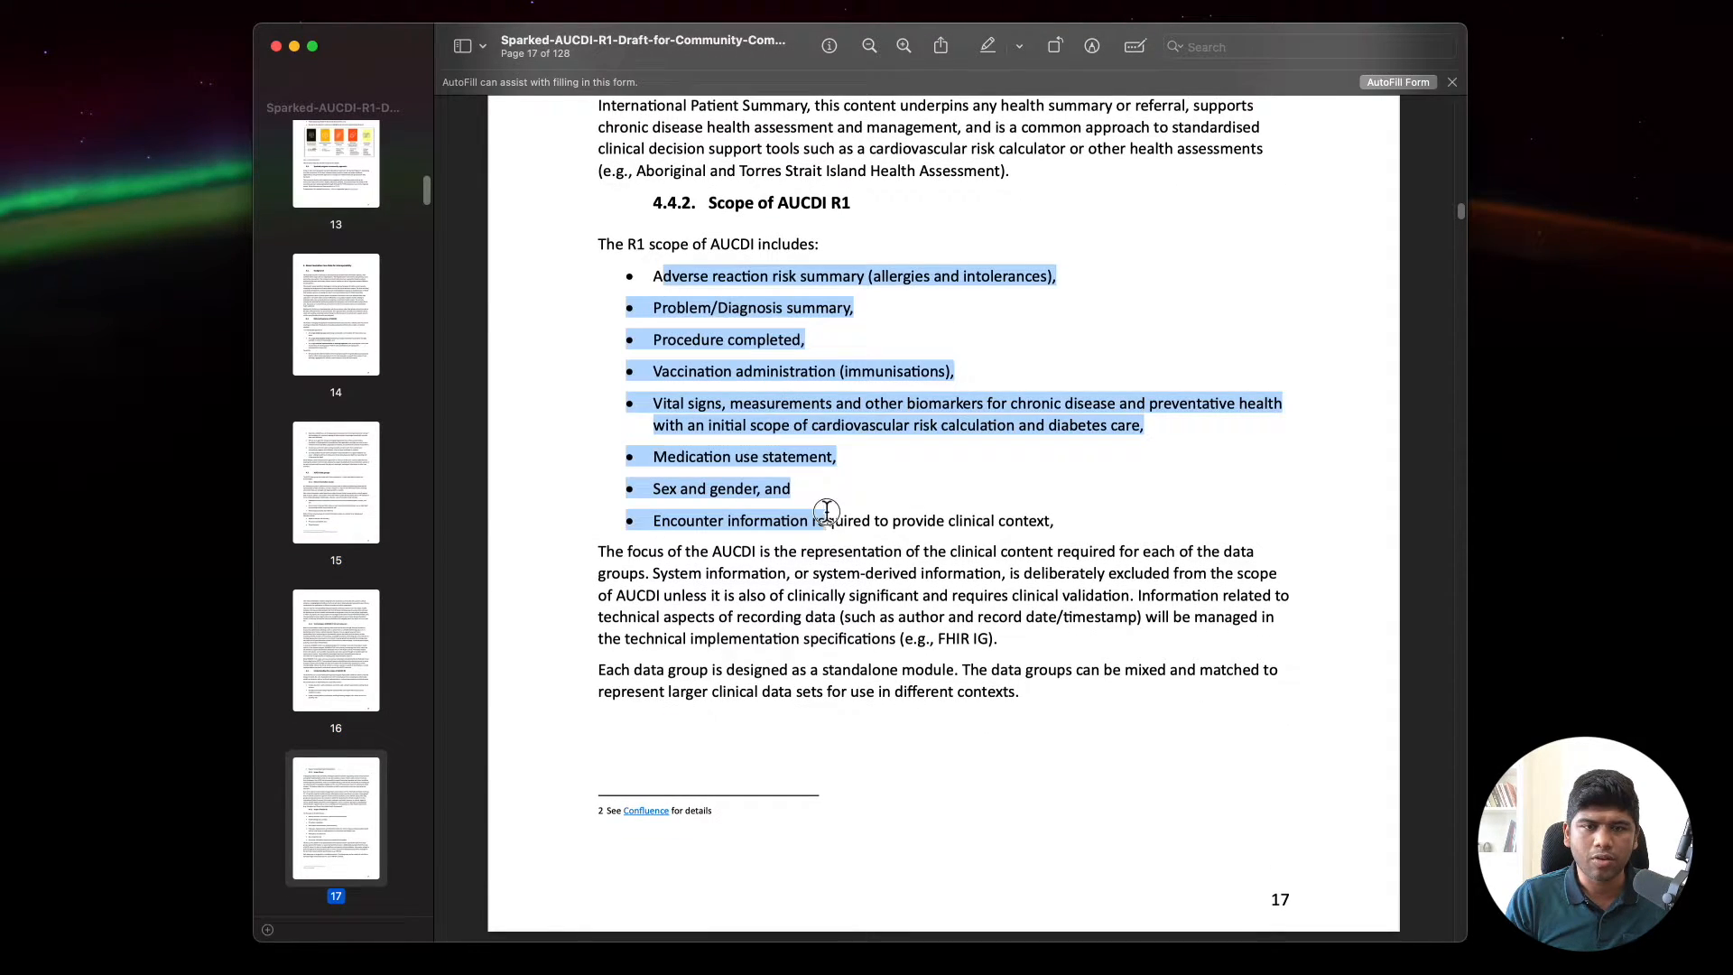
pyautogui.click(773, 398)
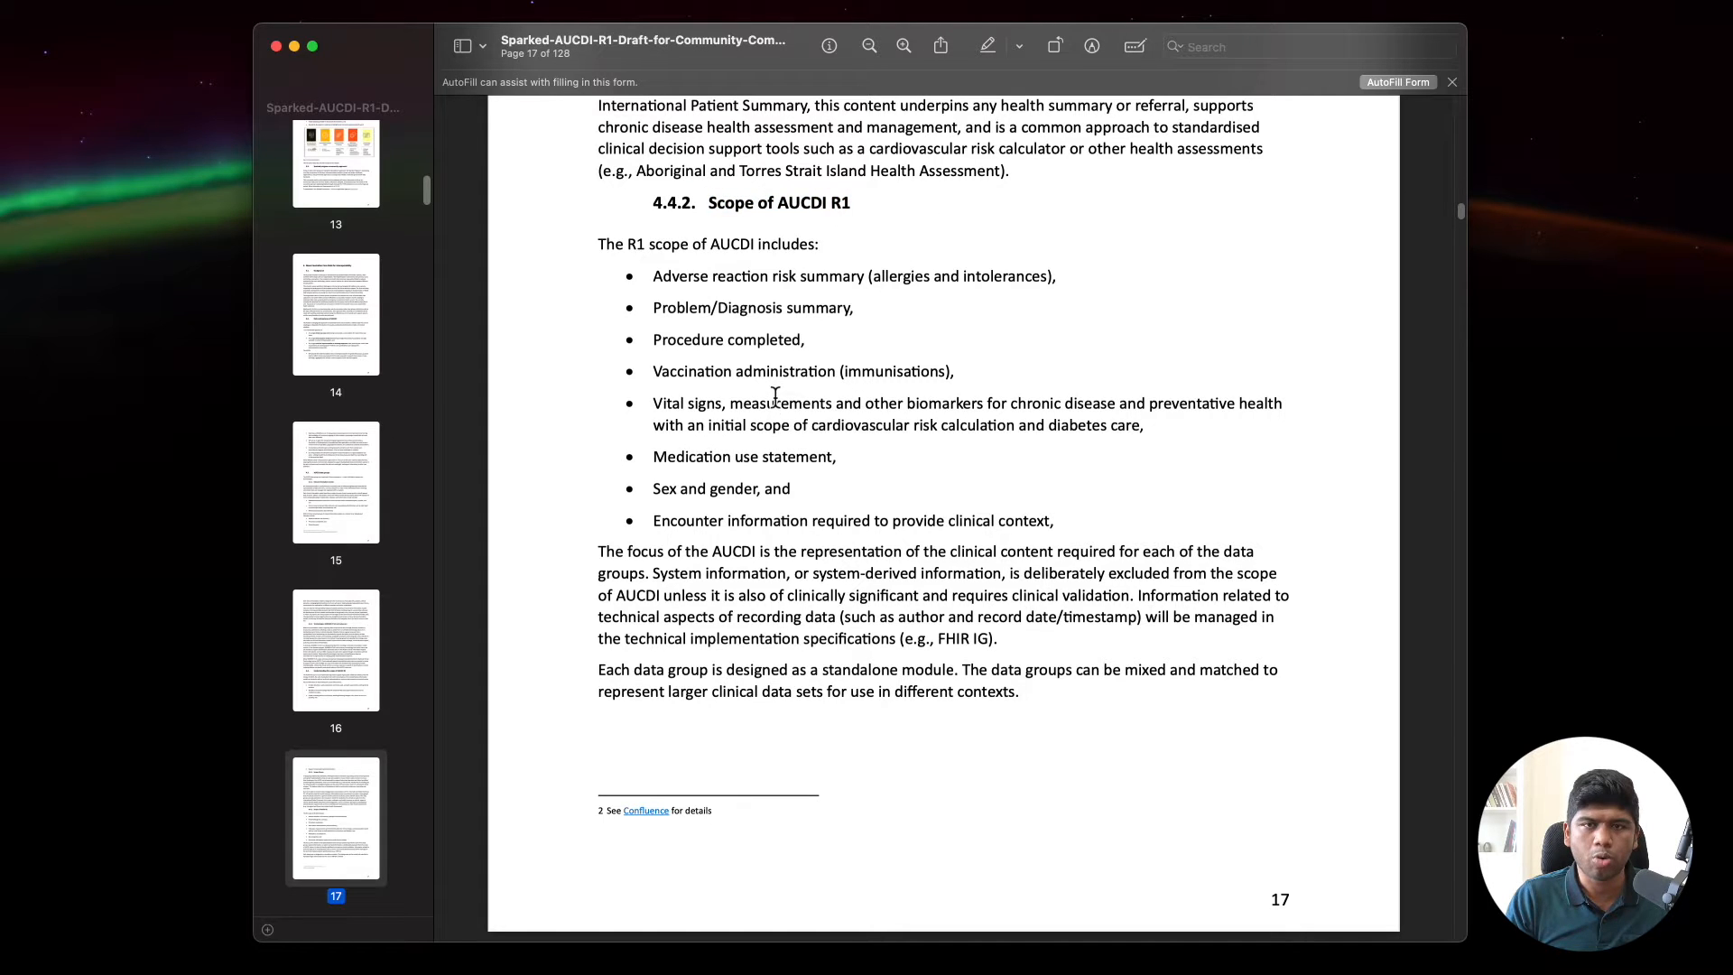
pyautogui.moveTo(873, 432)
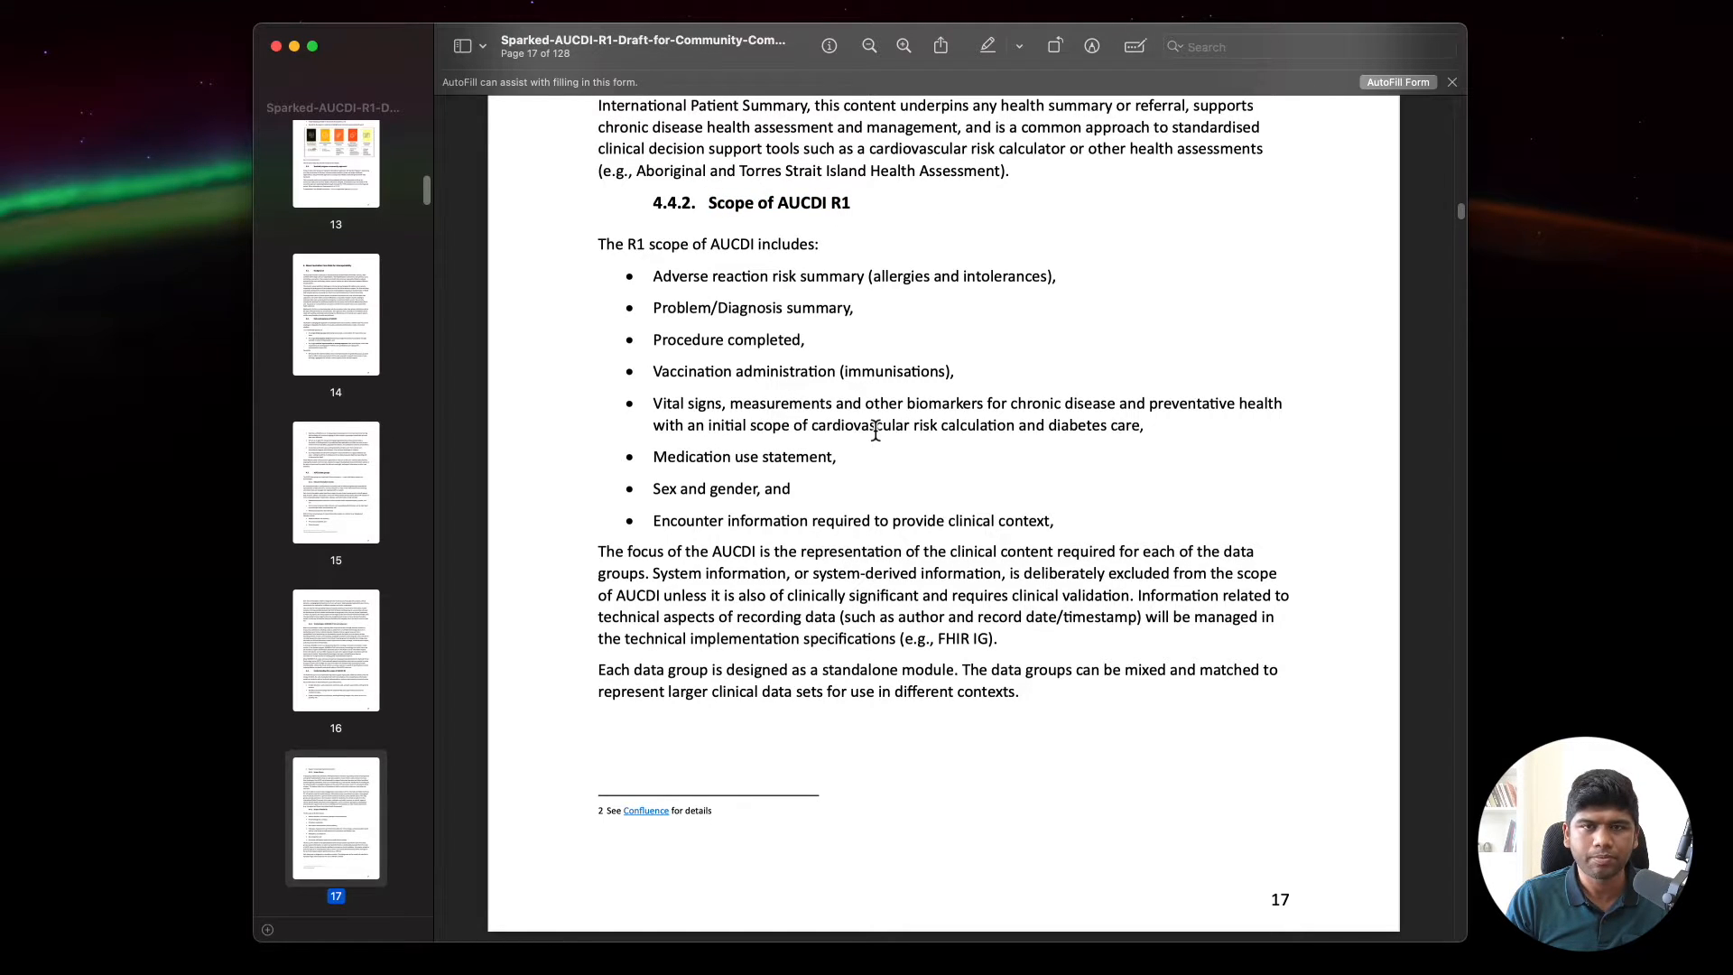
# Step: Scroll through pages 18–23 and settle on page 22's Figure 6, AUCDI and FHIR AU Core
pyautogui.scroll(-3)
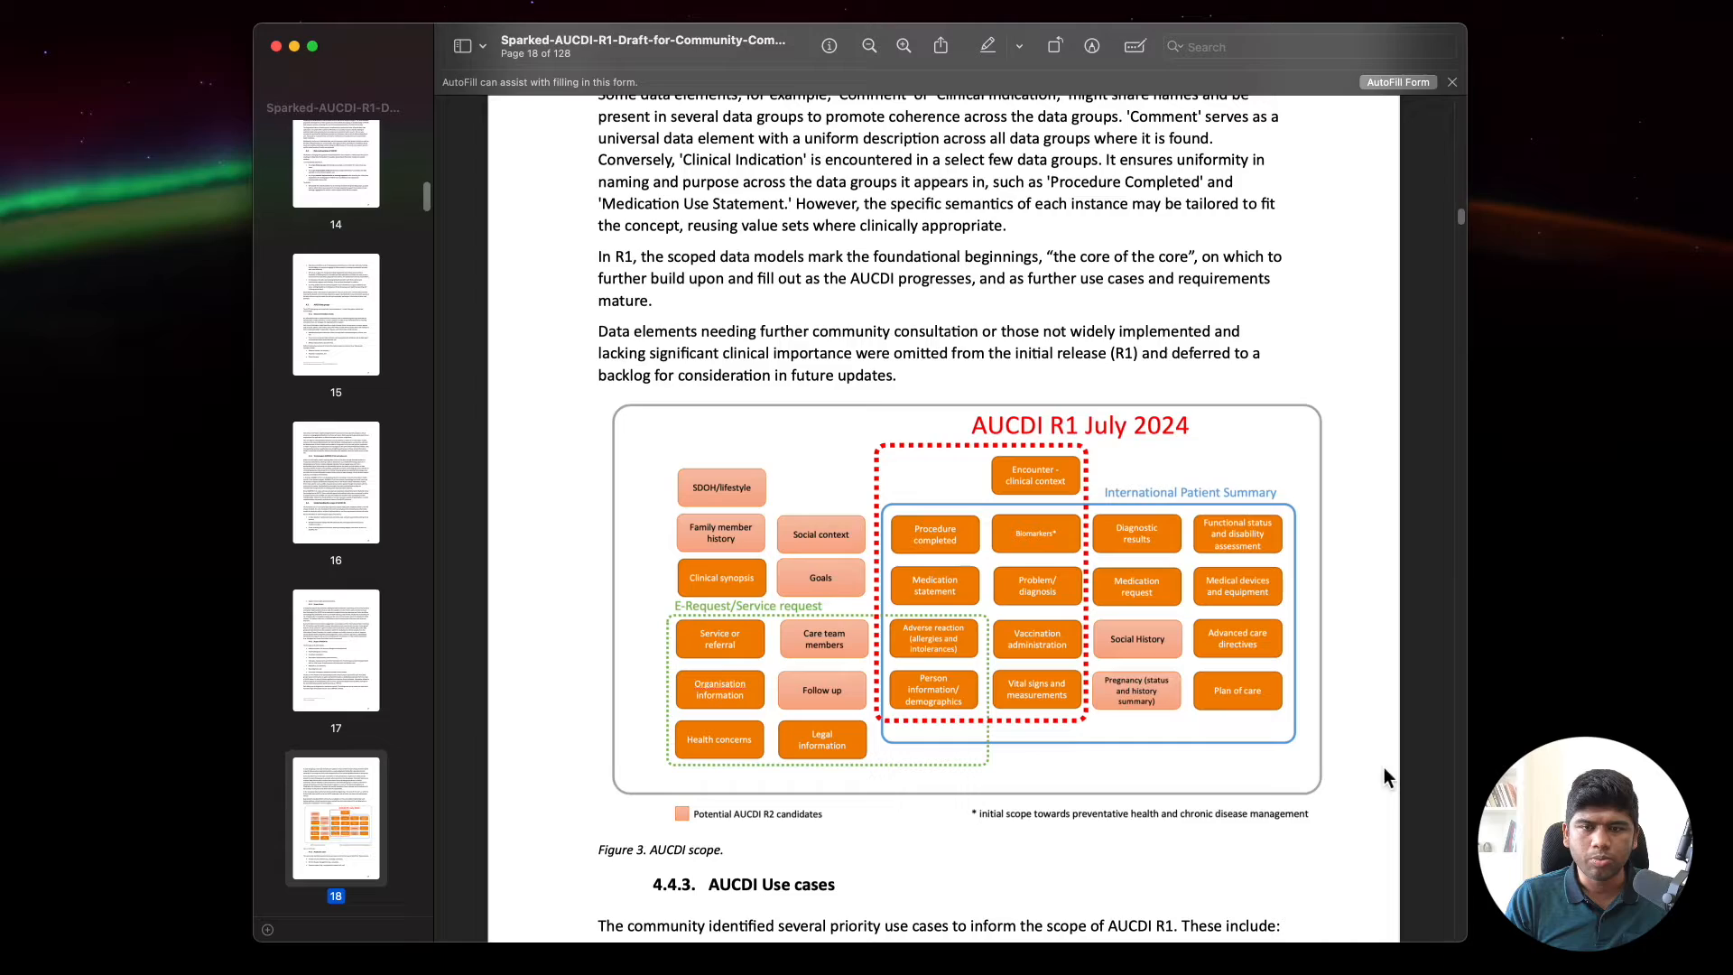
pyautogui.moveTo(1018, 534)
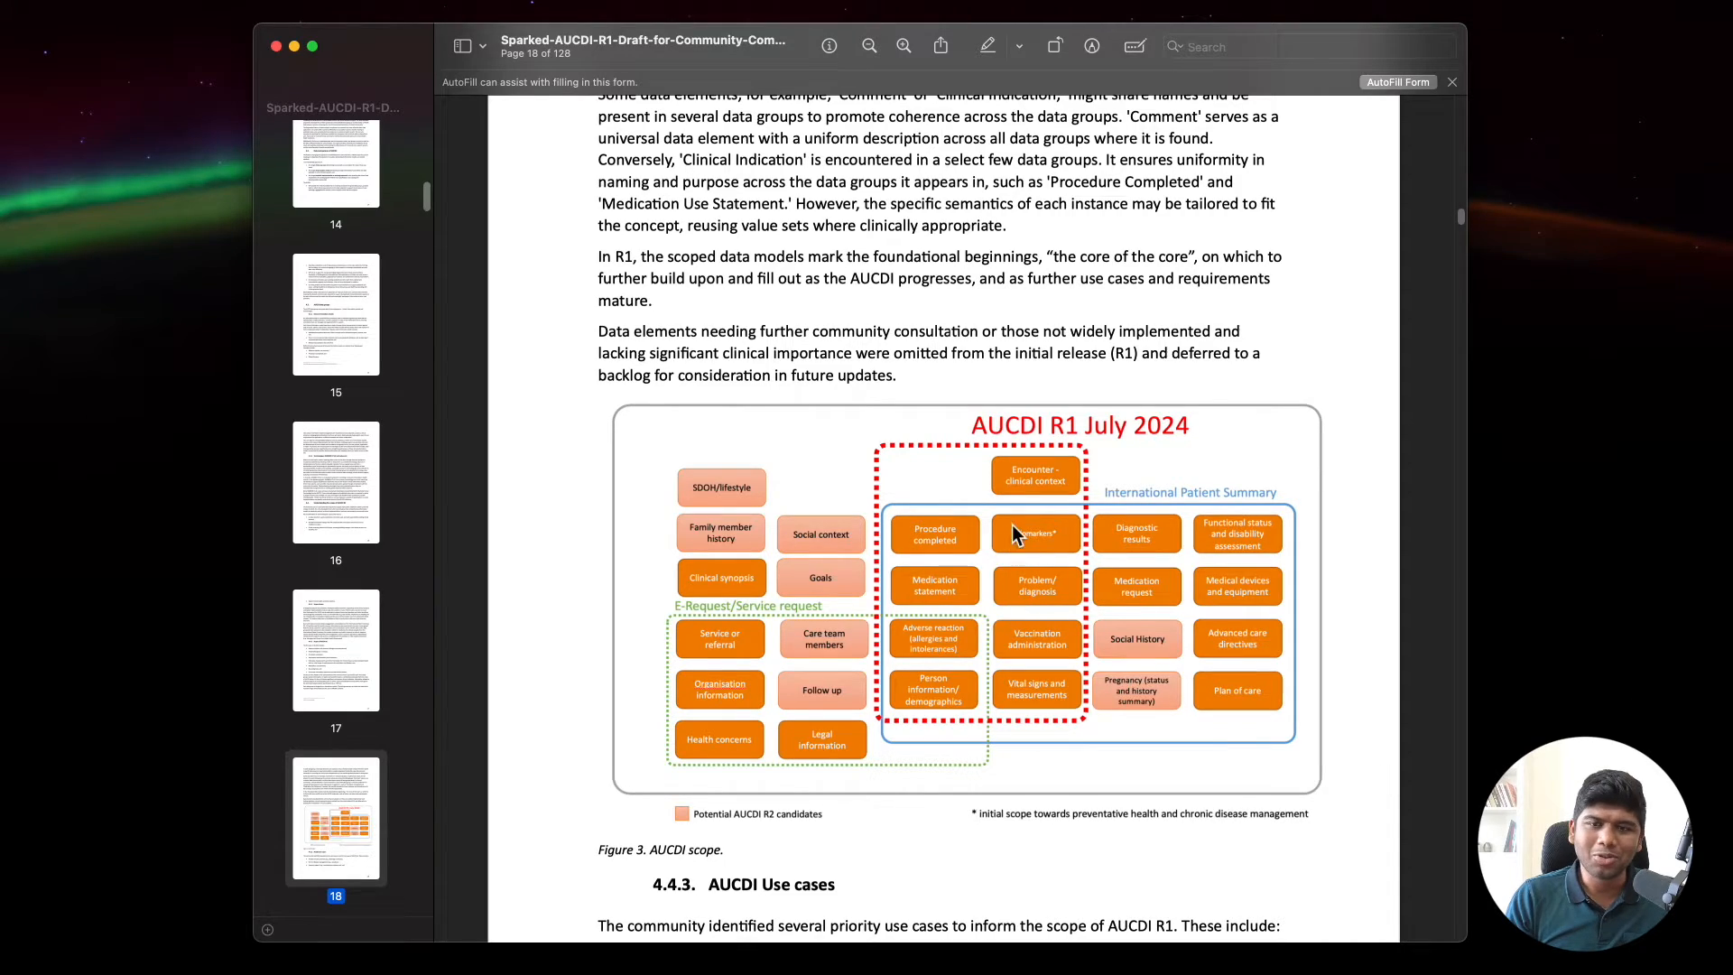
pyautogui.scroll(-3)
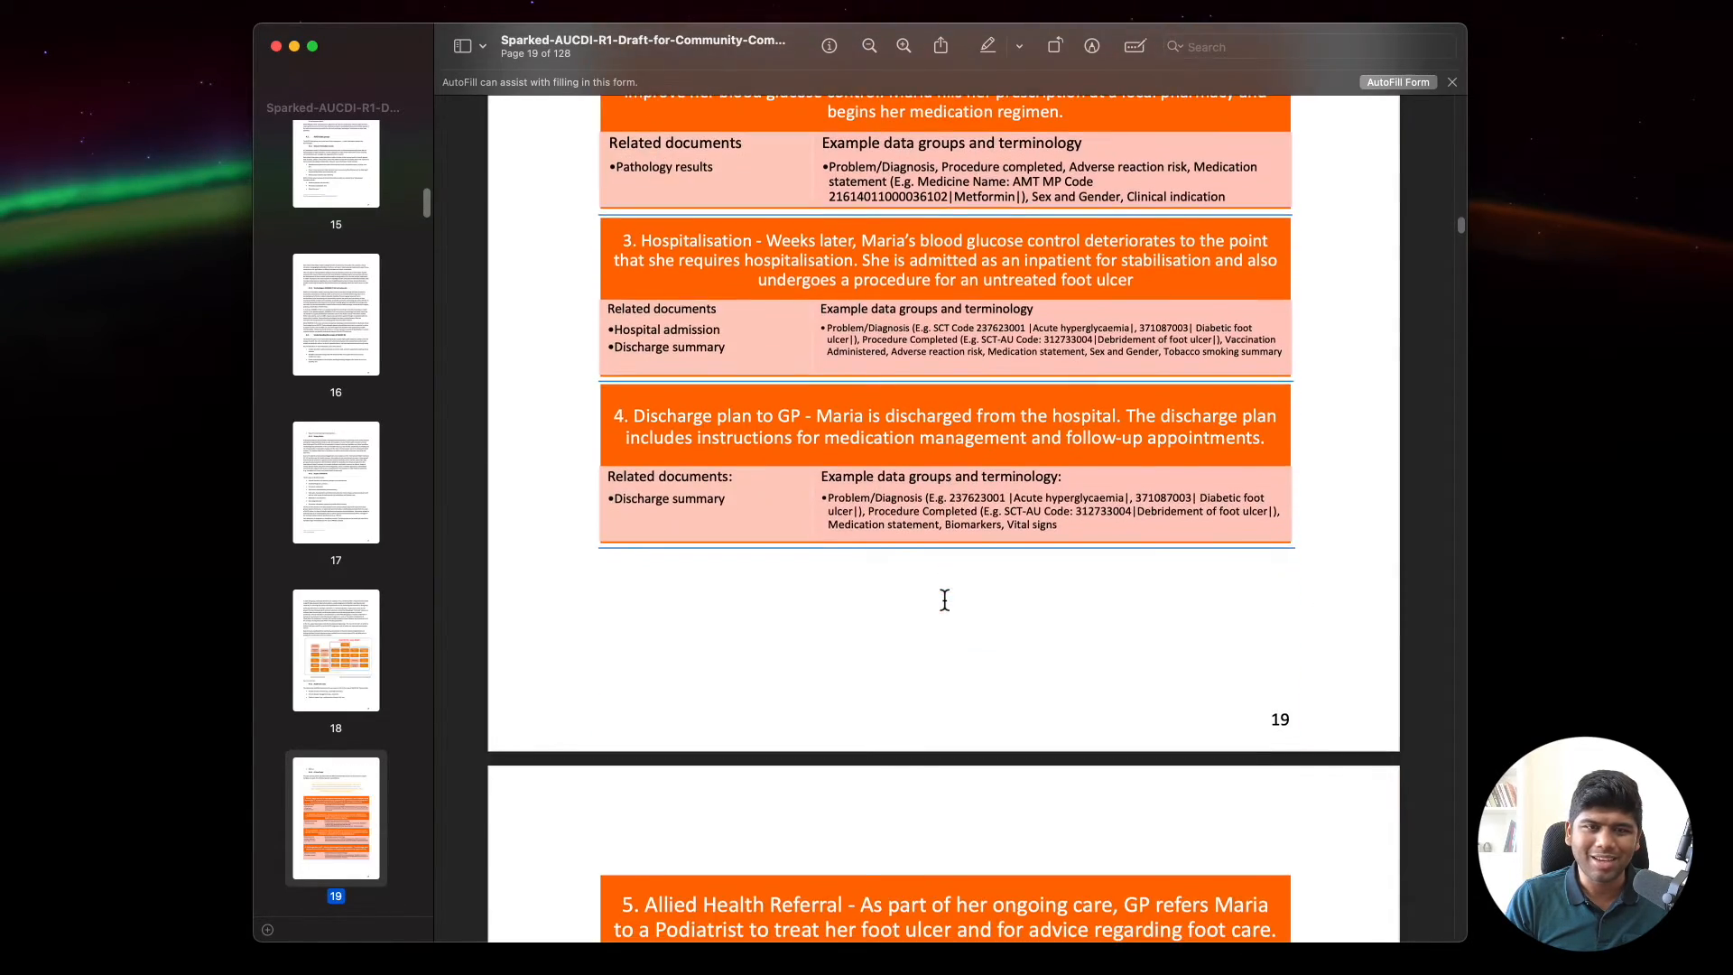
pyautogui.scroll(-3)
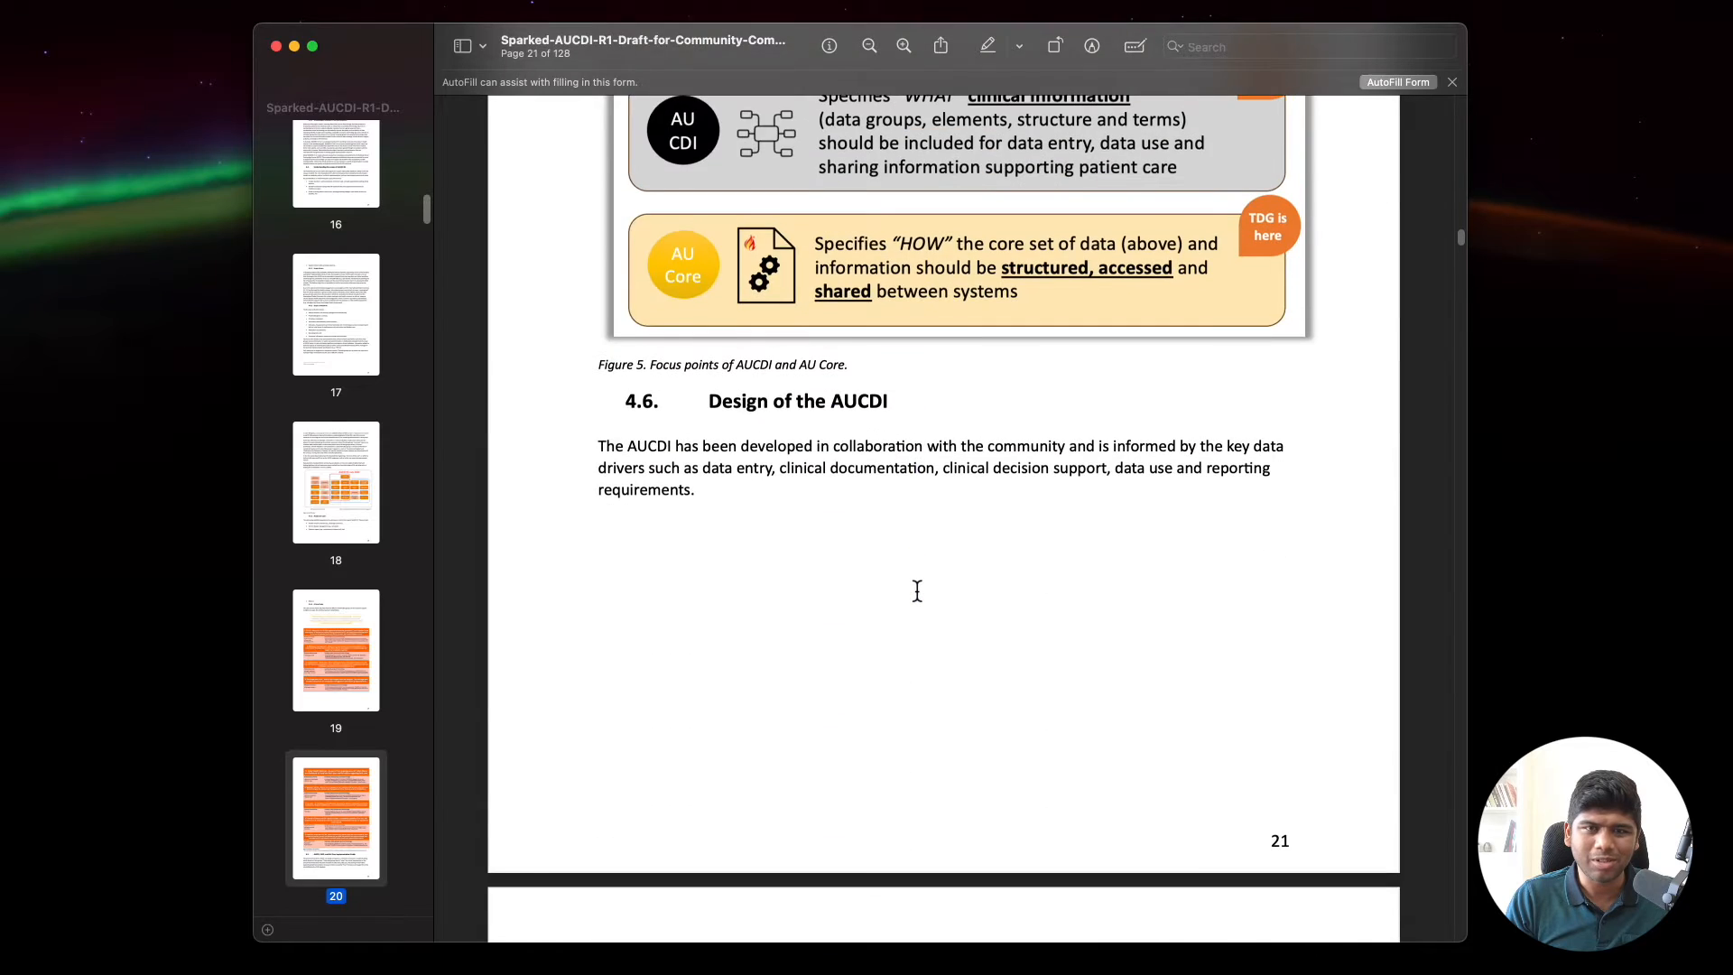
pyautogui.scroll(-3)
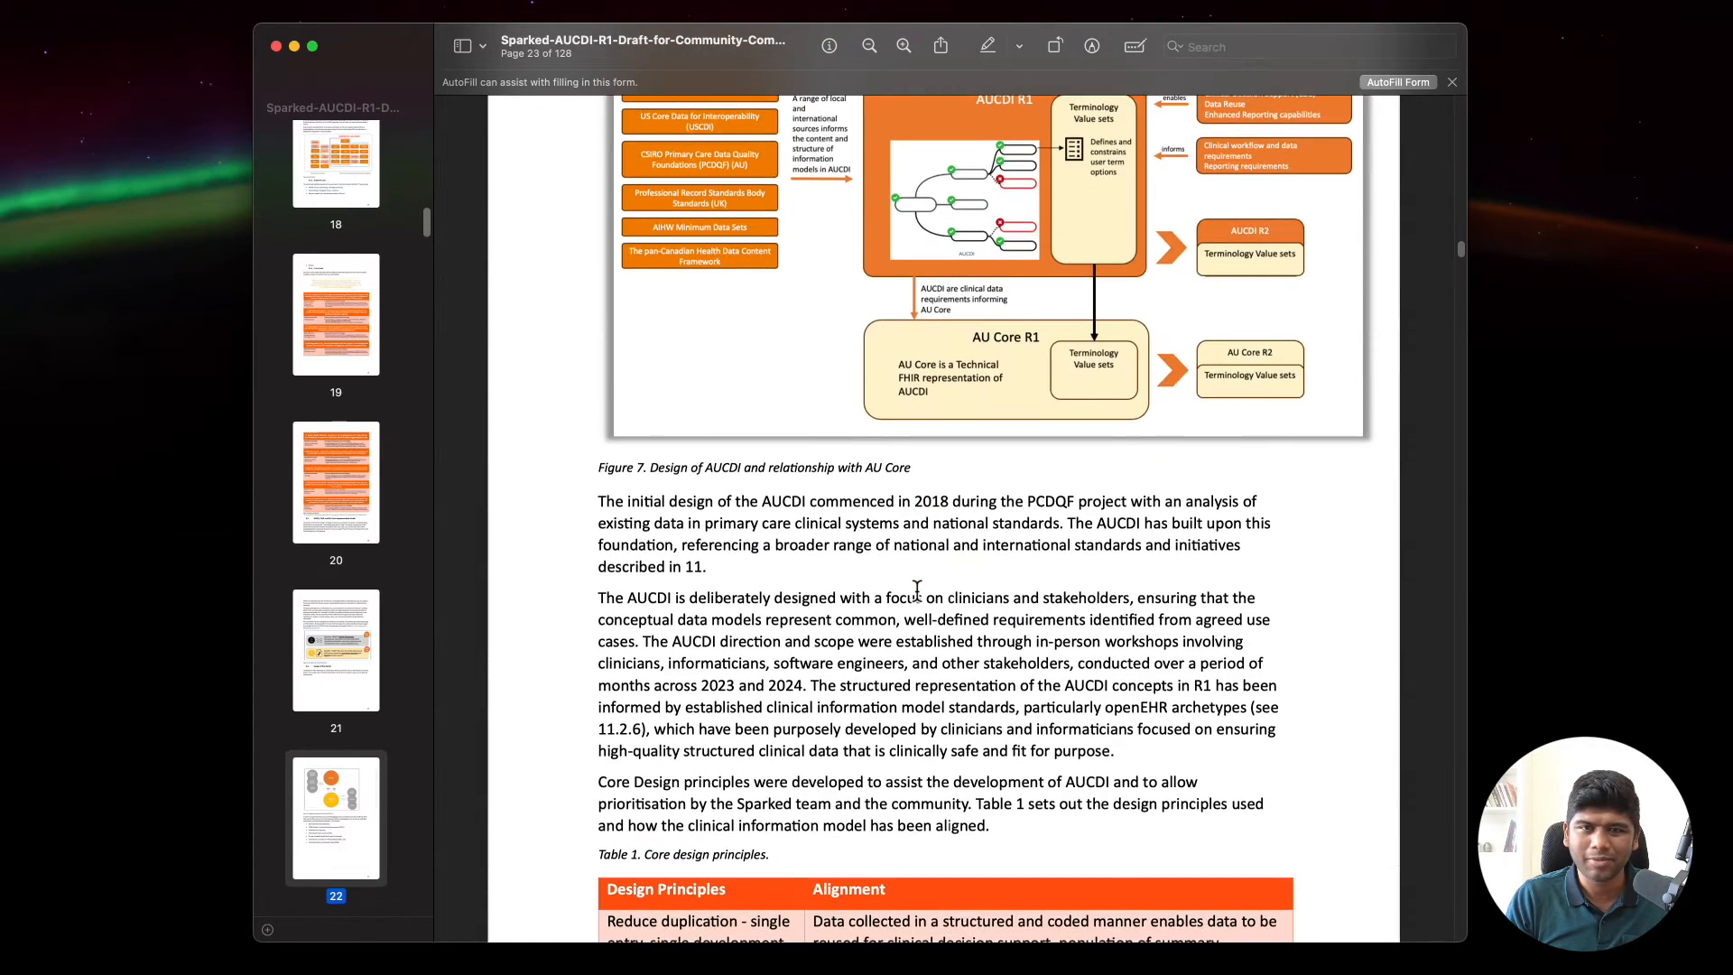
pyautogui.scroll(3)
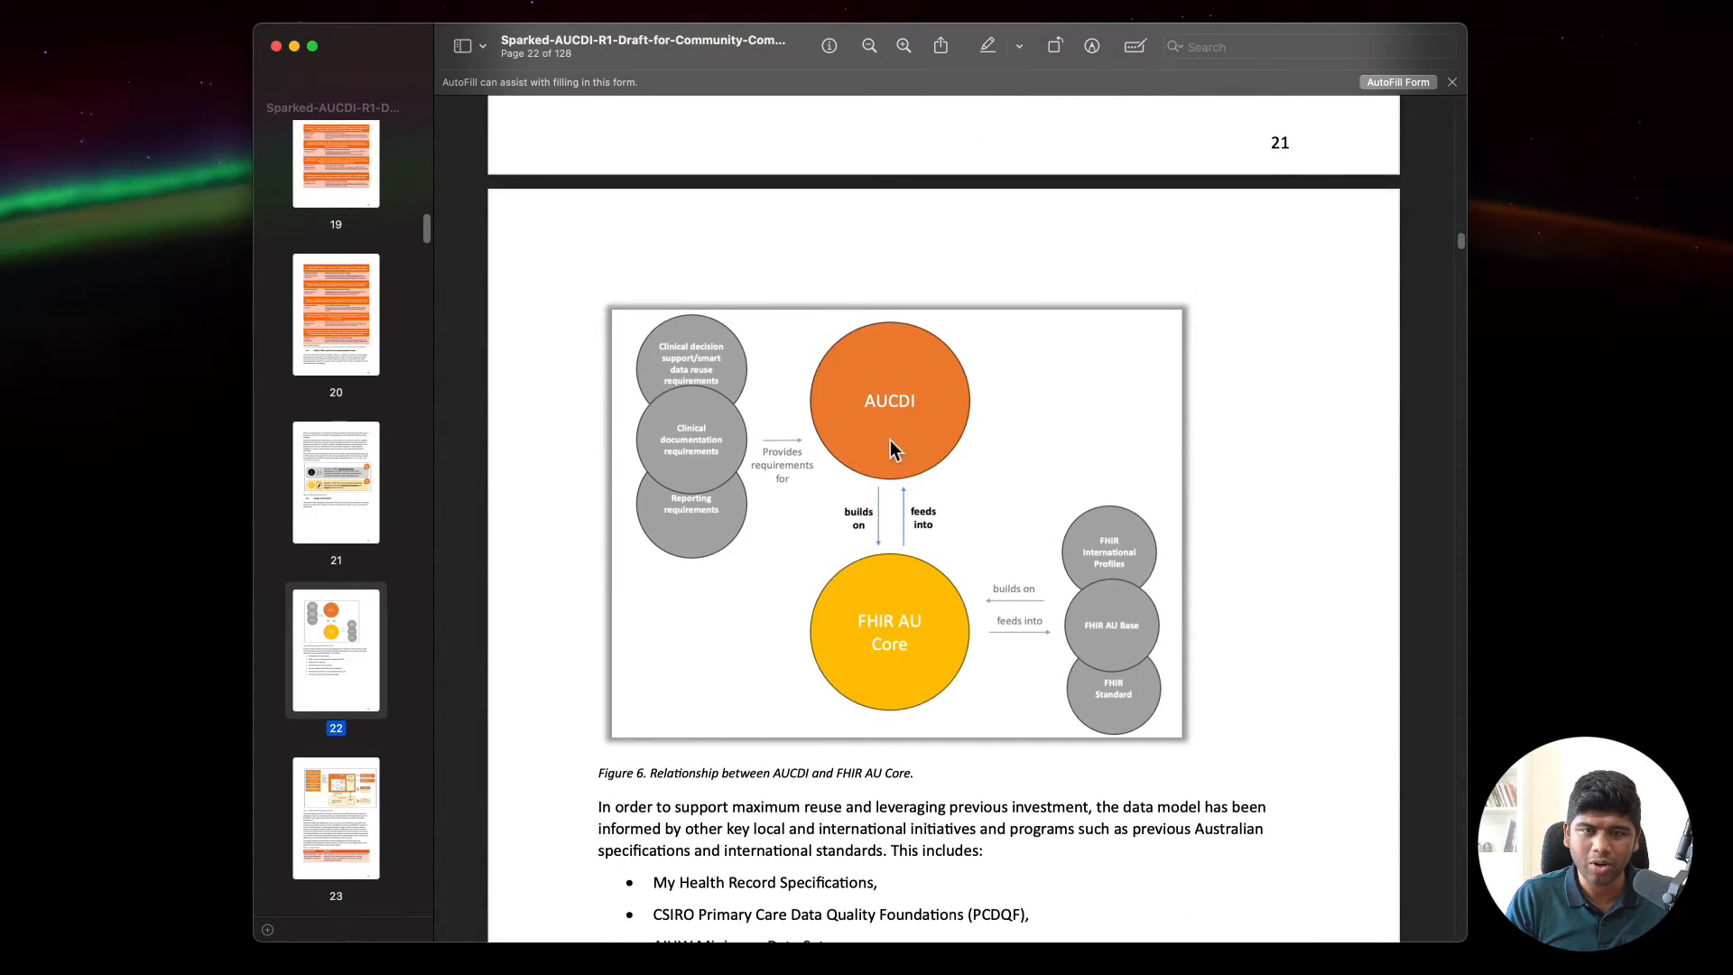
pyautogui.moveTo(861, 685)
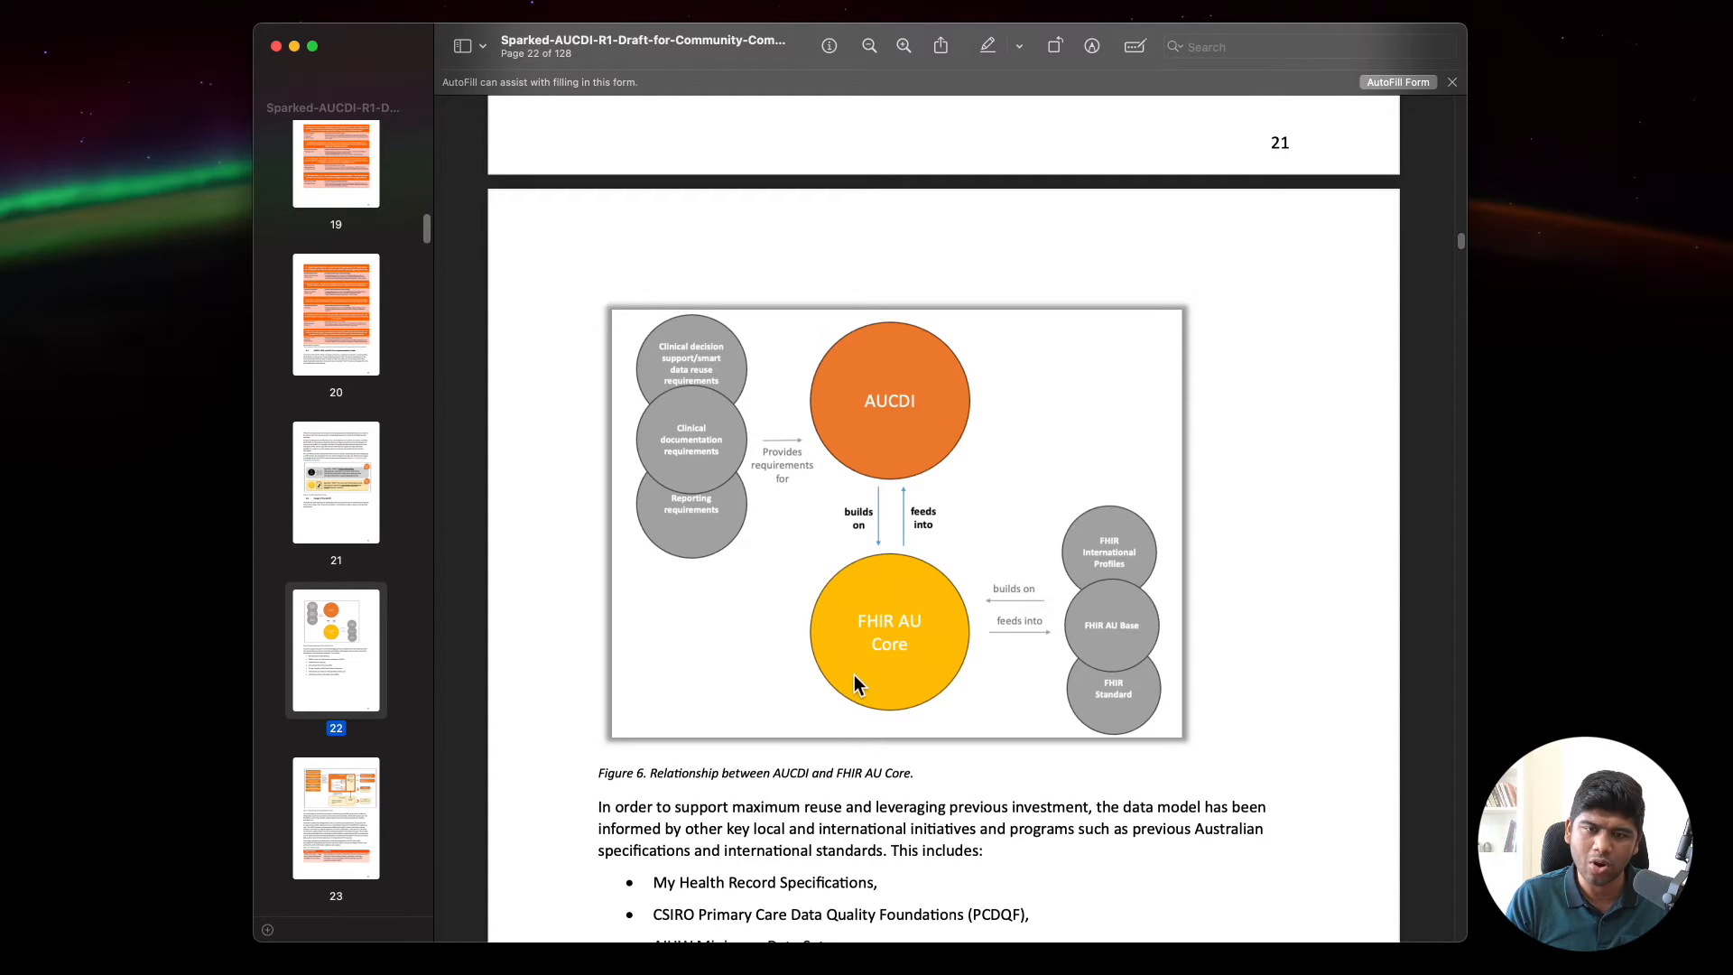
pyautogui.moveTo(926, 571)
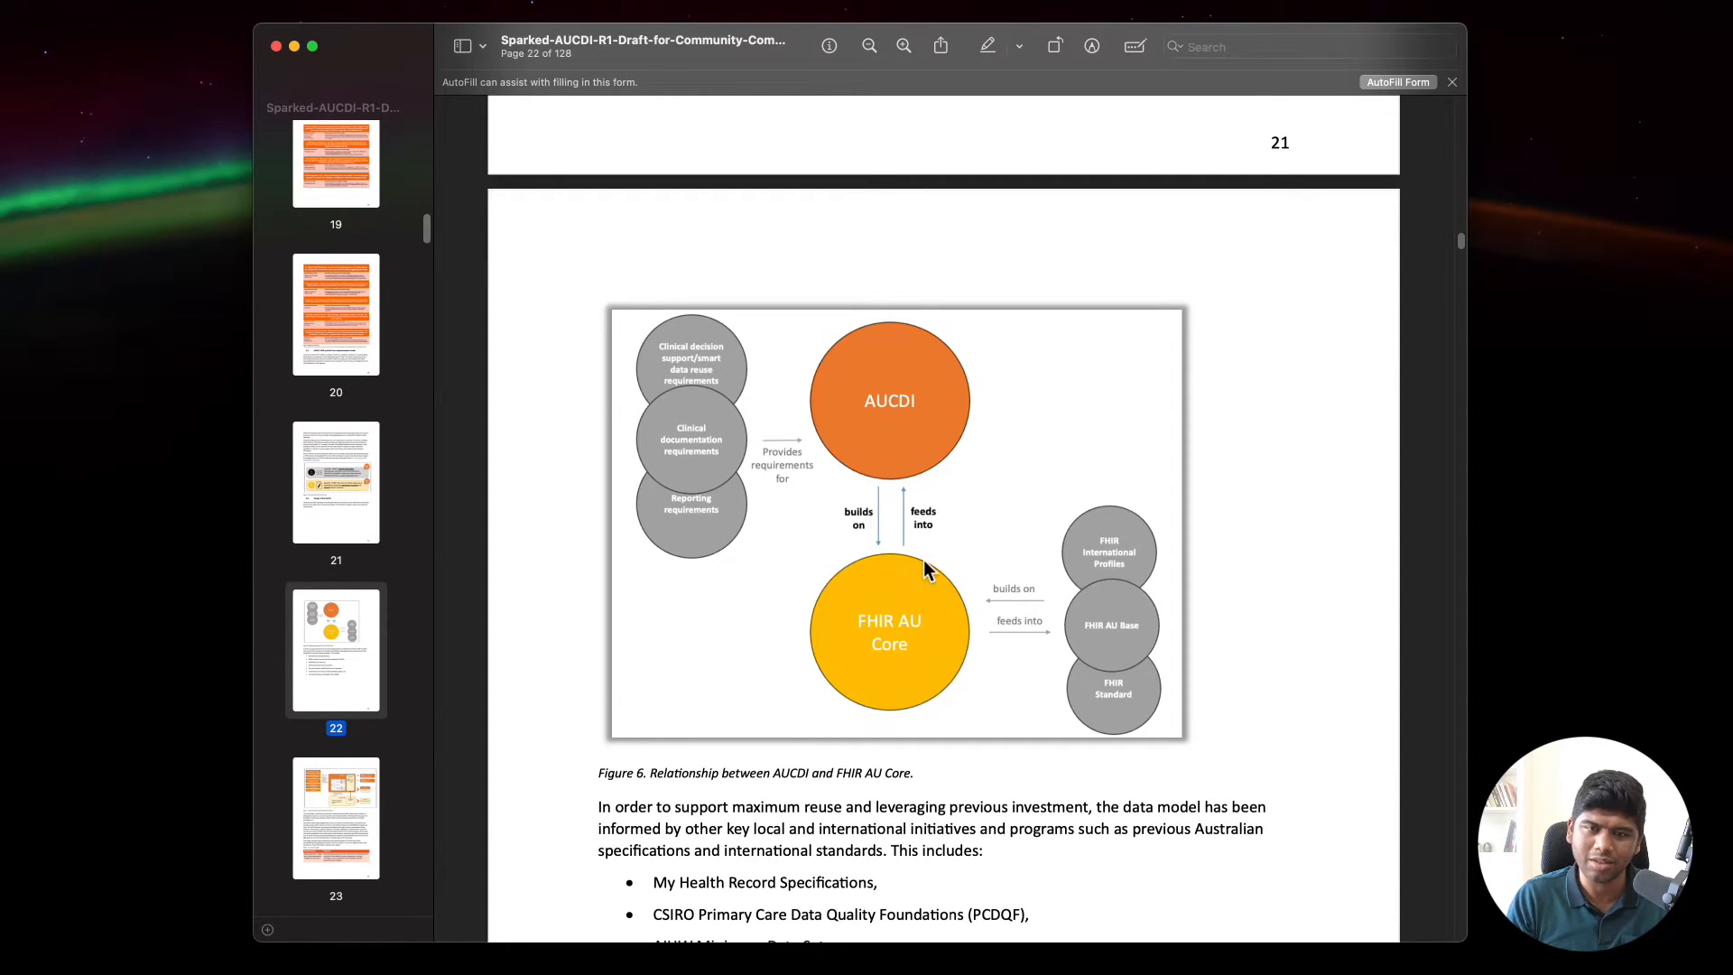
pyautogui.moveTo(973, 434)
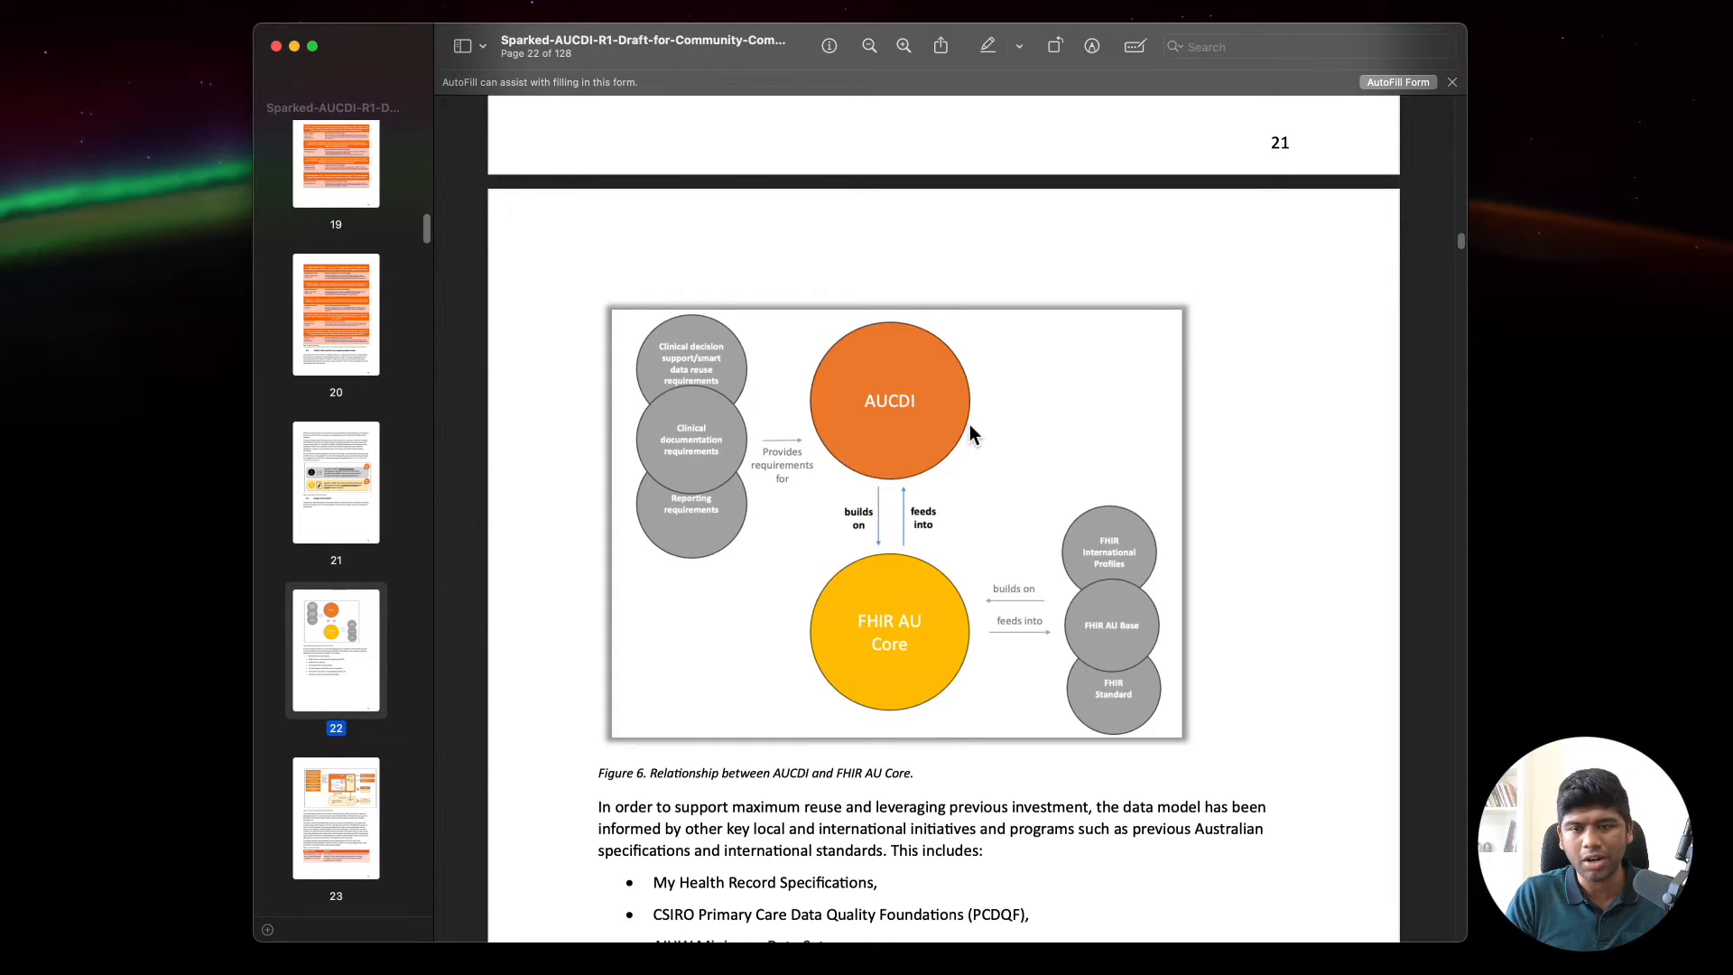
pyautogui.moveTo(959, 597)
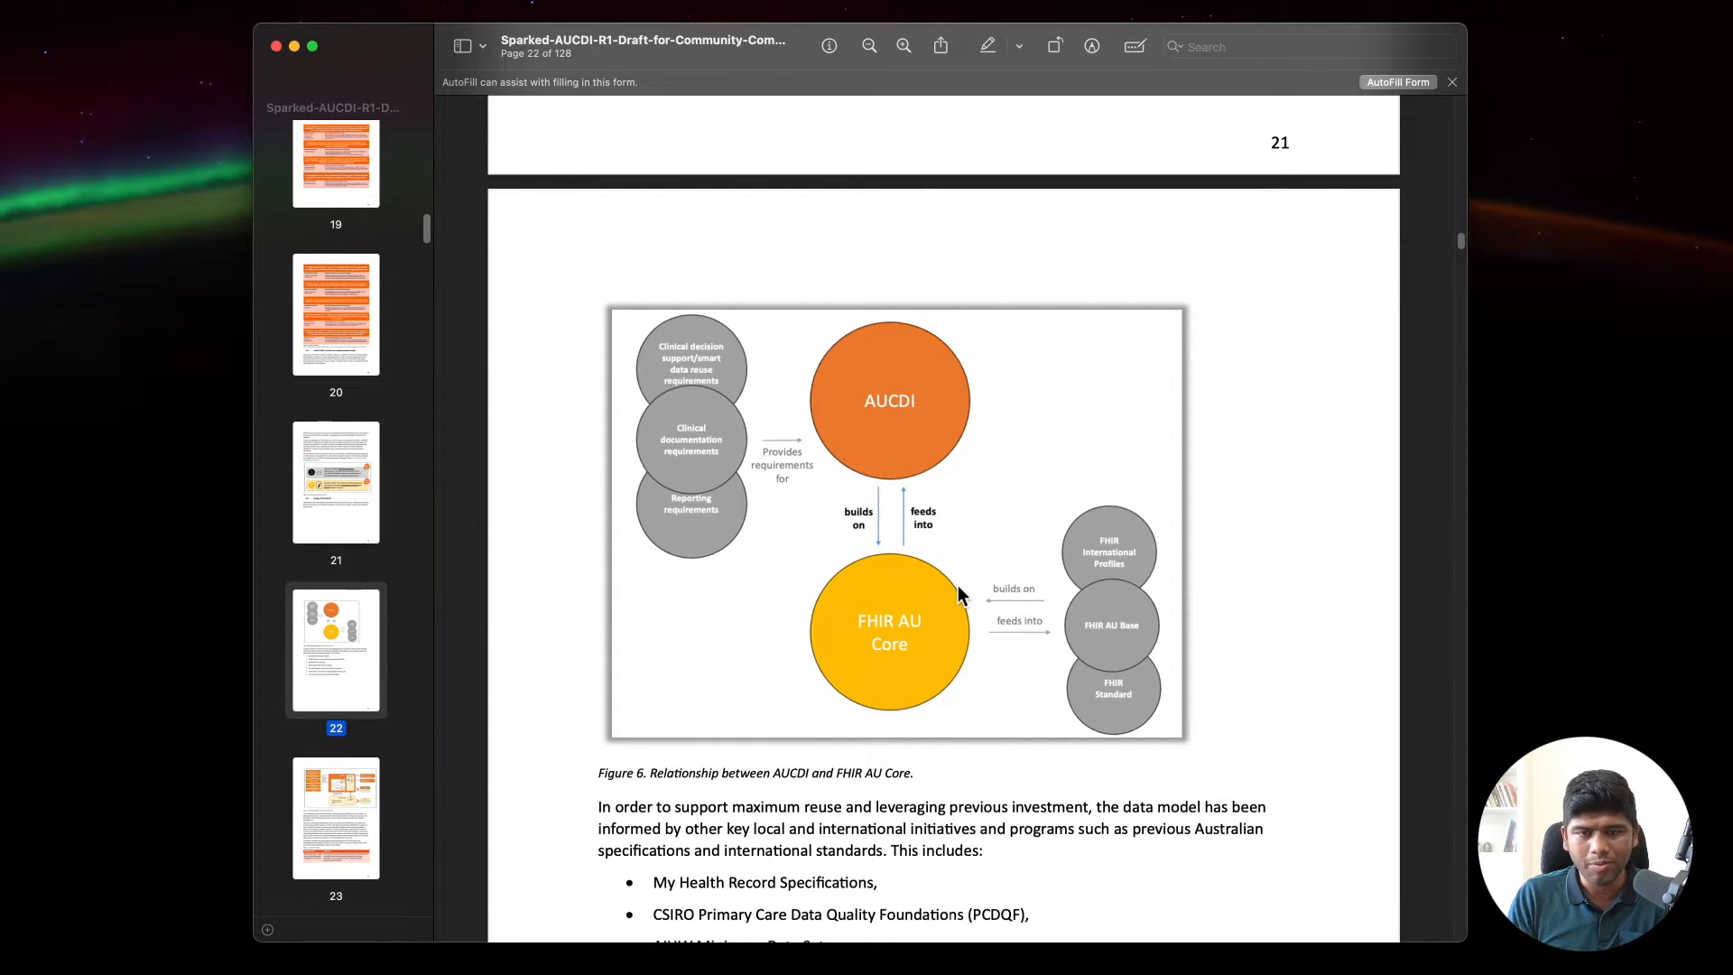
# Step: Read down through the Adverse reaction risk summary data elements
pyautogui.scroll(-3)
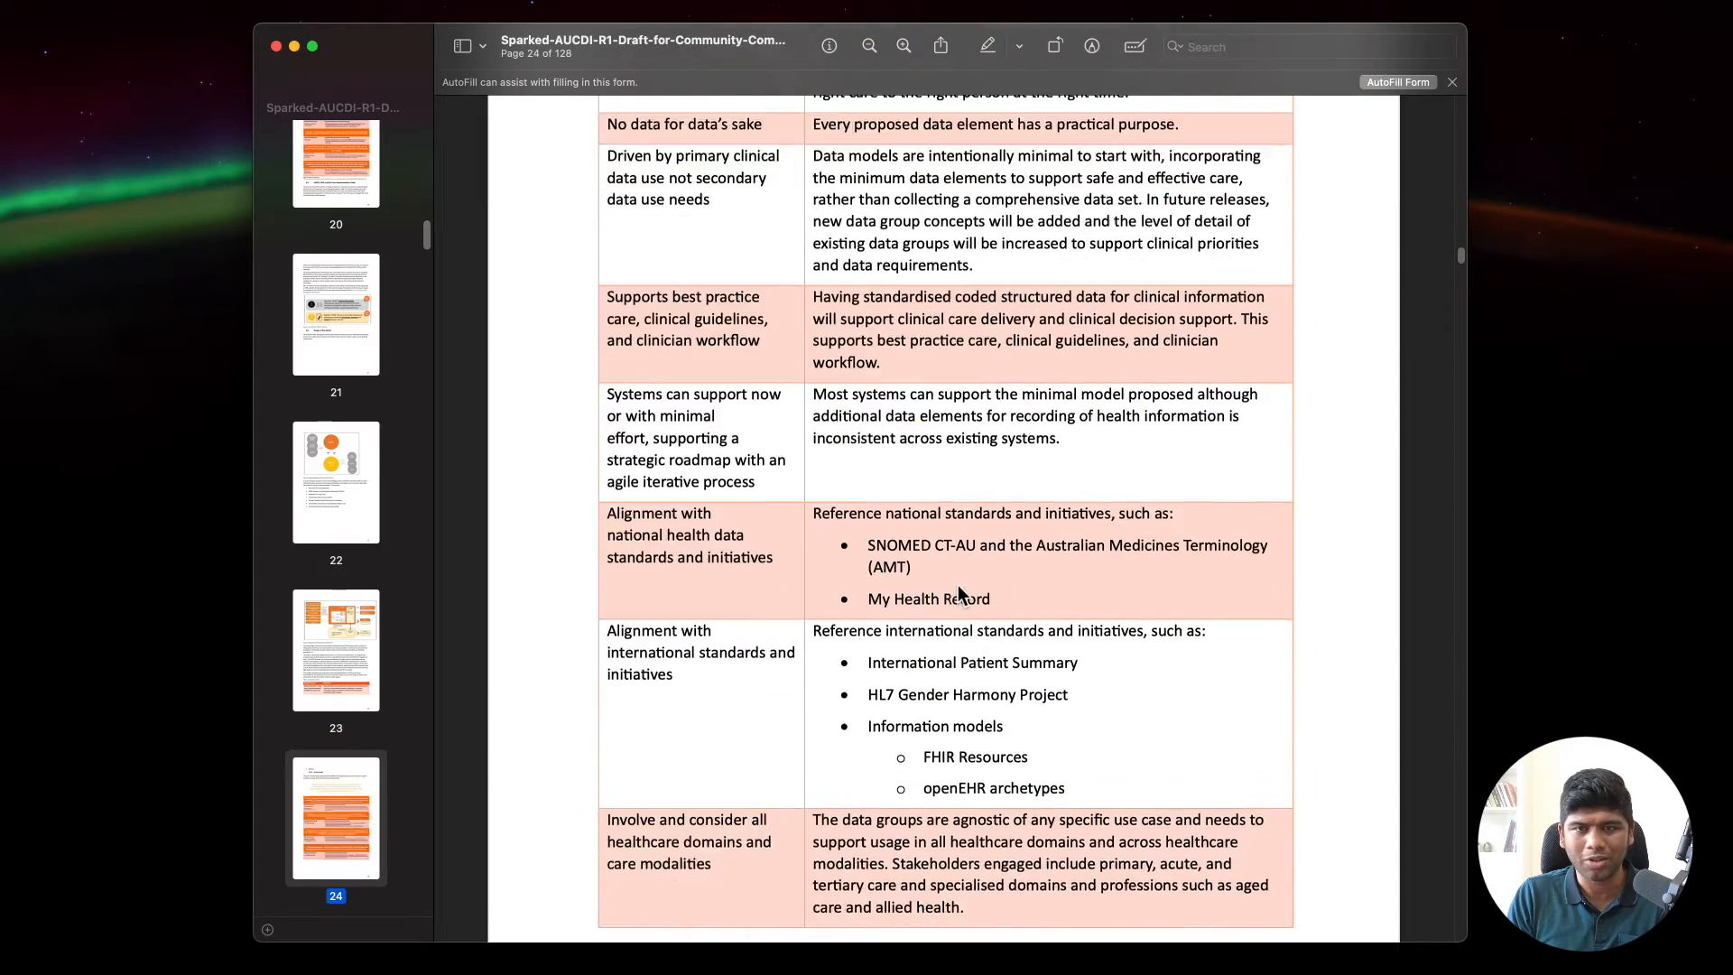
pyautogui.scroll(-3)
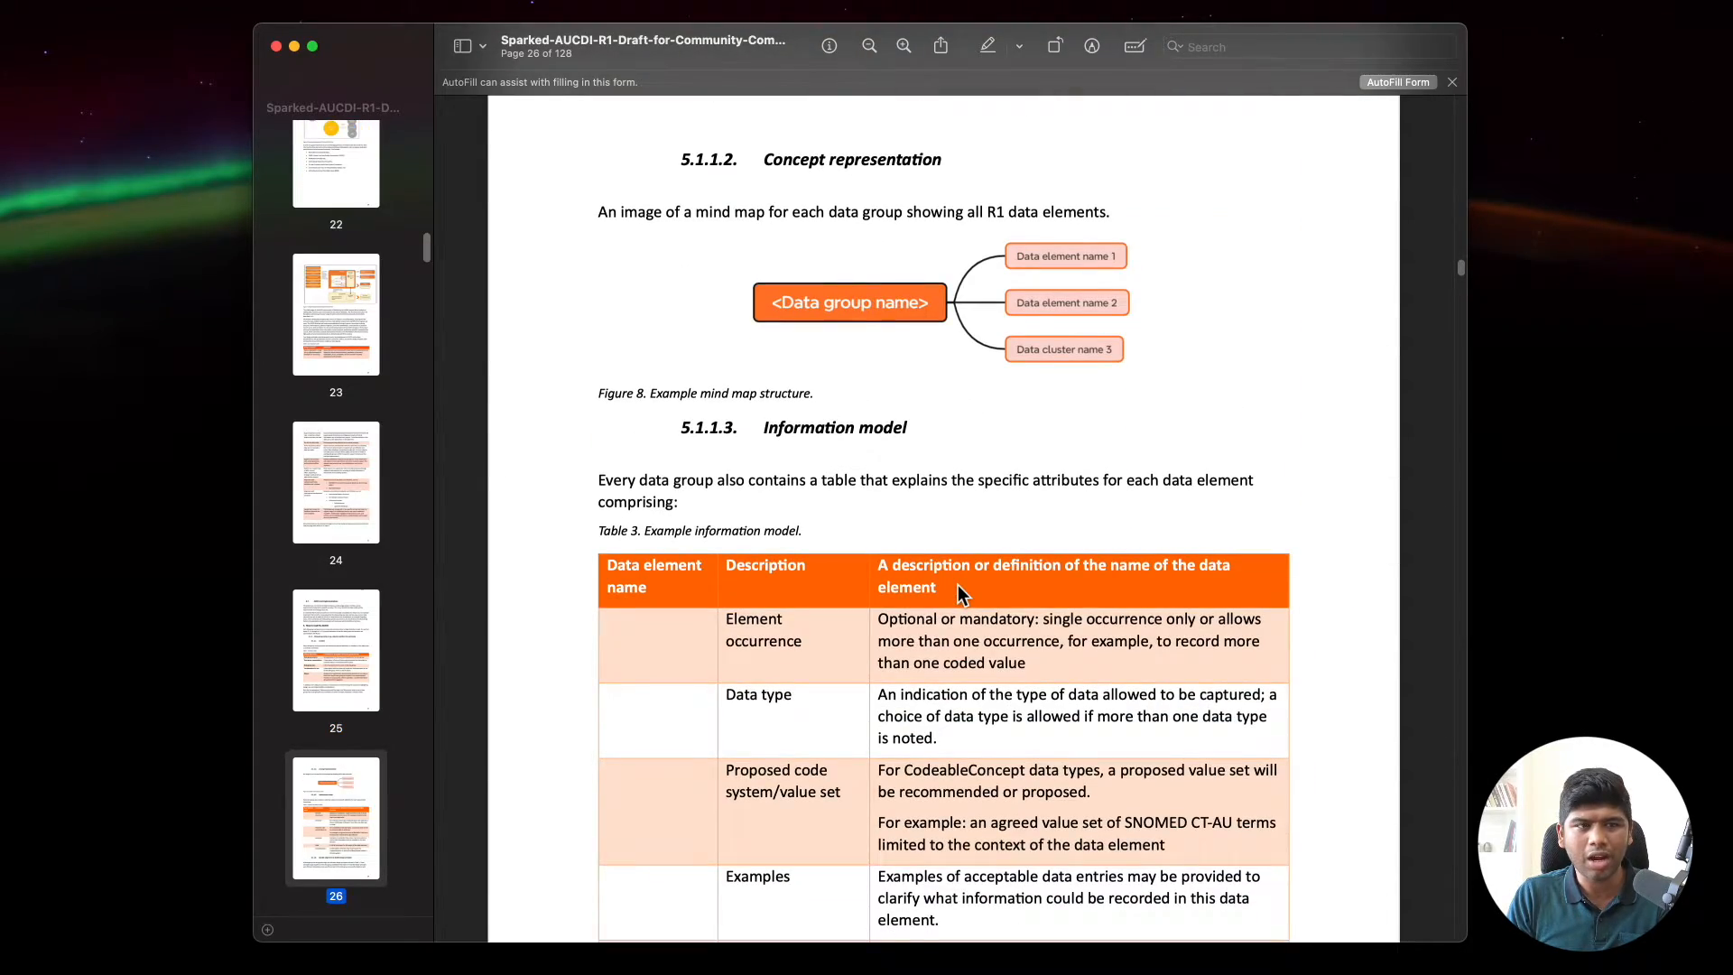
pyautogui.scroll(-3)
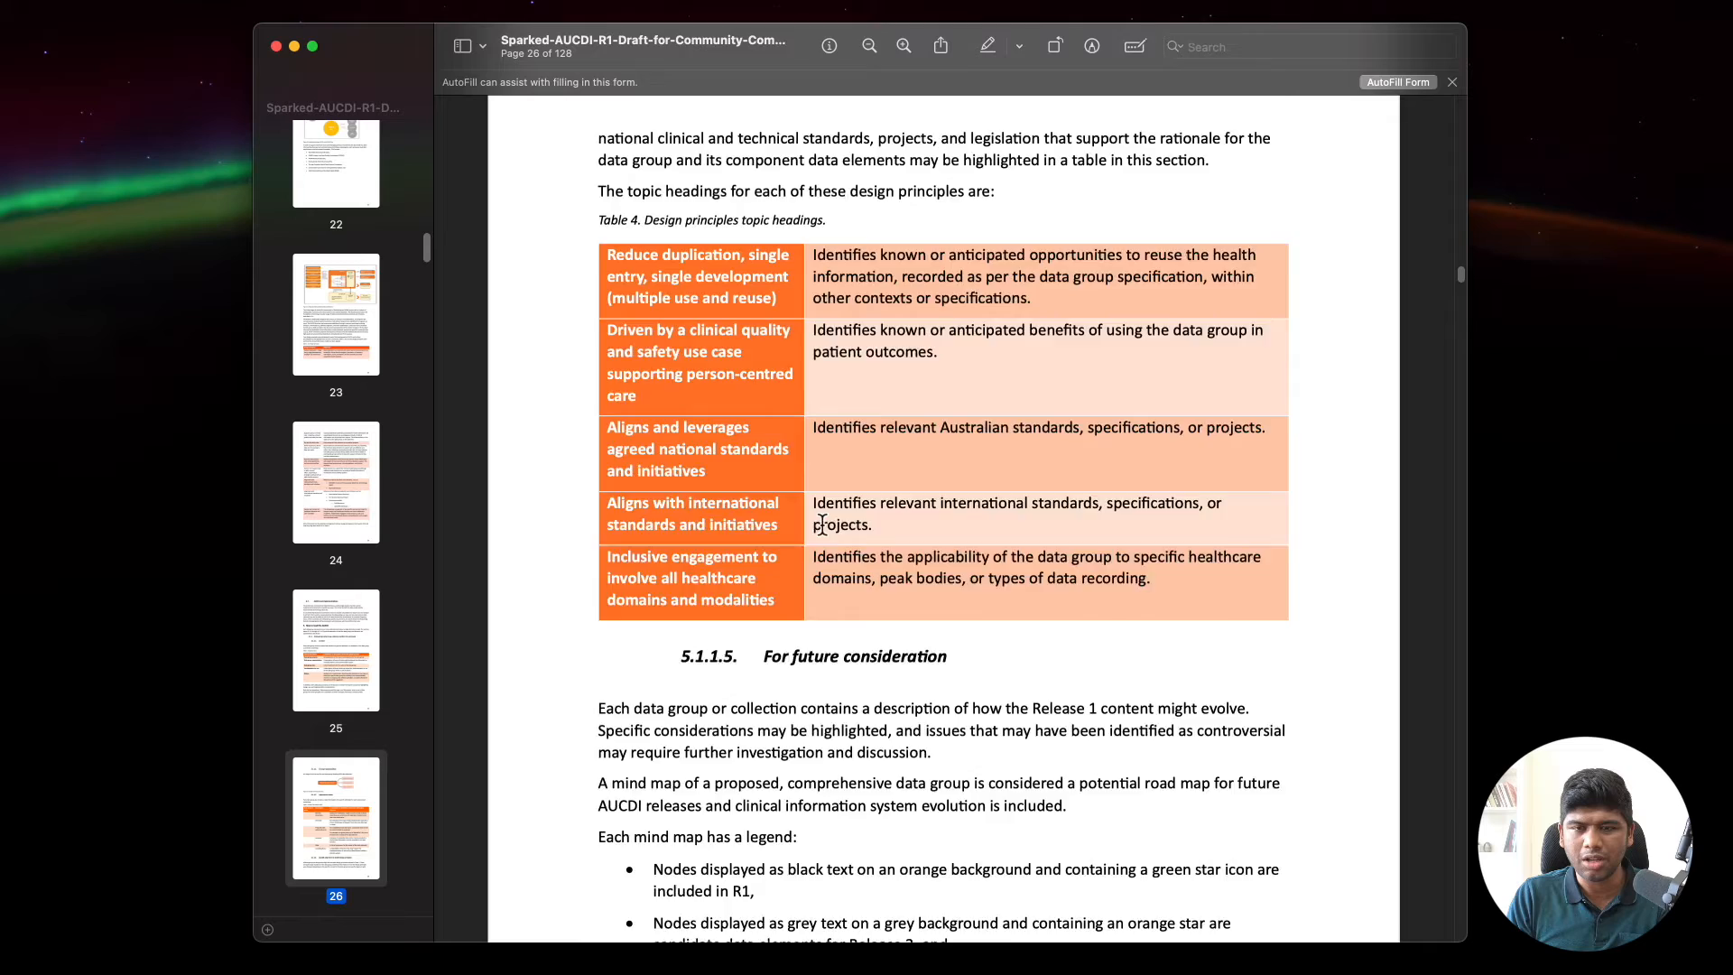
pyautogui.scroll(-3)
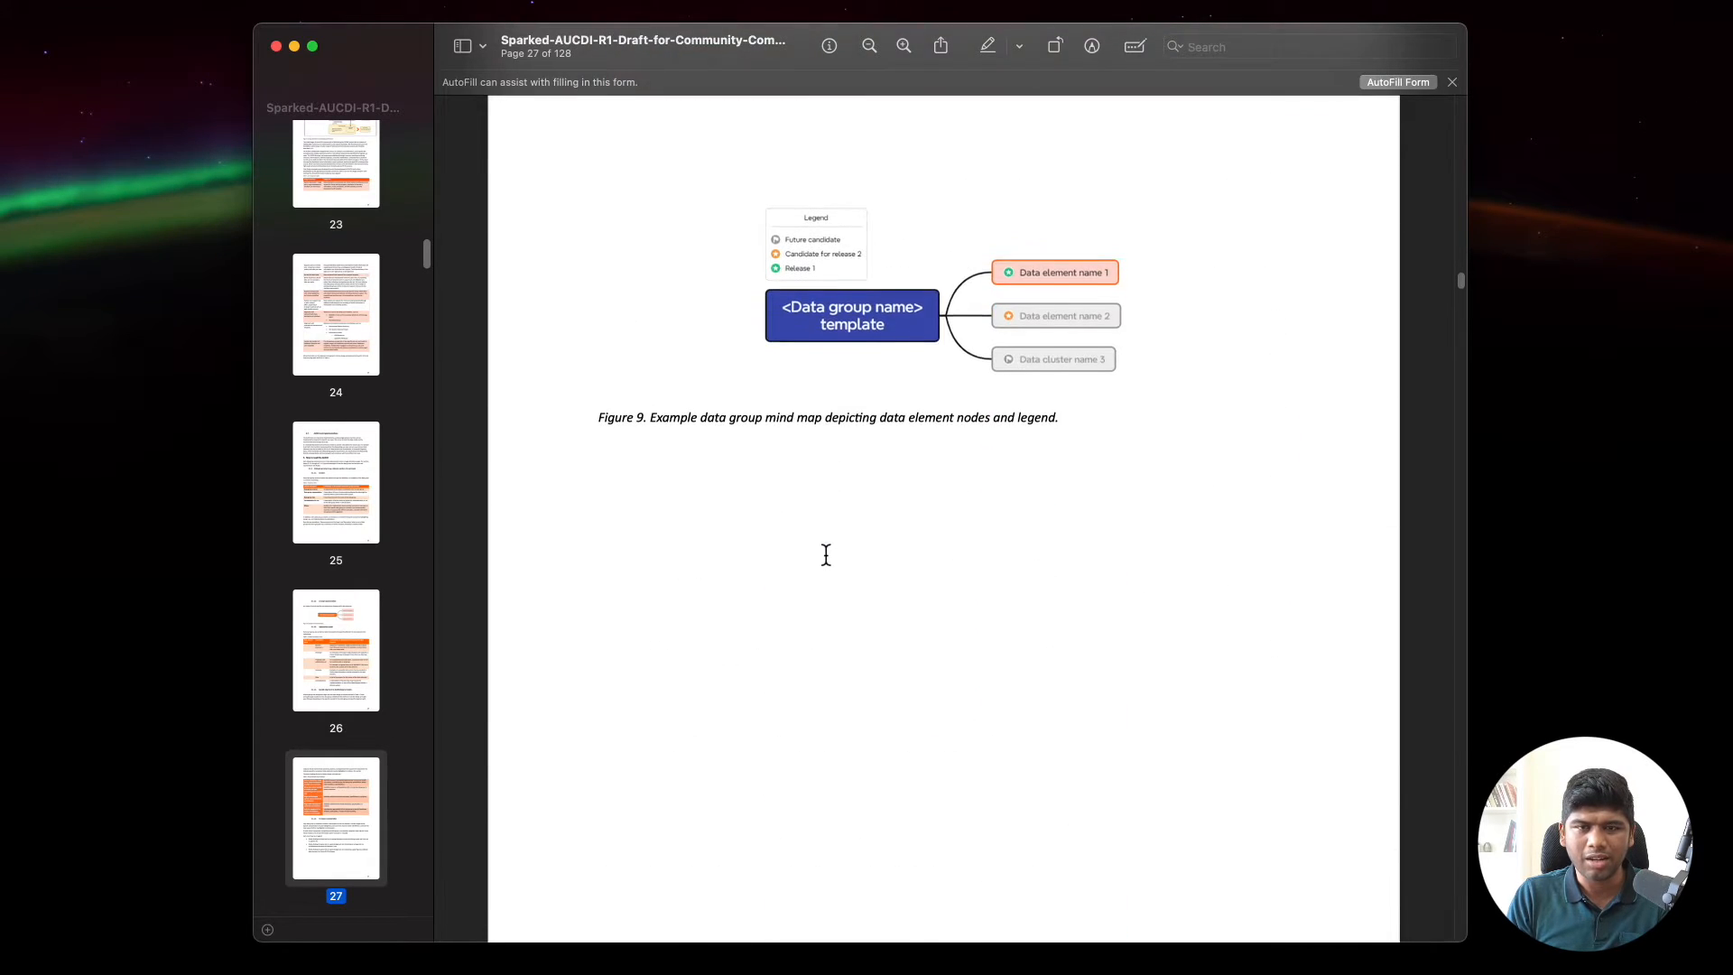
pyautogui.scroll(-3)
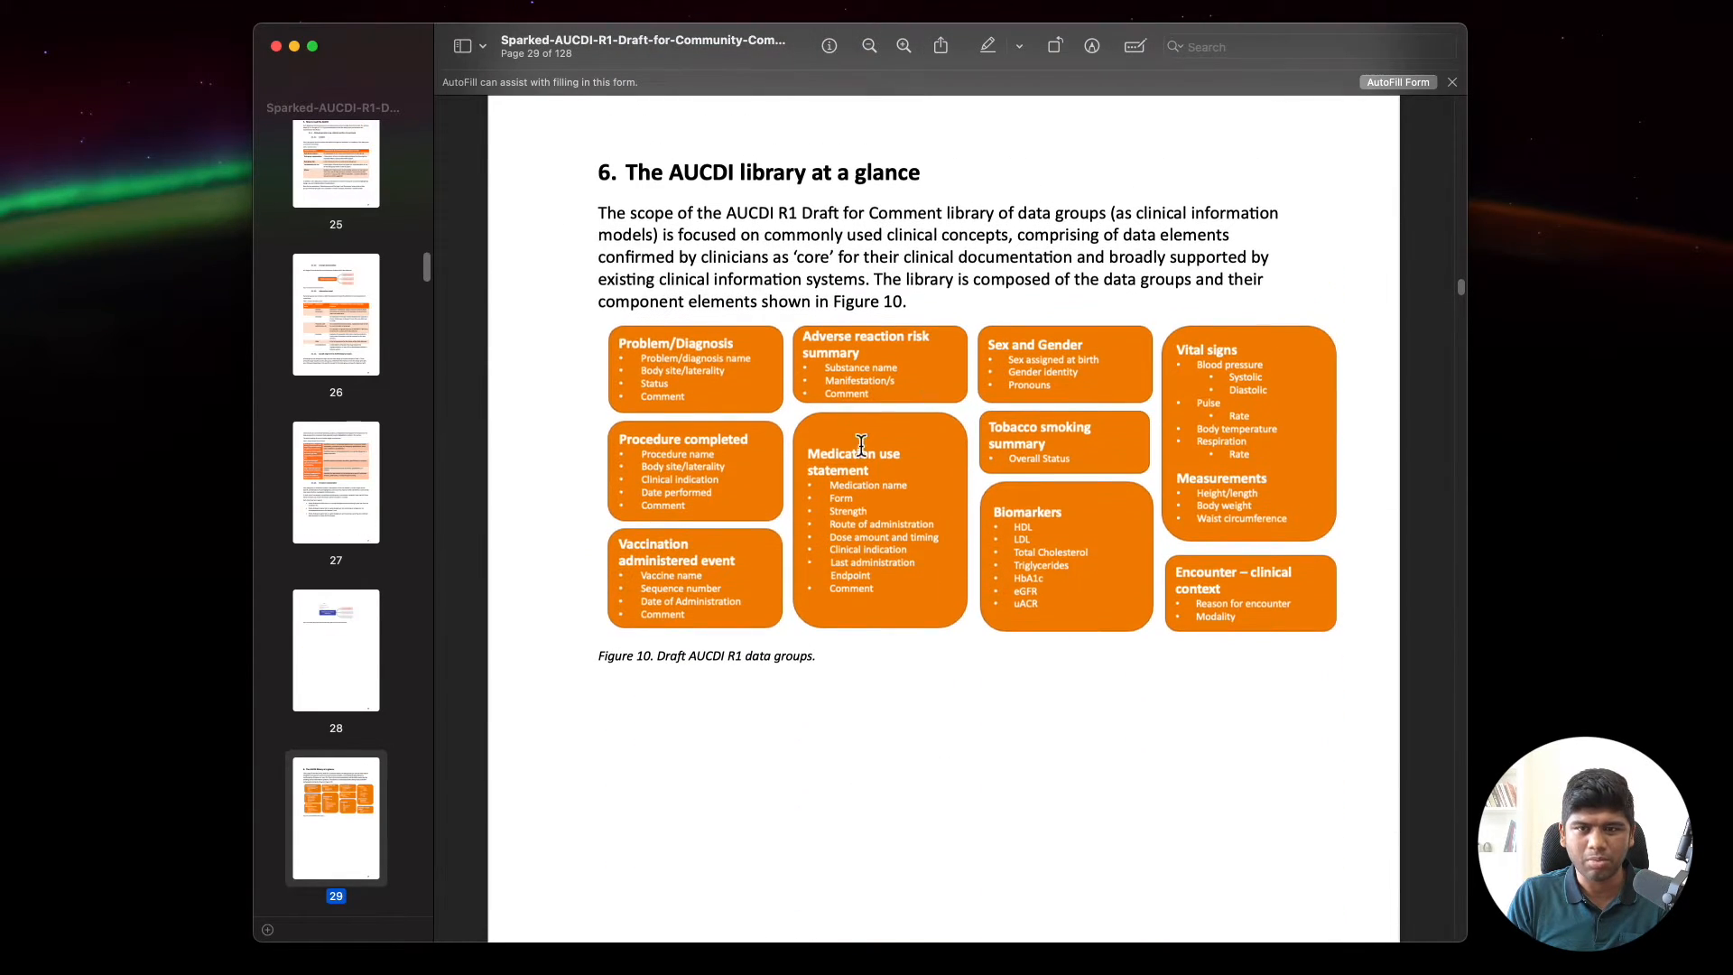
pyautogui.scroll(-3)
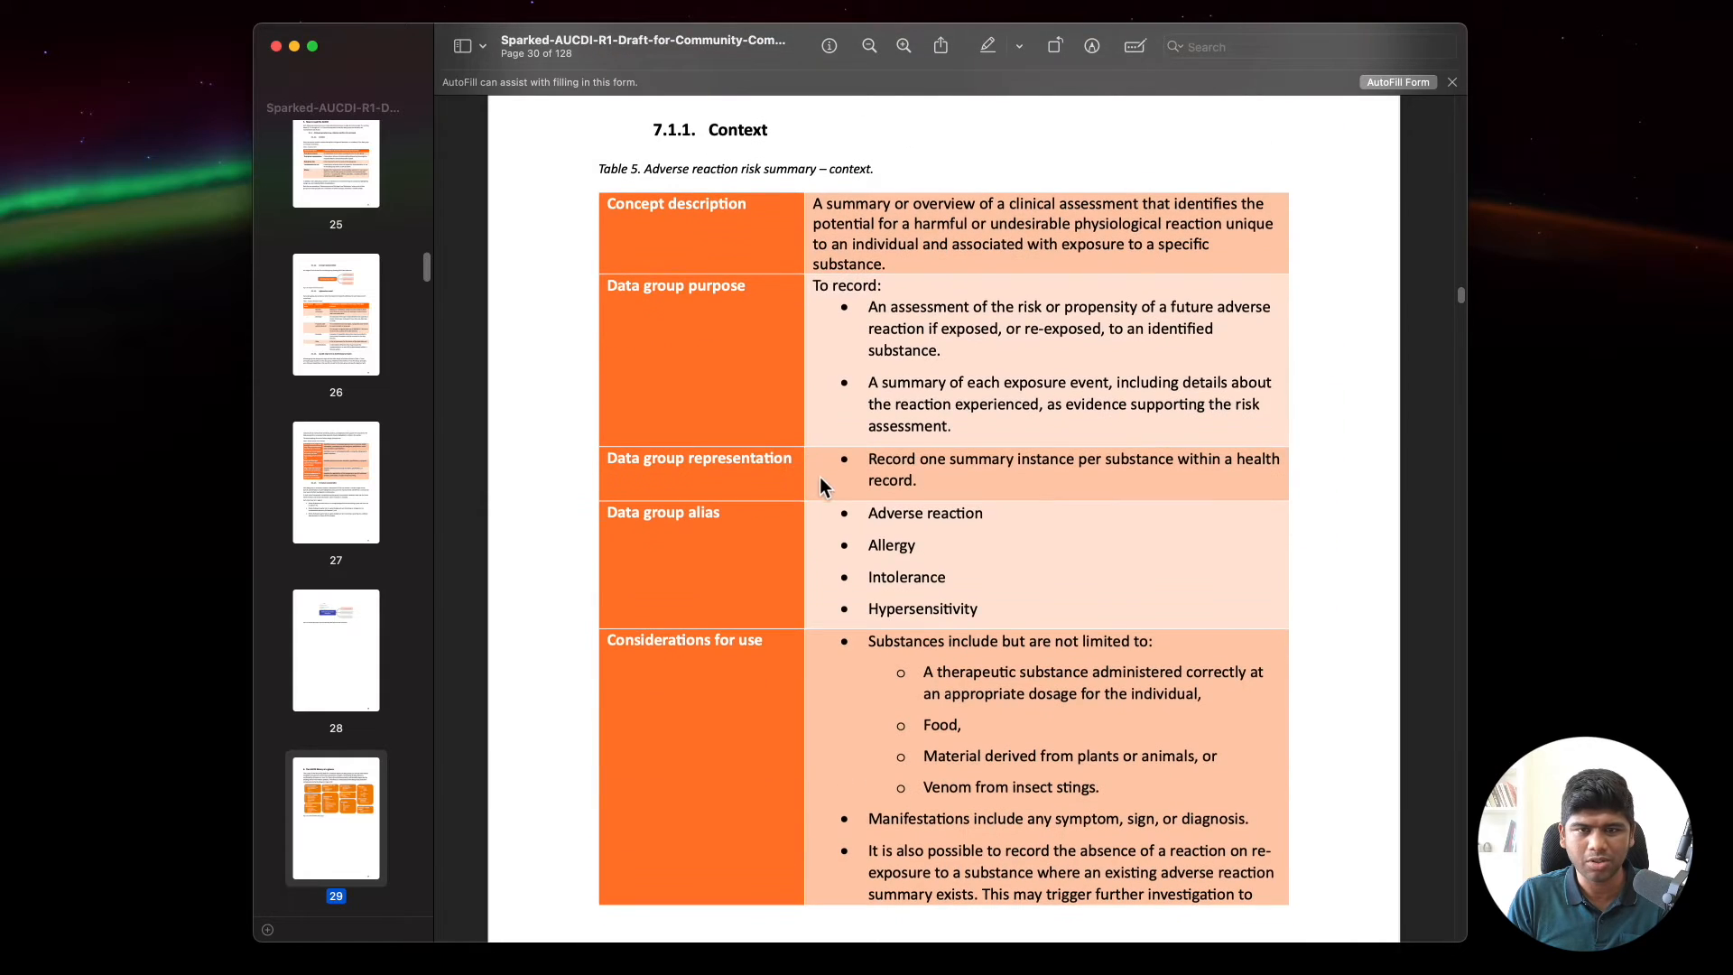
pyautogui.scroll(3)
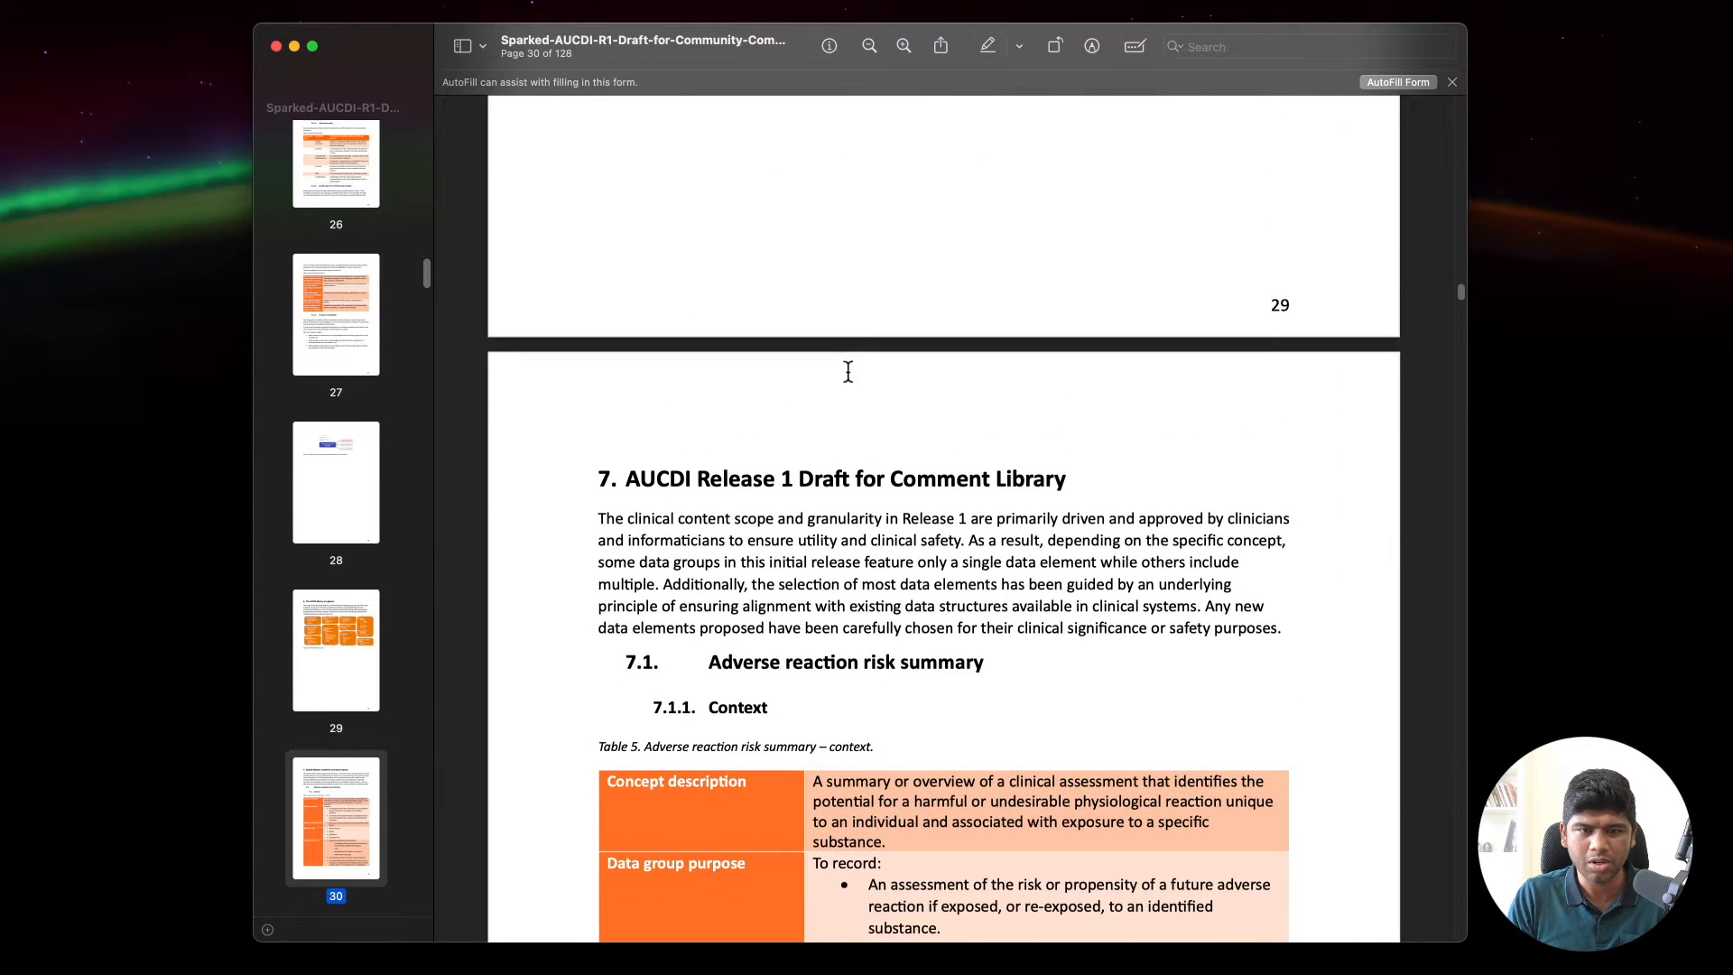
pyautogui.scroll(-3)
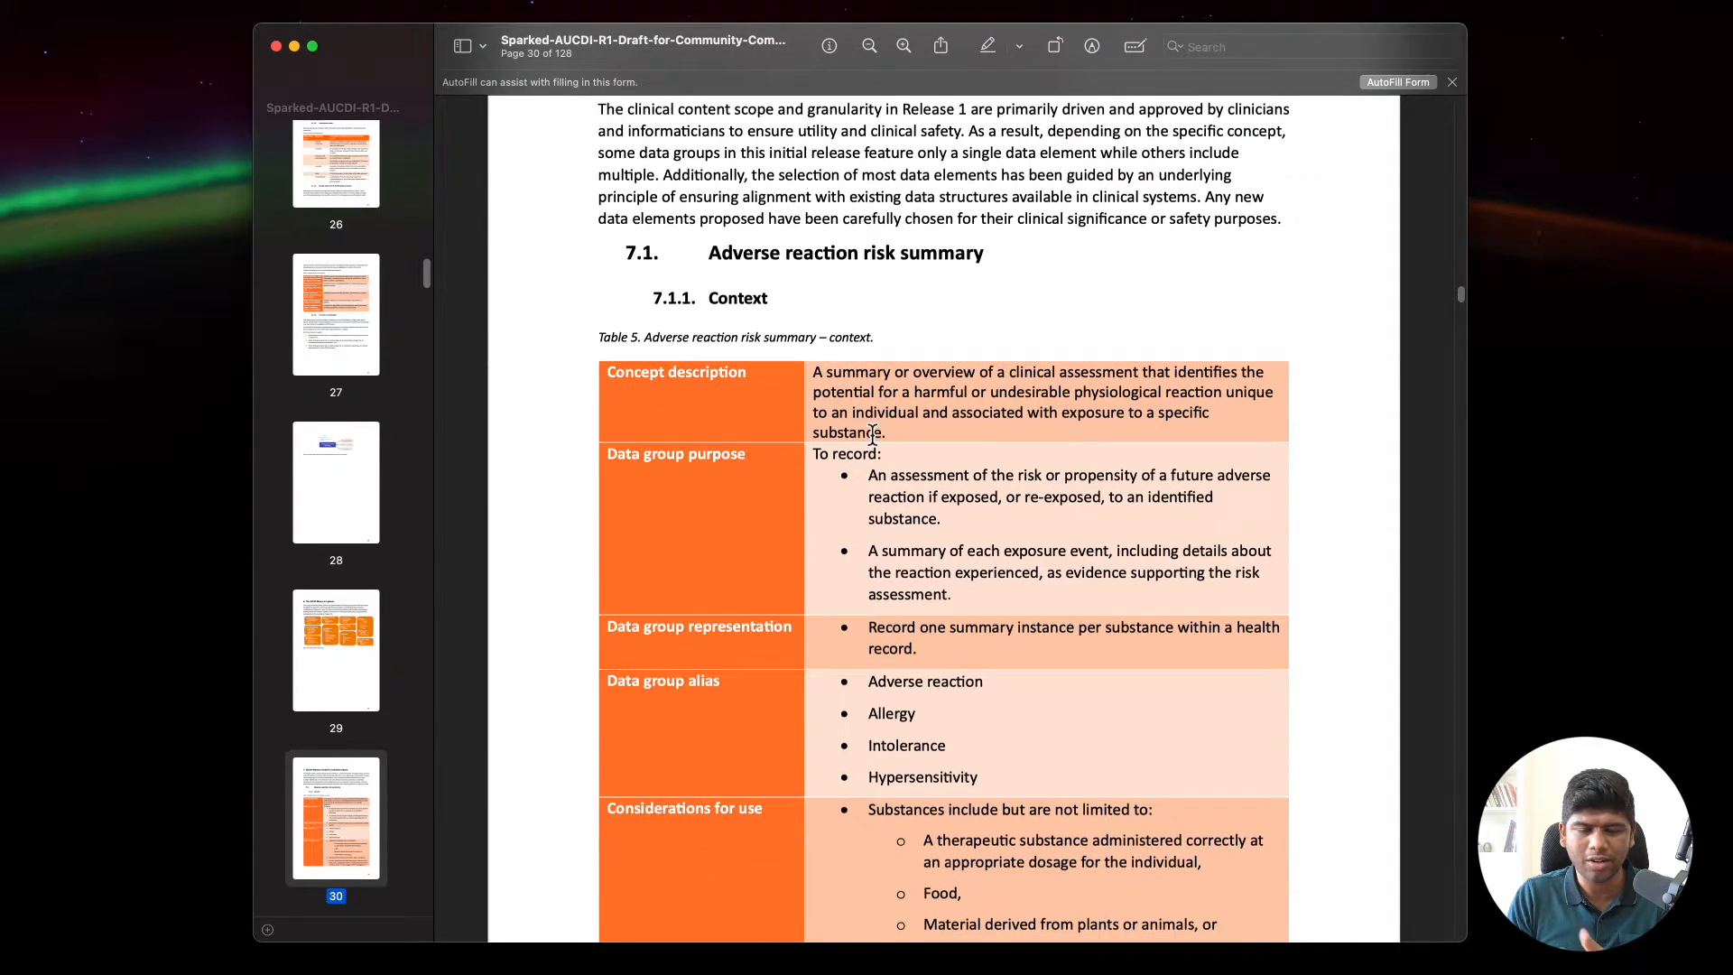
pyautogui.scroll(-3)
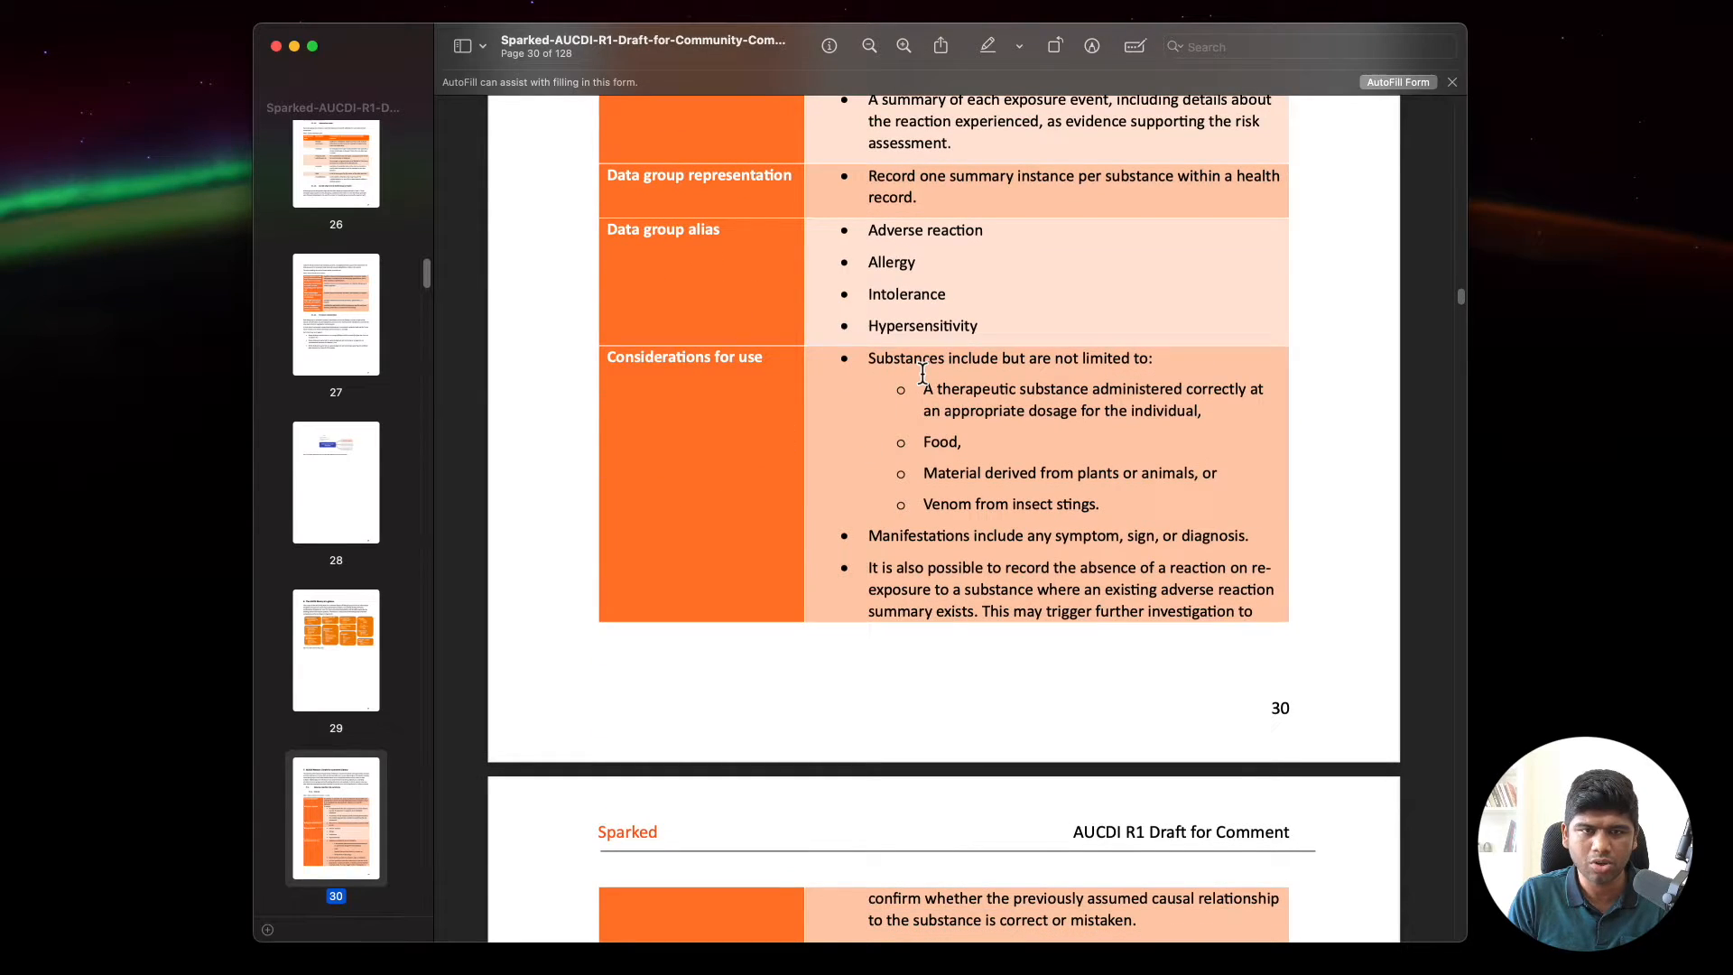
pyautogui.scroll(-3)
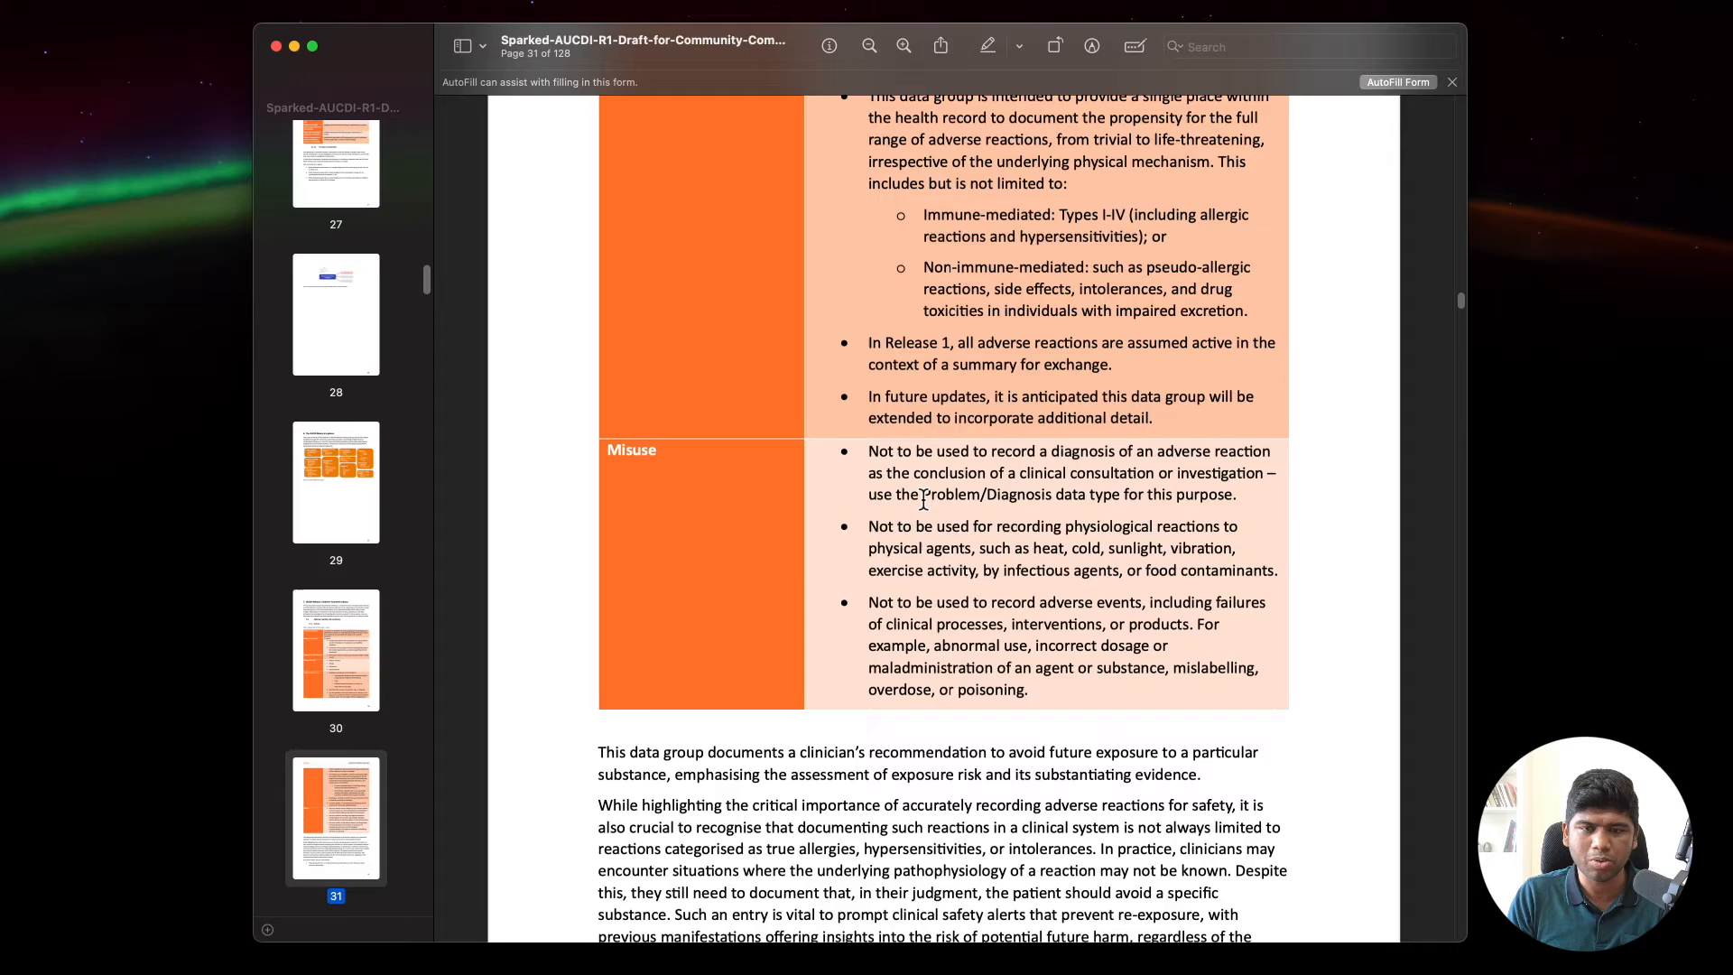
pyautogui.scroll(-3)
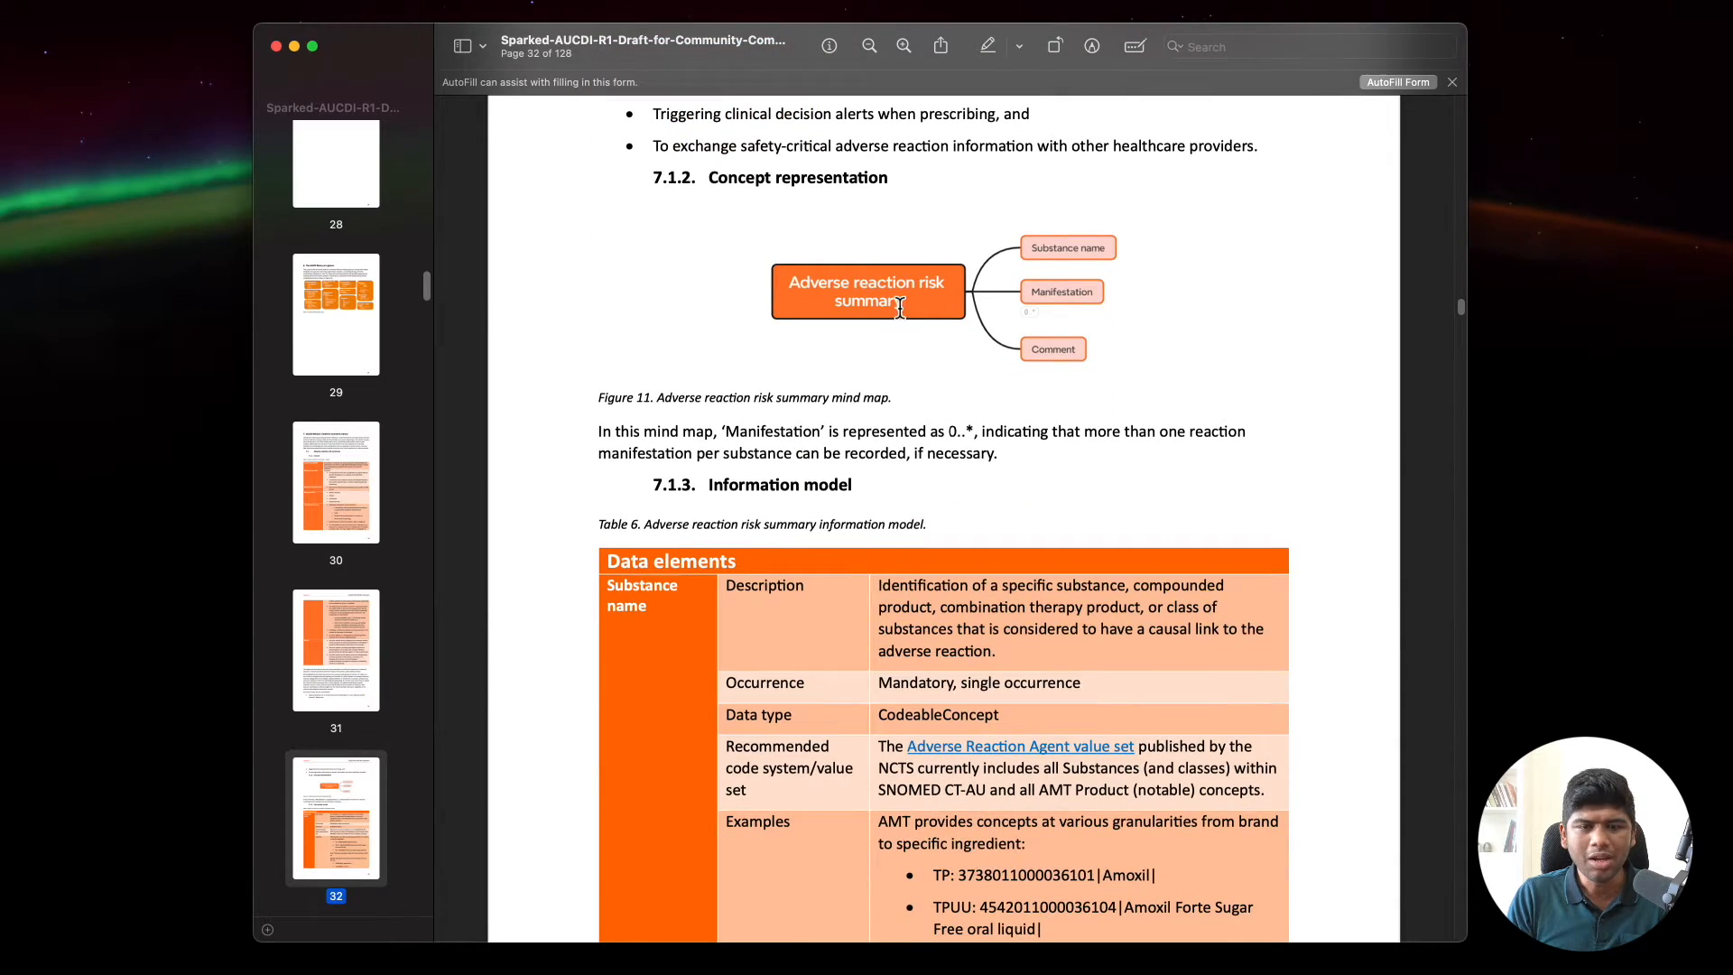
pyautogui.scroll(-3)
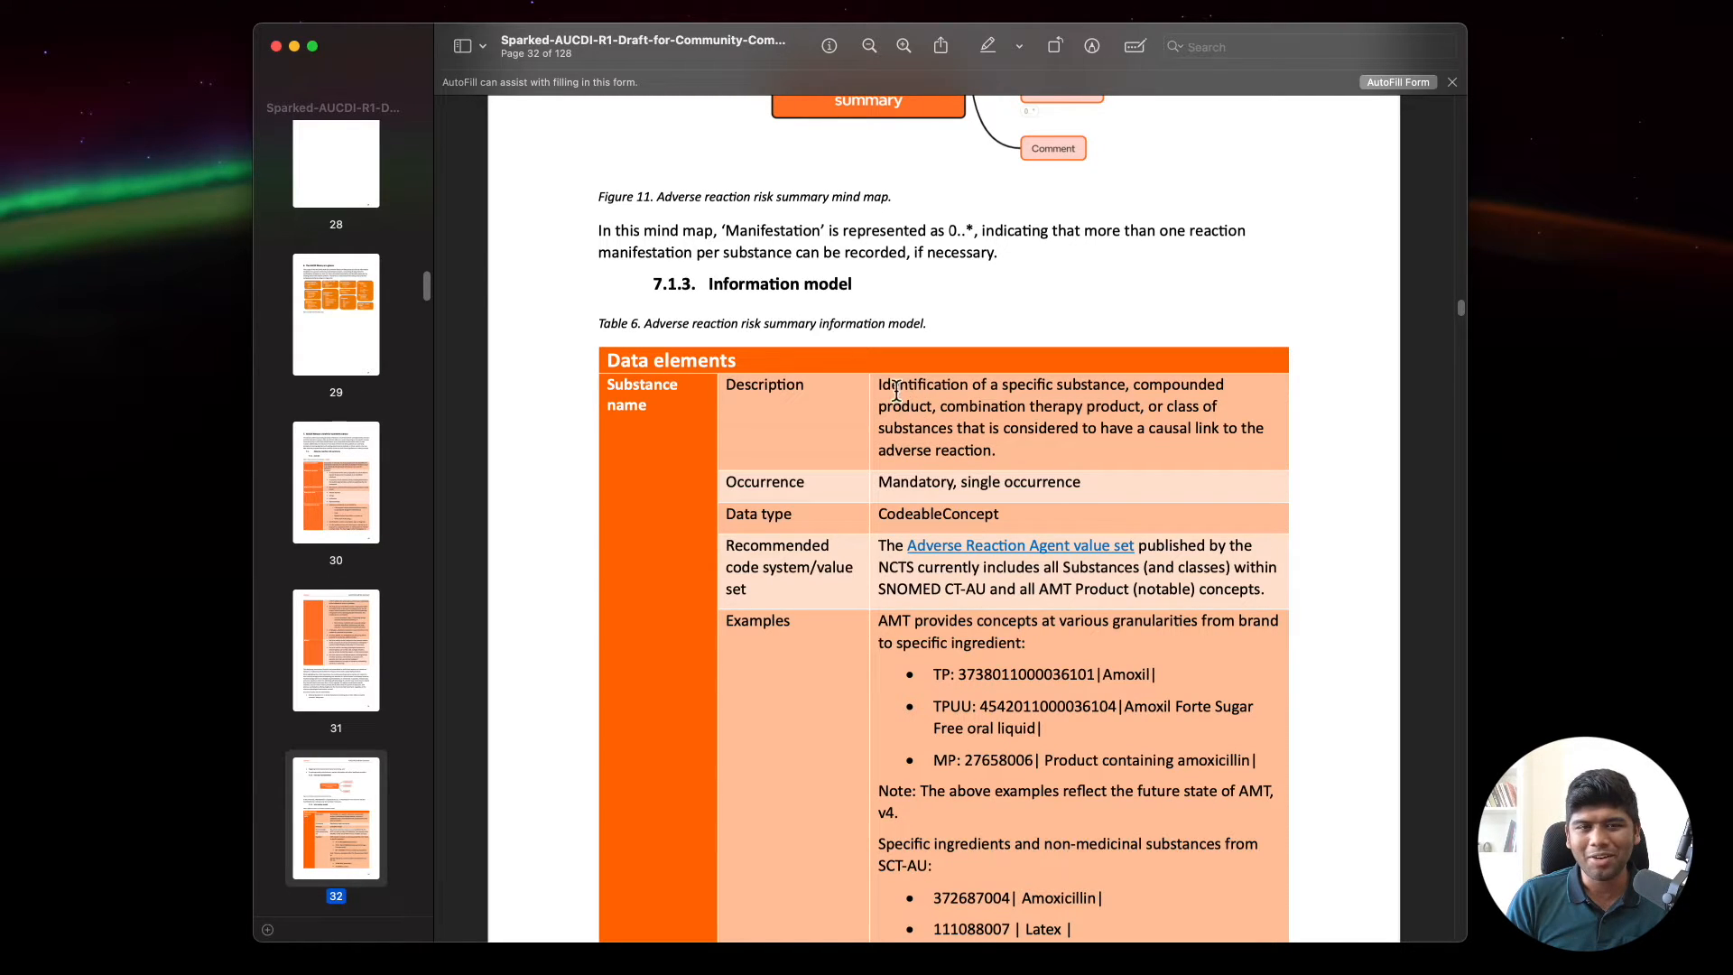
pyautogui.scroll(-3)
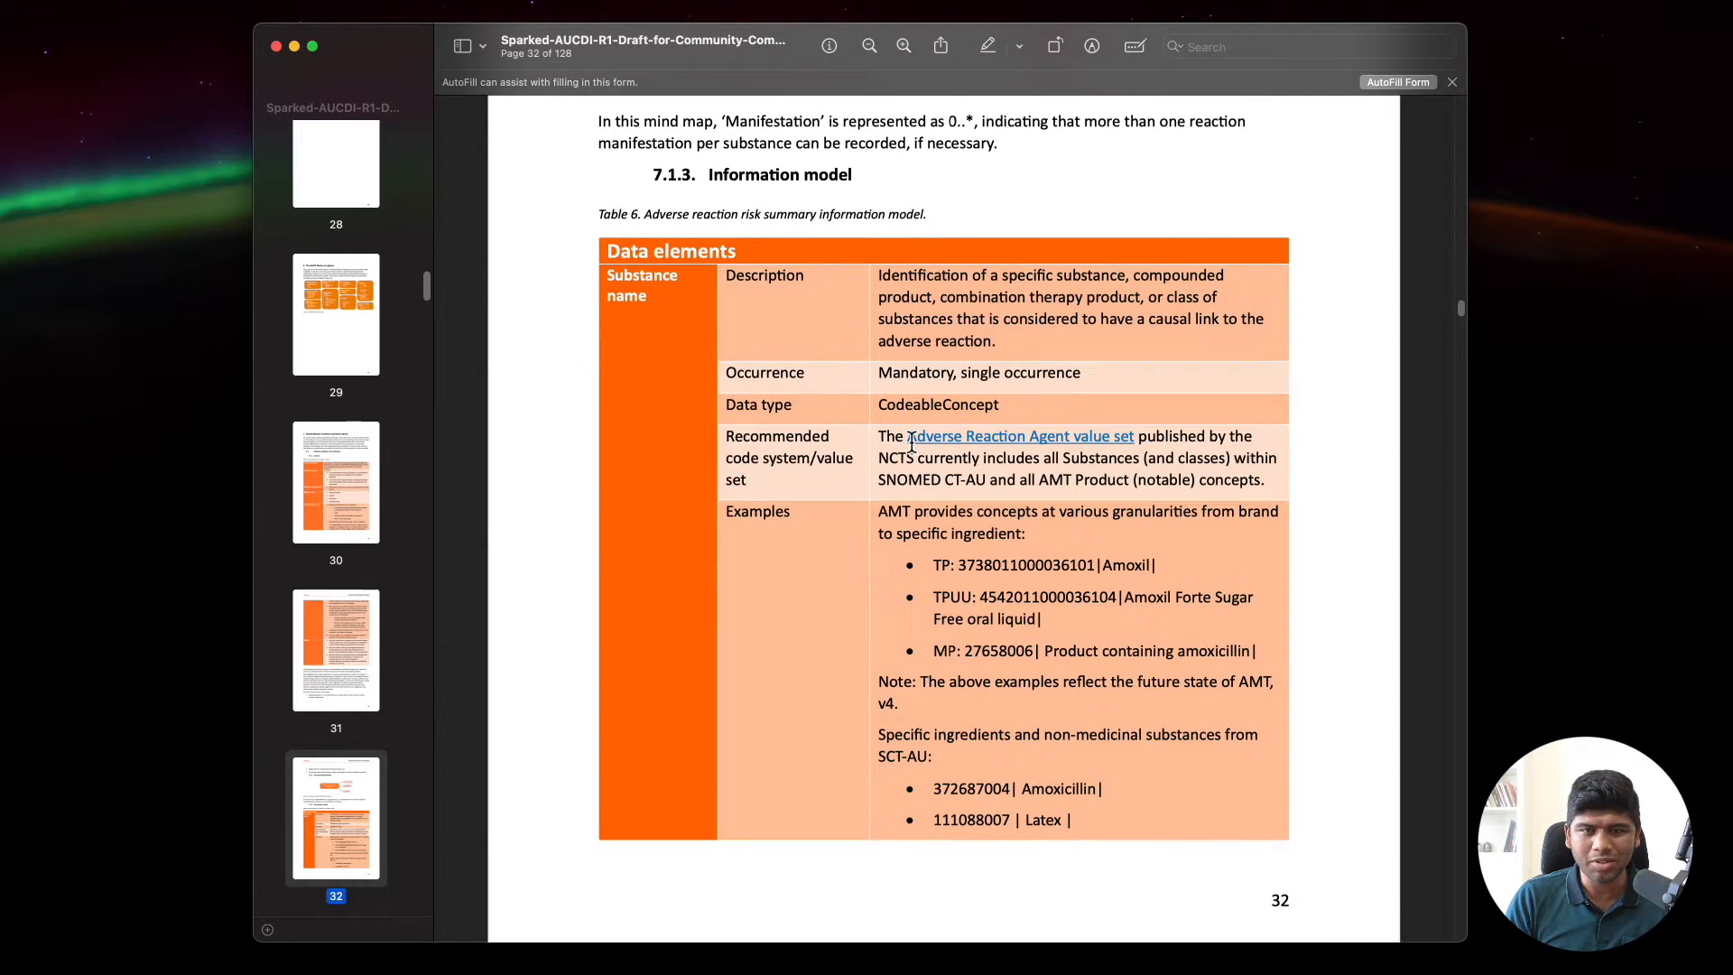
pyautogui.scroll(-3)
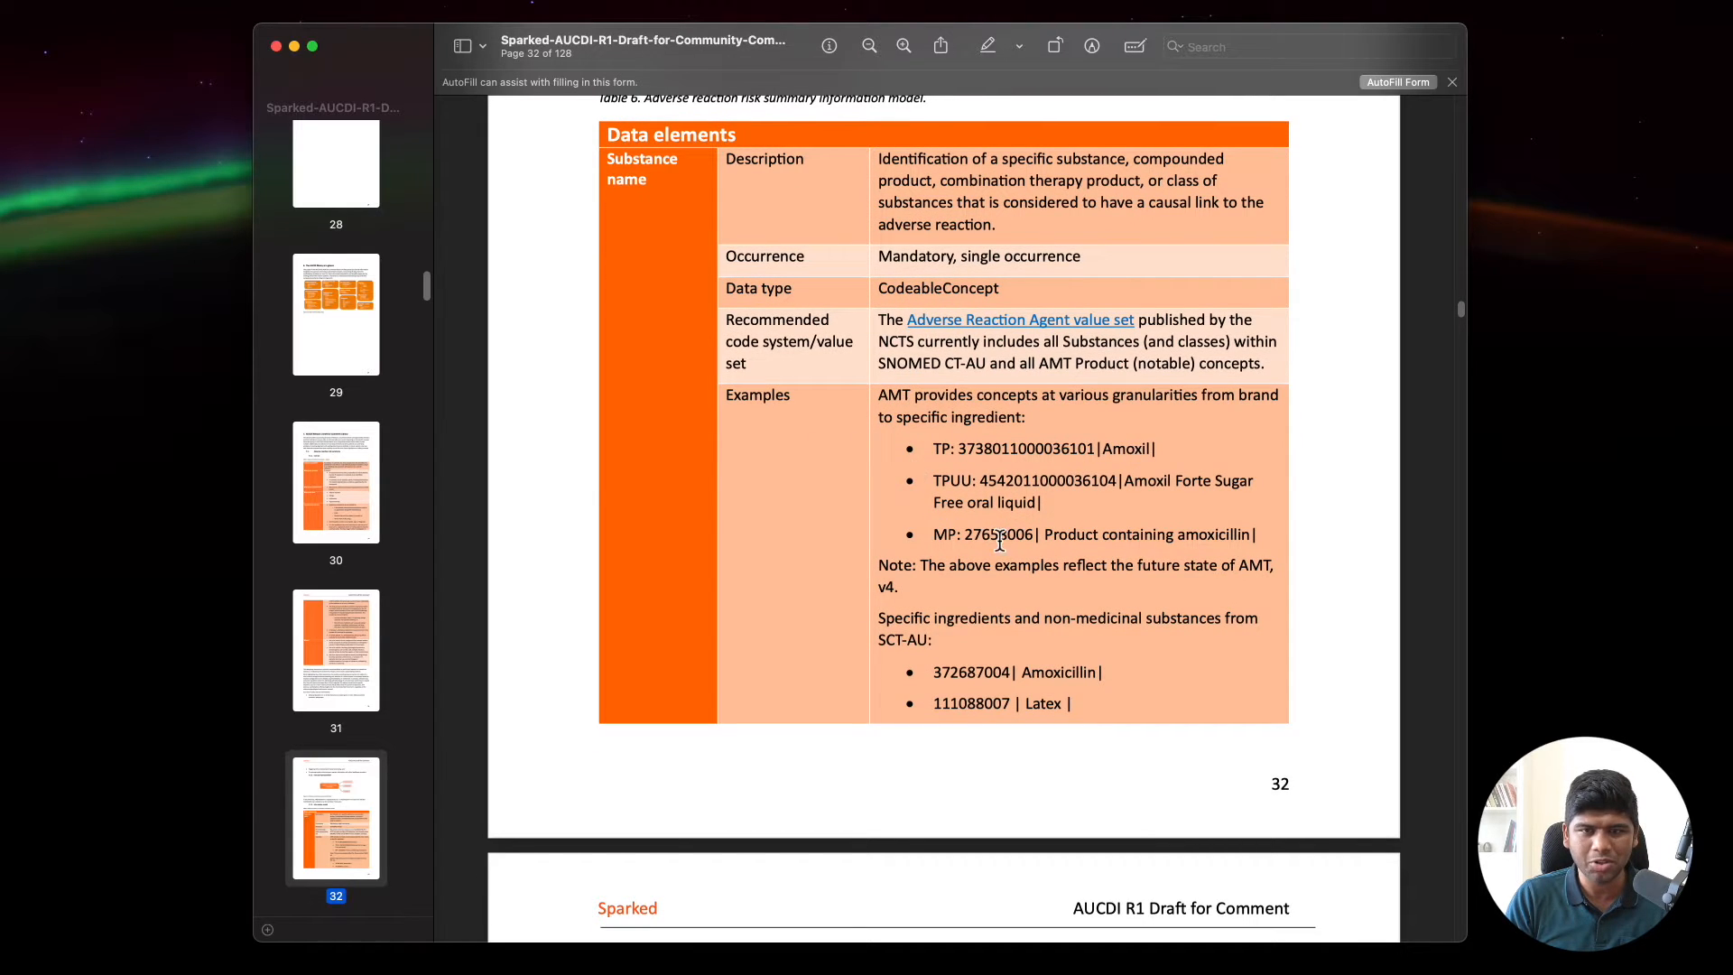
pyautogui.moveTo(616, 221)
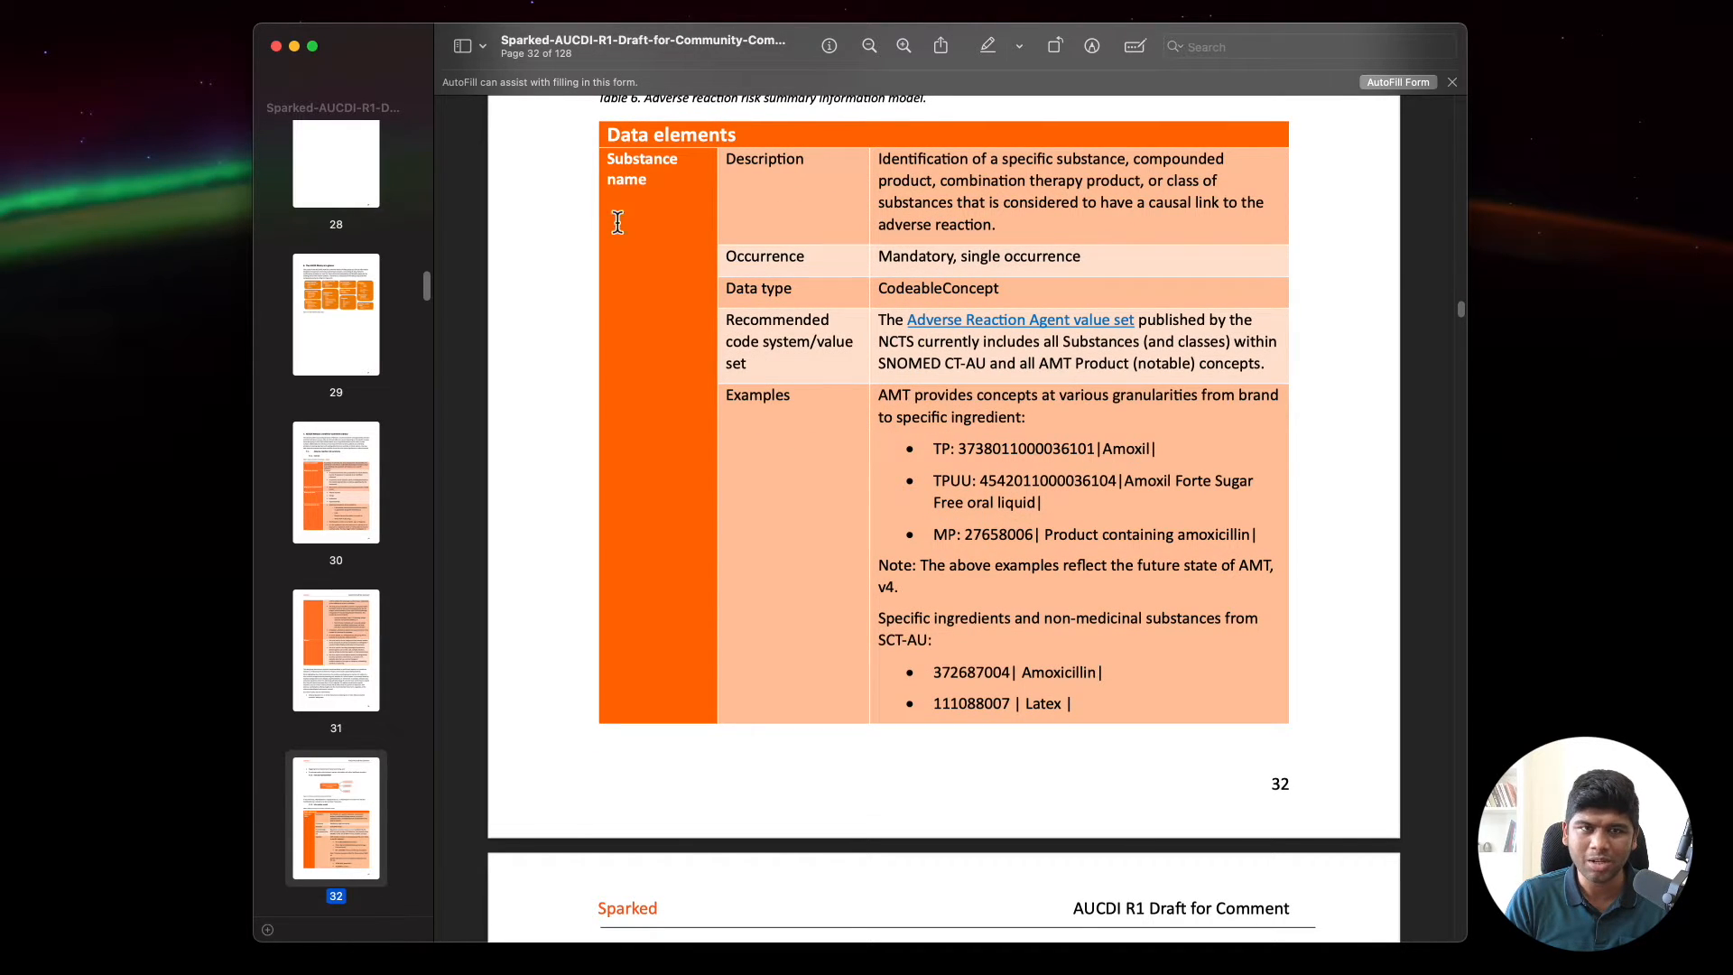
pyautogui.moveTo(1004, 282)
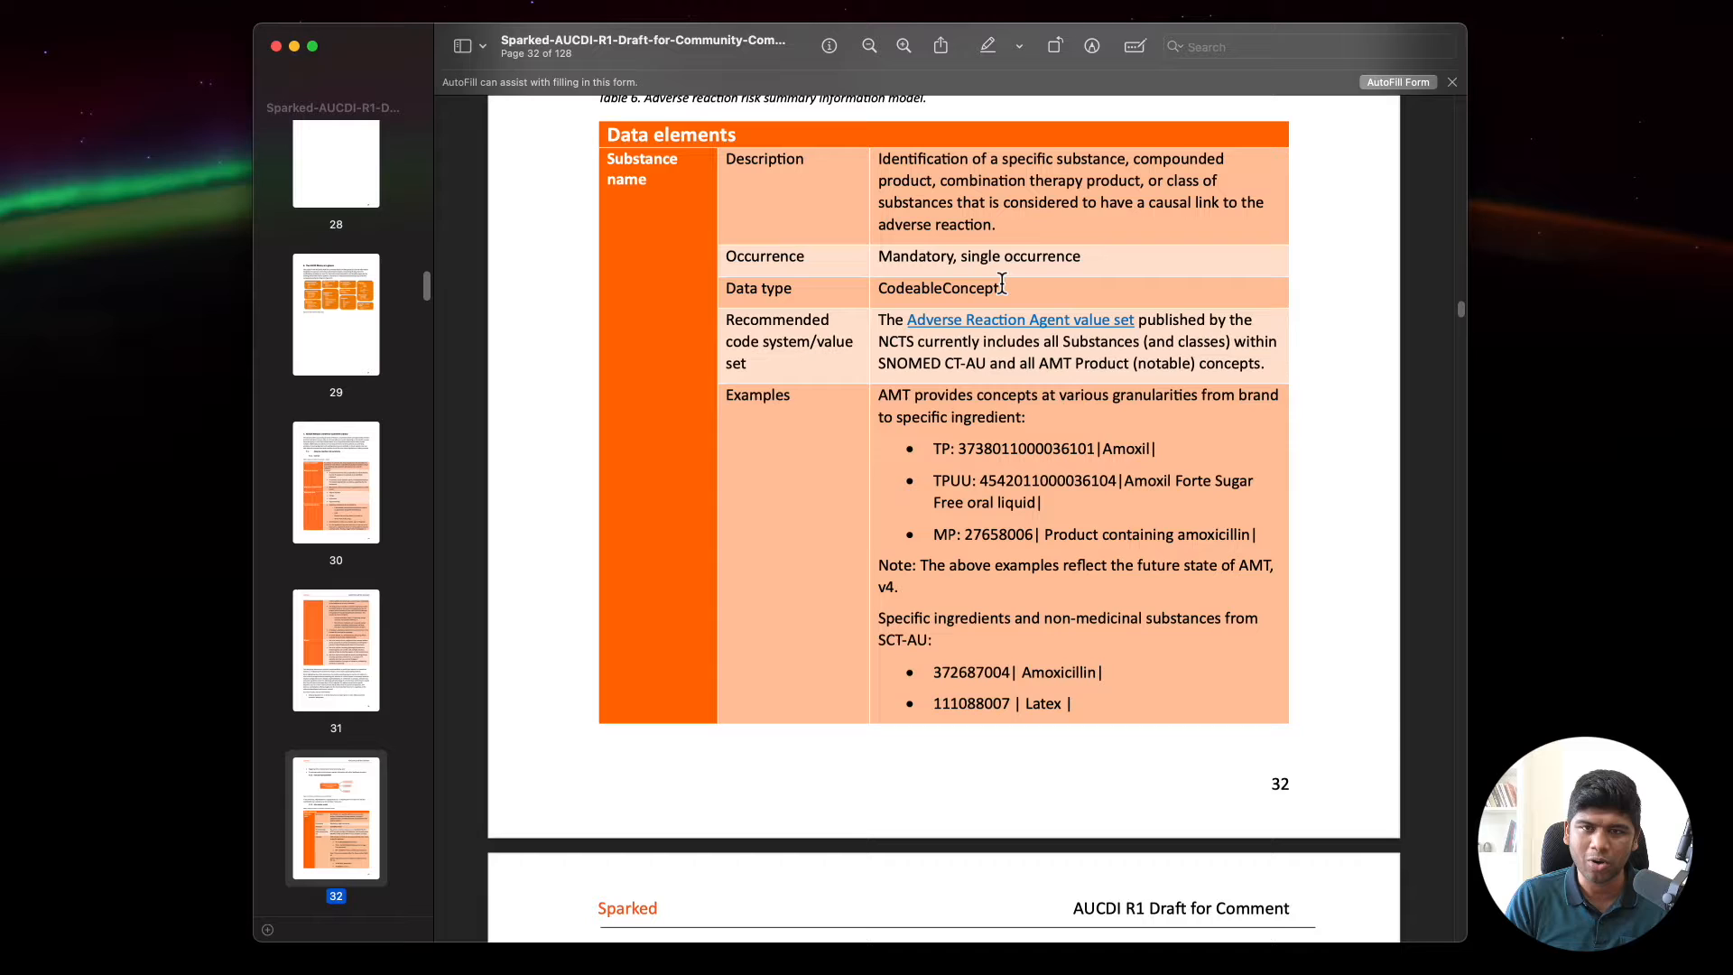
# Step: Continue to page 35's table of aligned openEHR and FHIR standards and 'For future consideration'
pyautogui.scroll(-3)
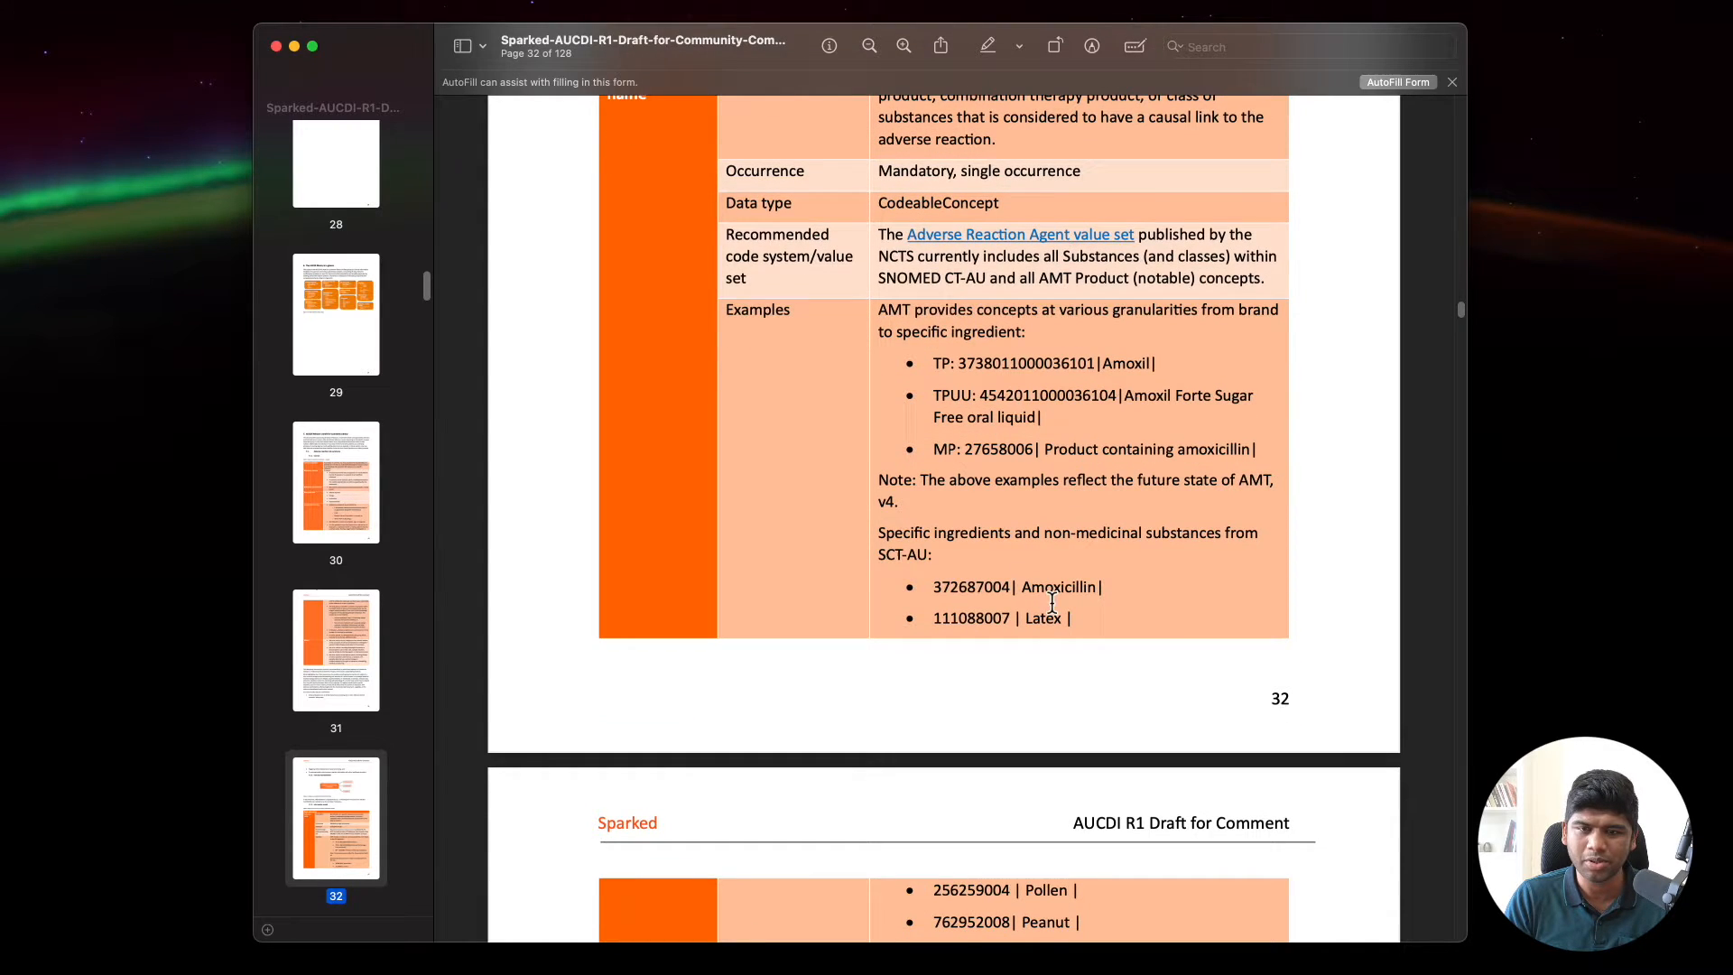
pyautogui.scroll(-3)
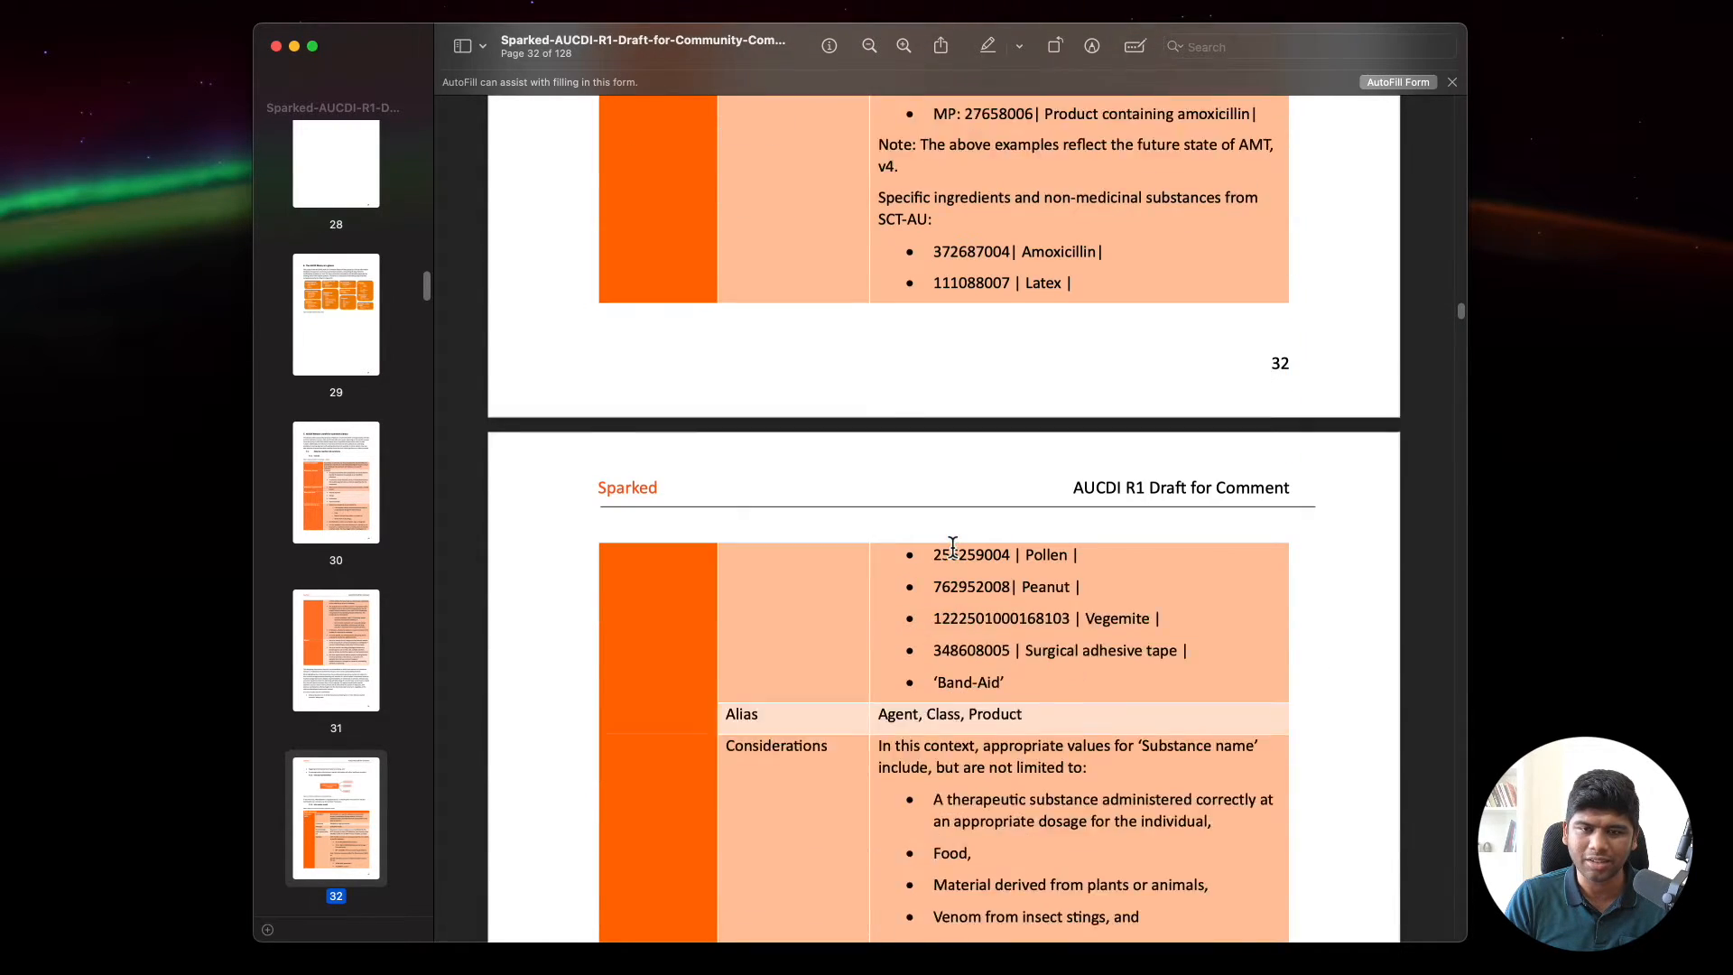
pyautogui.scroll(-3)
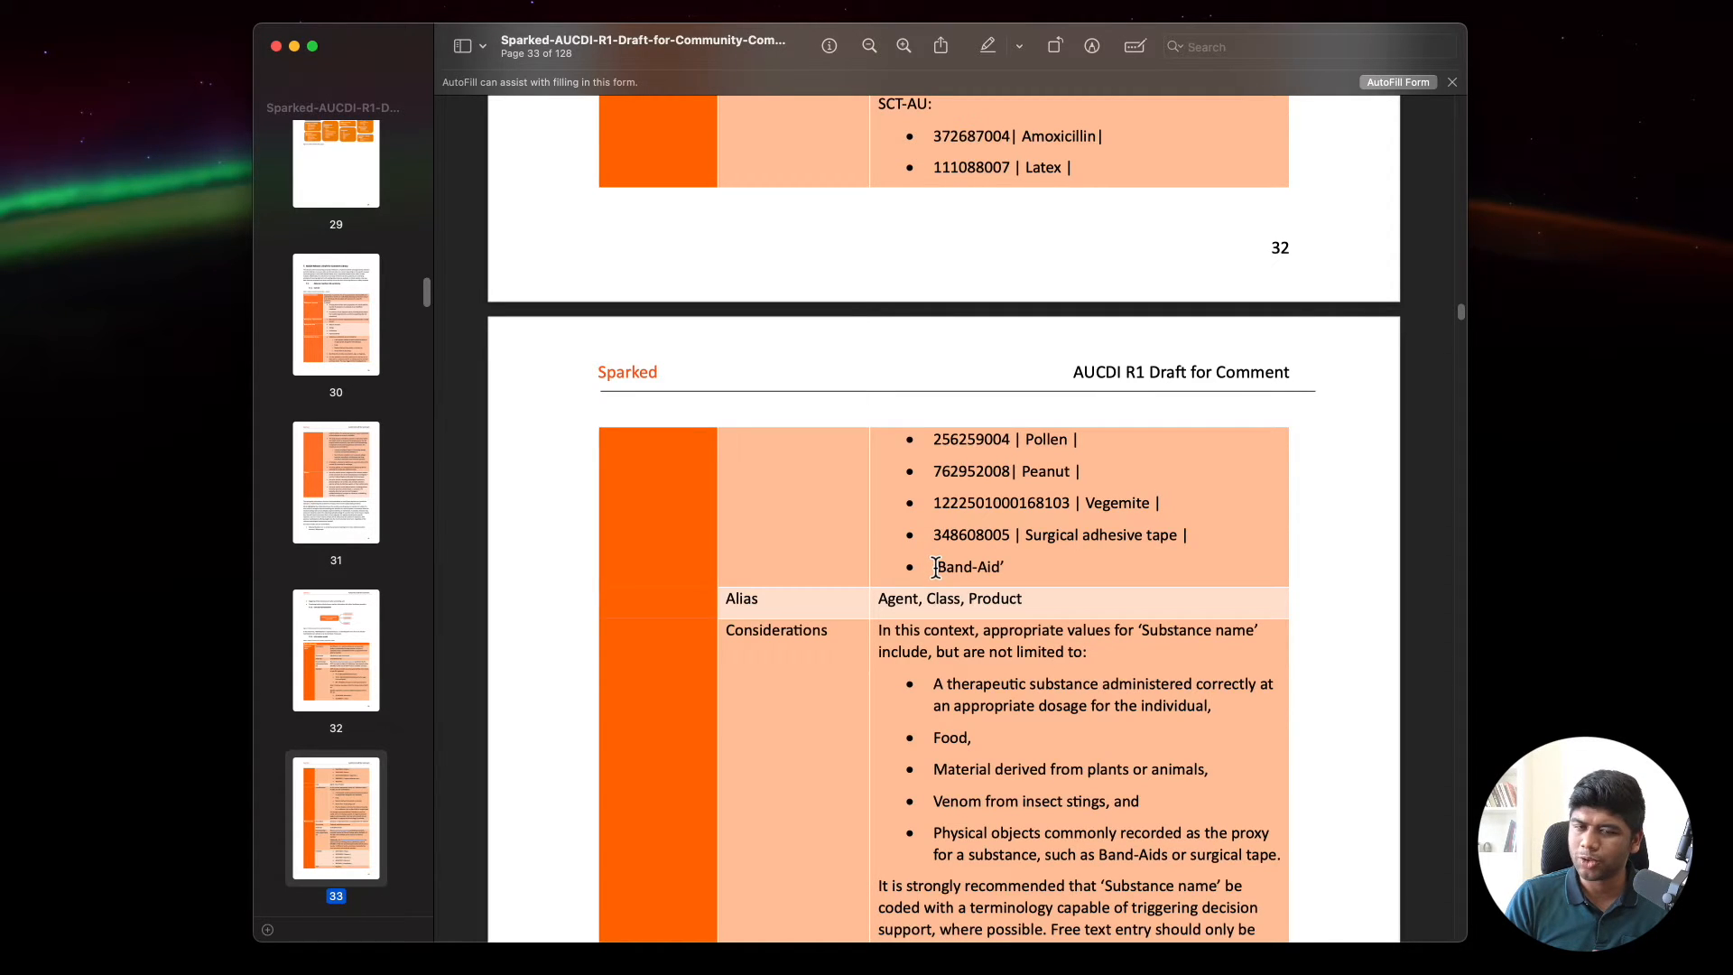
pyautogui.scroll(3)
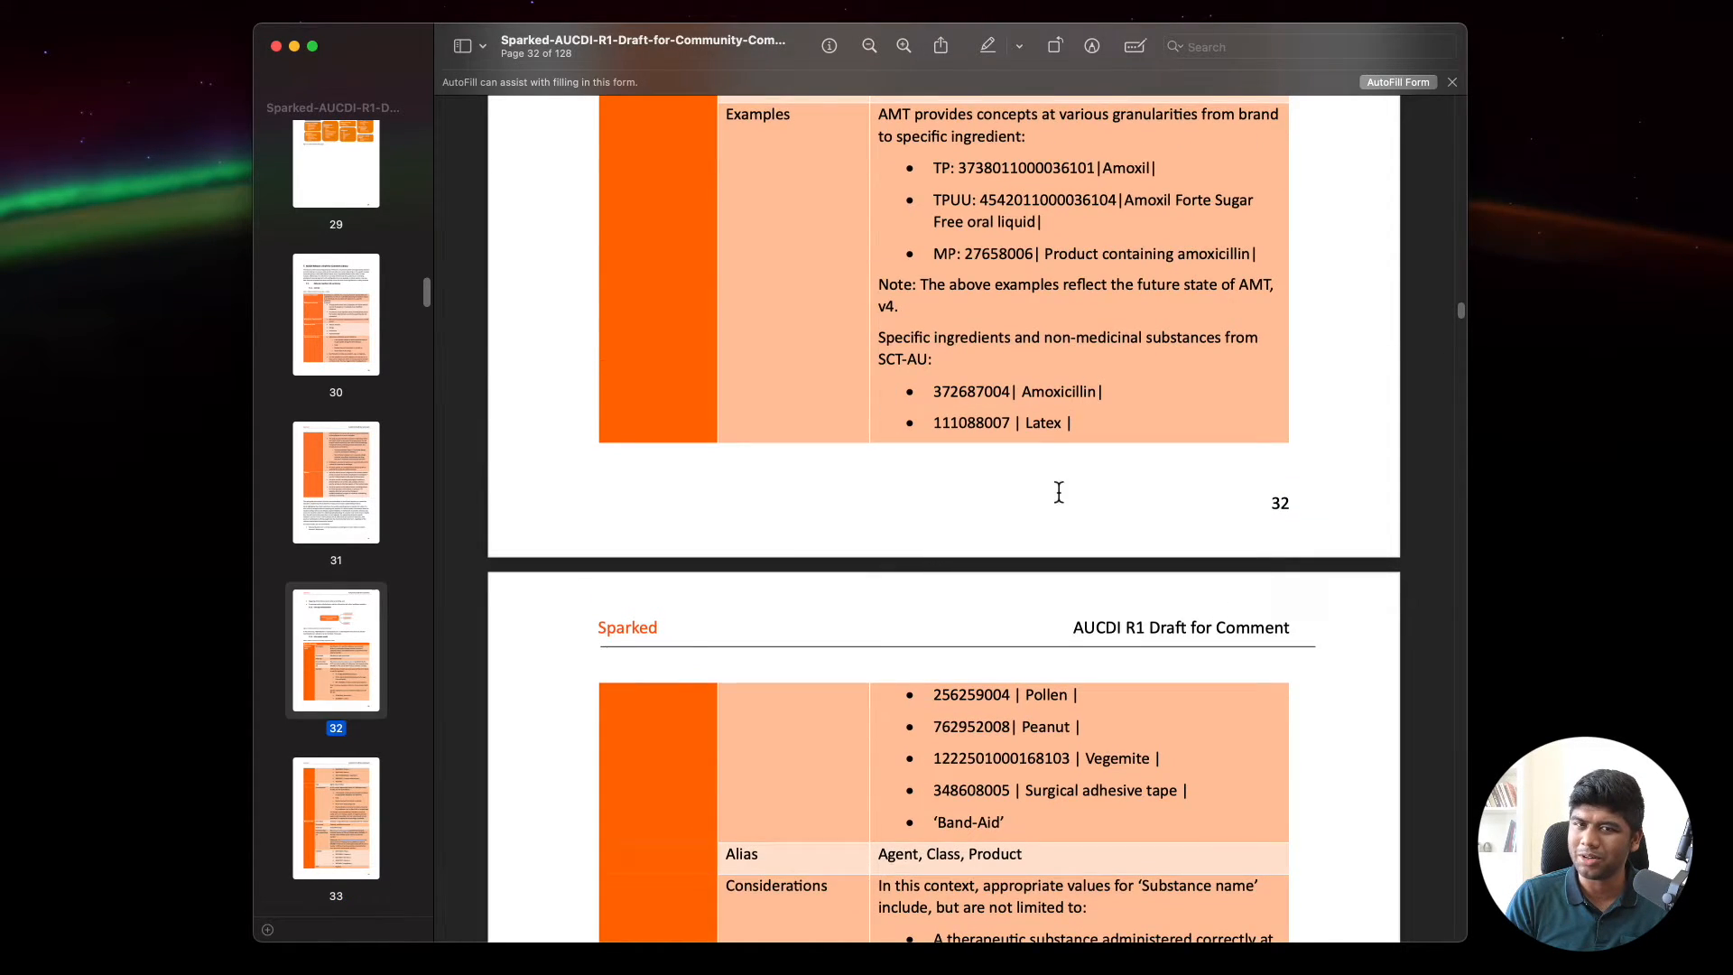
pyautogui.scroll(3)
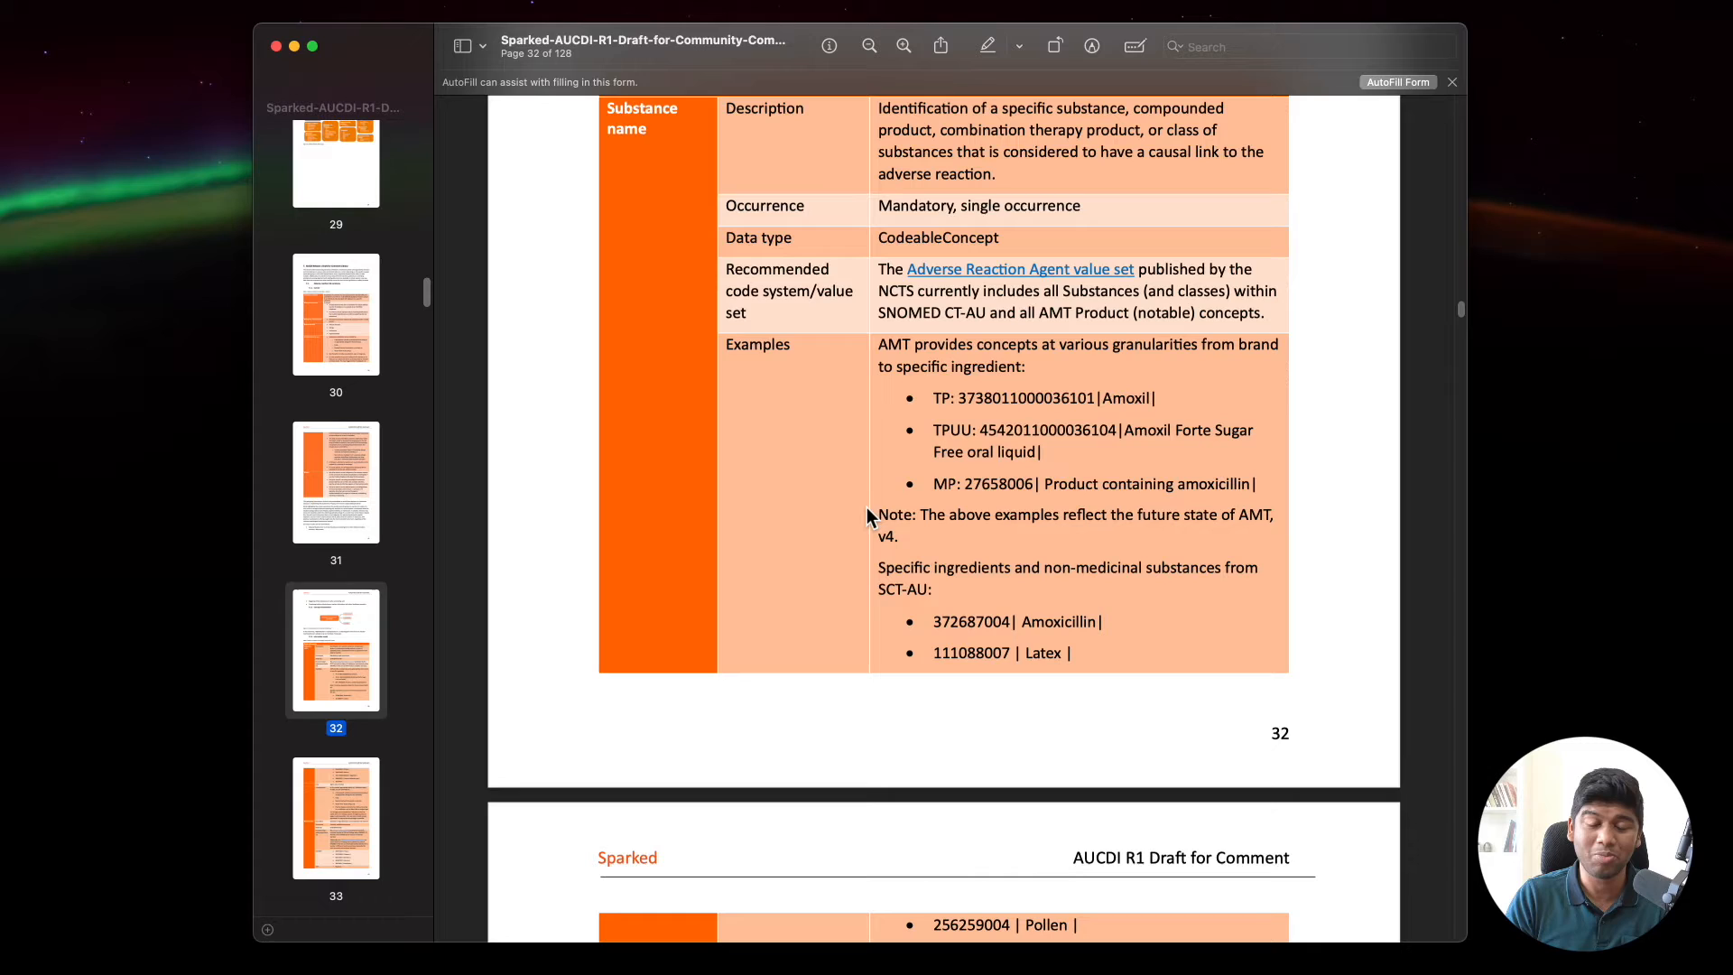
pyautogui.scroll(-3)
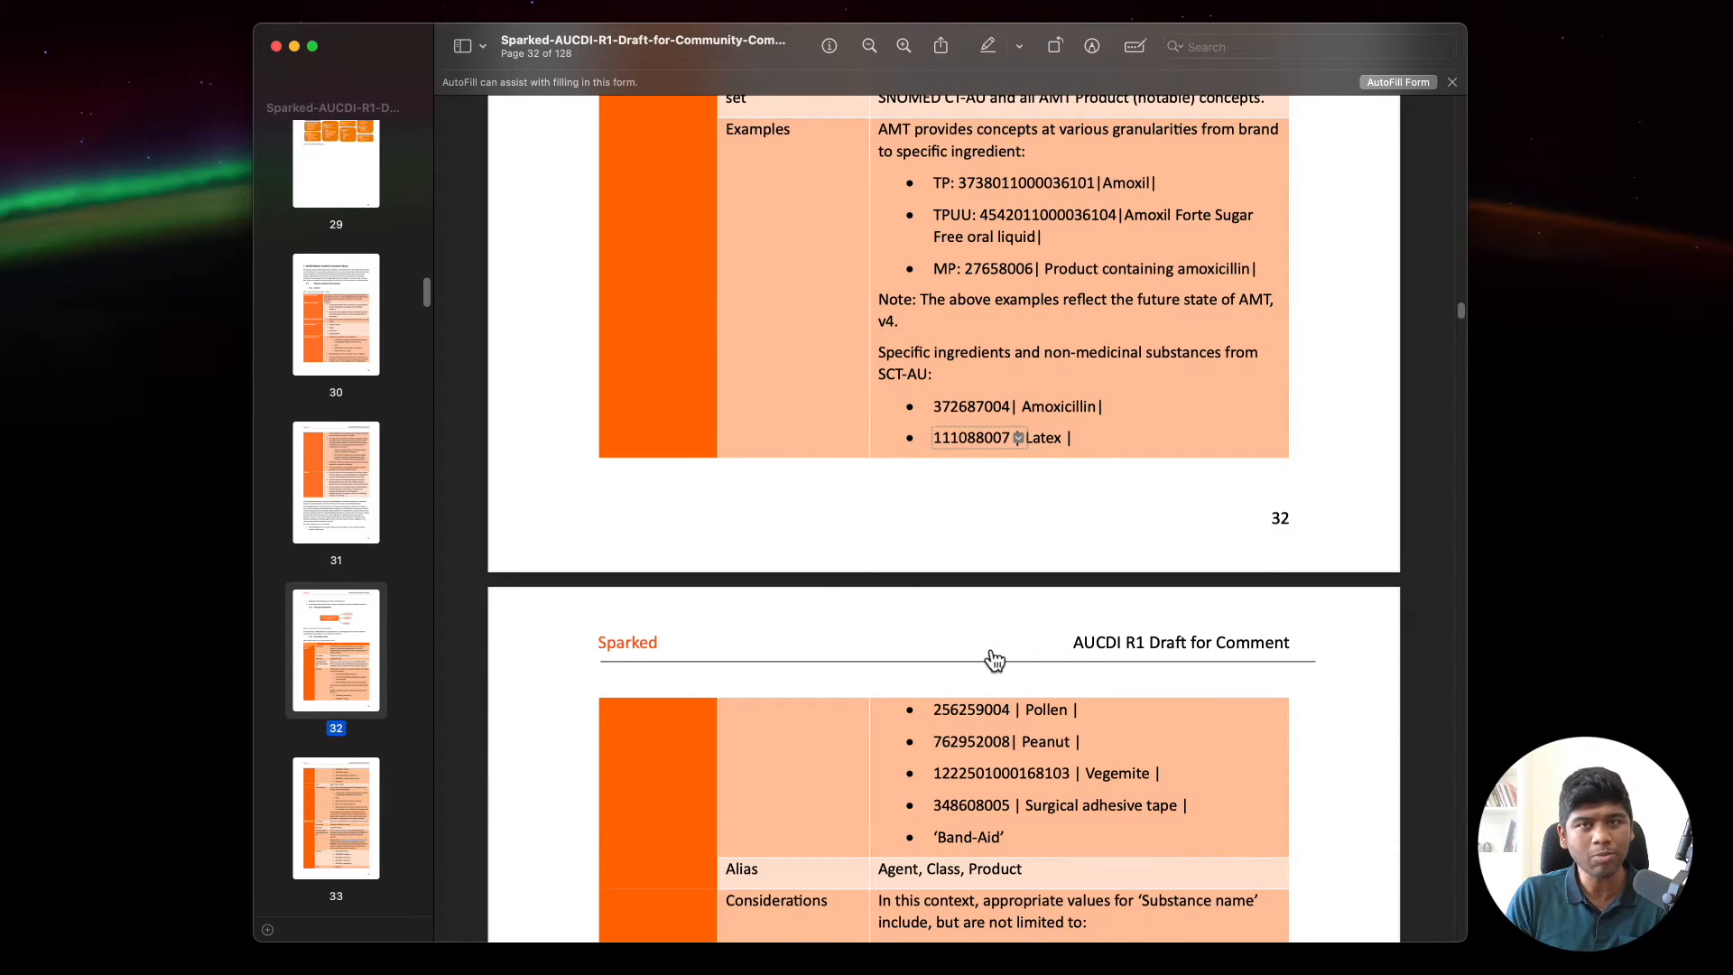
pyautogui.scroll(-3)
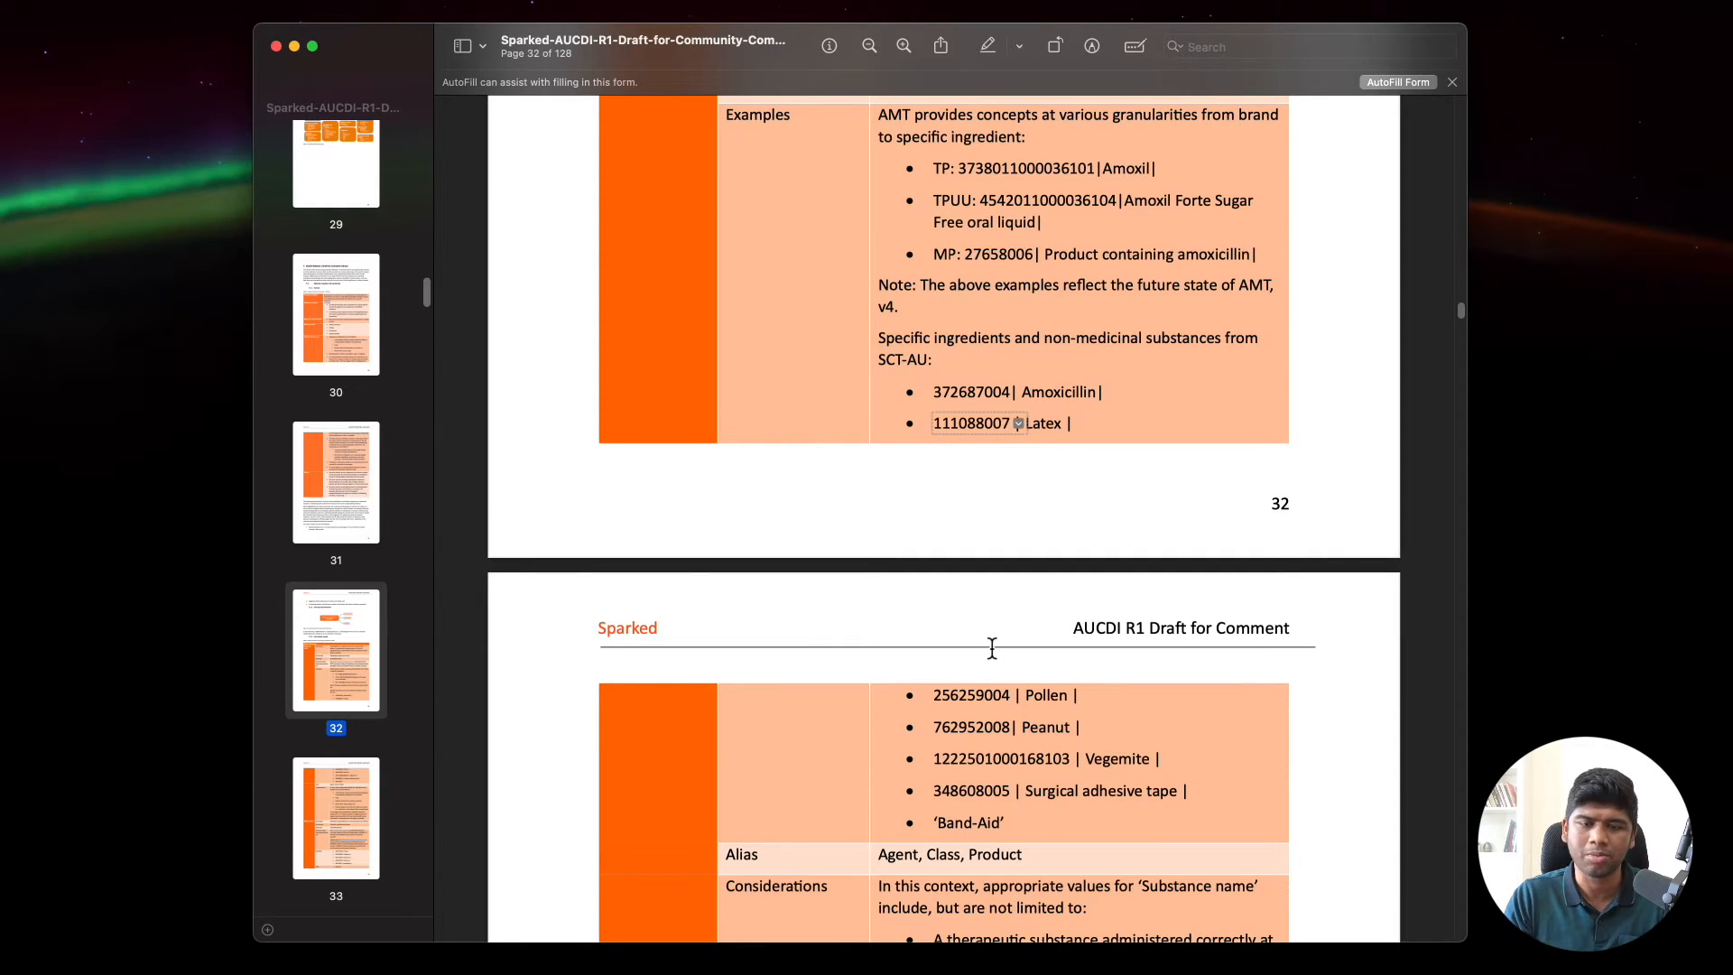
pyautogui.scroll(-3)
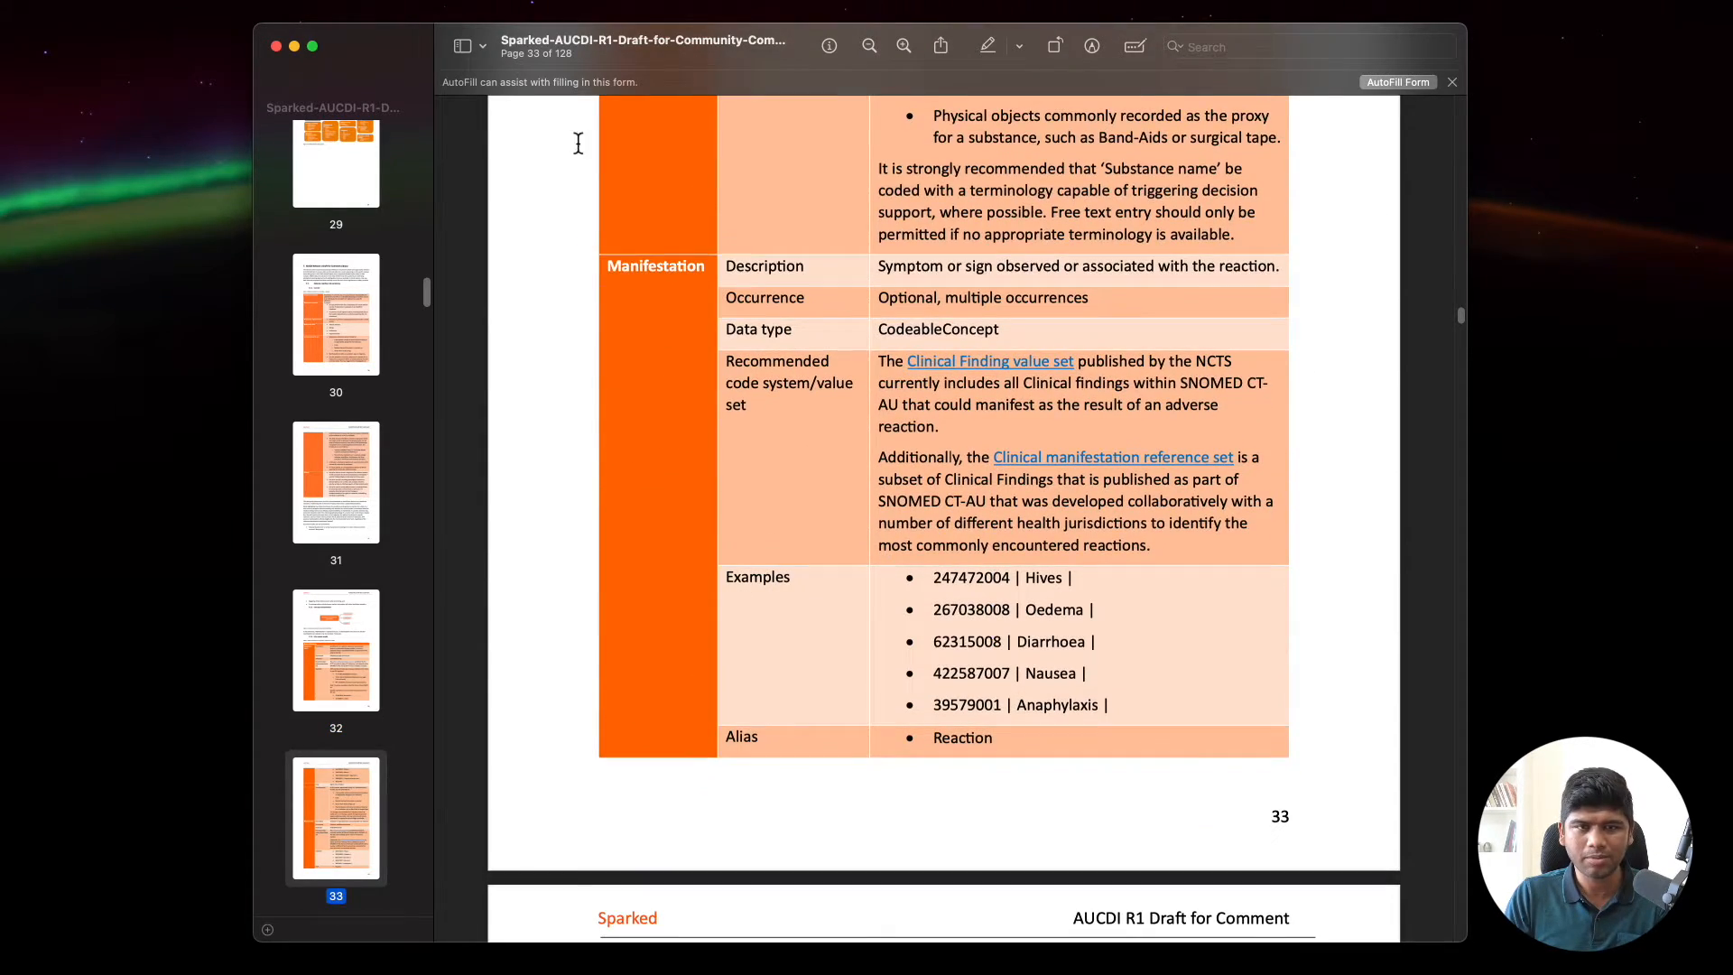
pyautogui.scroll(-3)
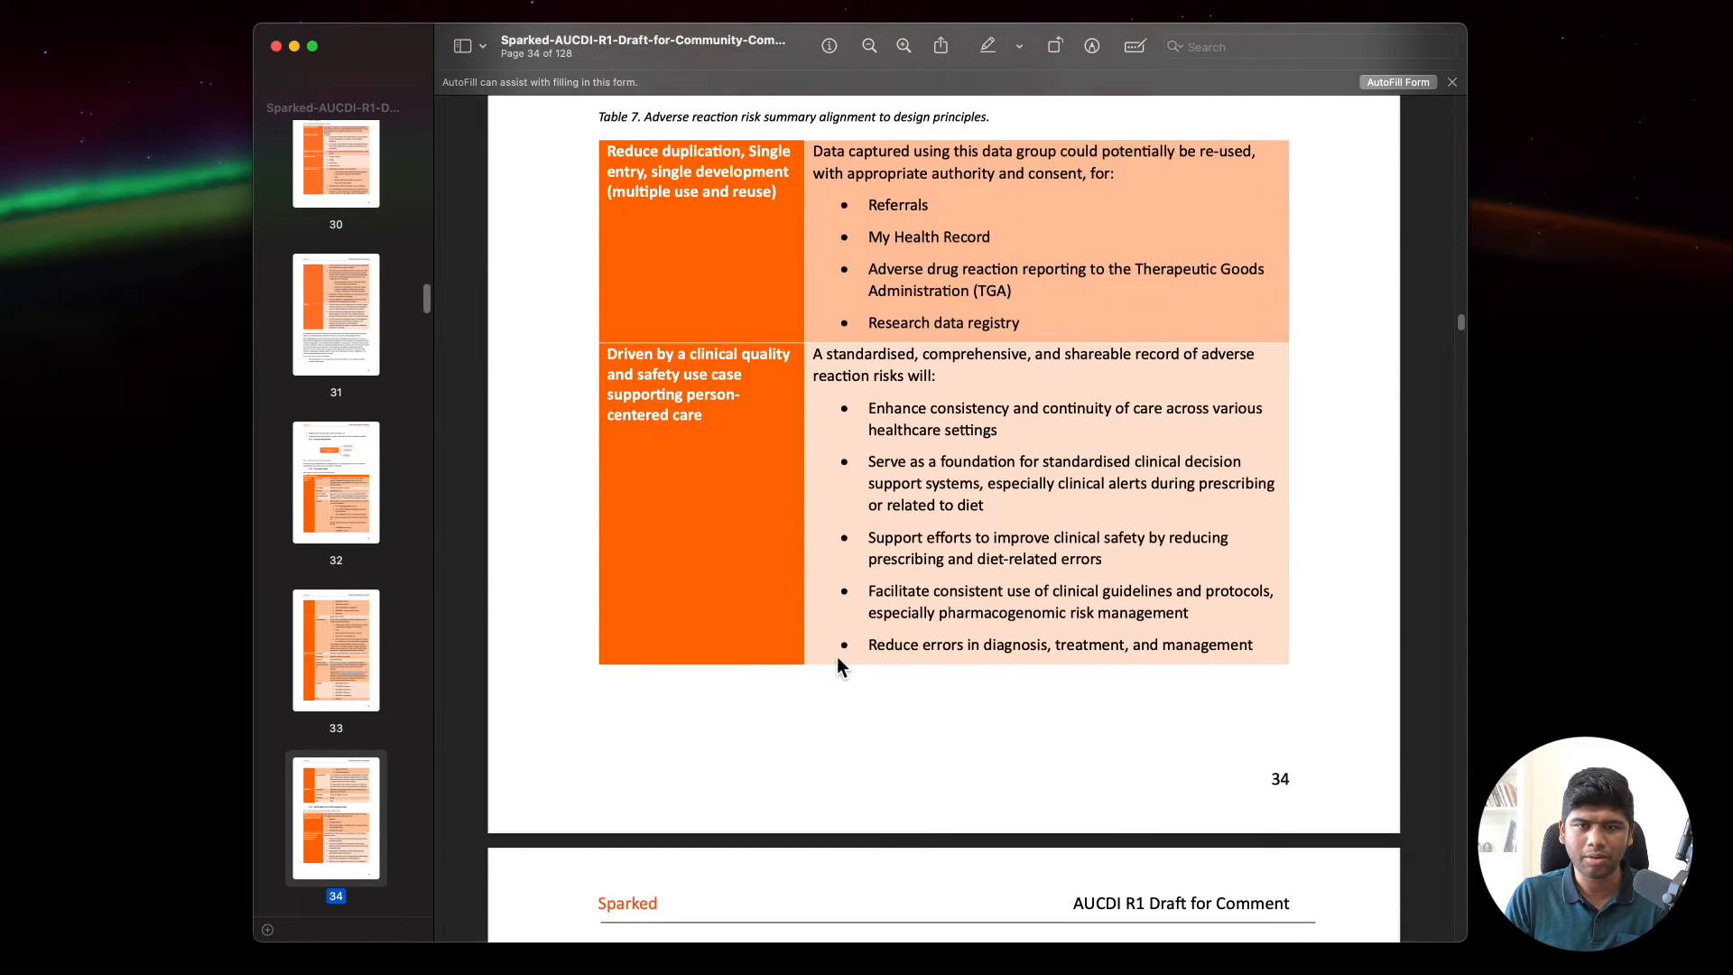
pyautogui.scroll(-3)
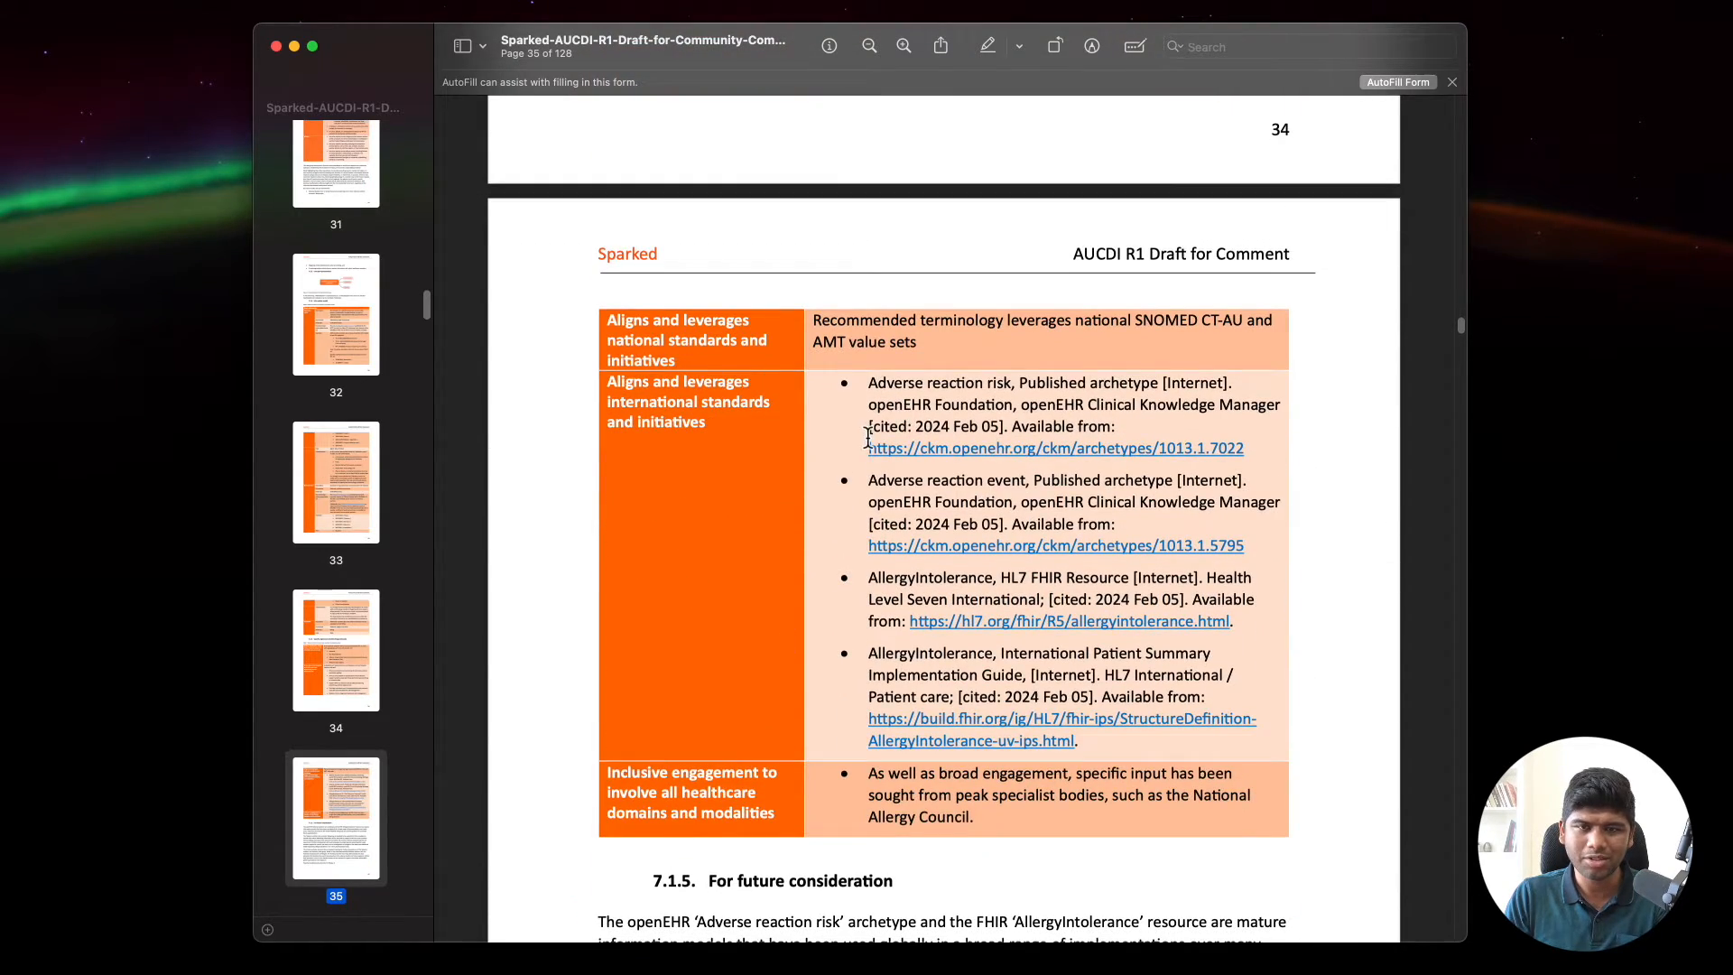
# Step: Follow the ckm.openehr.org archetype 1013.1.7022 citation link to Clinical Knowledge Manager
pyautogui.scroll(3)
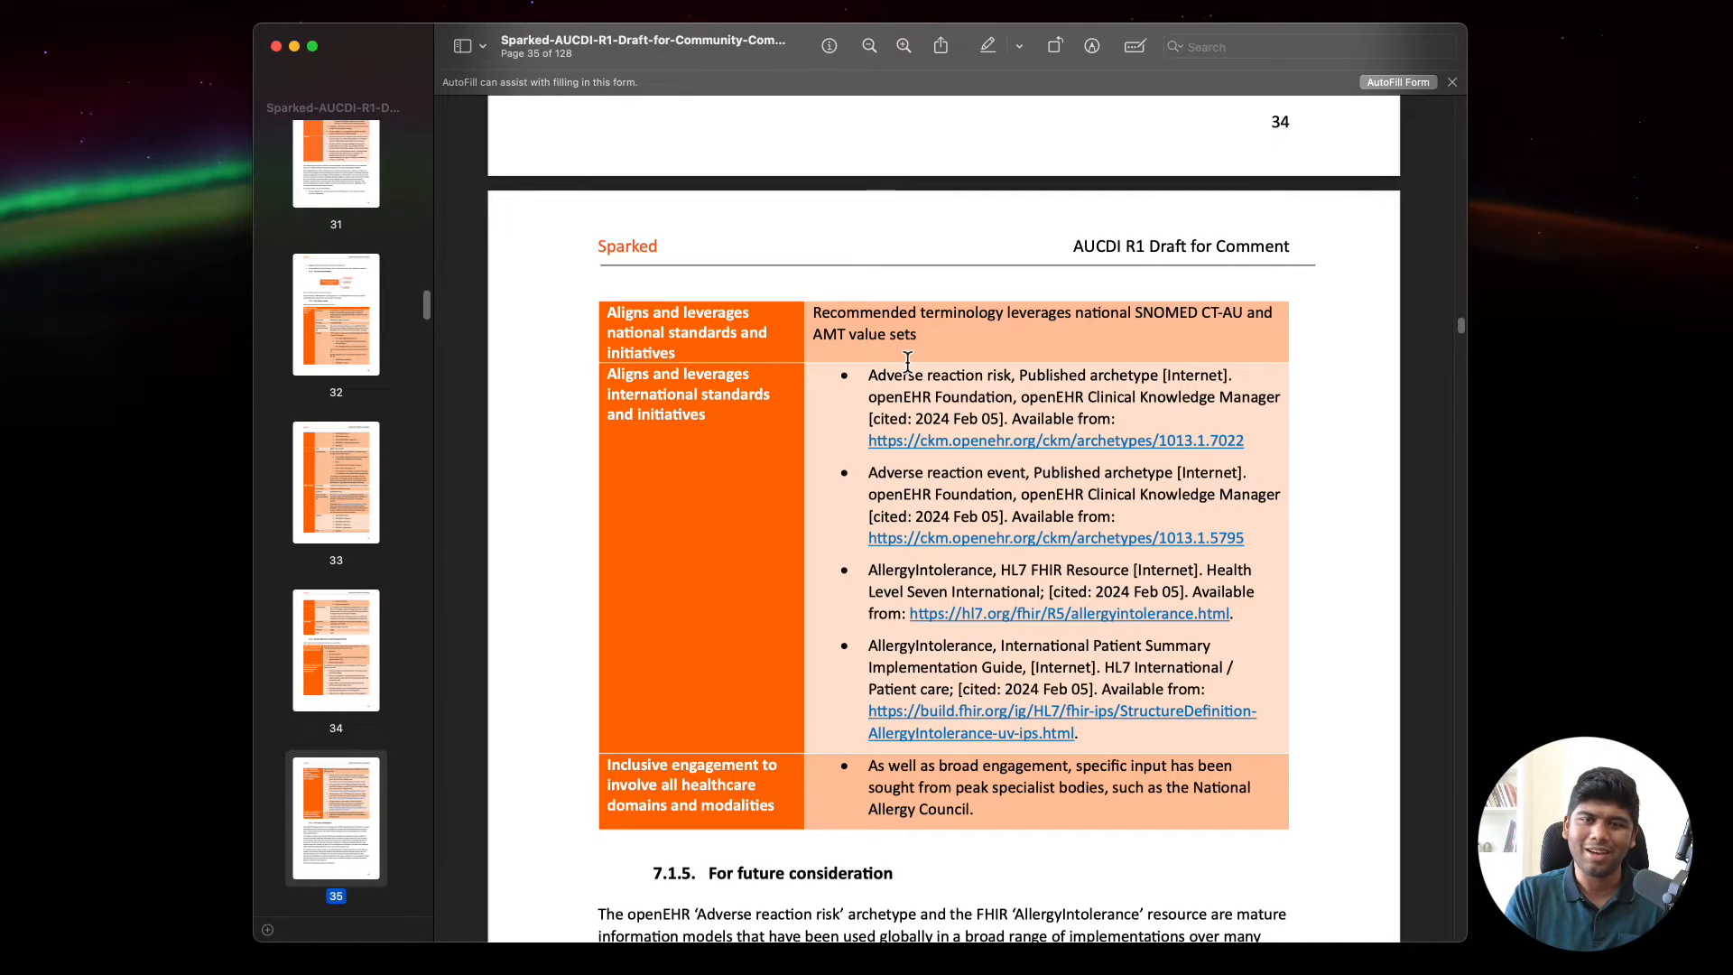
pyautogui.moveTo(976, 449)
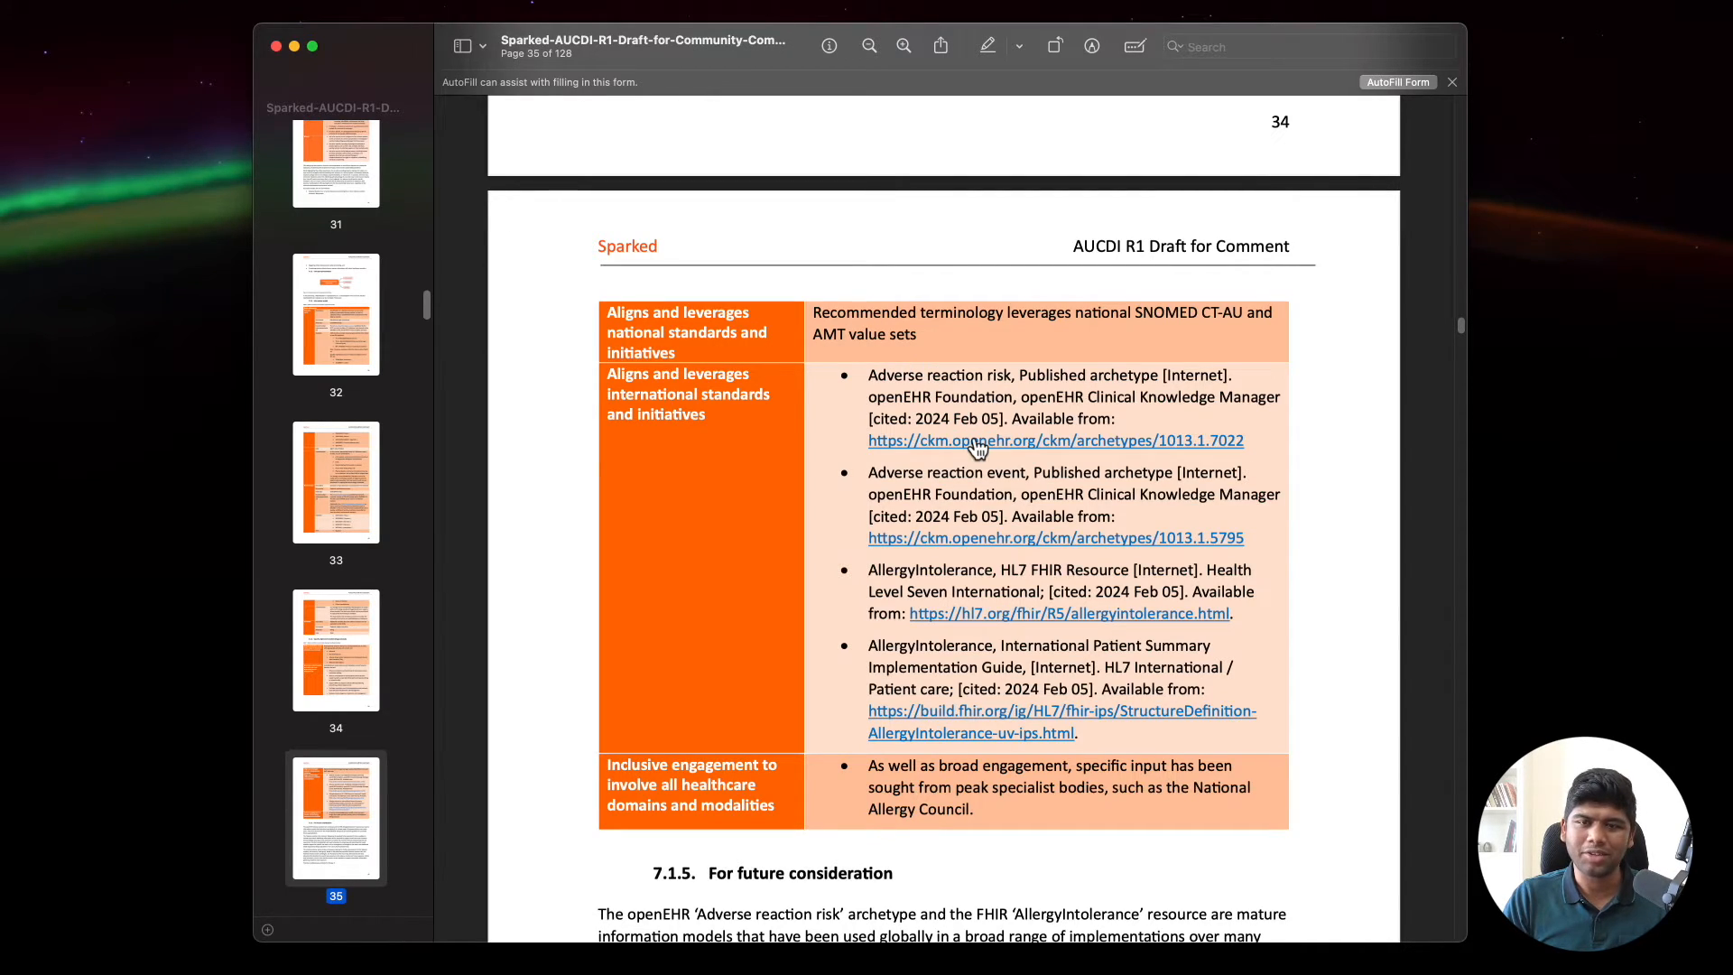
pyautogui.click(1053, 439)
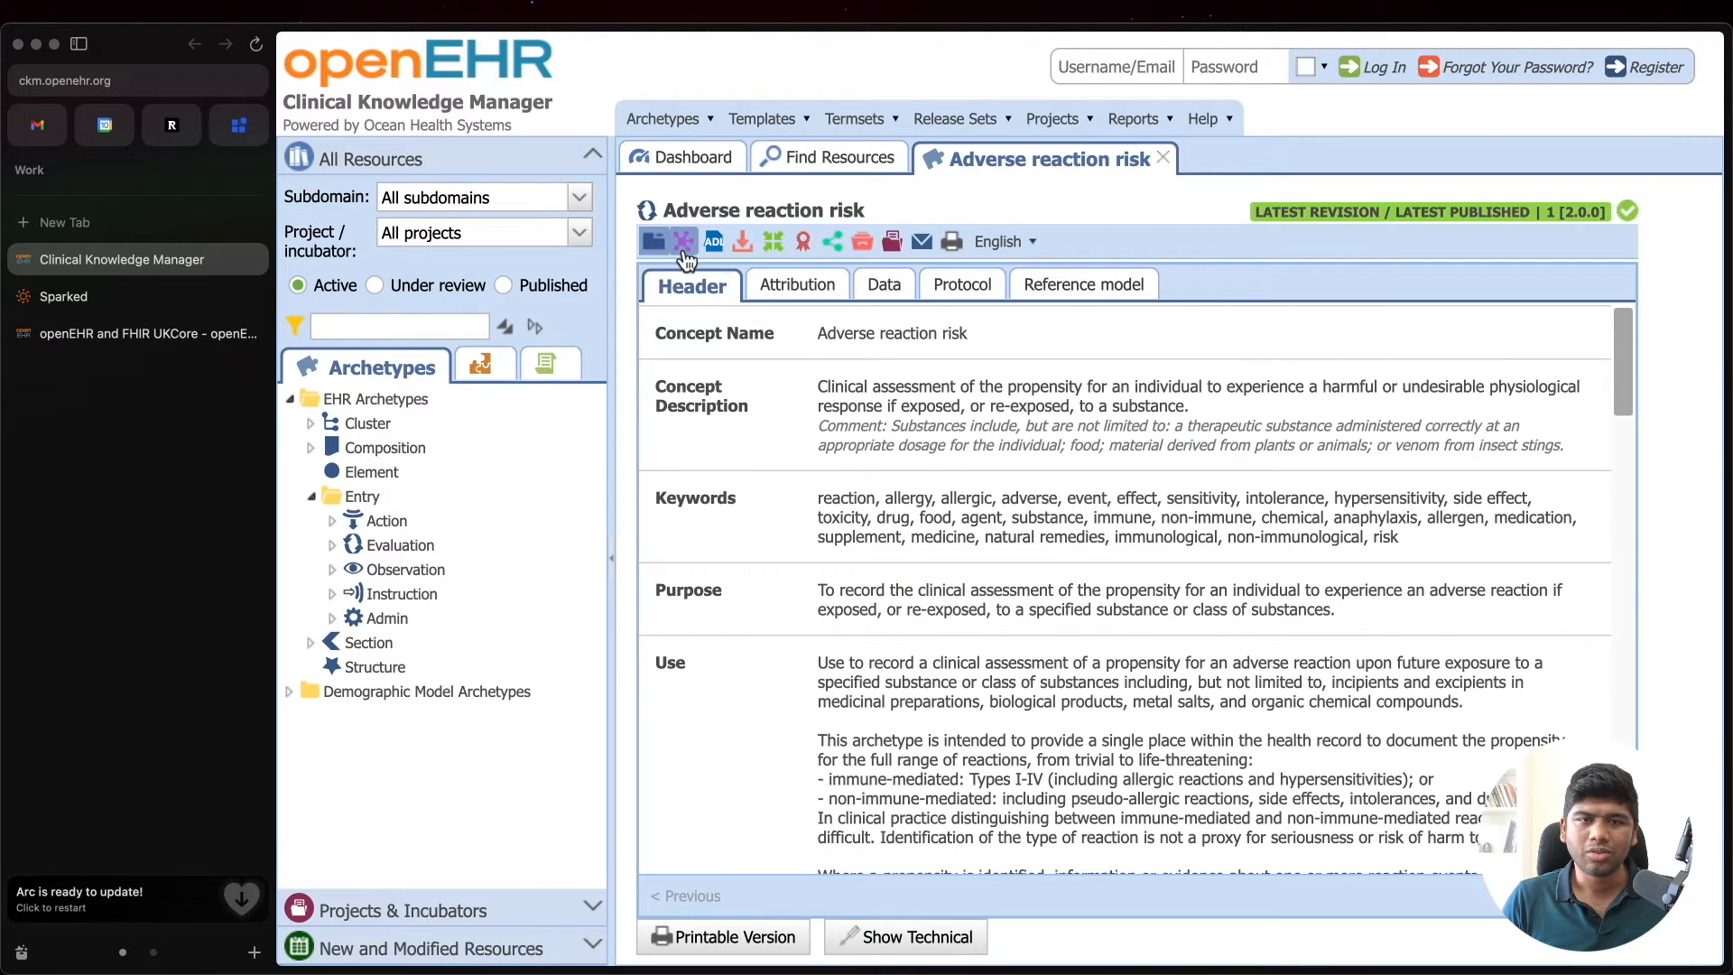
# Step: Switch the Adverse reaction risk archetype view to its mind map
pyautogui.click(683, 241)
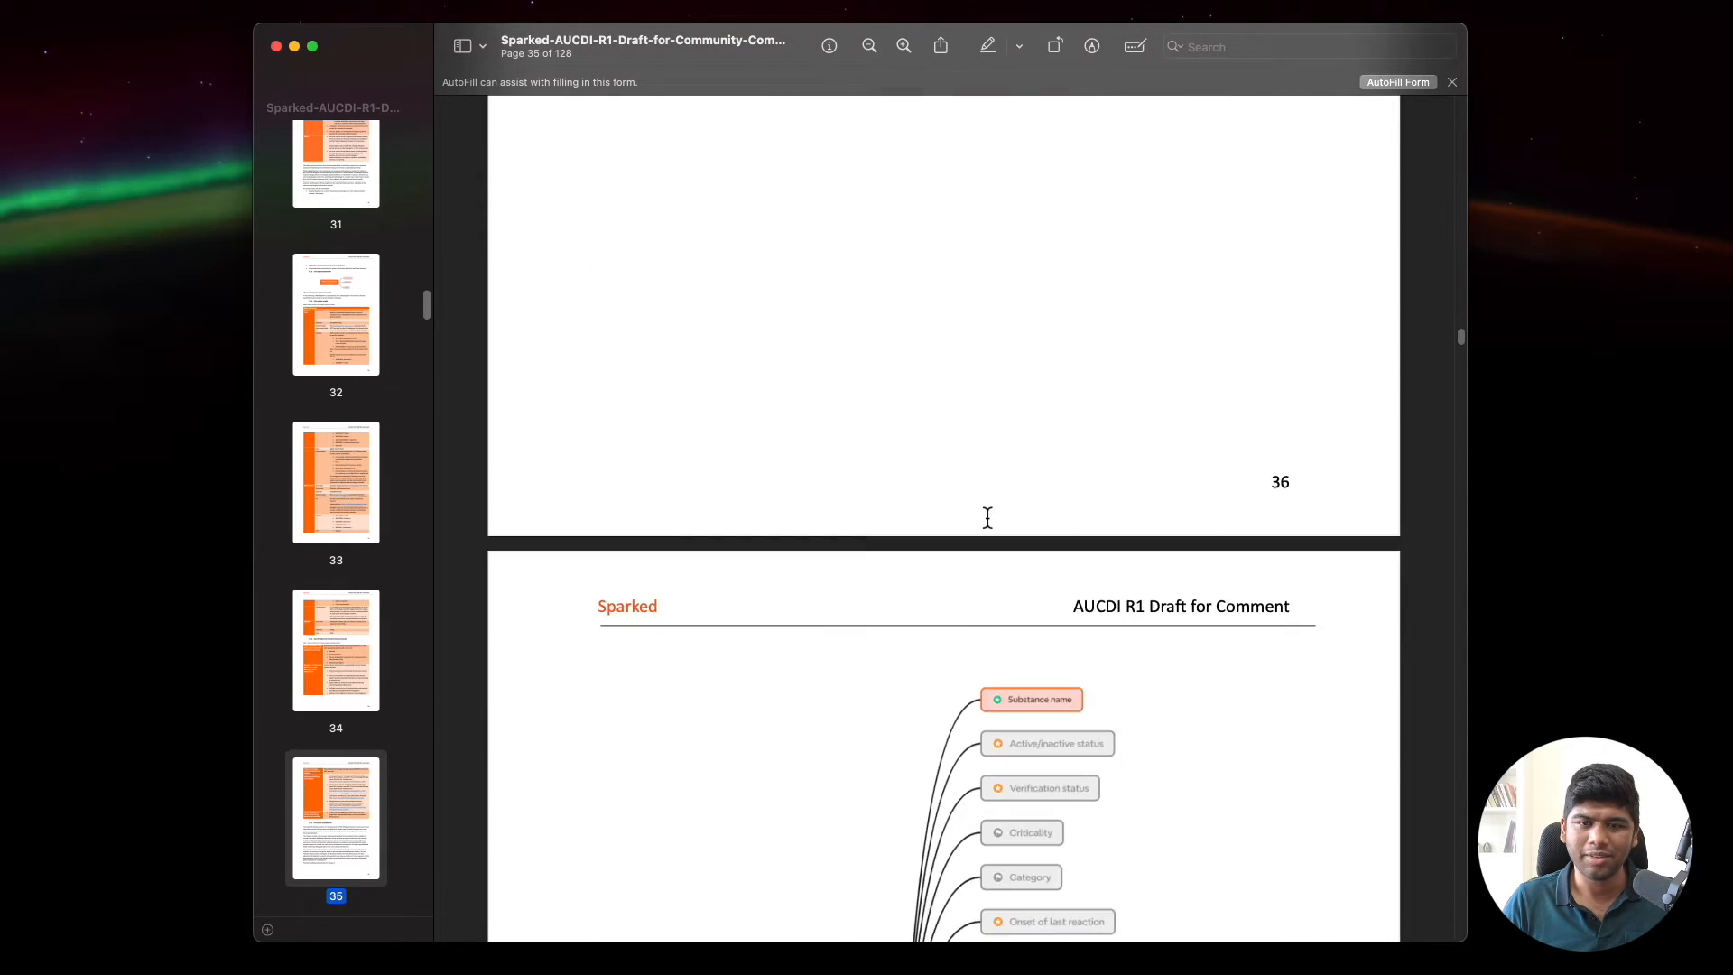
pyautogui.scroll(-3)
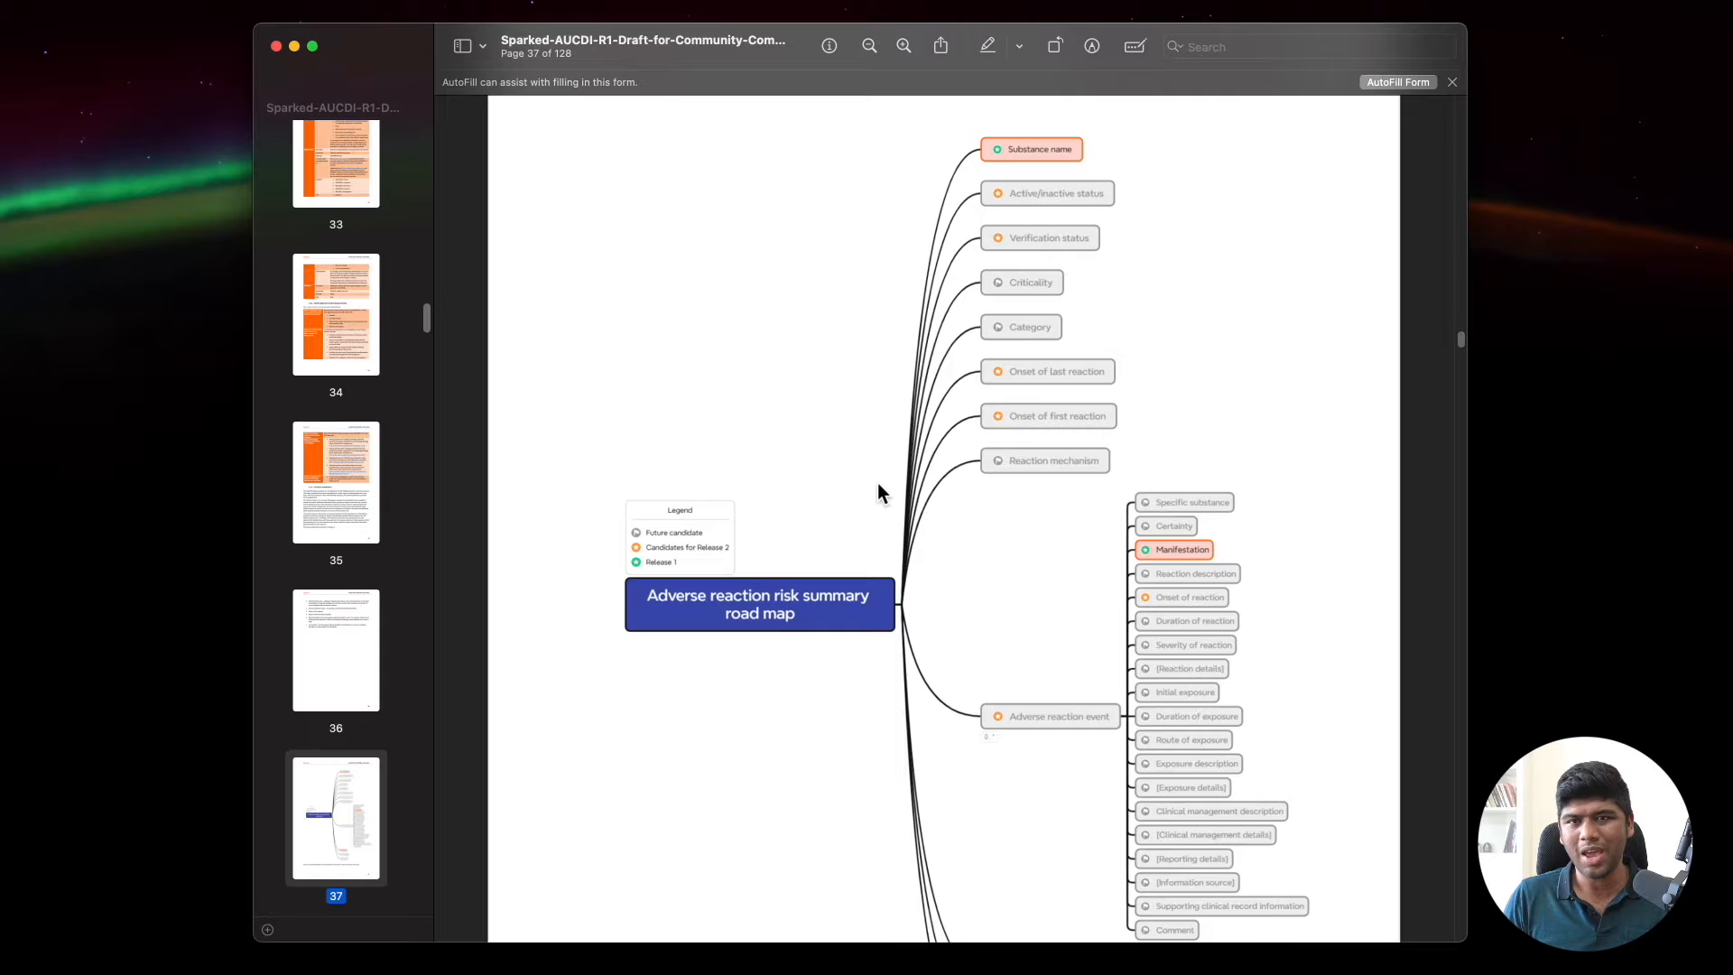
pyautogui.scroll(-3)
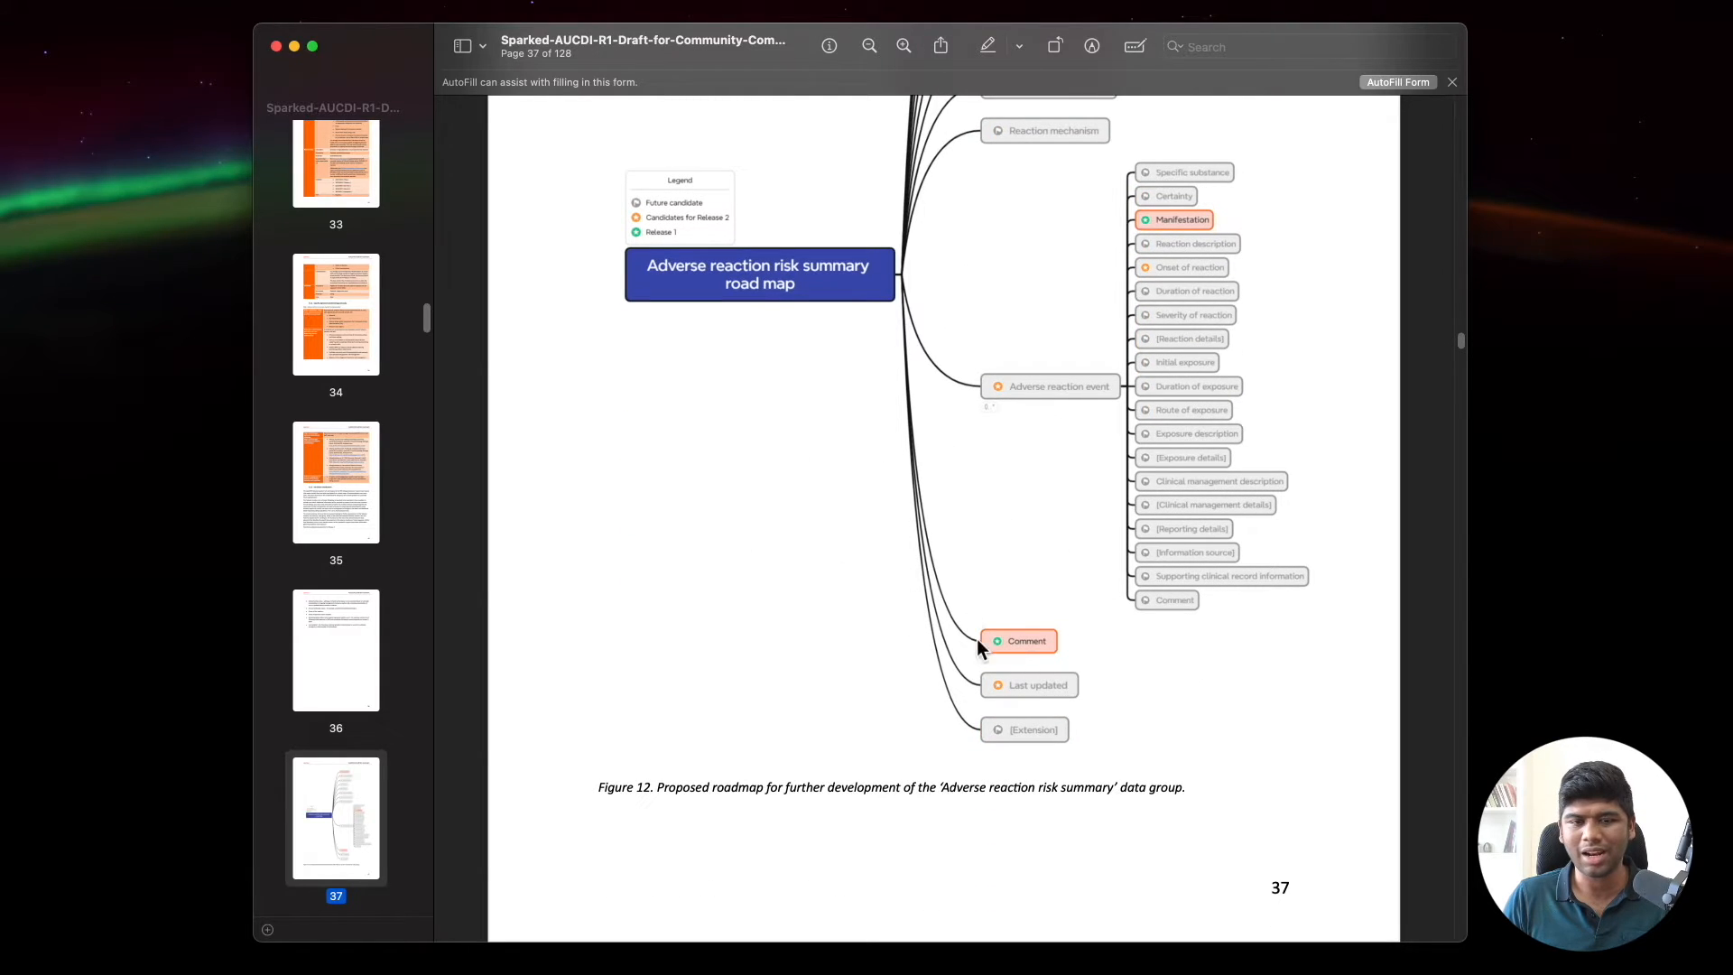
pyautogui.scroll(3)
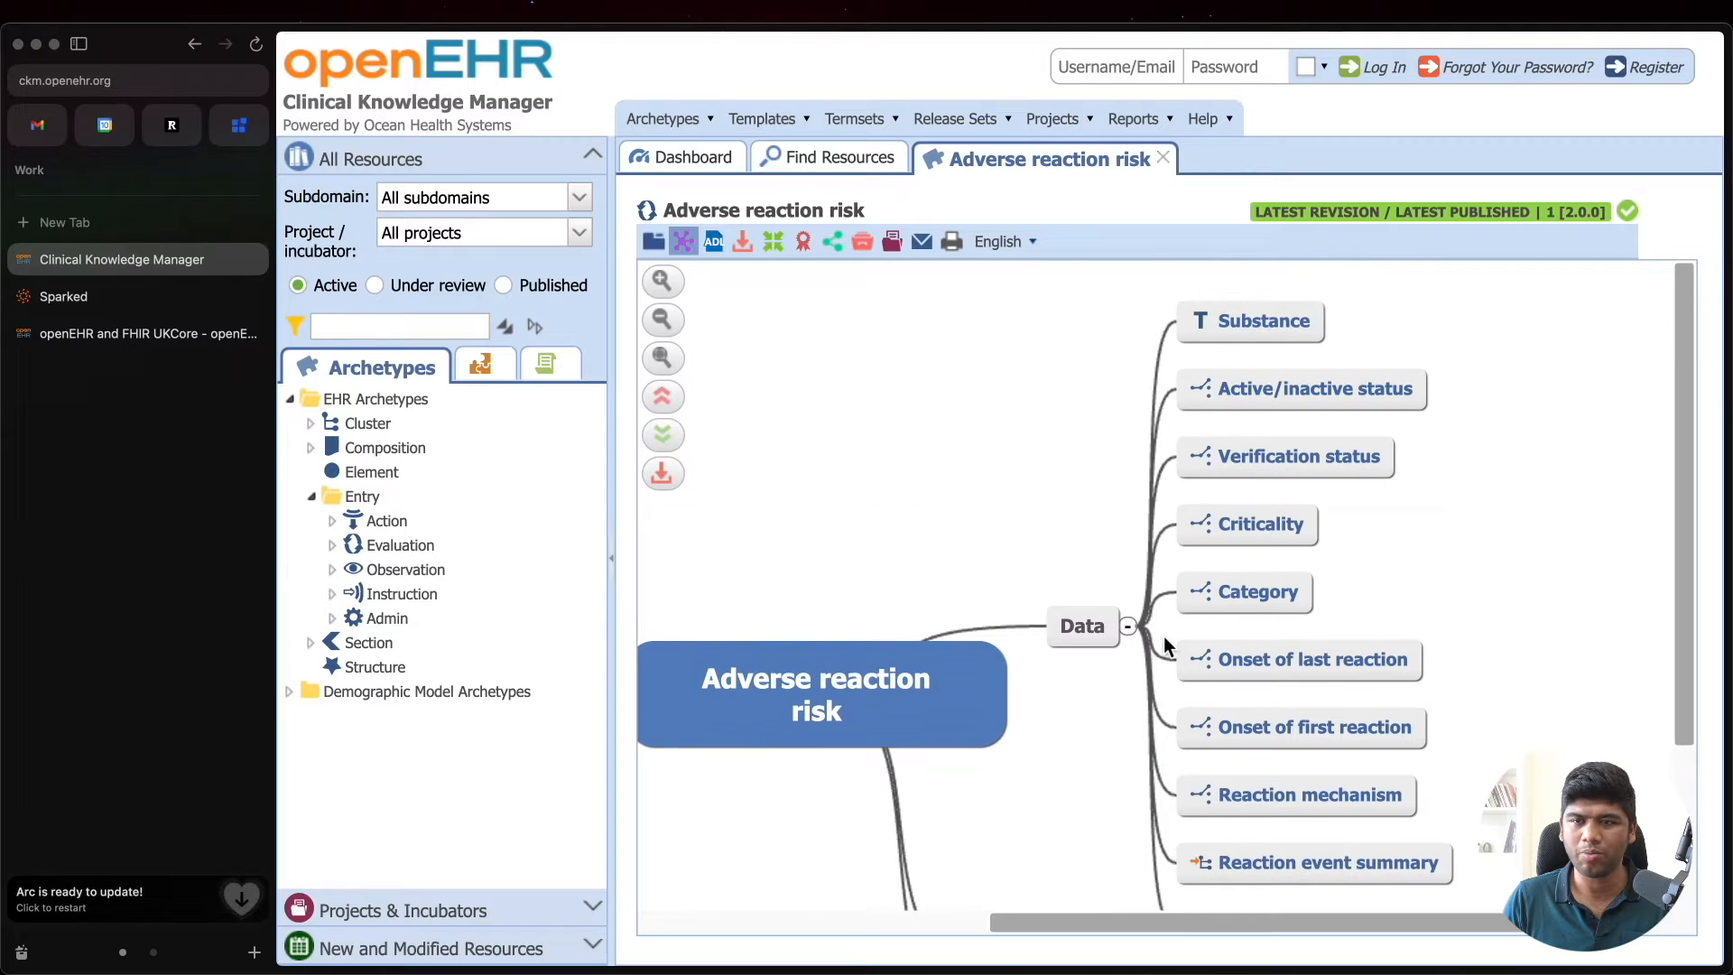
pyautogui.scroll(-3)
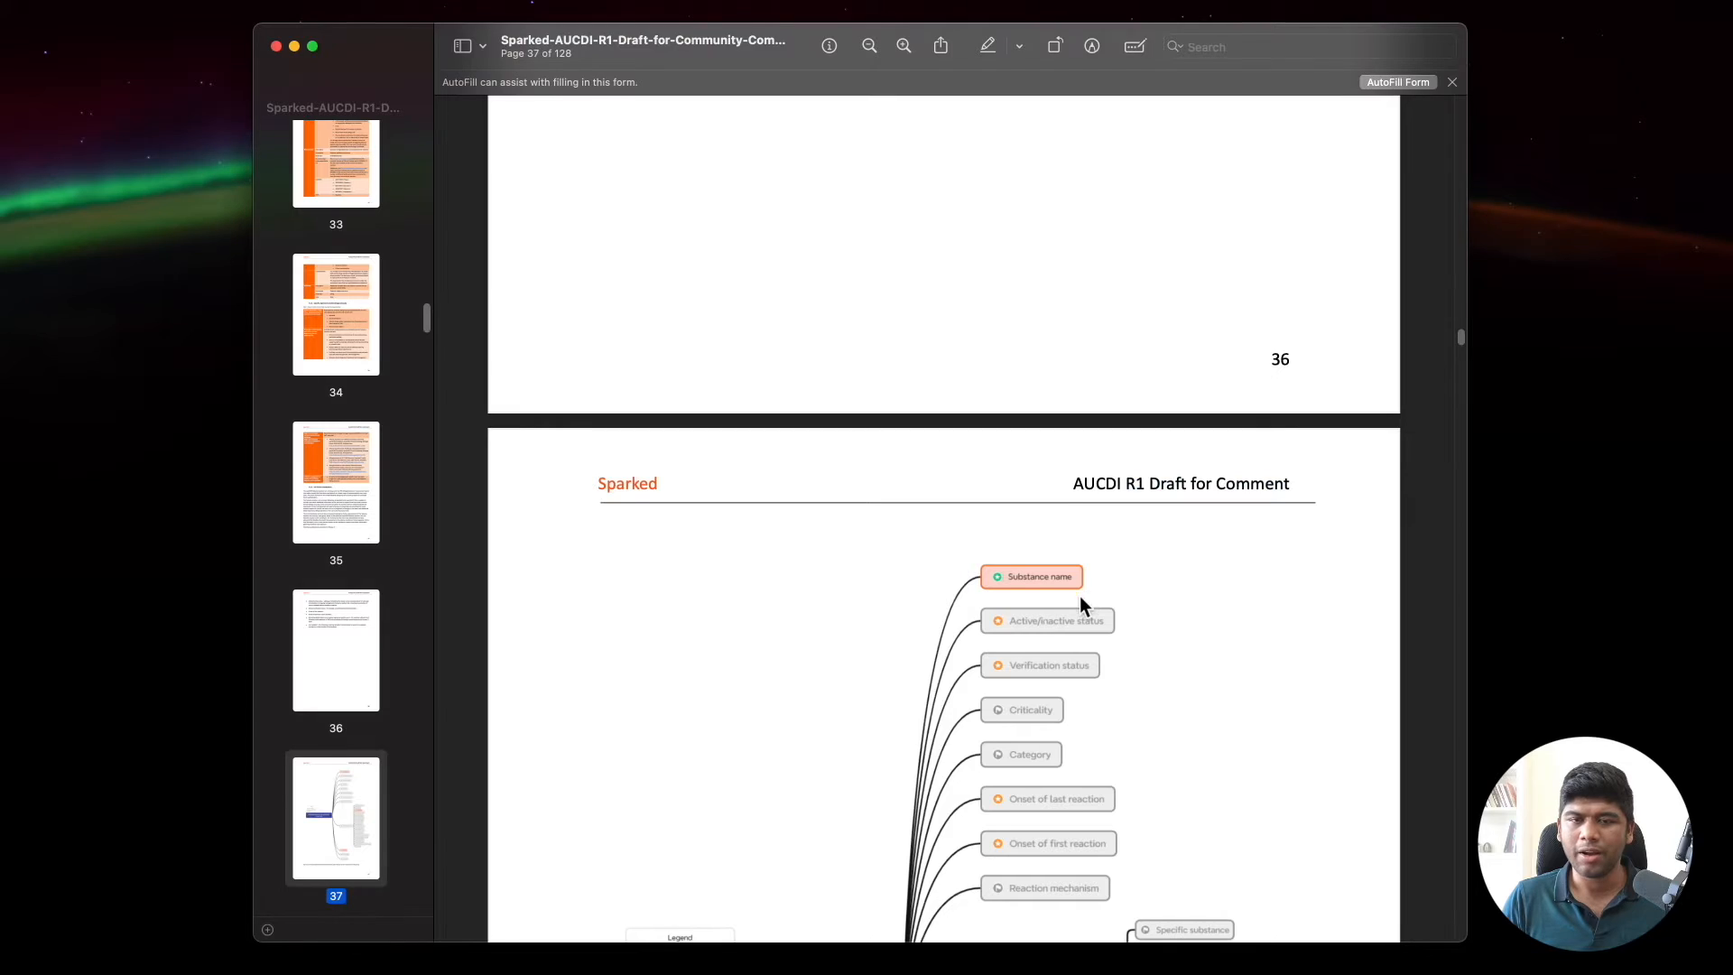
# Step: Scroll to page 37's 'Adverse reaction risk summary road map' figure
pyautogui.scroll(-3)
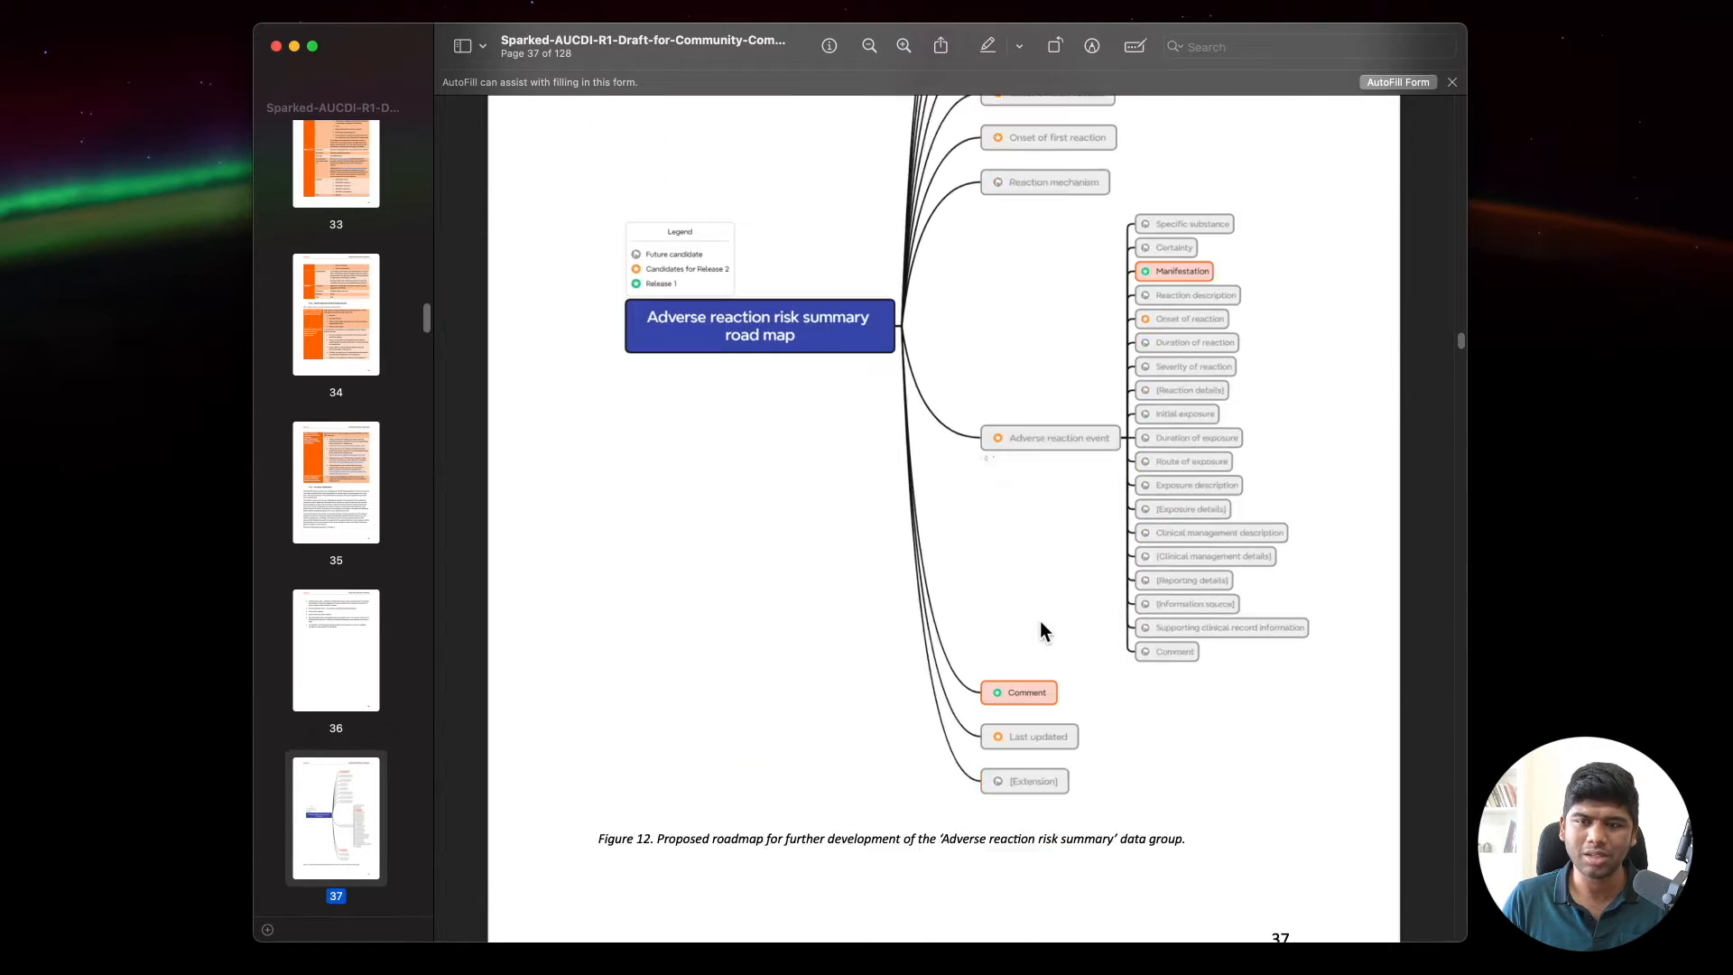
pyautogui.scroll(-3)
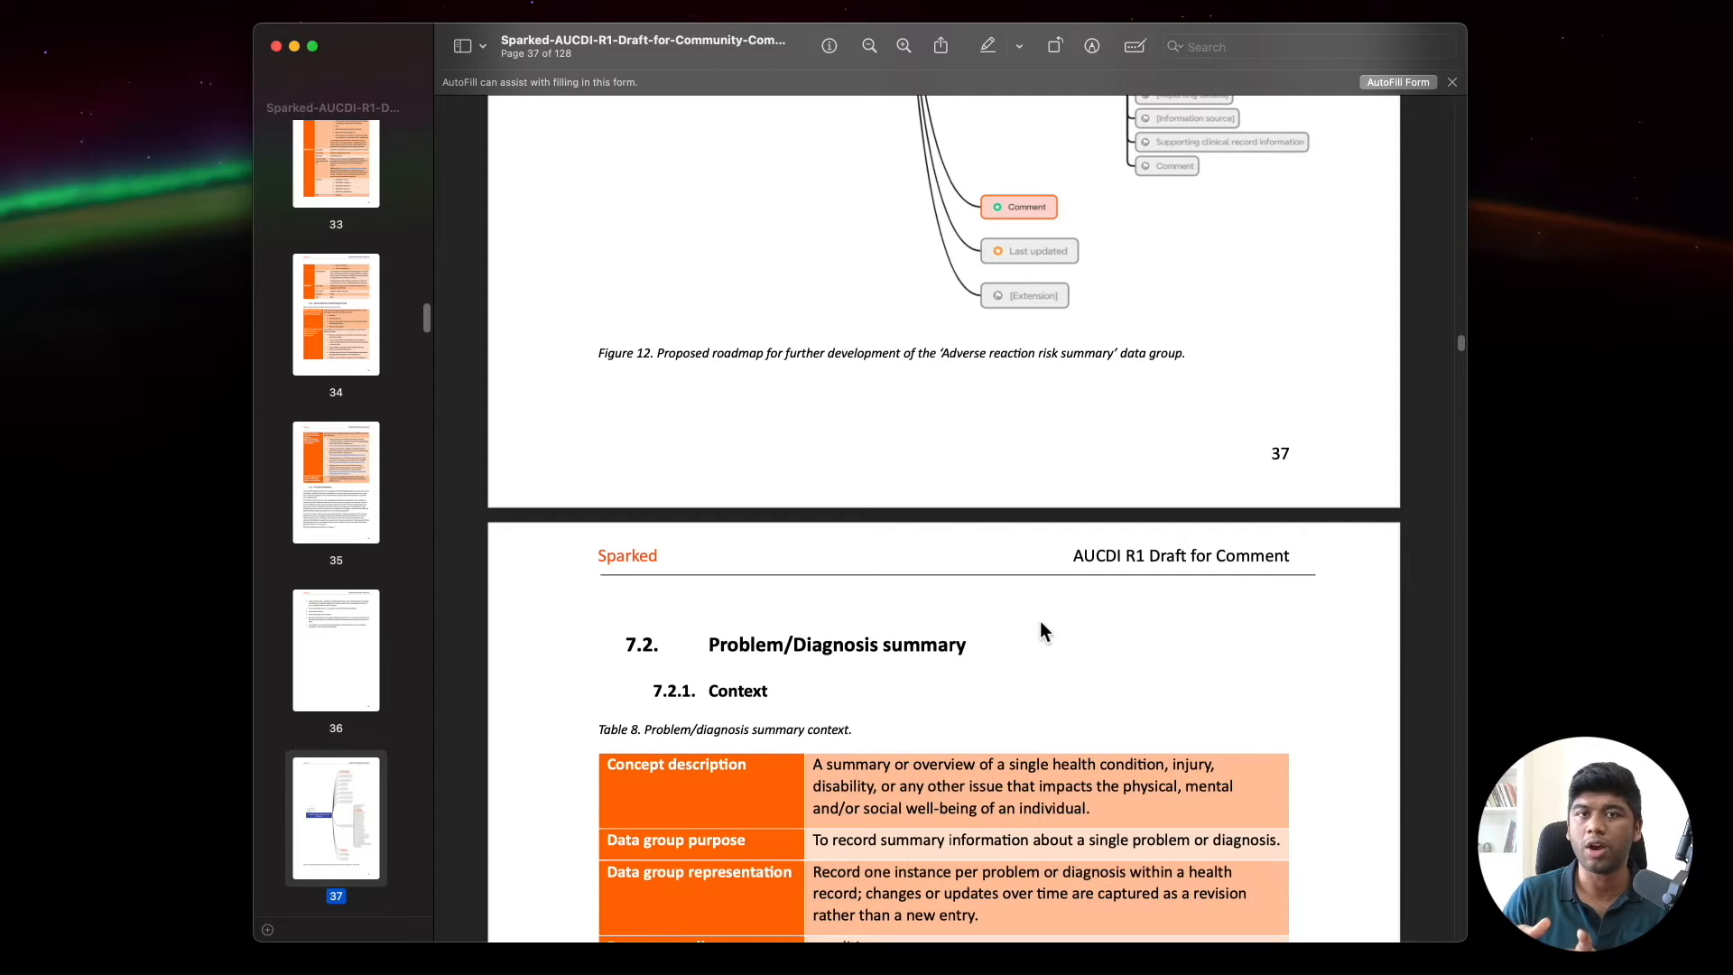
pyautogui.scroll(-3)
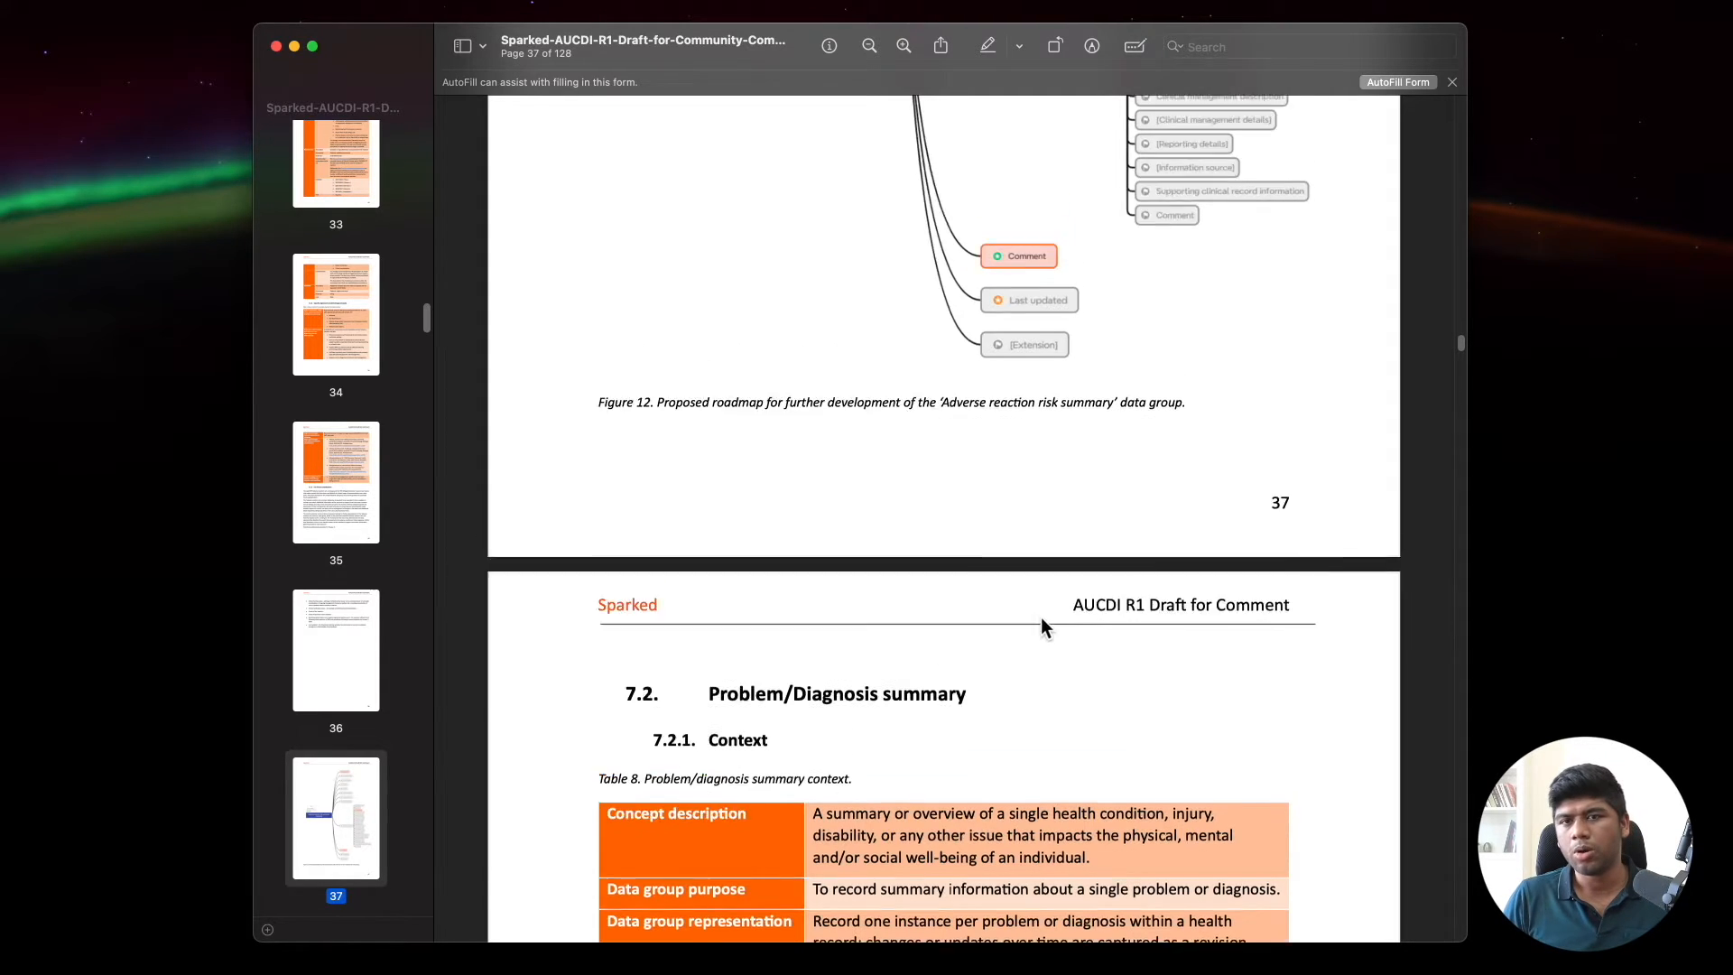
pyautogui.scroll(3)
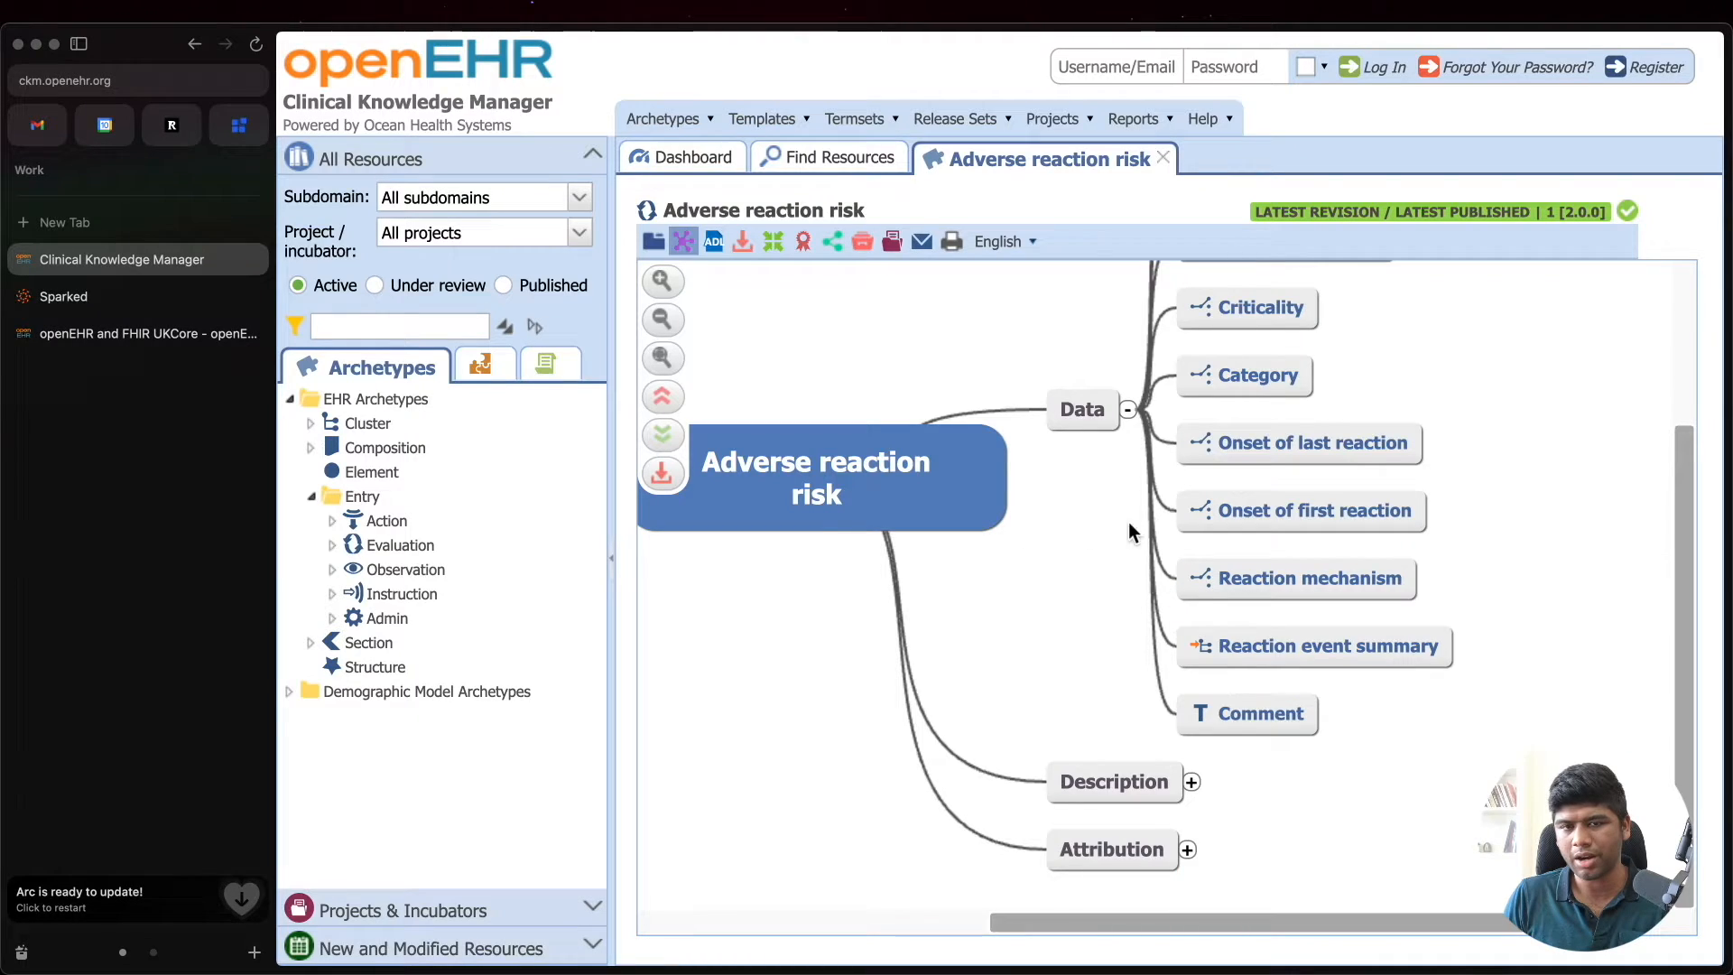
pyautogui.moveTo(867, 528)
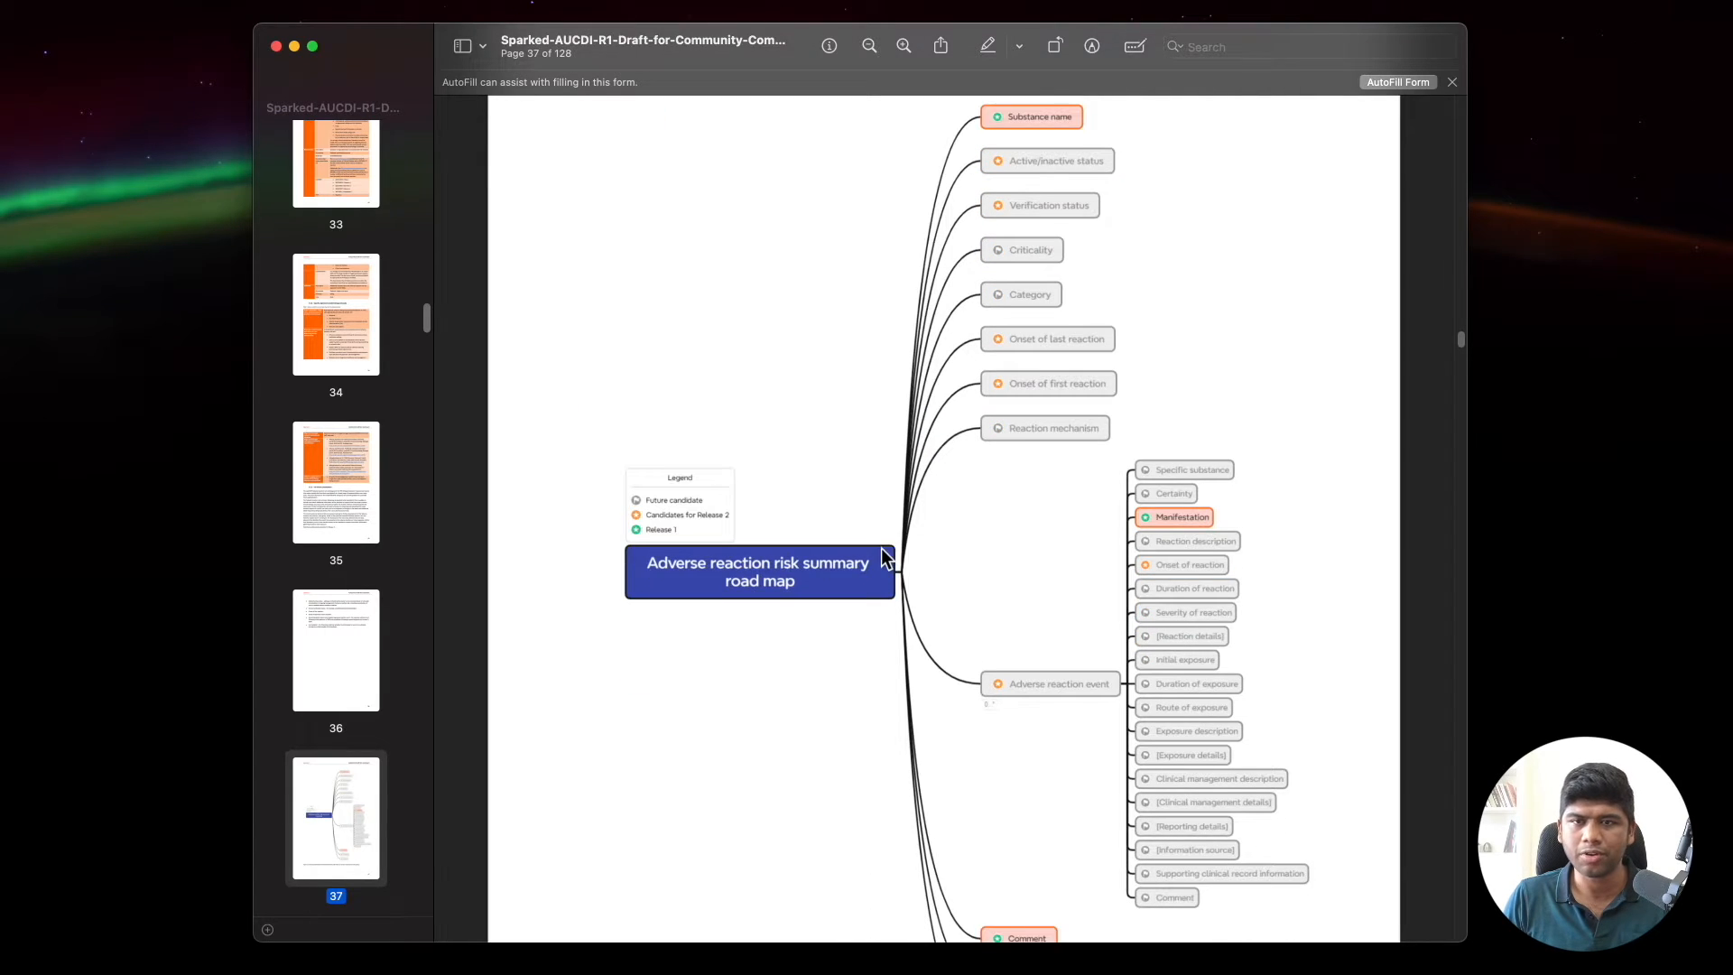
# Step: Jump via the page 29 sidebar thumbnail to 'The AUCDI library at a glance'
pyautogui.scroll(3)
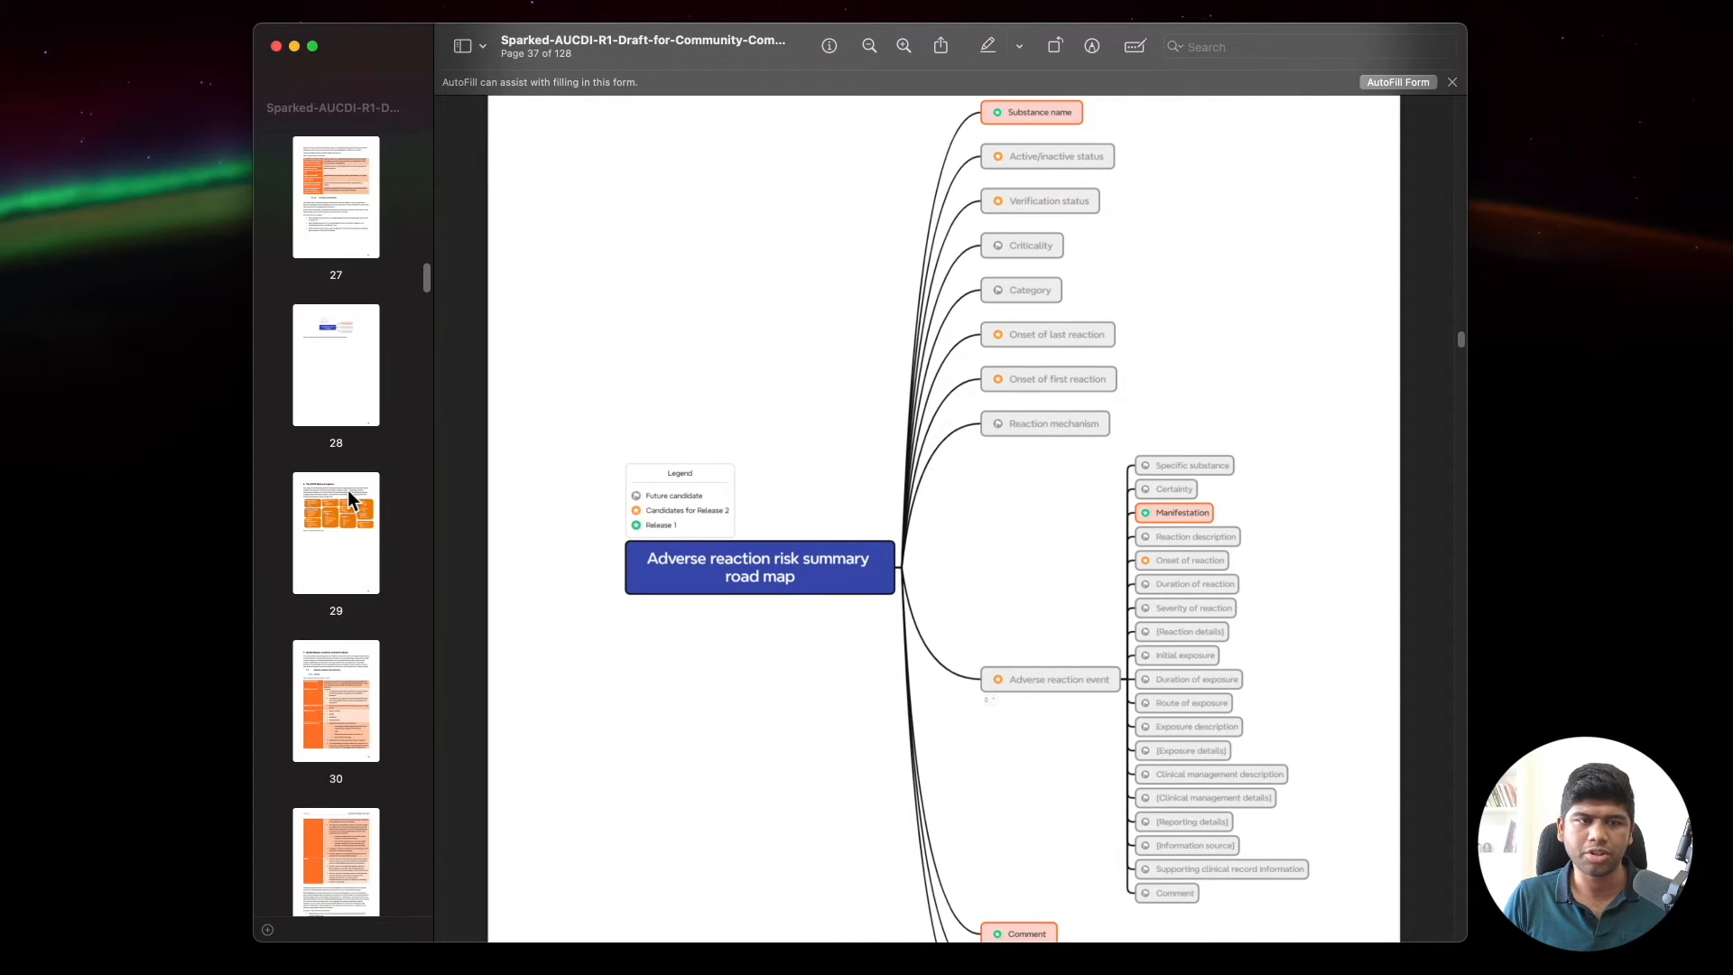
pyautogui.click(335, 532)
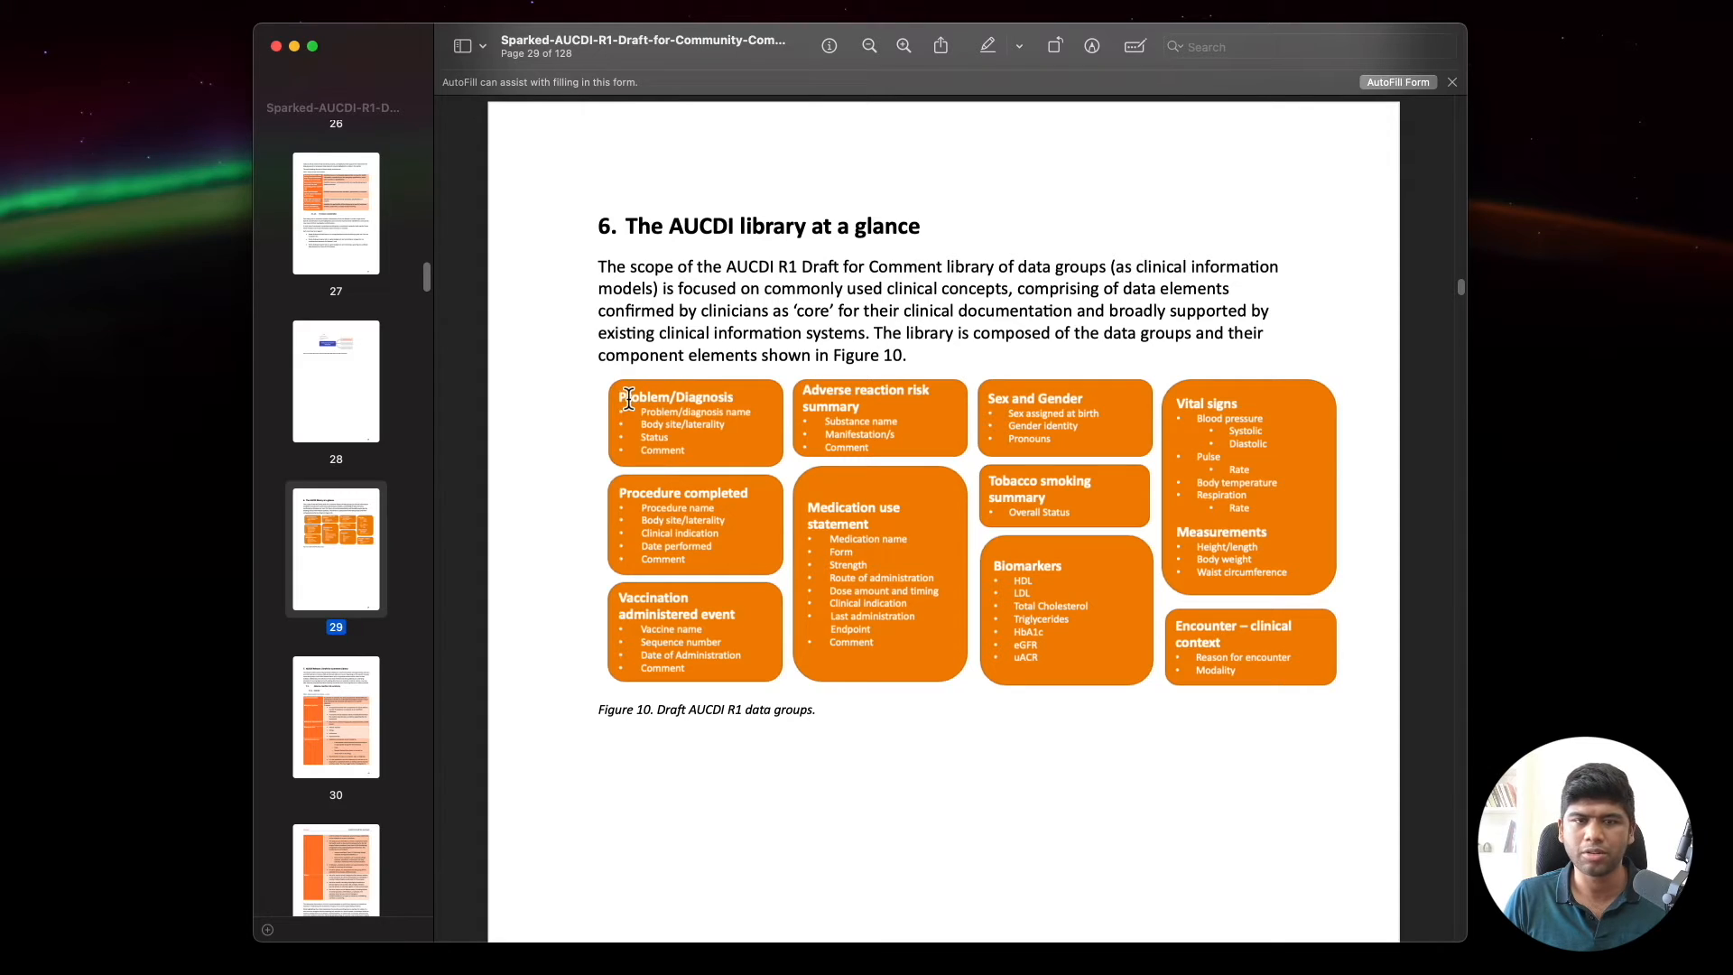
pyautogui.moveTo(1206, 600)
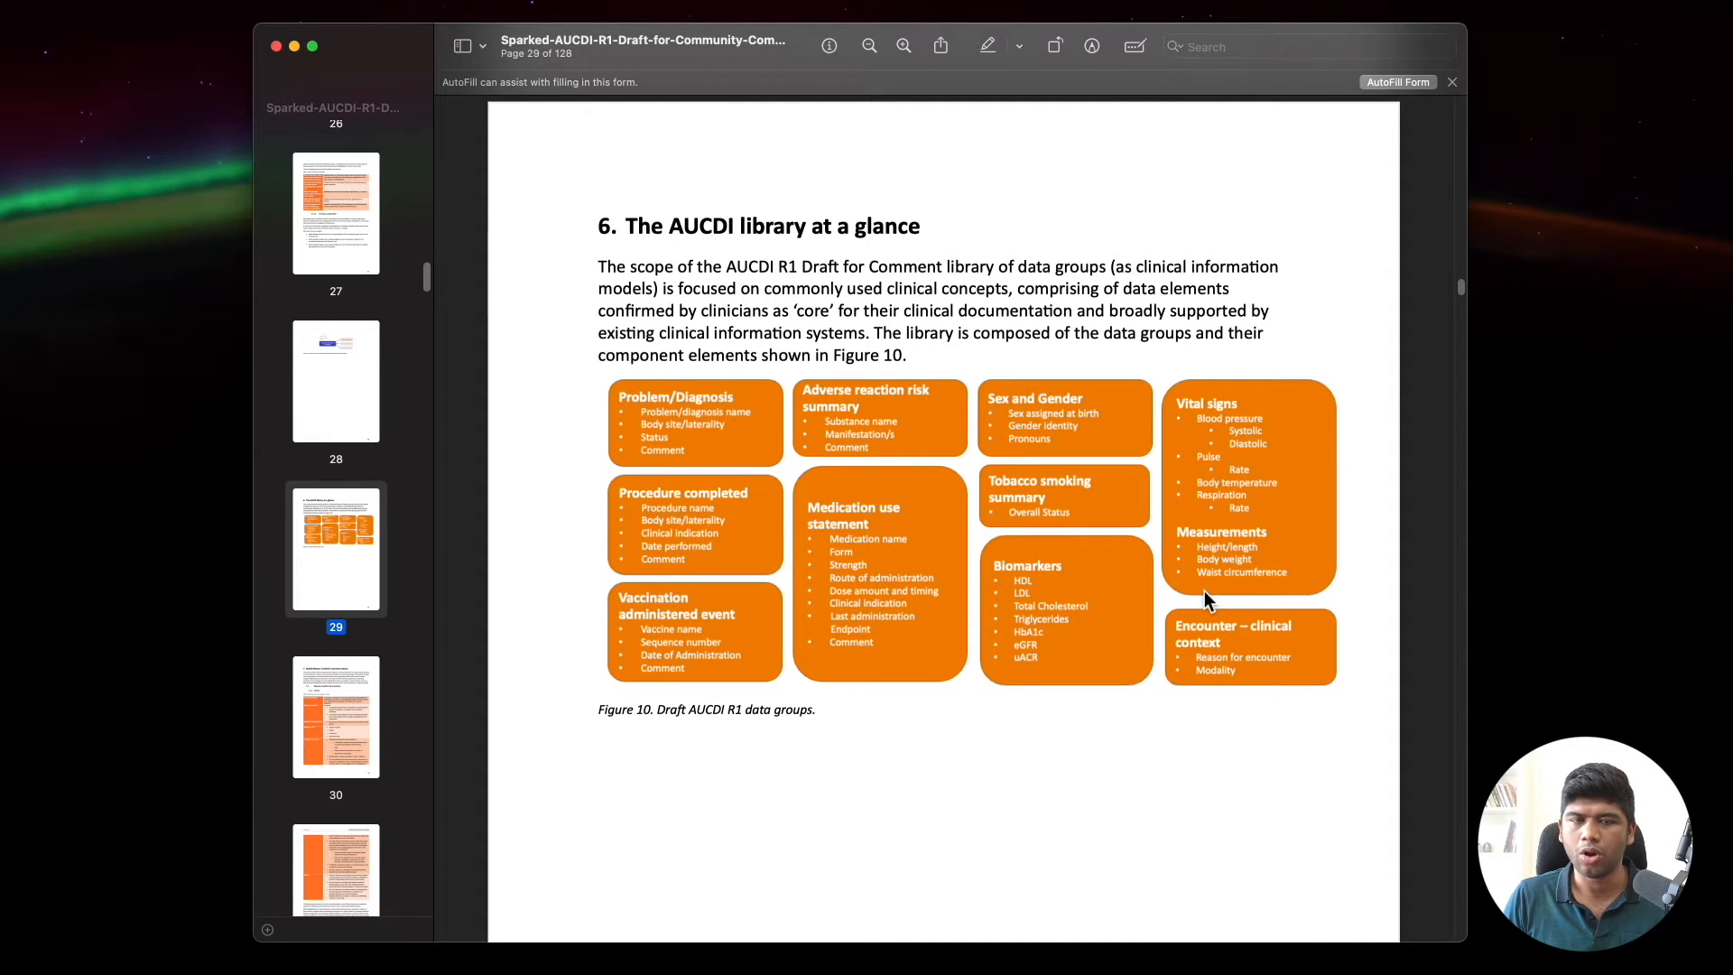
pyautogui.moveTo(900, 343)
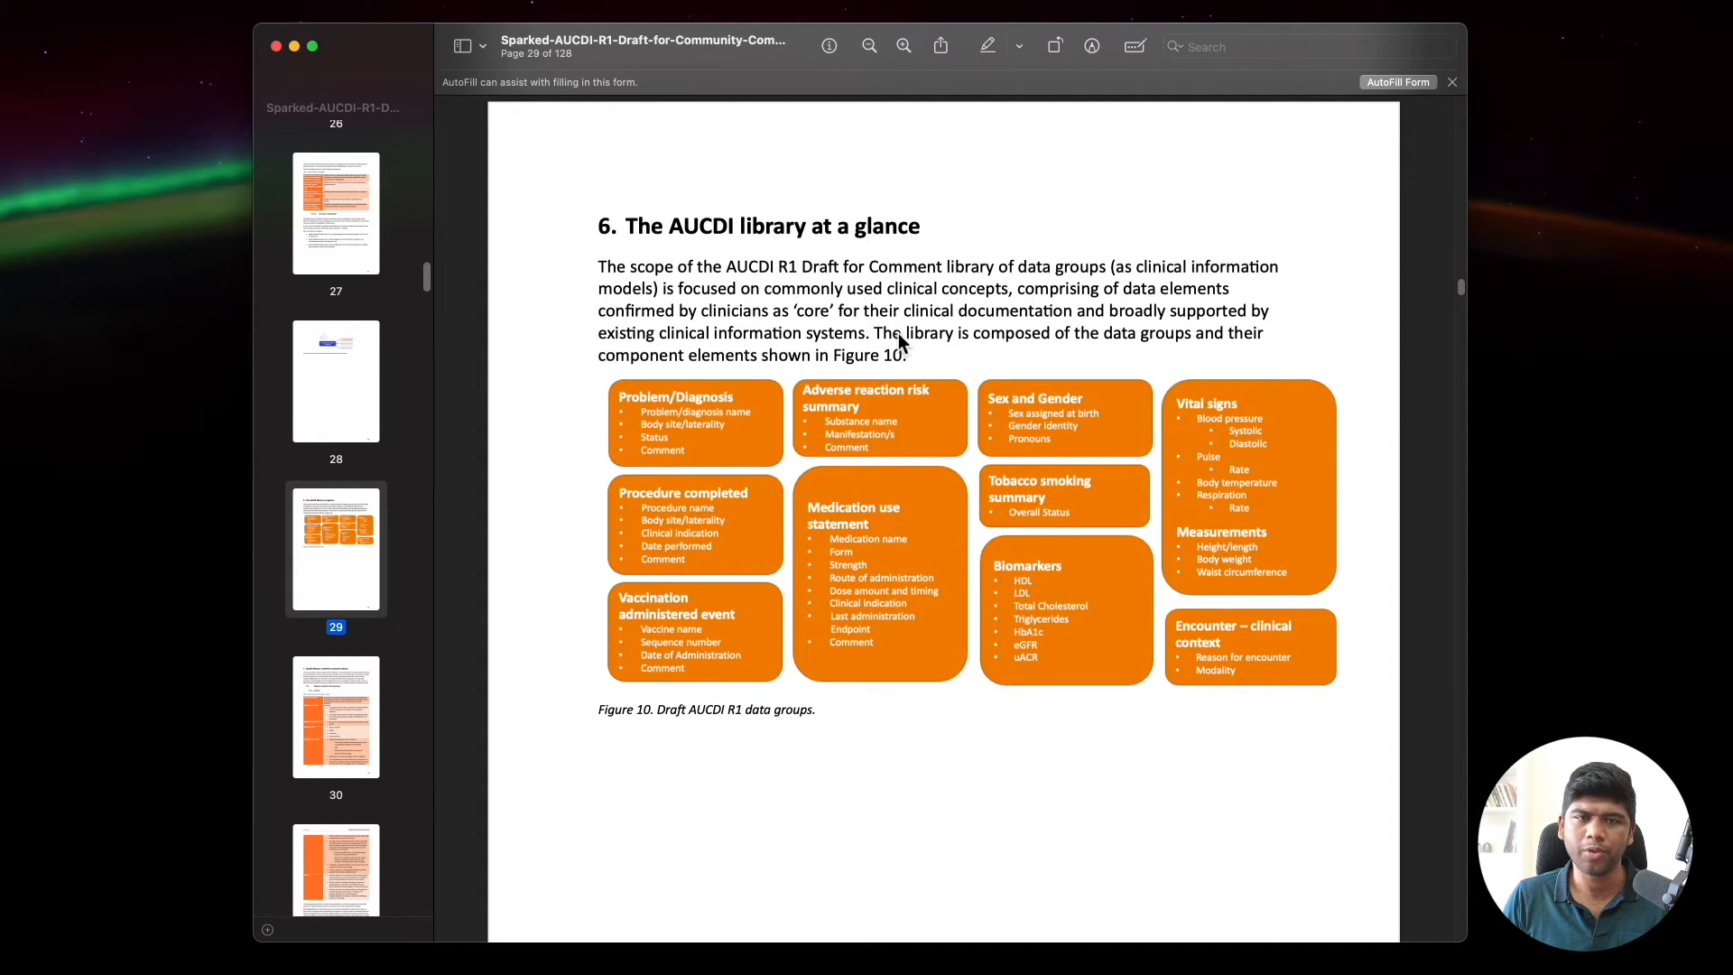
pyautogui.moveTo(922, 317)
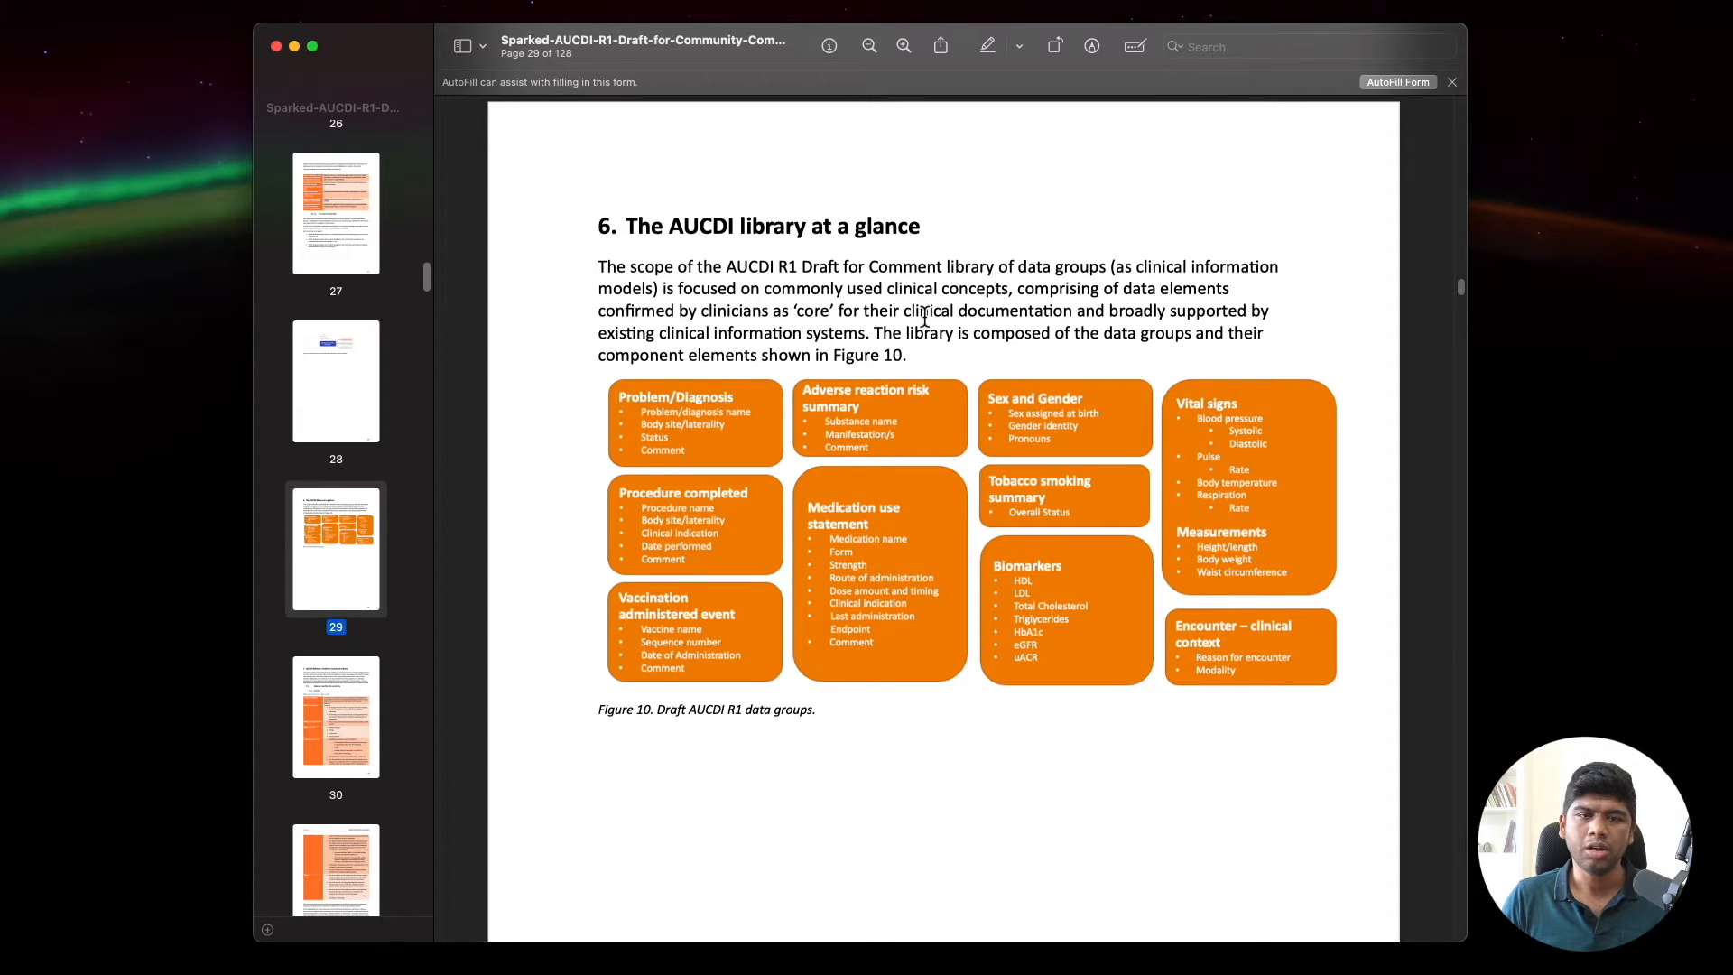
pyautogui.moveTo(953, 661)
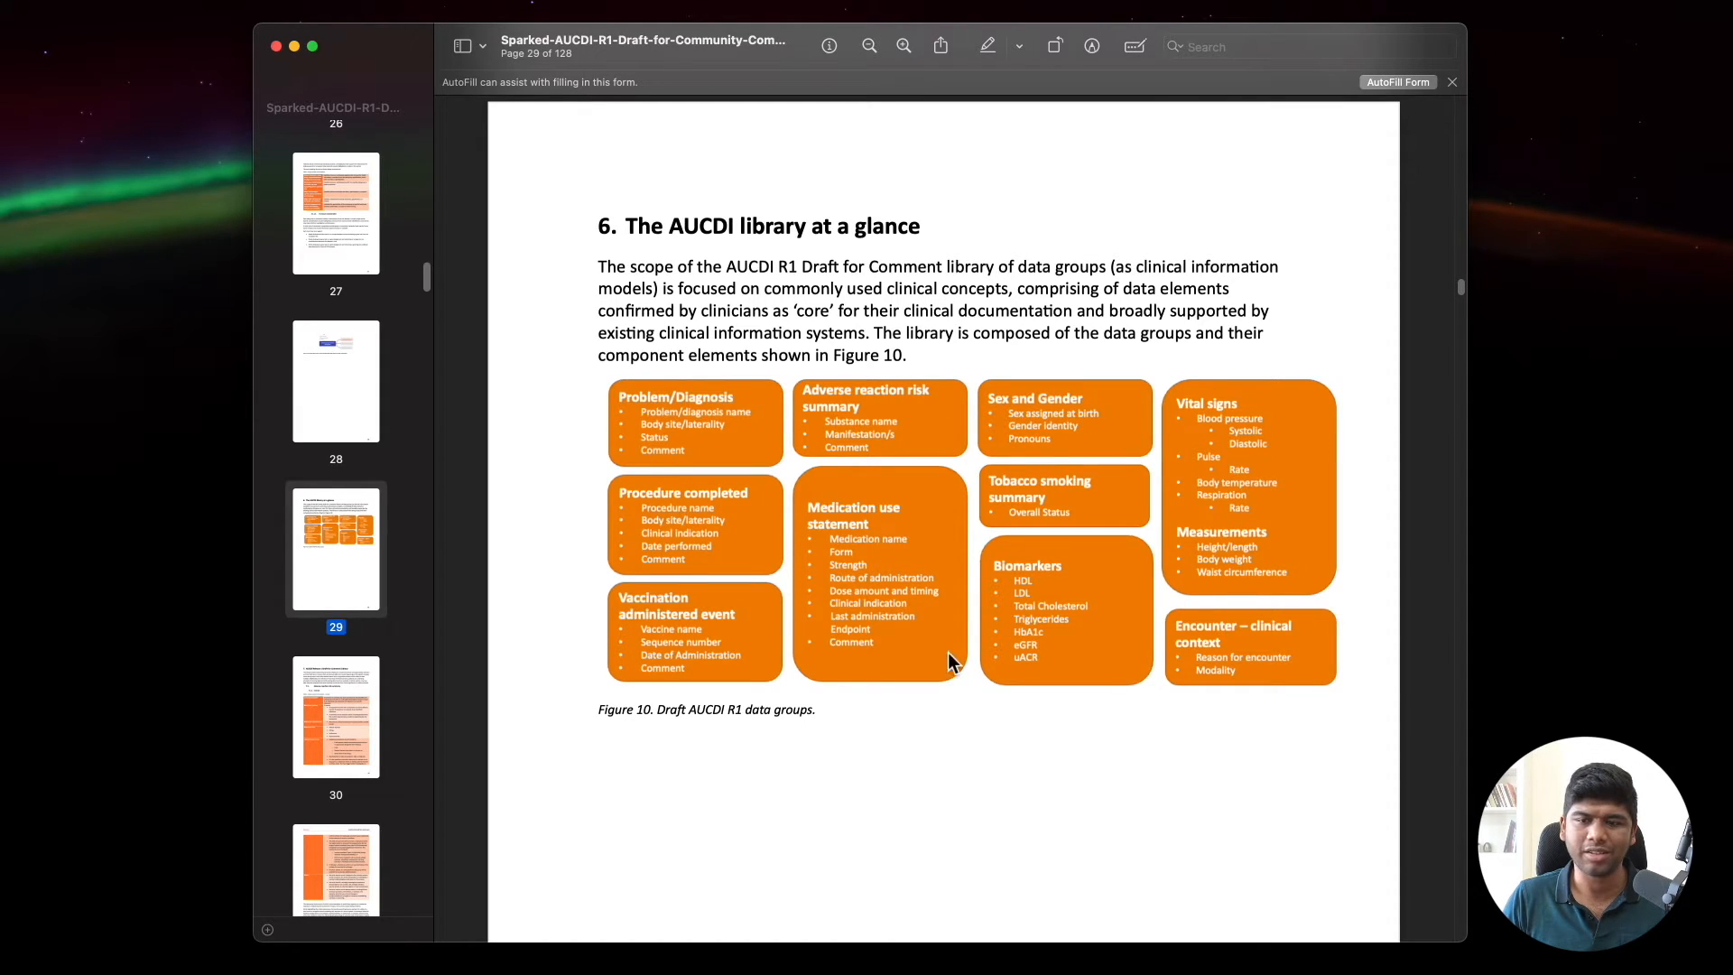
pyautogui.moveTo(931, 586)
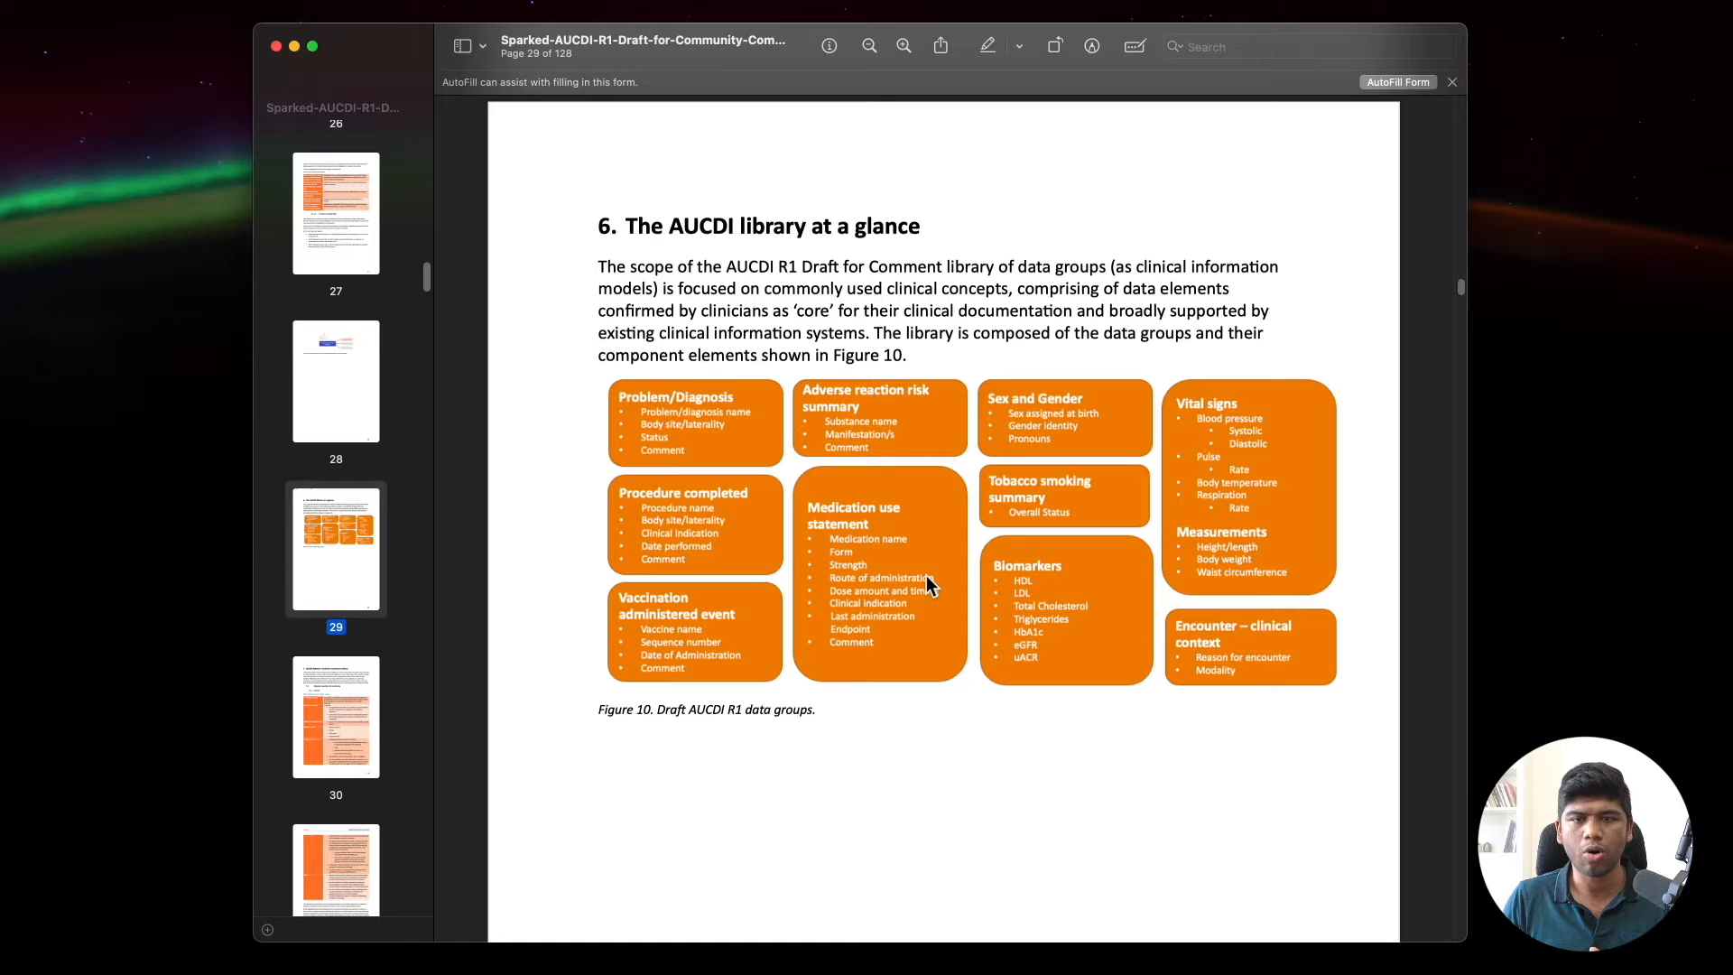
pyautogui.moveTo(1552, 472)
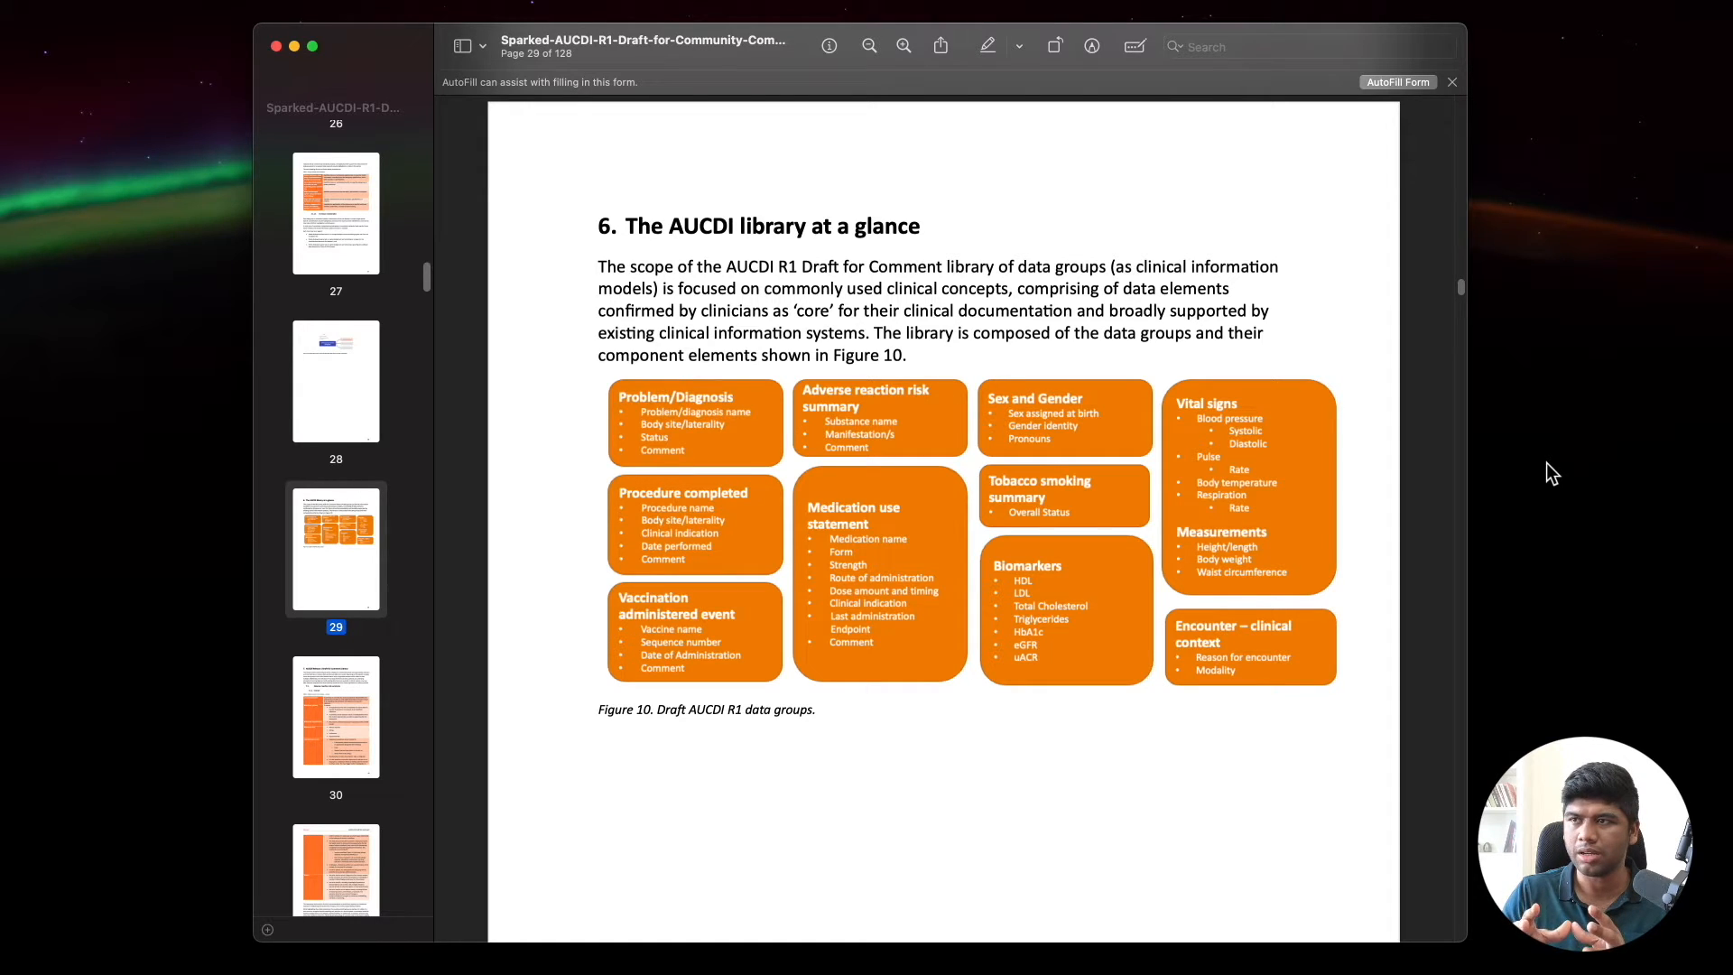
pyautogui.moveTo(1501, 452)
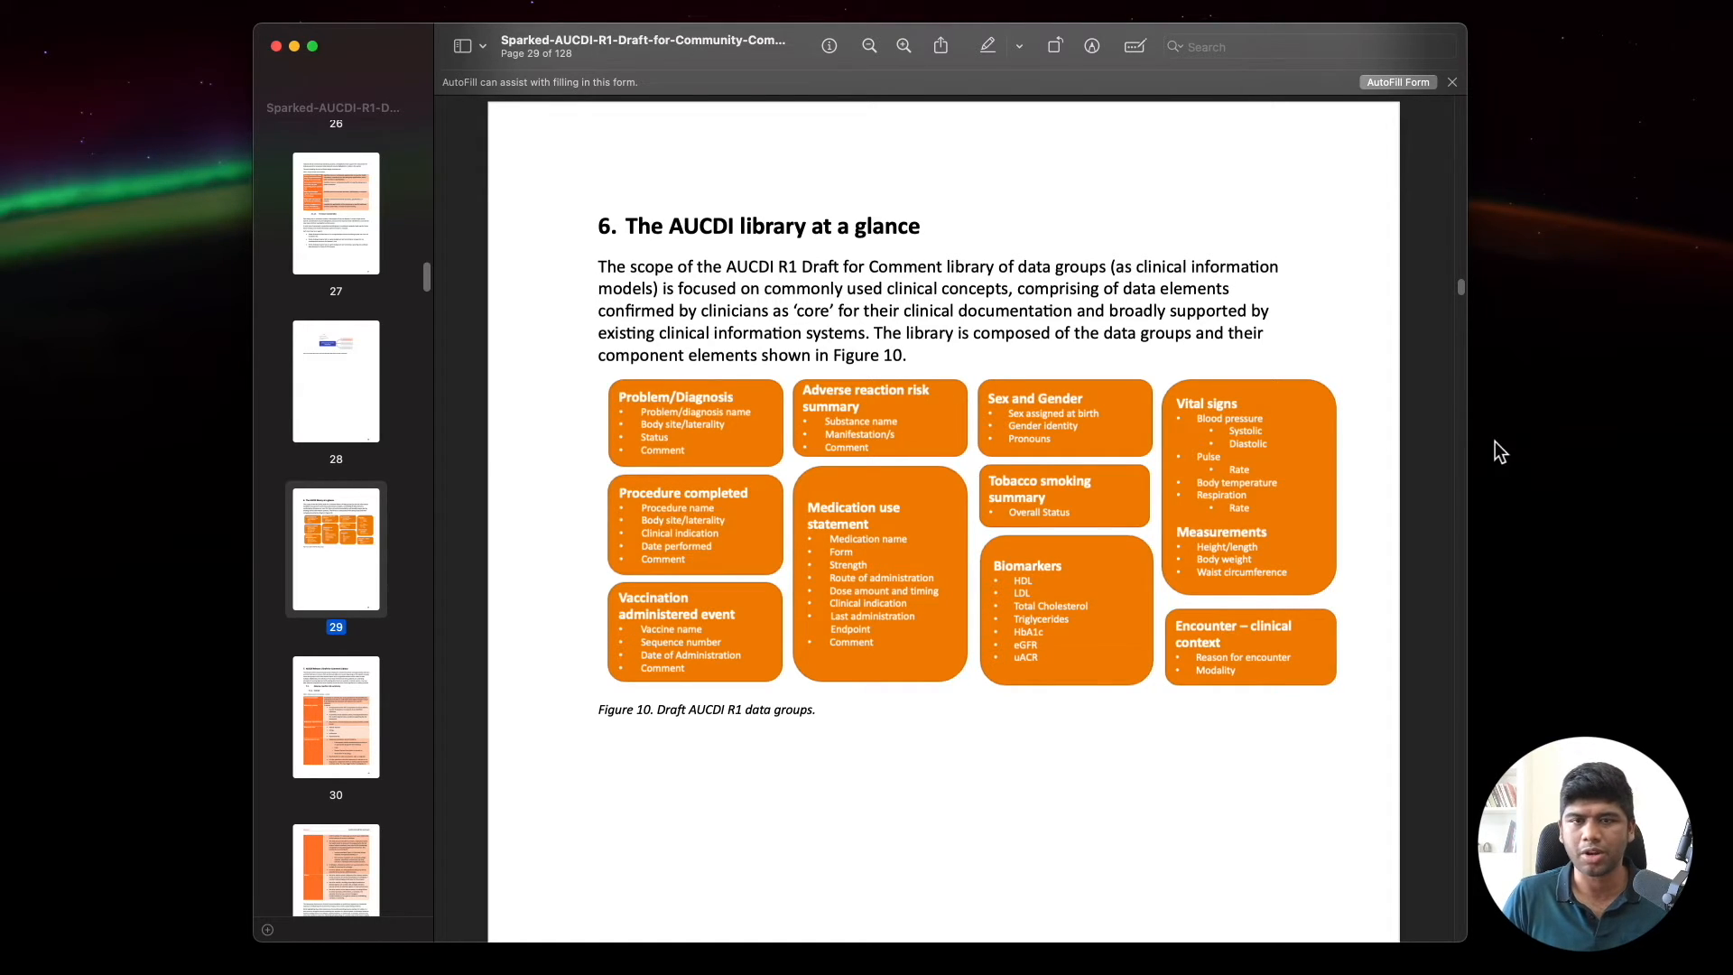
# Step: Scroll through section 7.3 past the Procedure completed mind map to Figure 16 on page 50
pyautogui.scroll(-3)
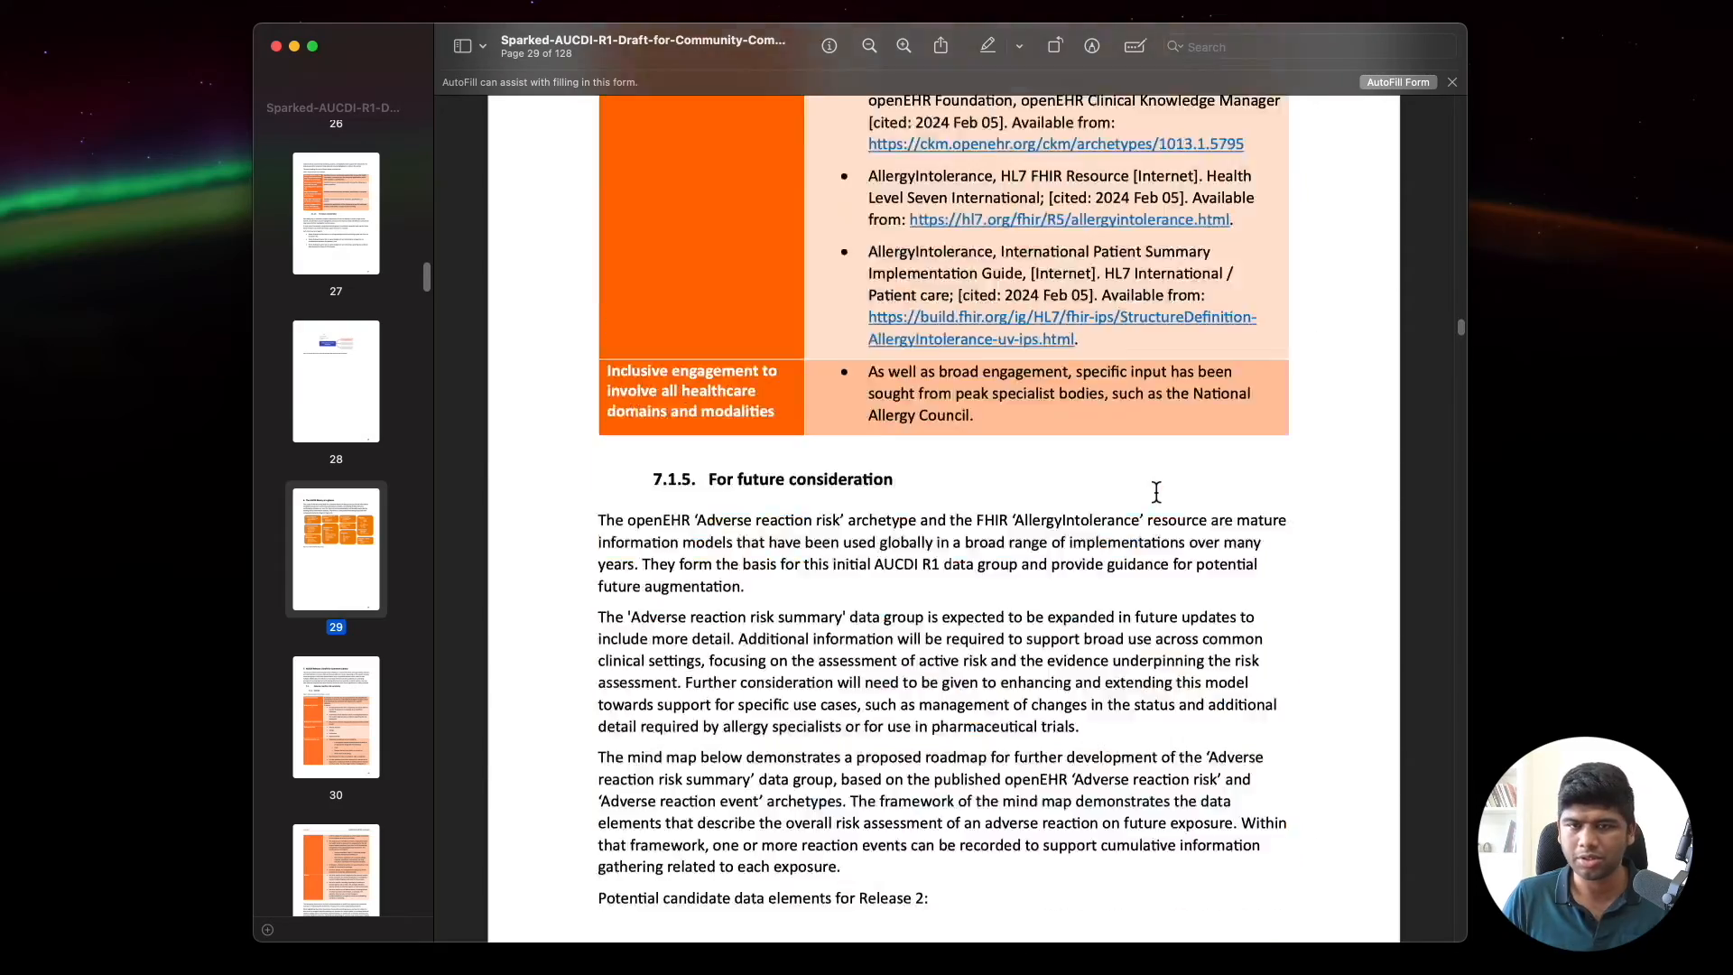
pyautogui.scroll(-3)
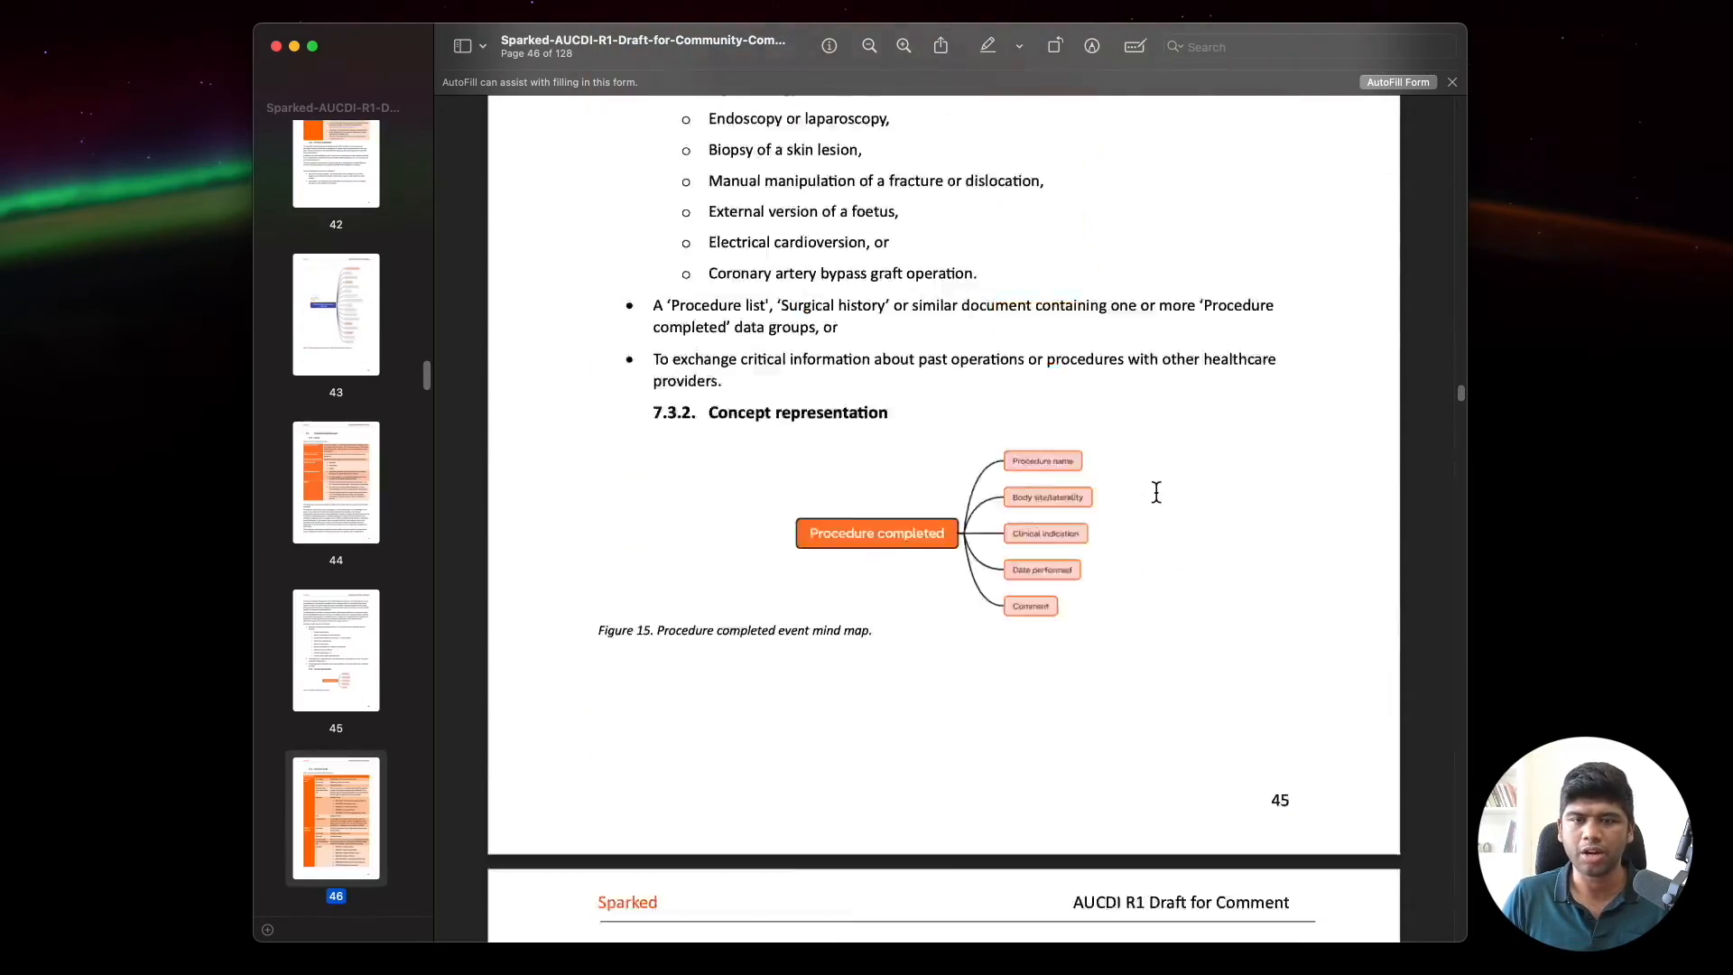
pyautogui.scroll(-3)
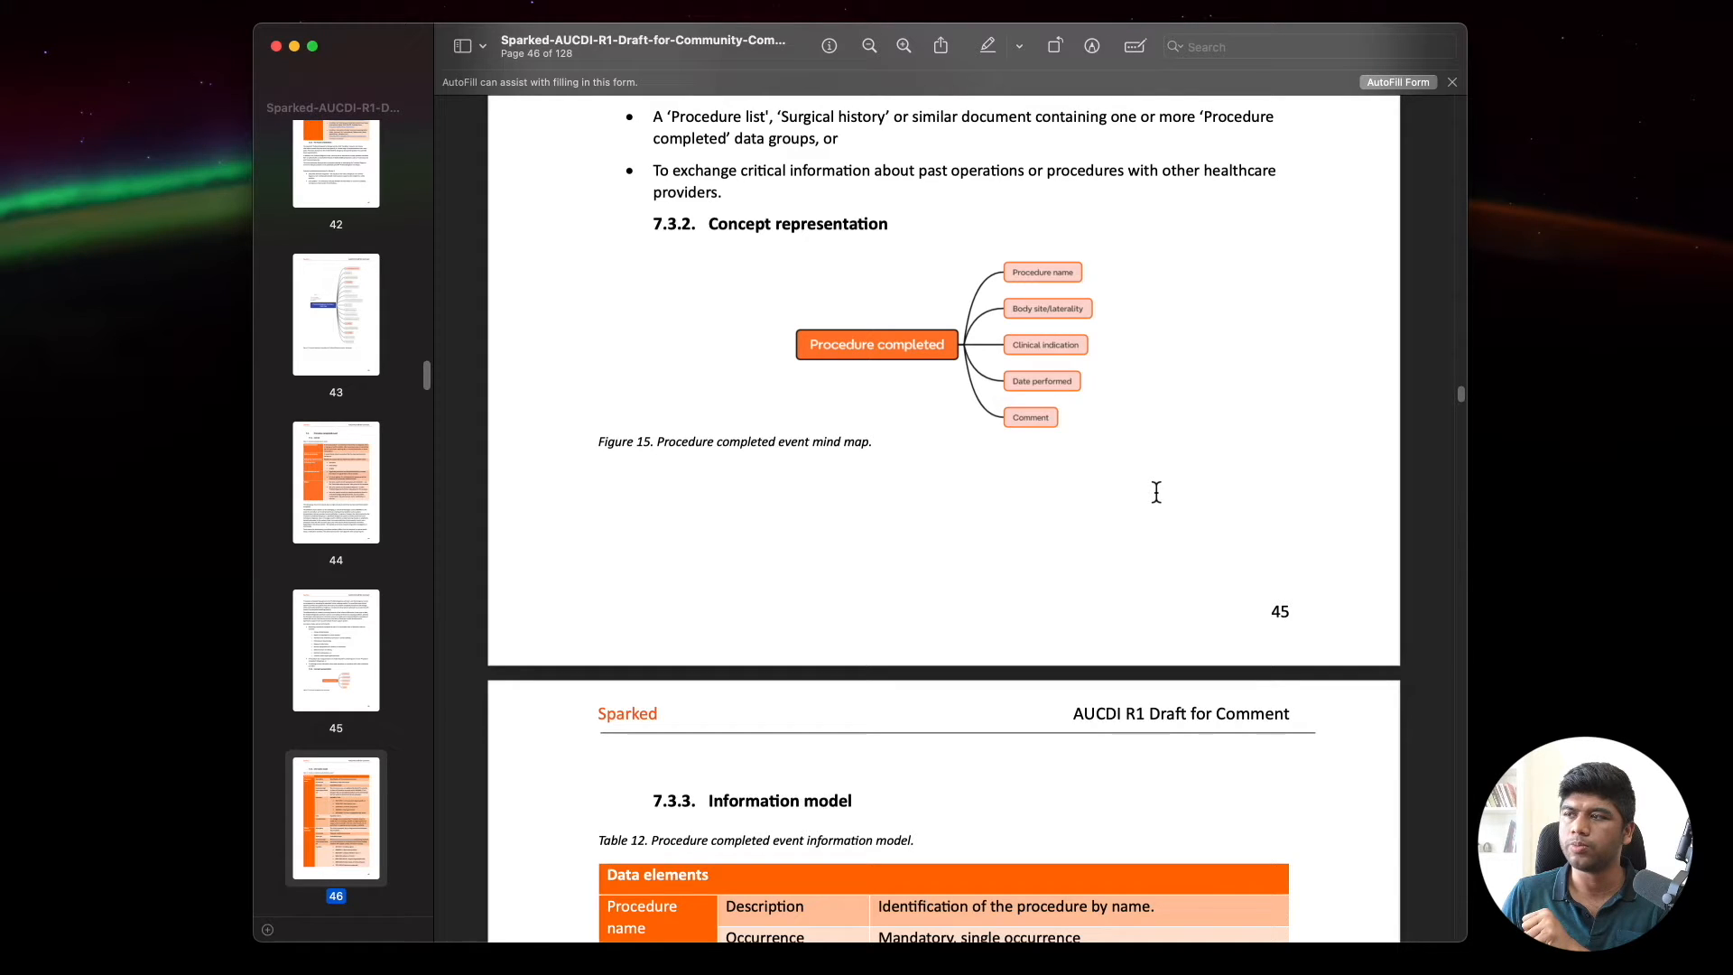
pyautogui.moveTo(1158, 501)
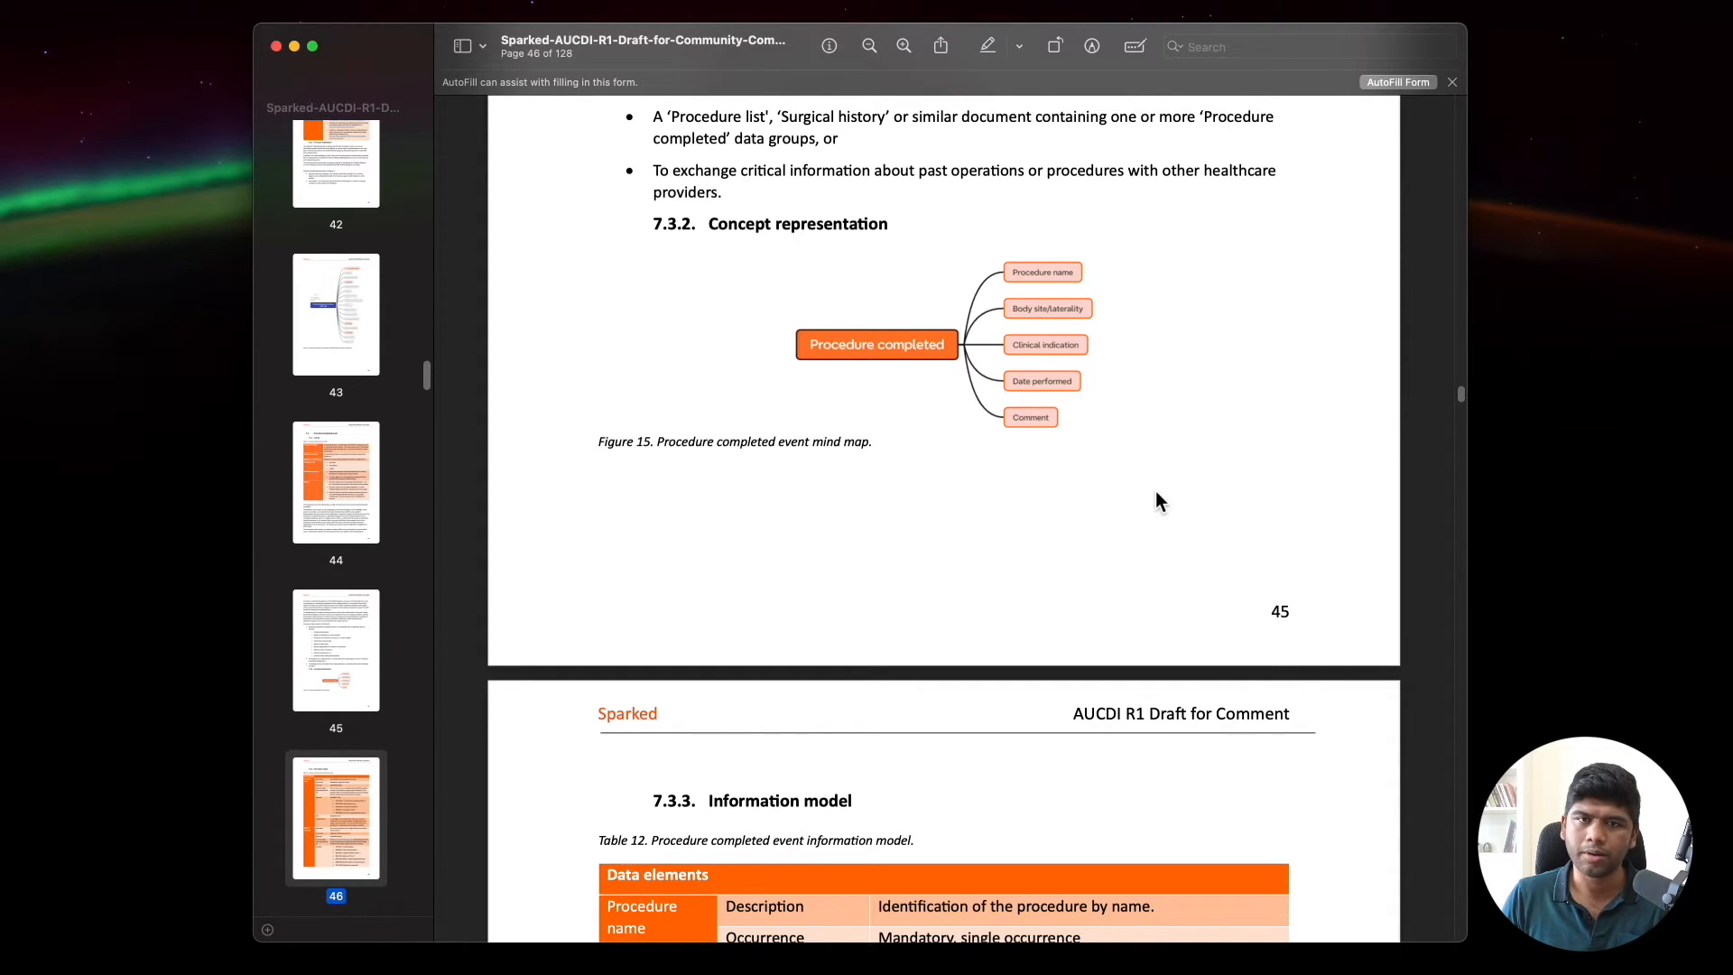
pyautogui.moveTo(1019, 283)
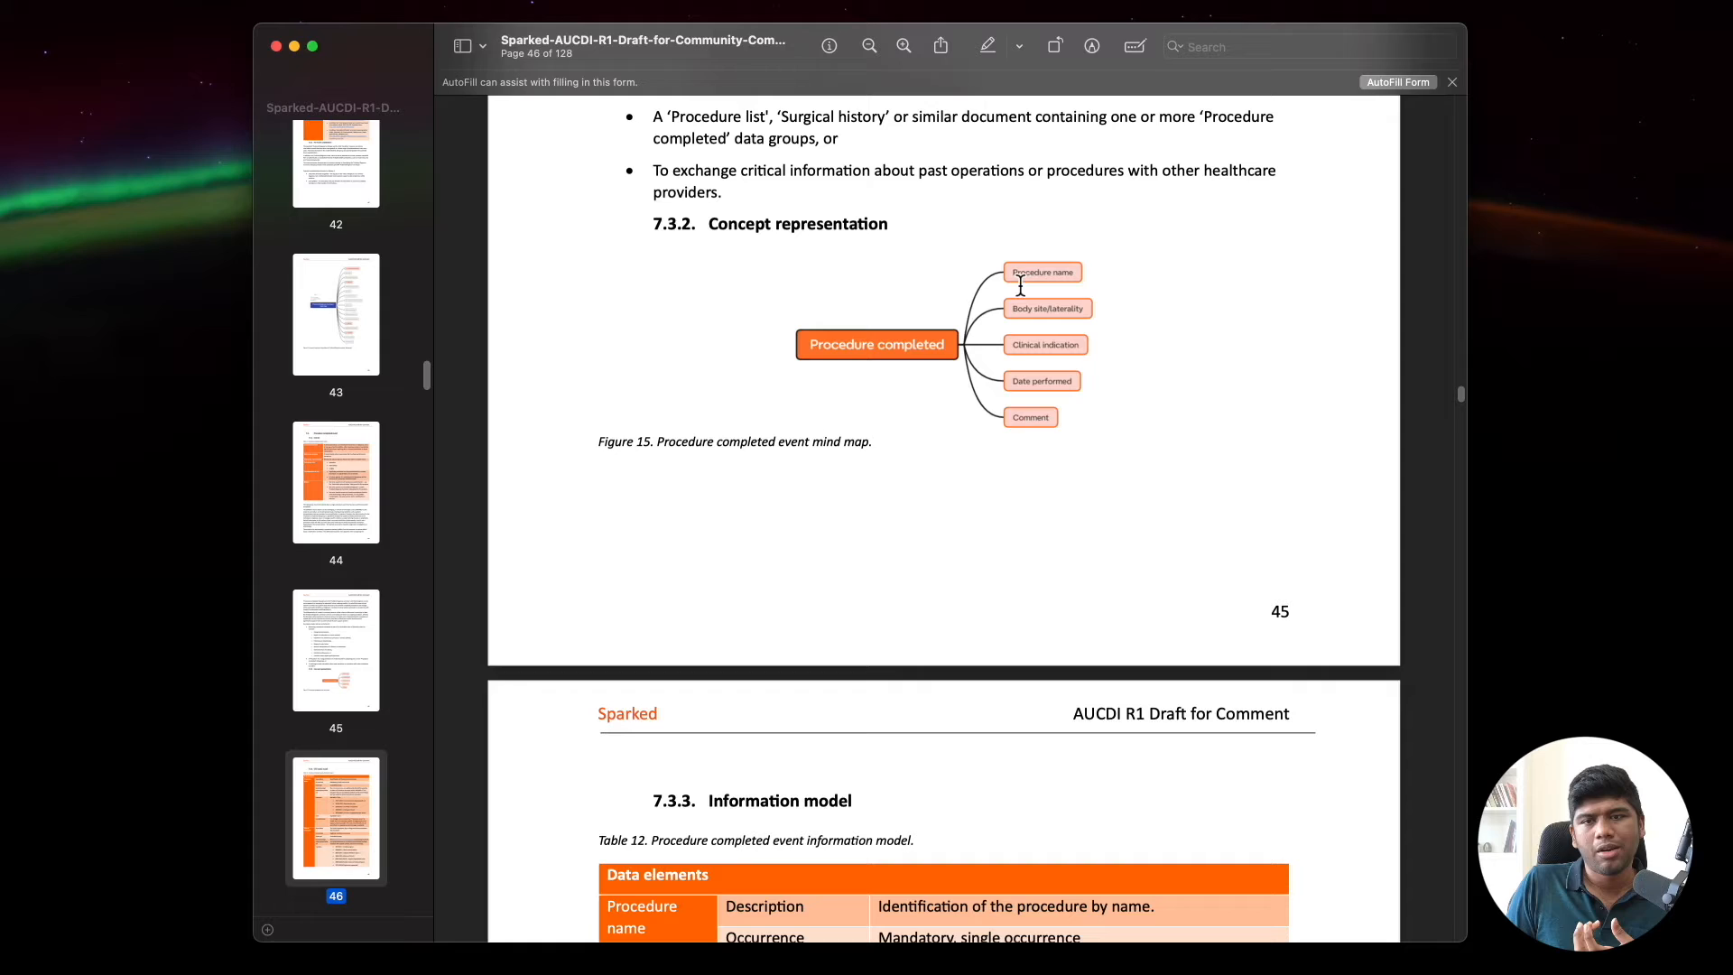
pyautogui.moveTo(1042, 271)
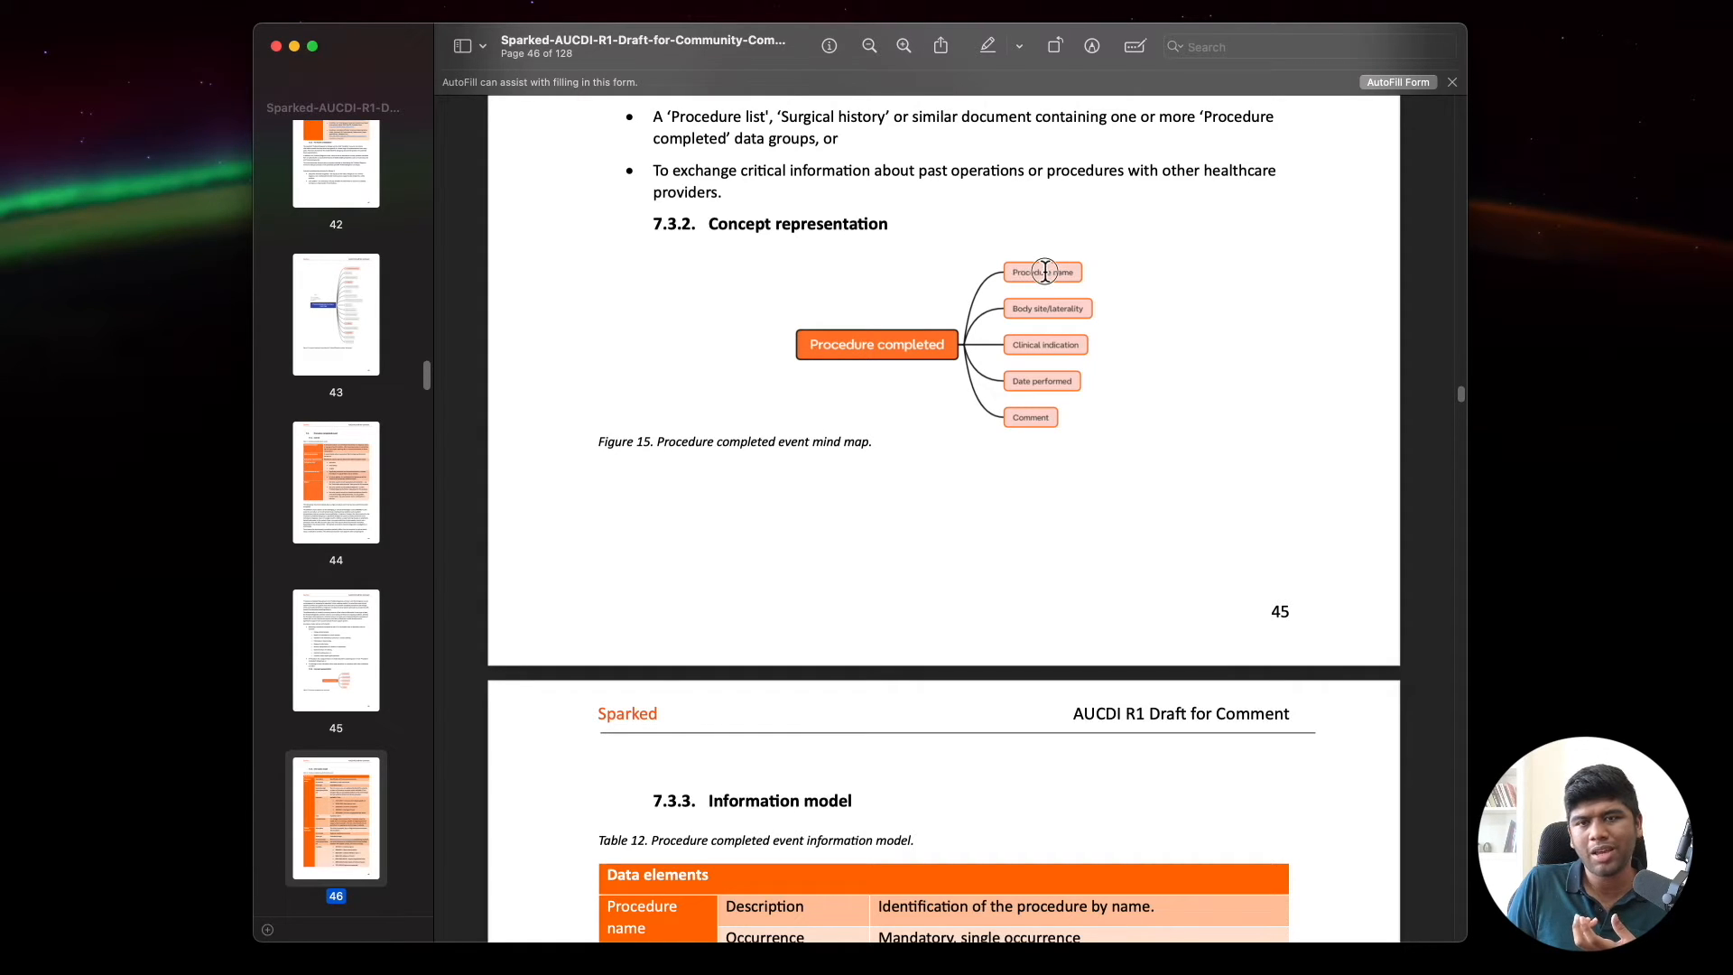
pyautogui.moveTo(1022, 275)
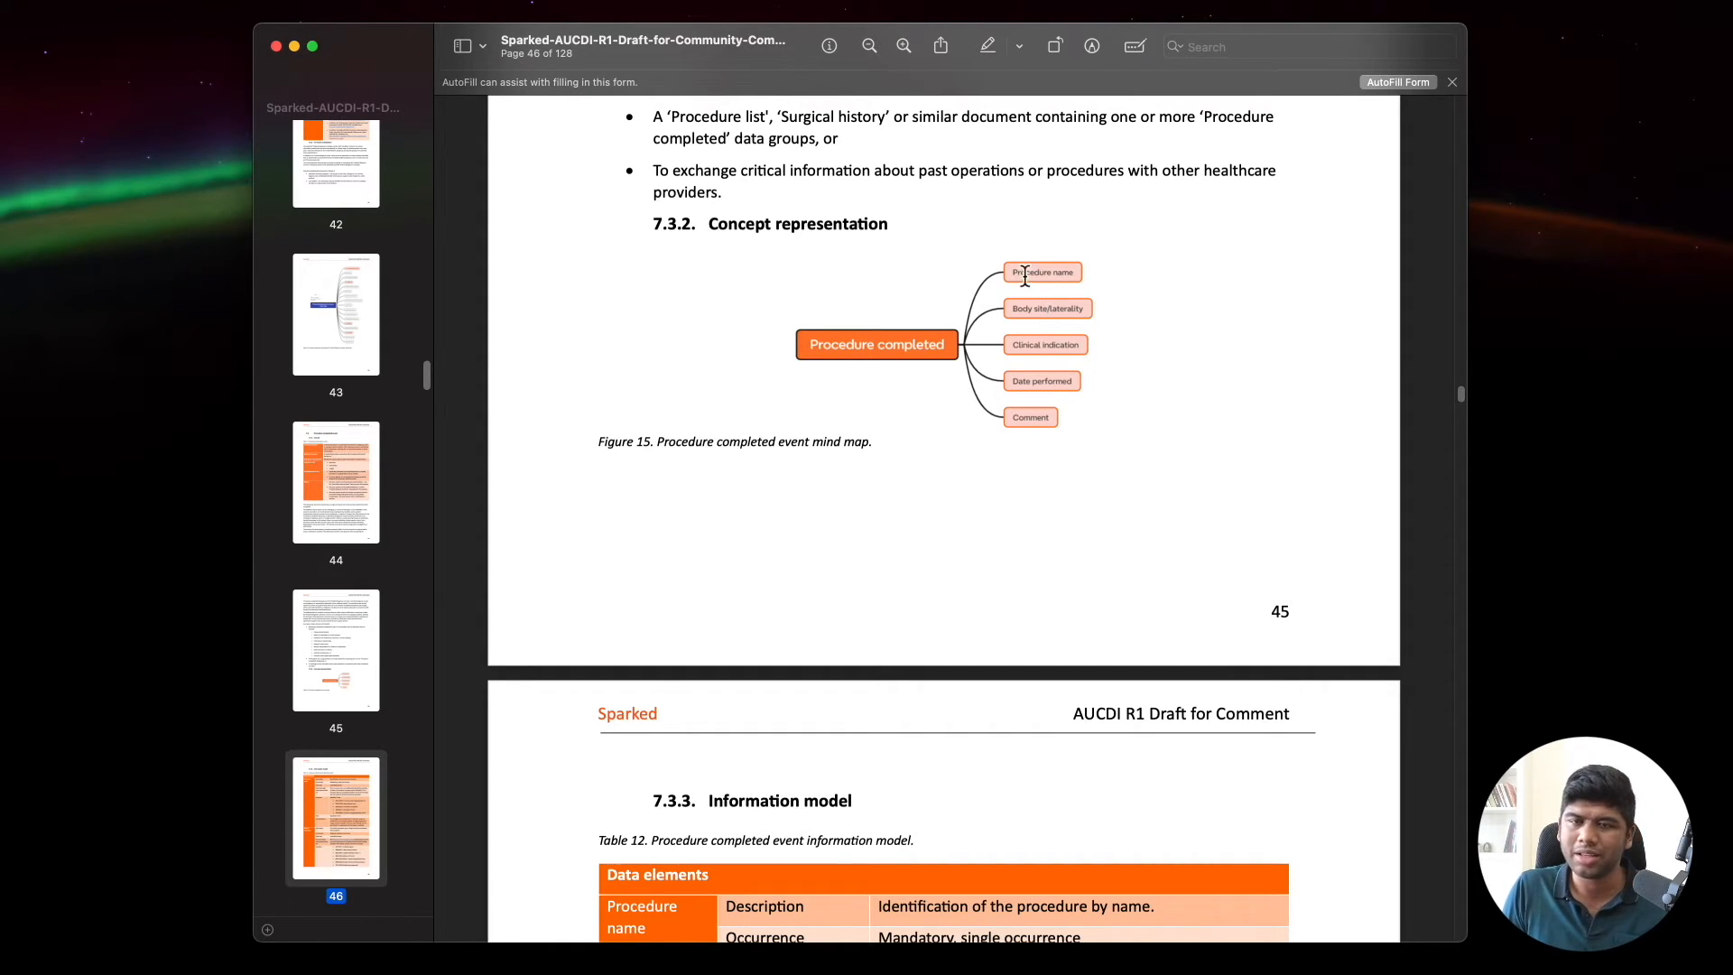
pyautogui.moveTo(1033, 273)
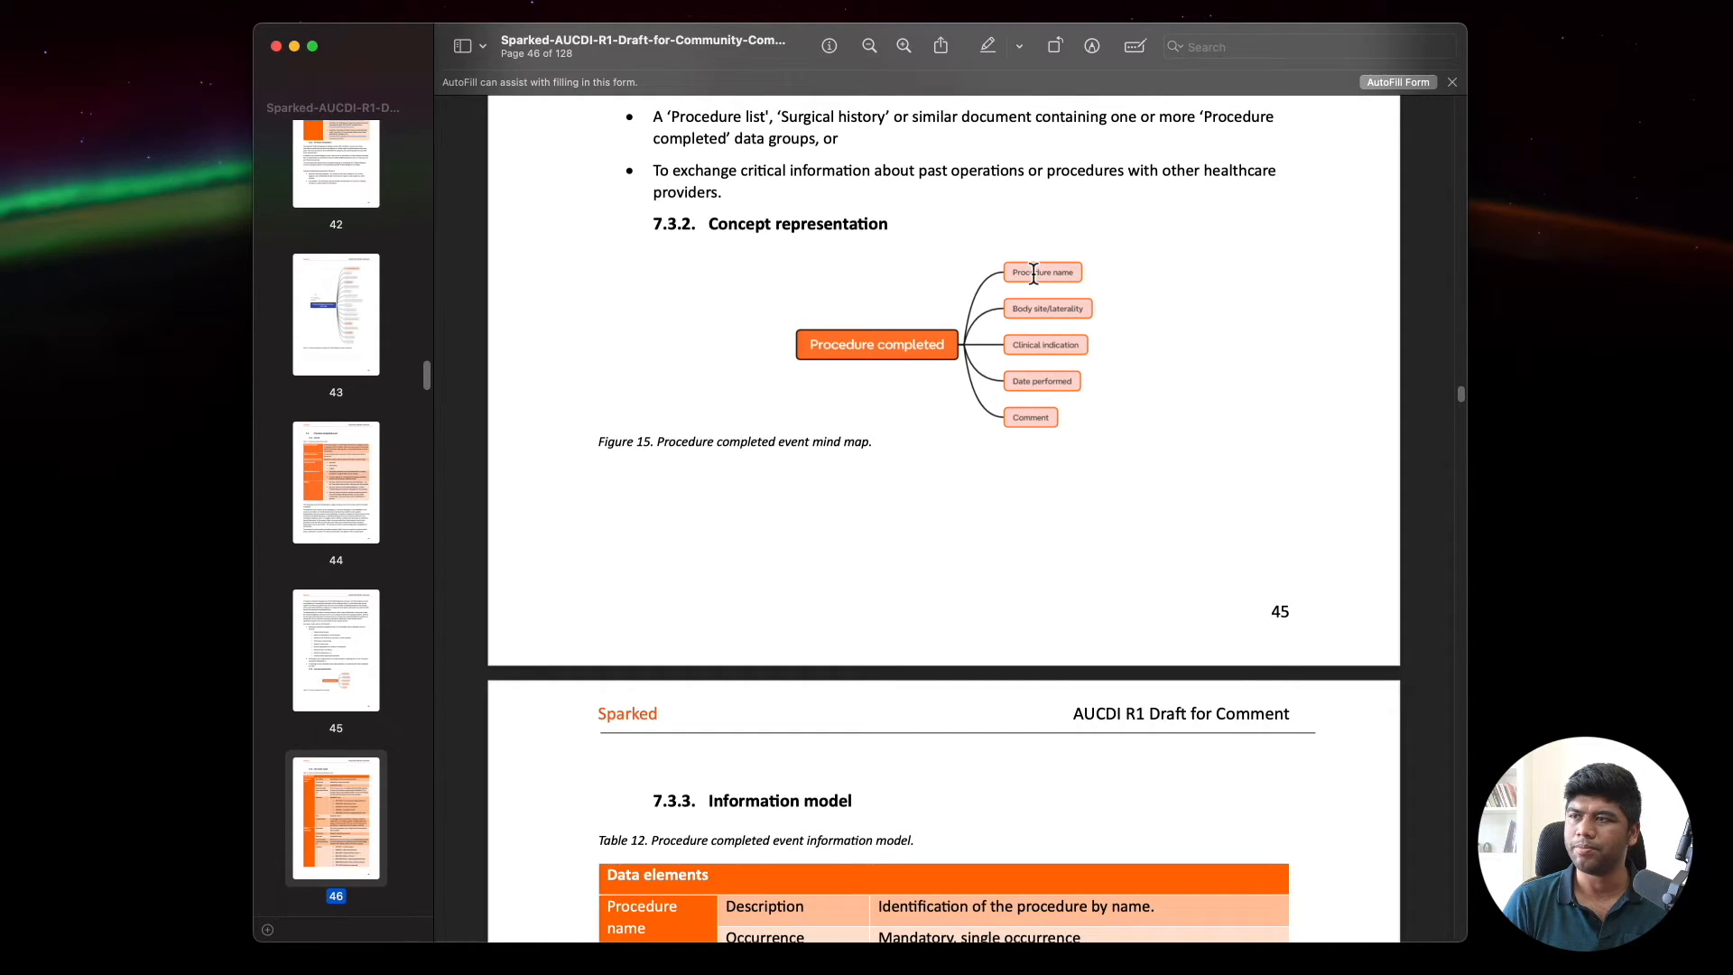
pyautogui.moveTo(973, 256)
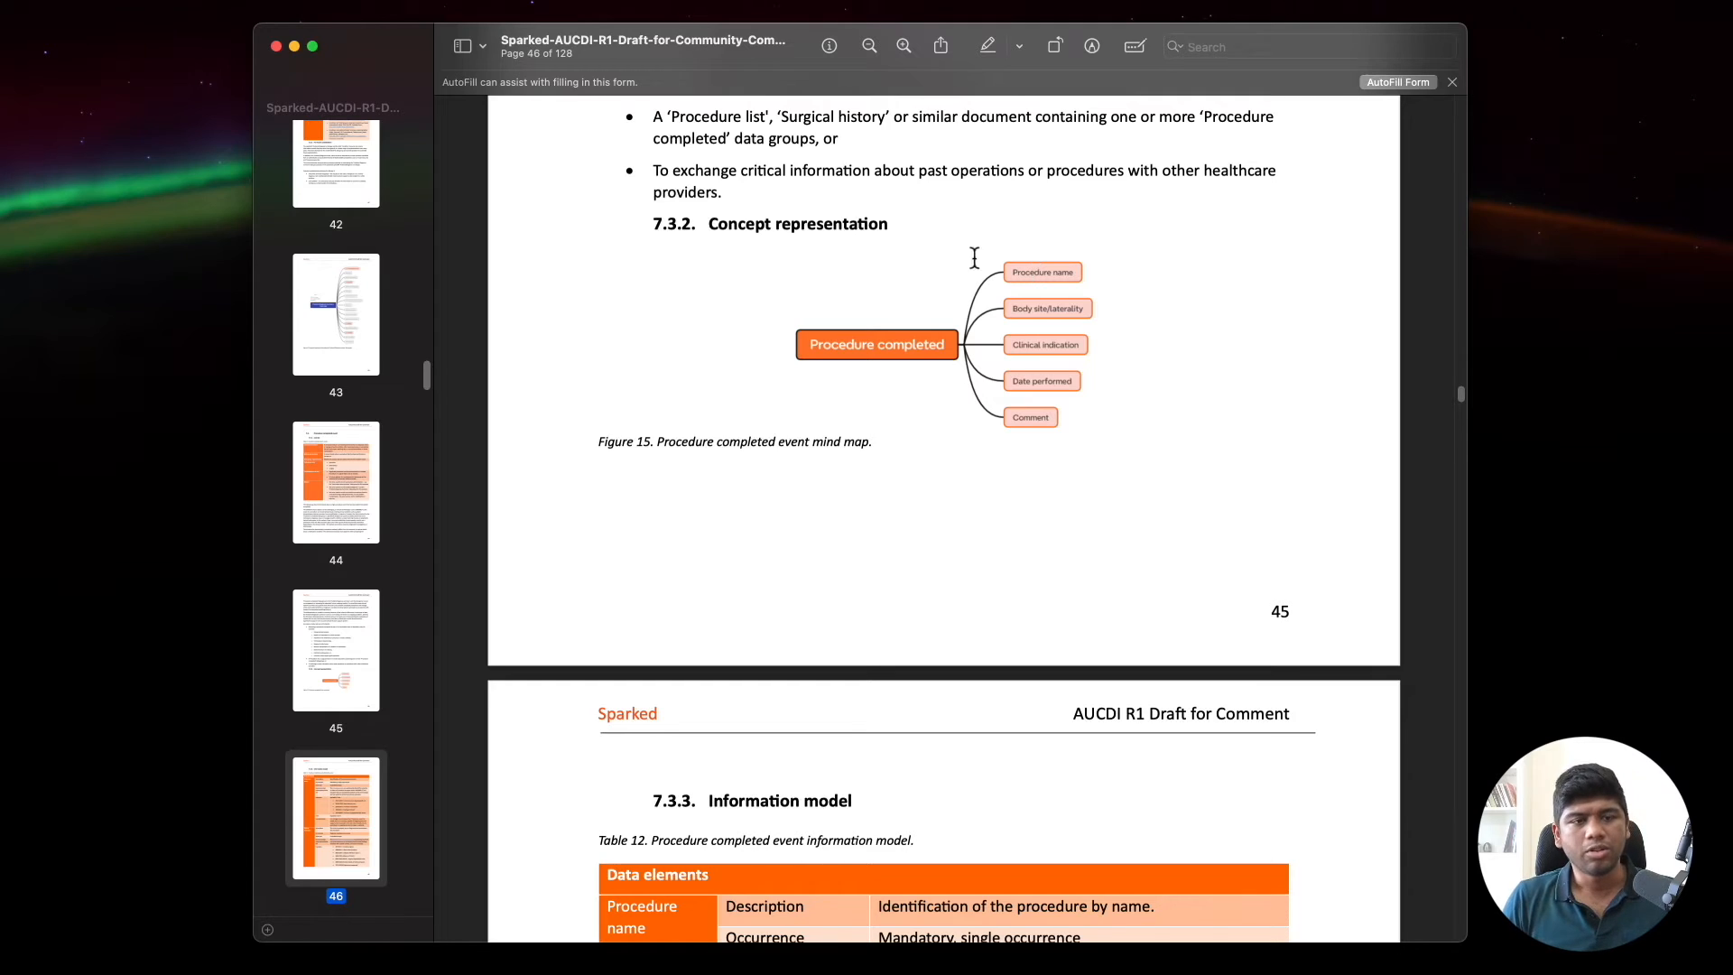
pyautogui.scroll(-3)
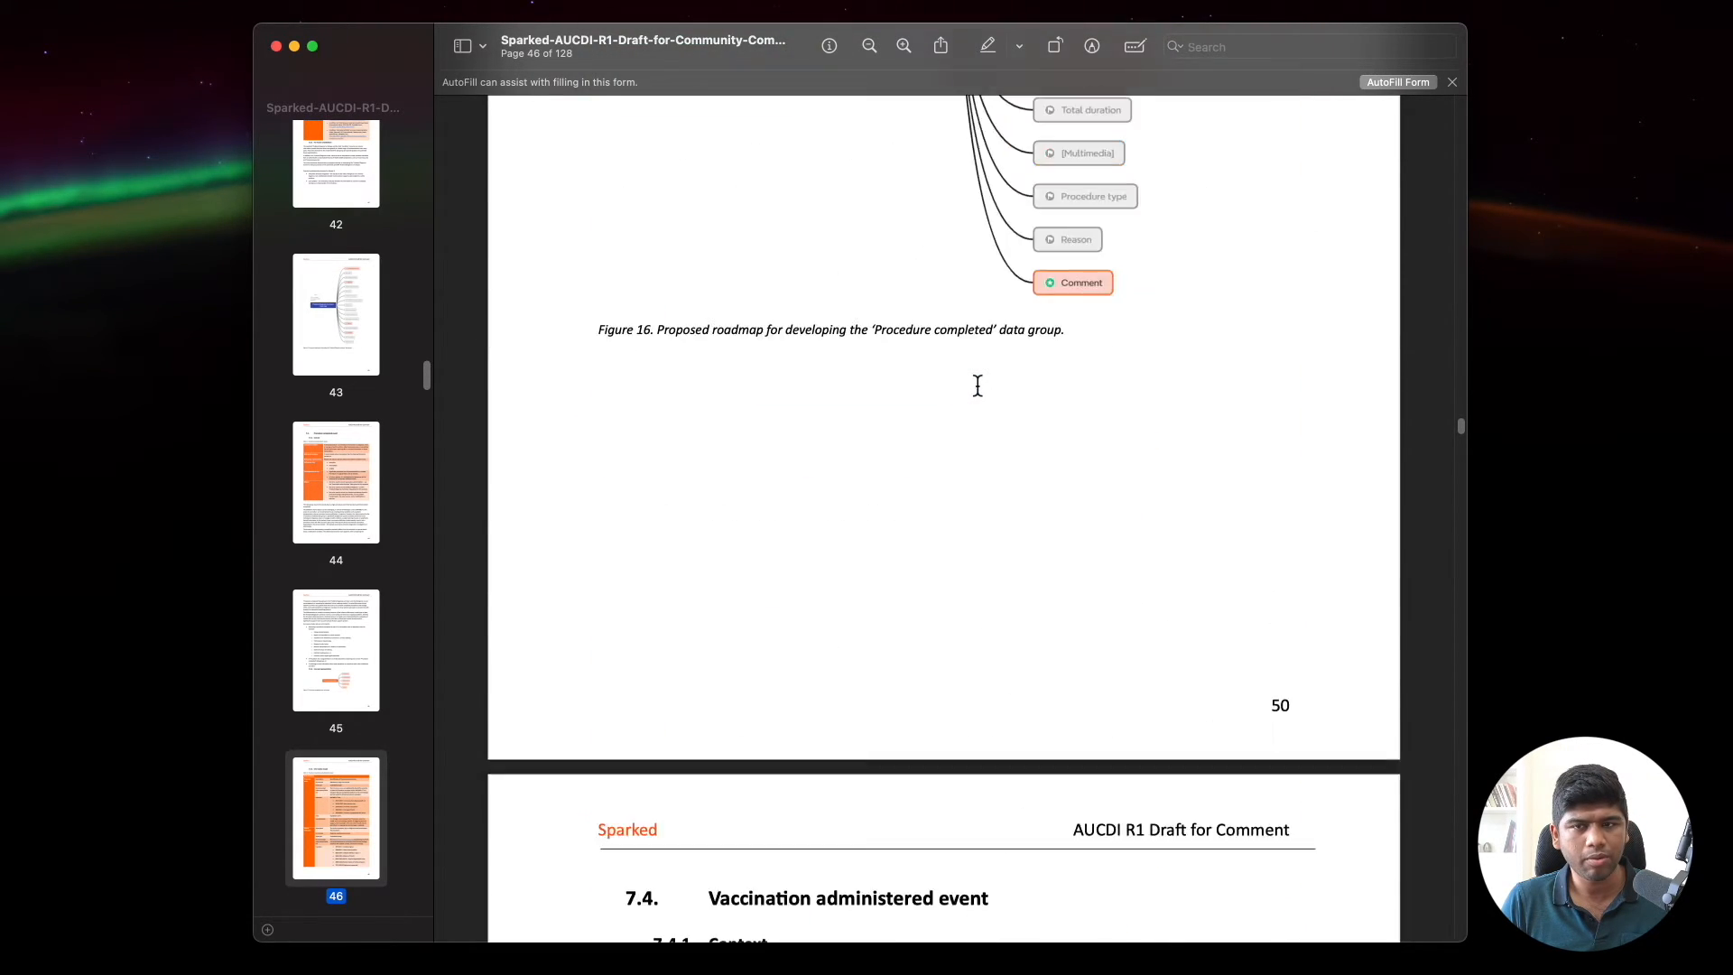
pyautogui.scroll(-3)
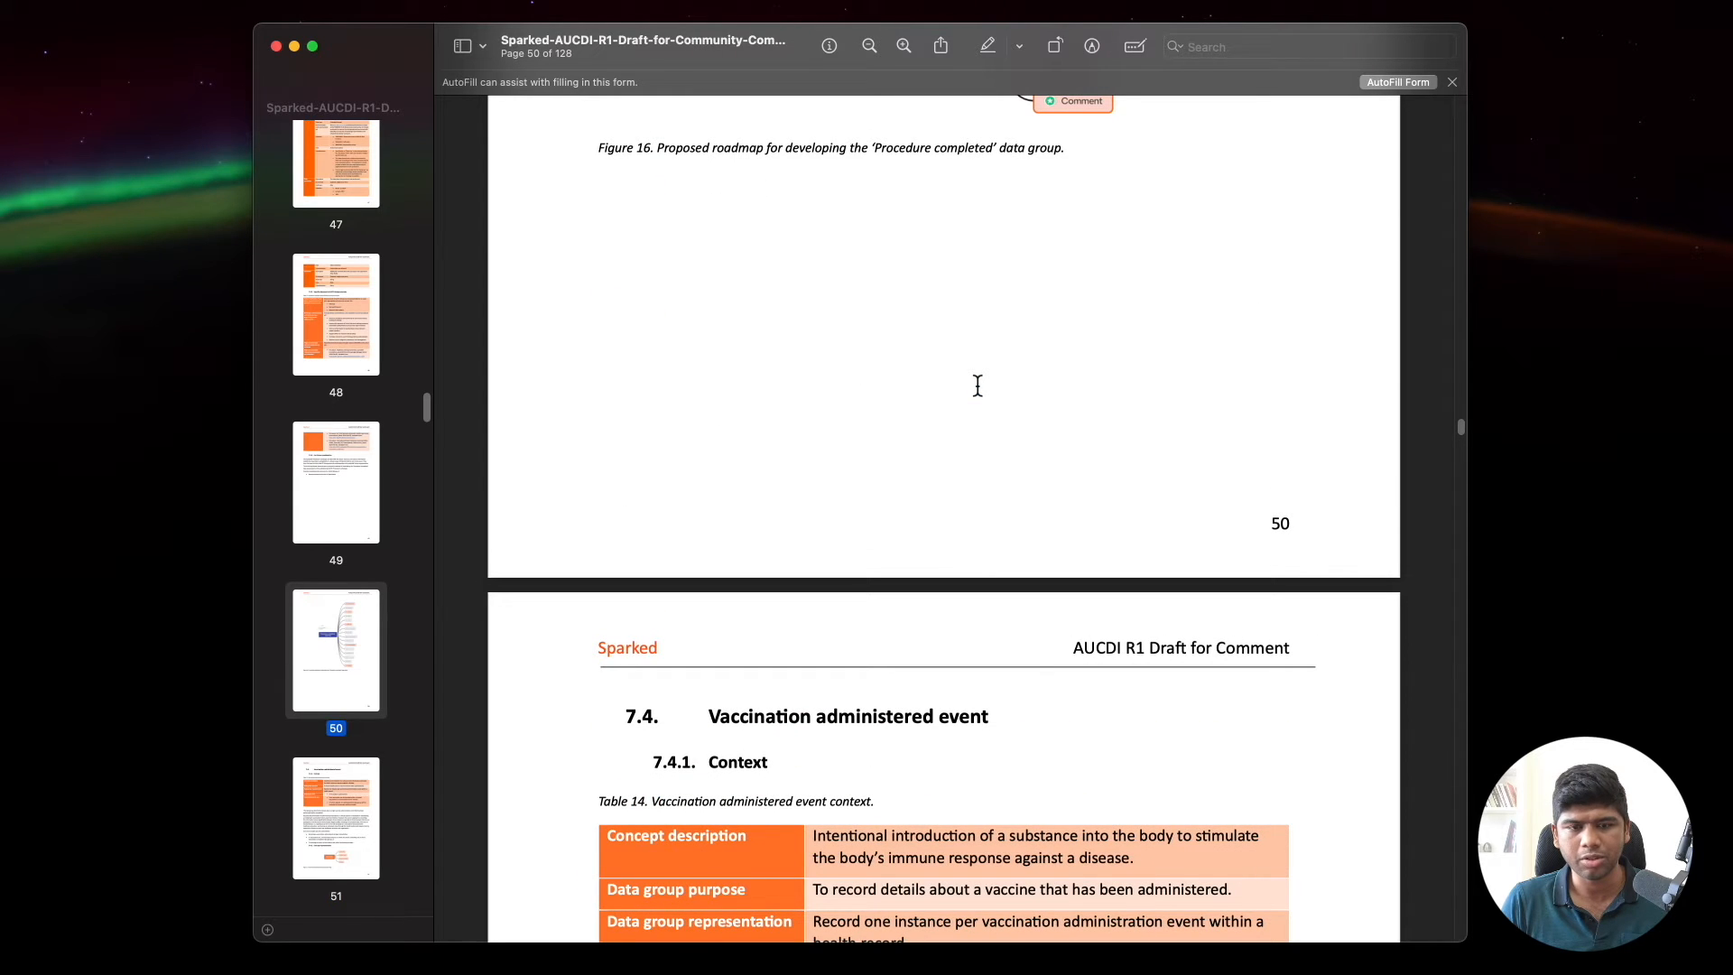
pyautogui.scroll(3)
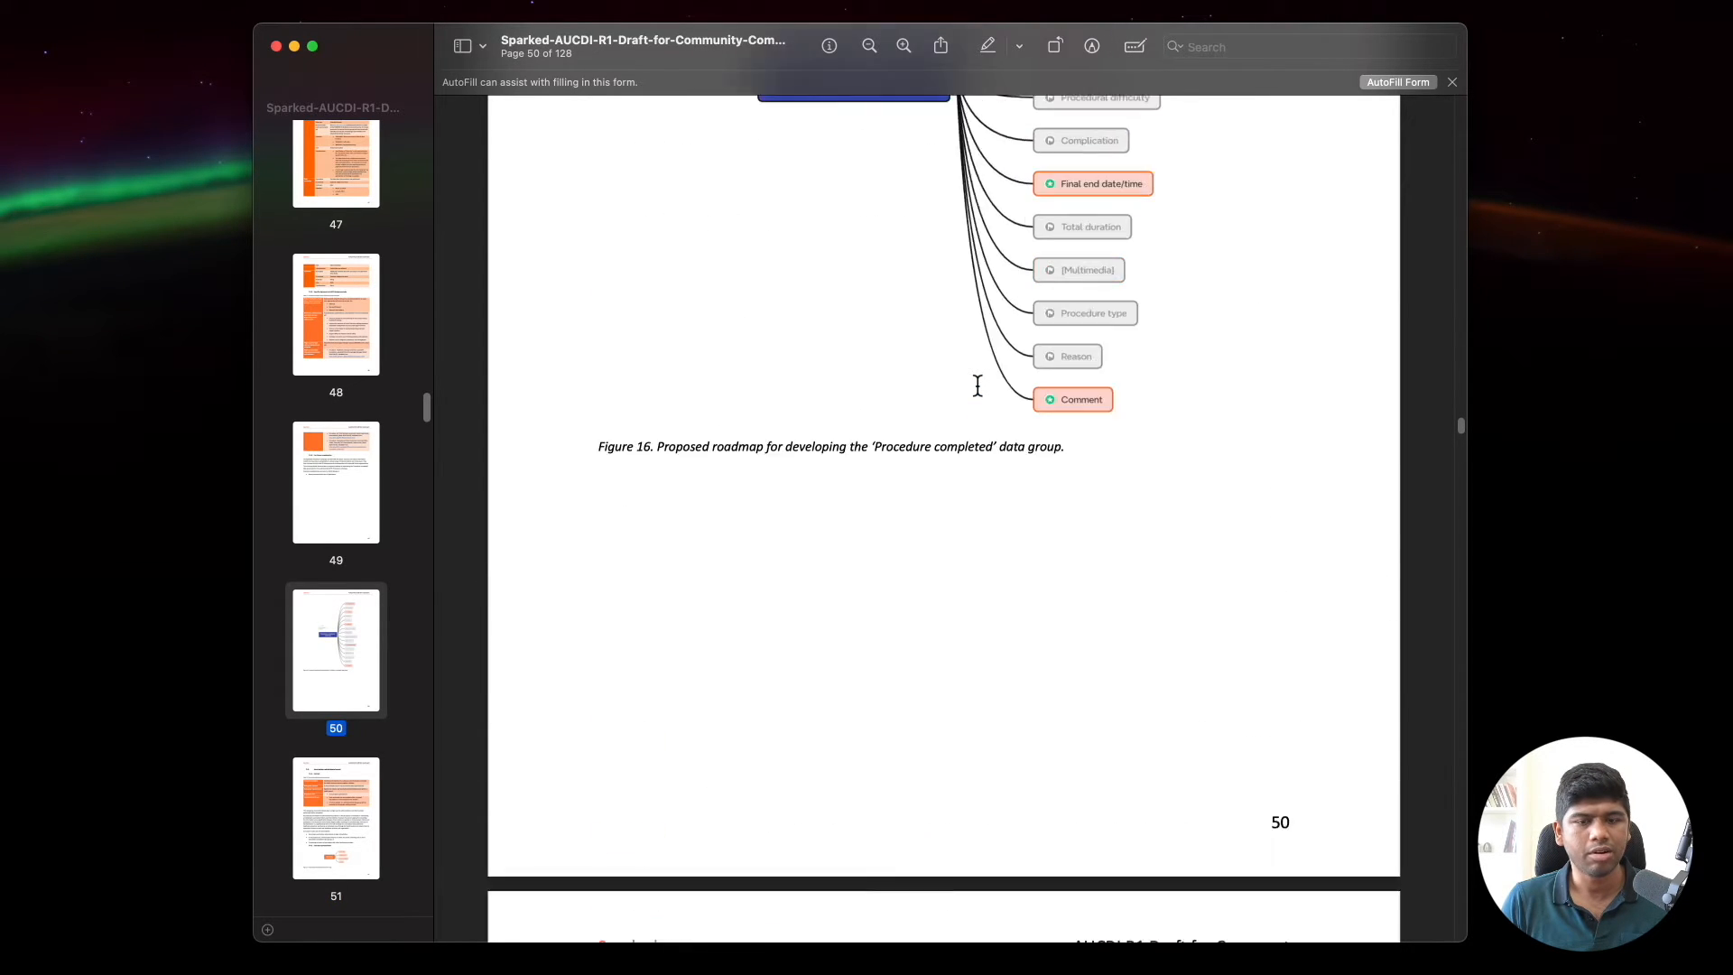
pyautogui.scroll(-3)
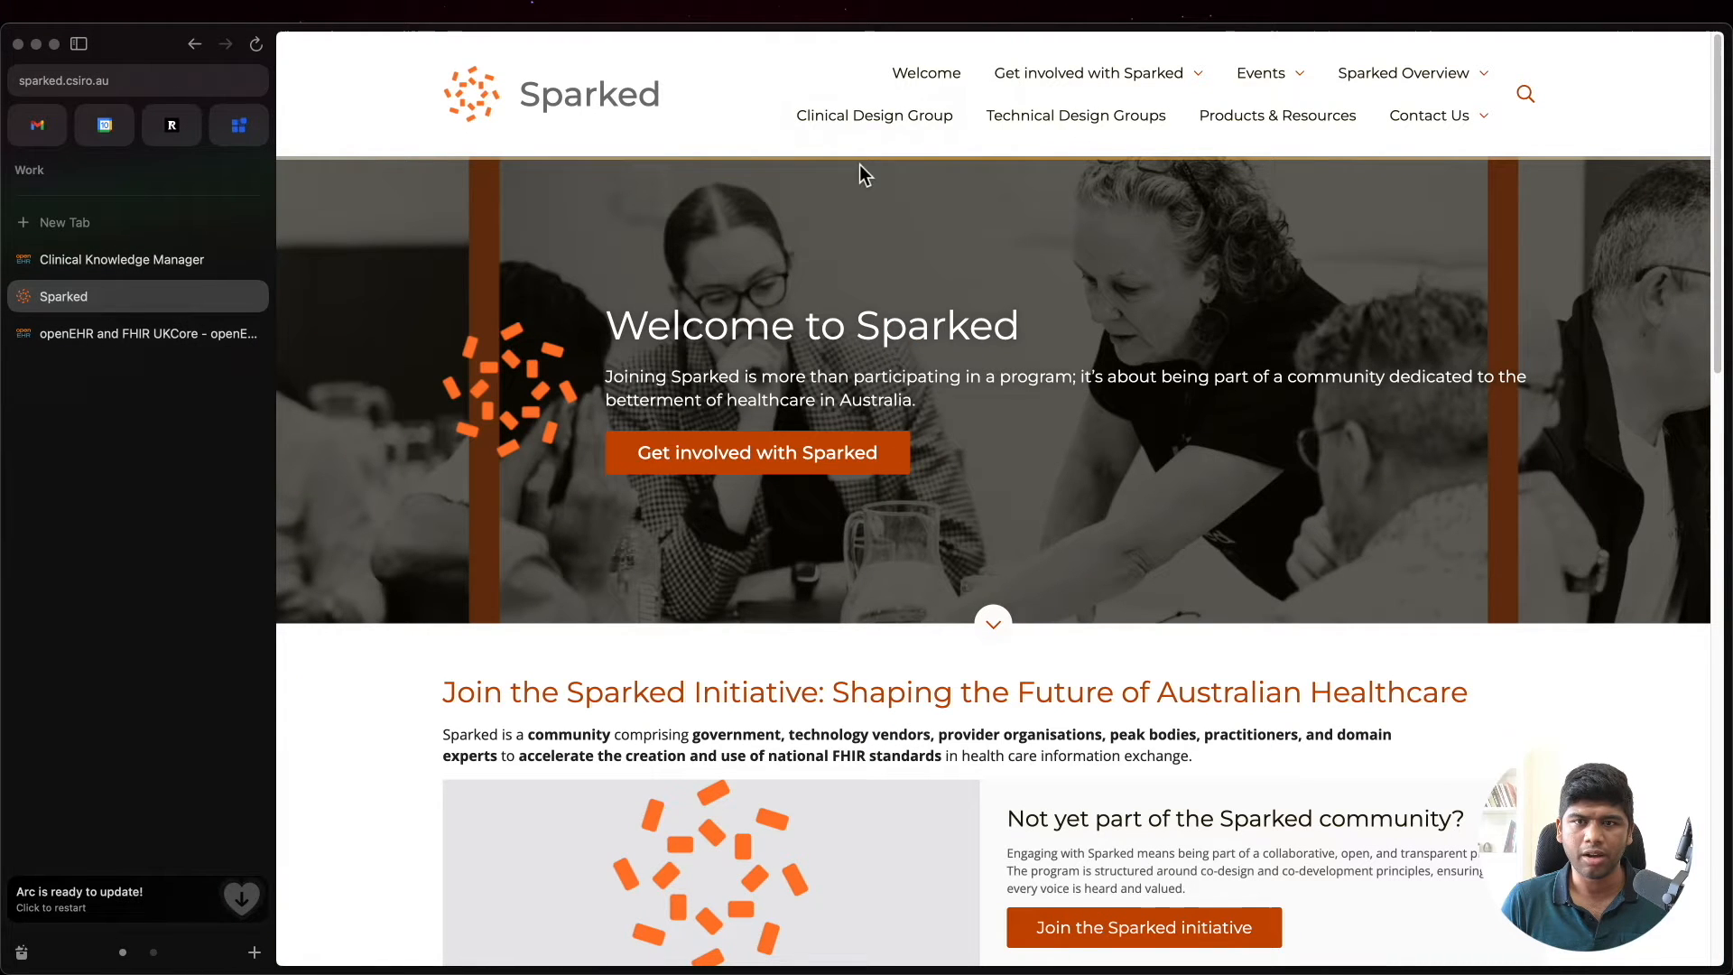
pyautogui.moveTo(1264, 418)
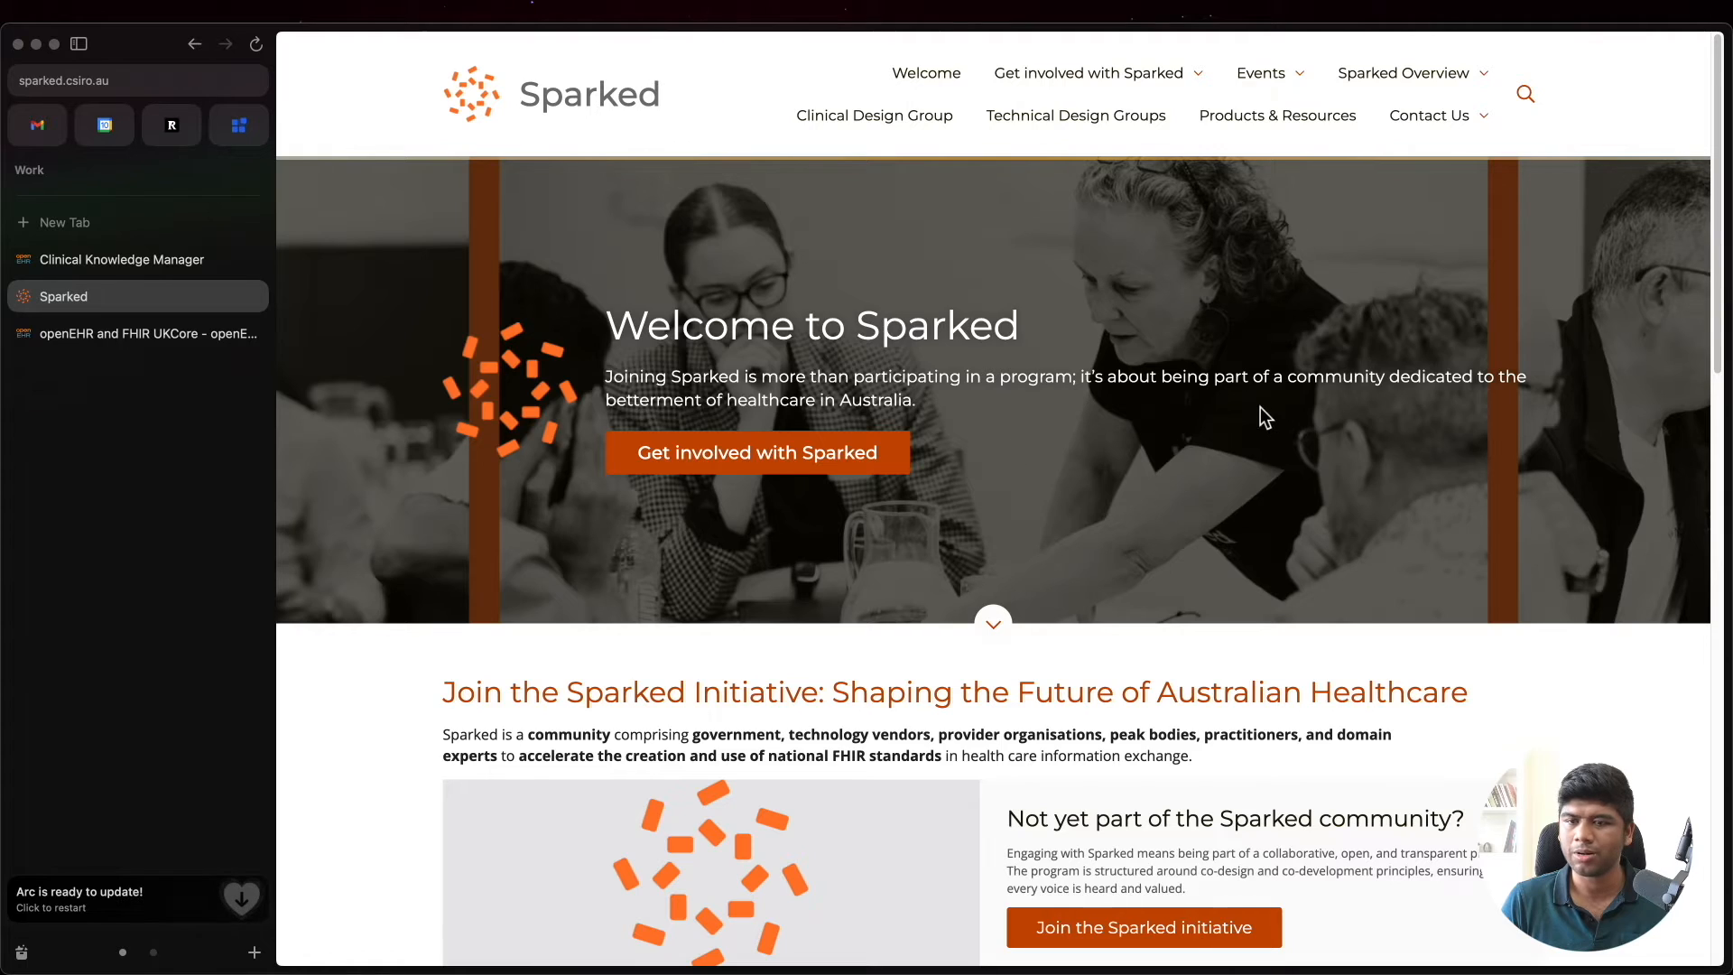
pyautogui.moveTo(1203, 312)
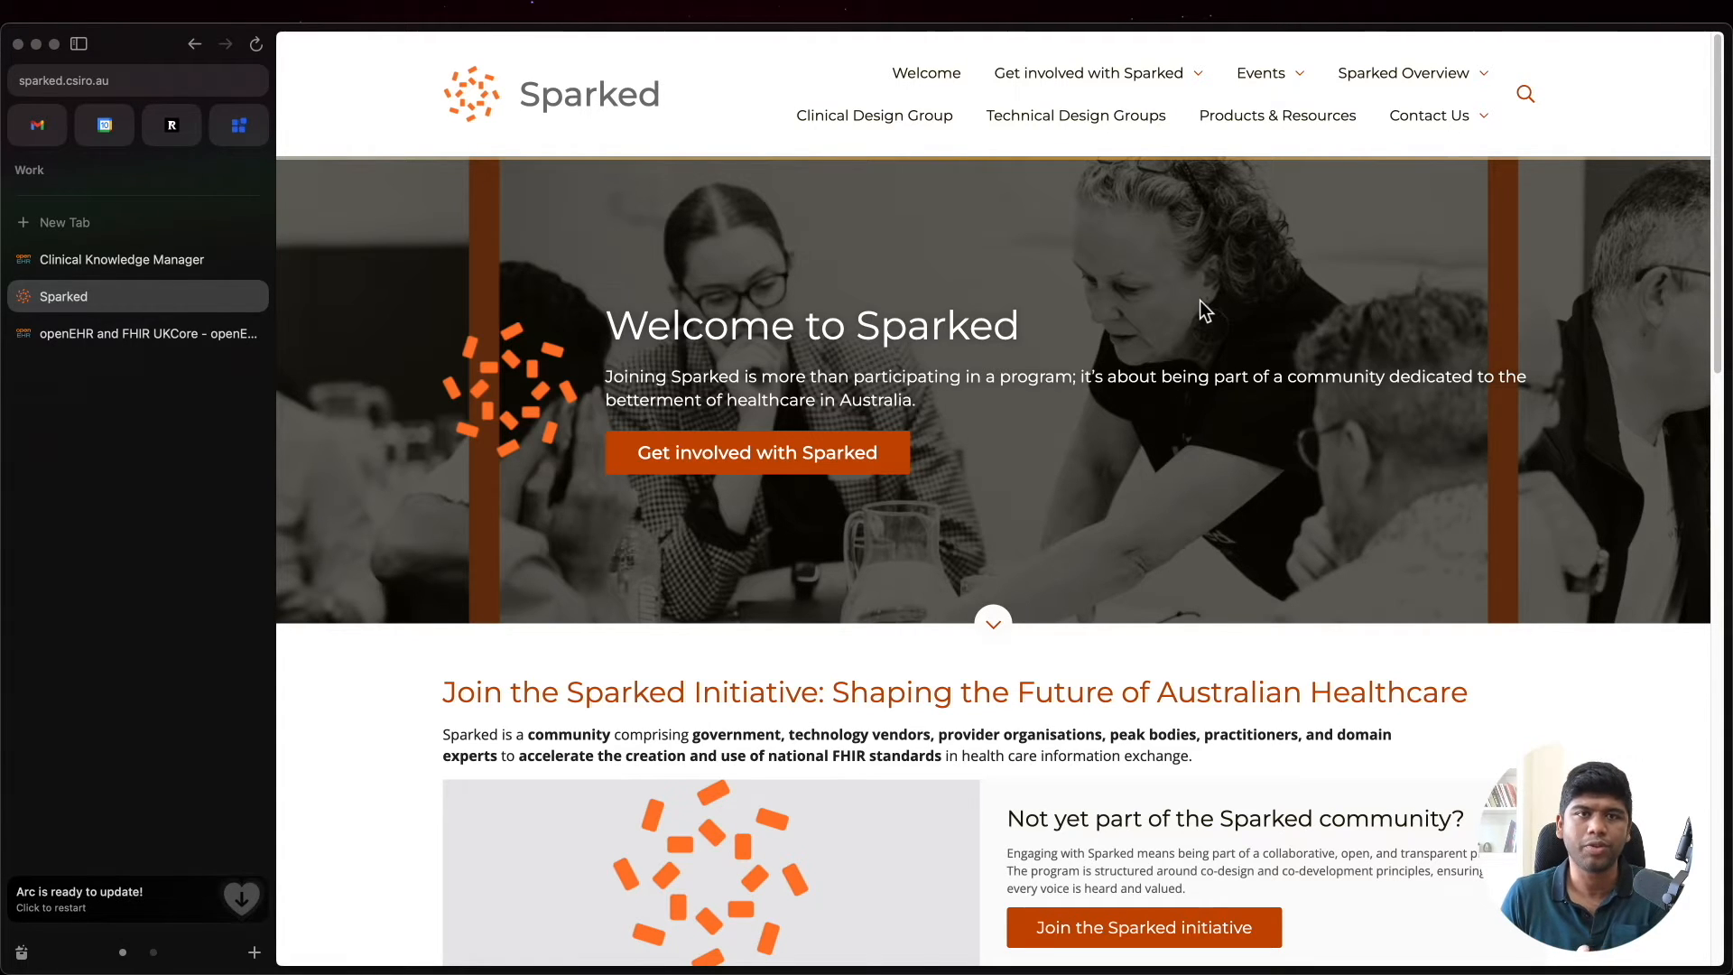
pyautogui.moveTo(73, 252)
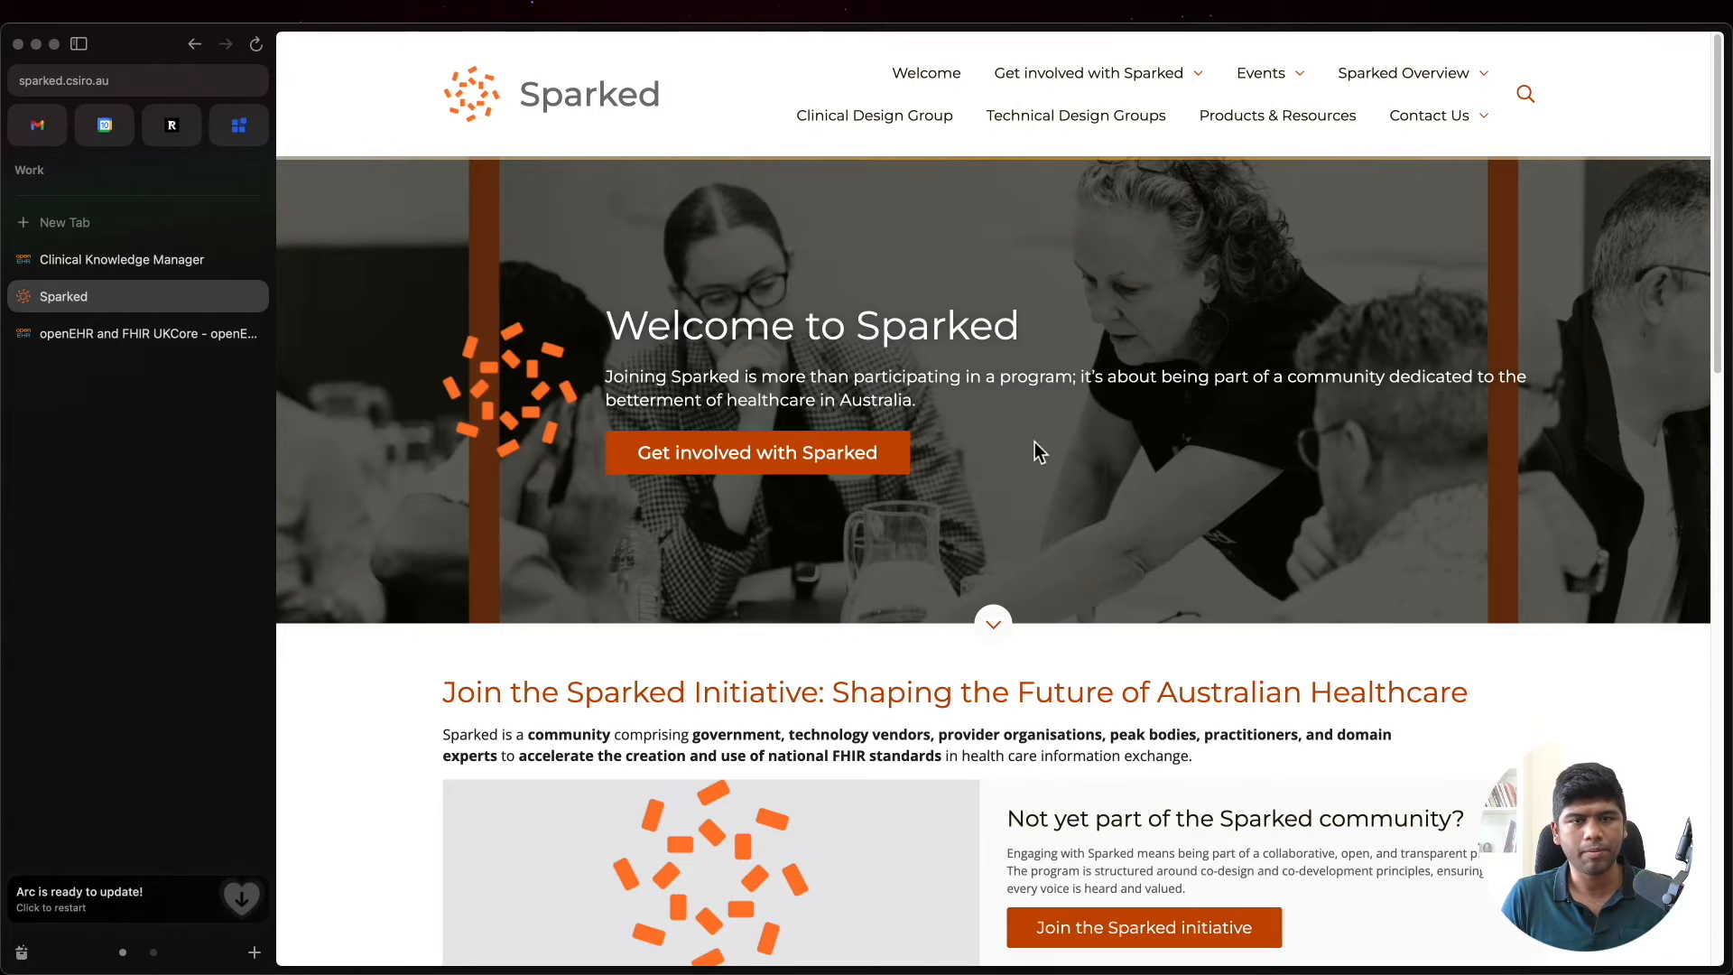
pyautogui.moveTo(1205, 344)
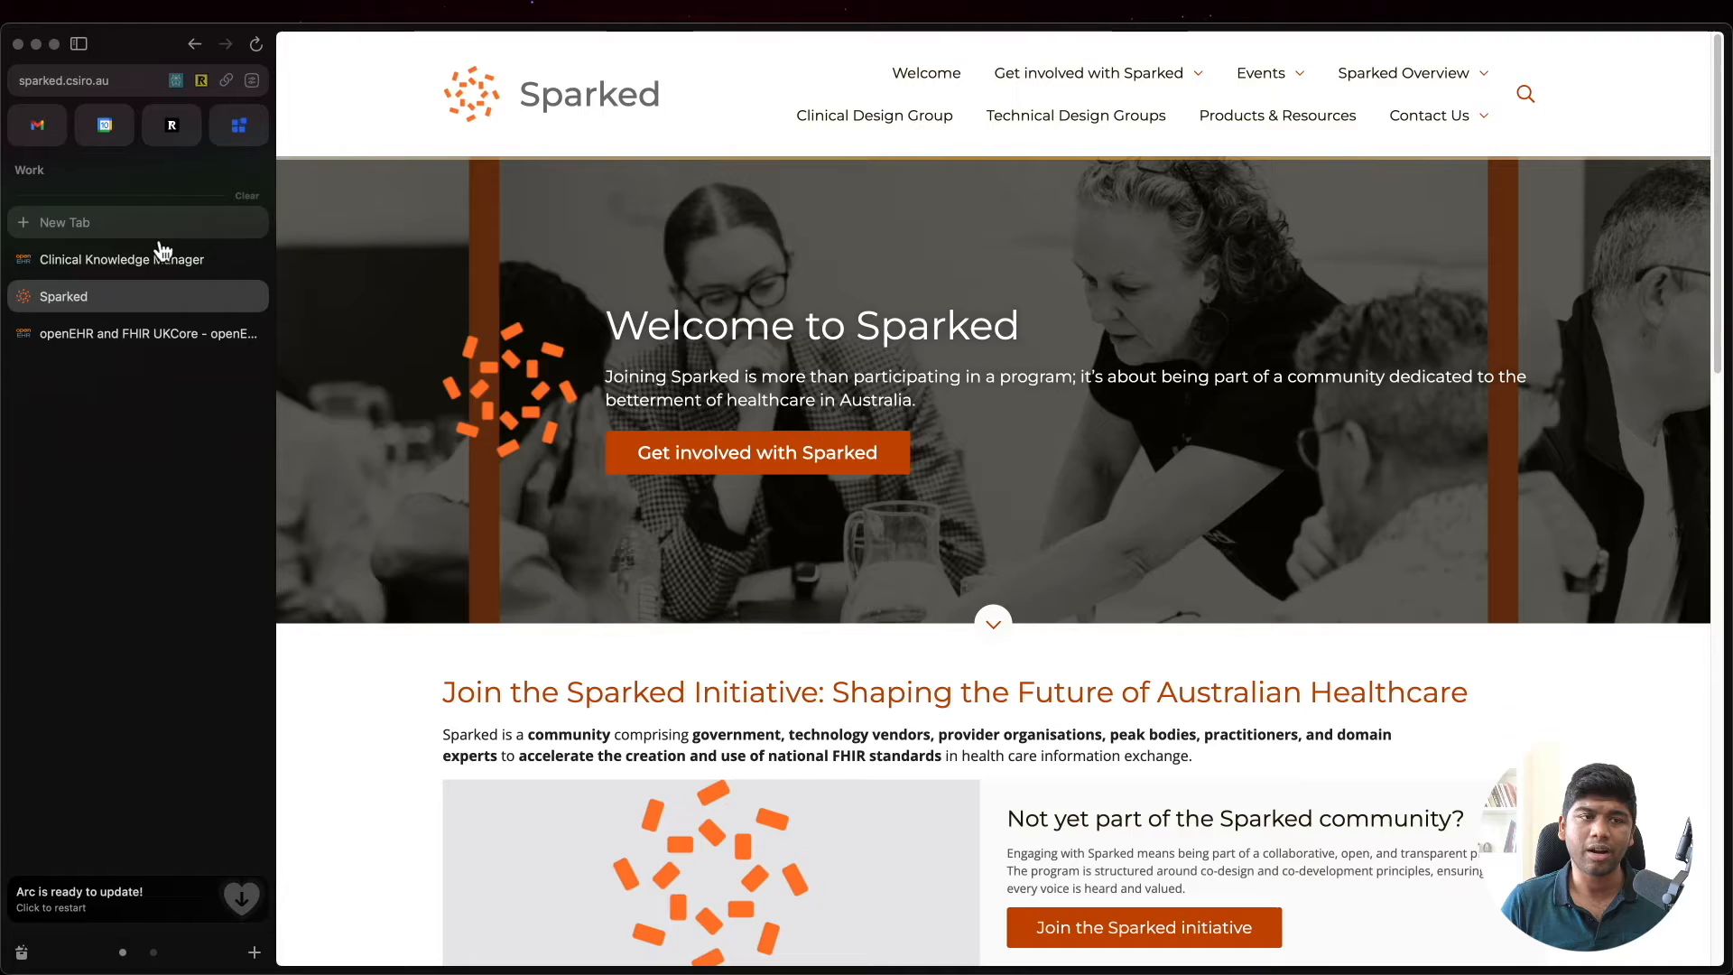
# Step: Return to the Clinical Knowledge Manager tab showing the Adverse reaction risk mind map
pyautogui.click(122, 259)
pyautogui.write('d')
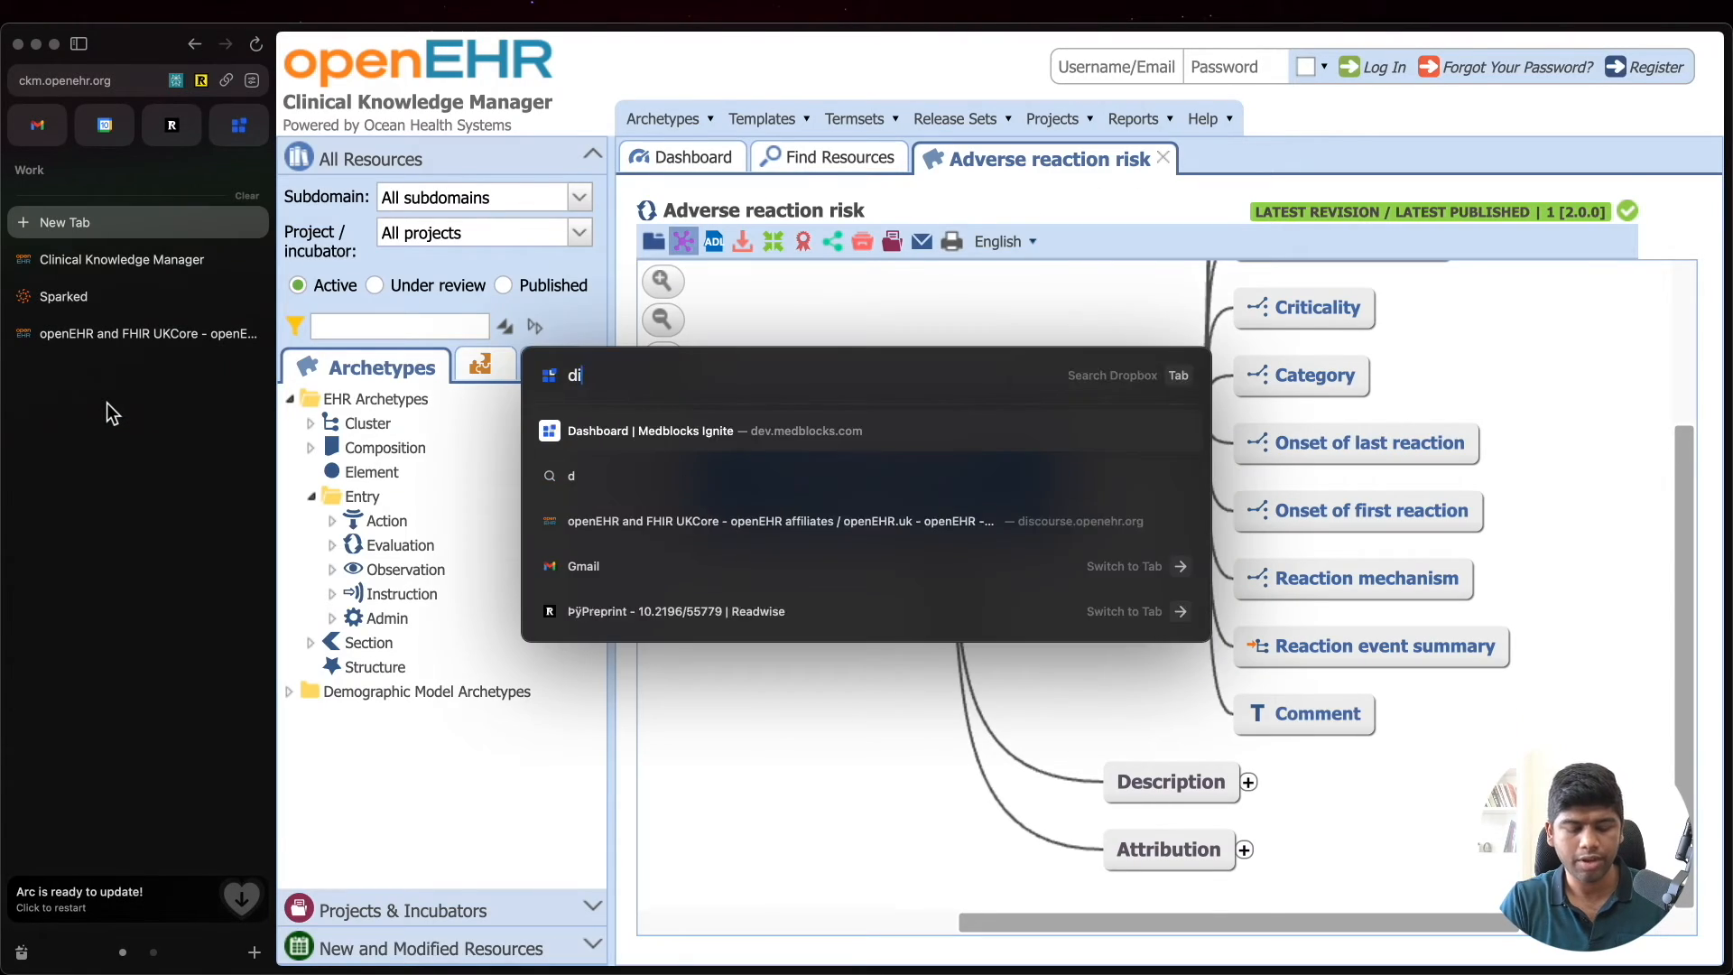
# Step: Open the openEHR Discourse forum and search it for 'orm'
pyautogui.click(780, 520)
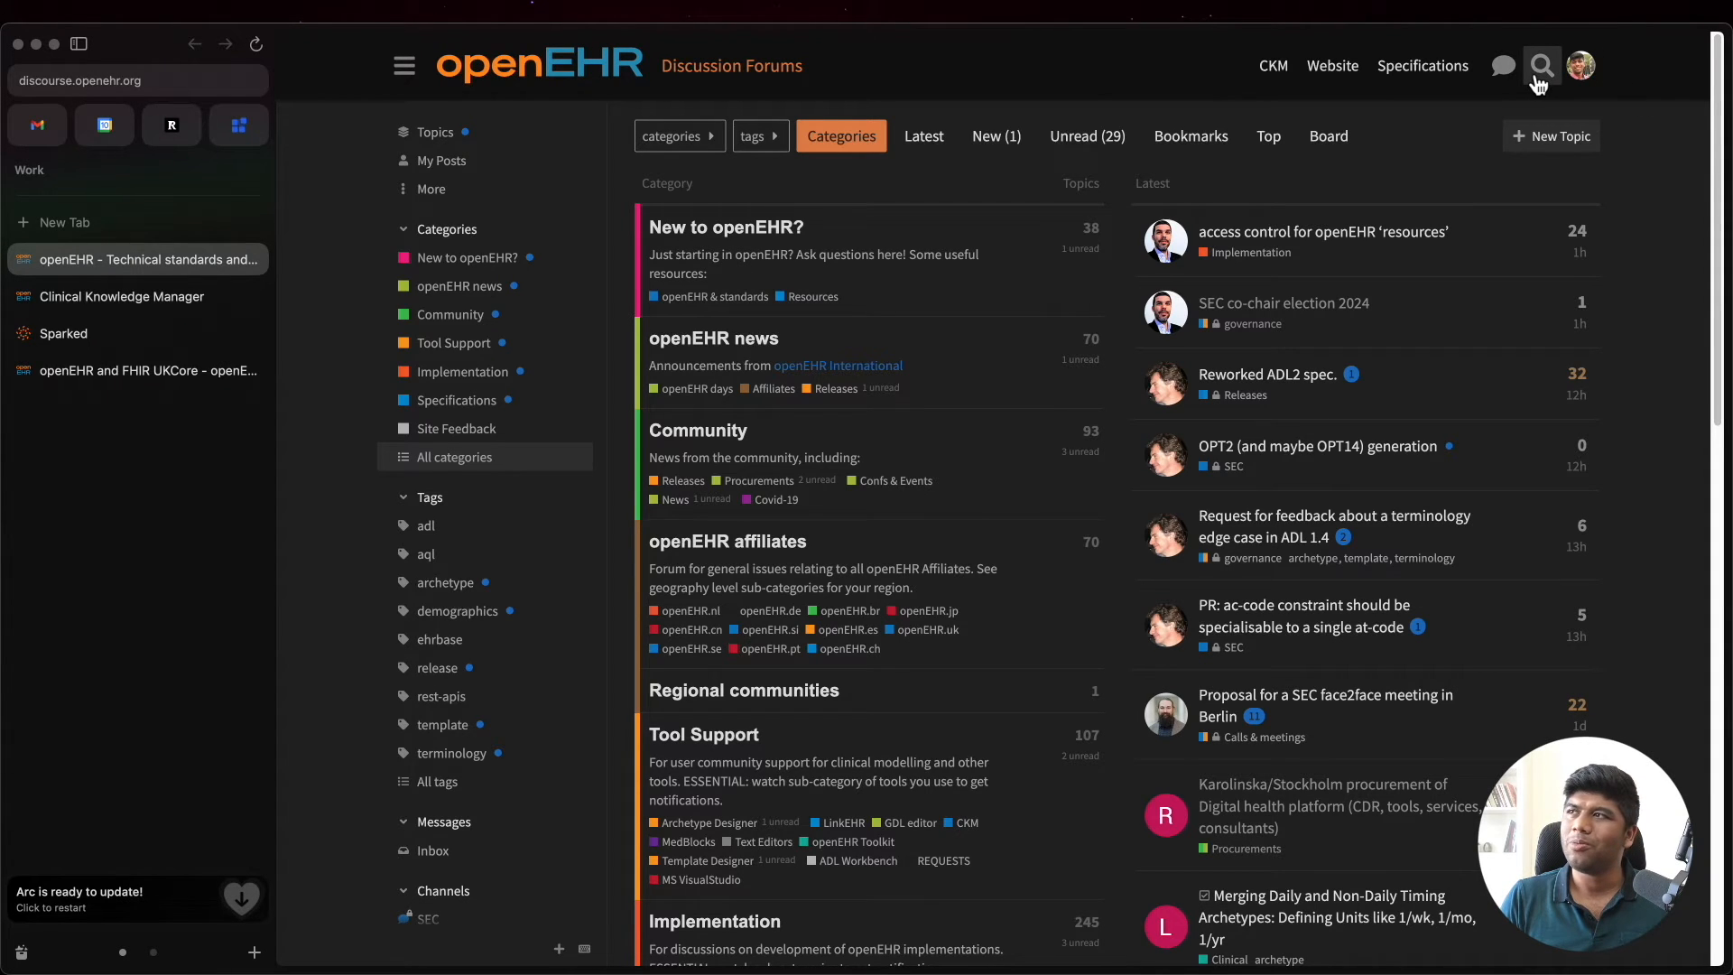
pyautogui.click(1540, 65)
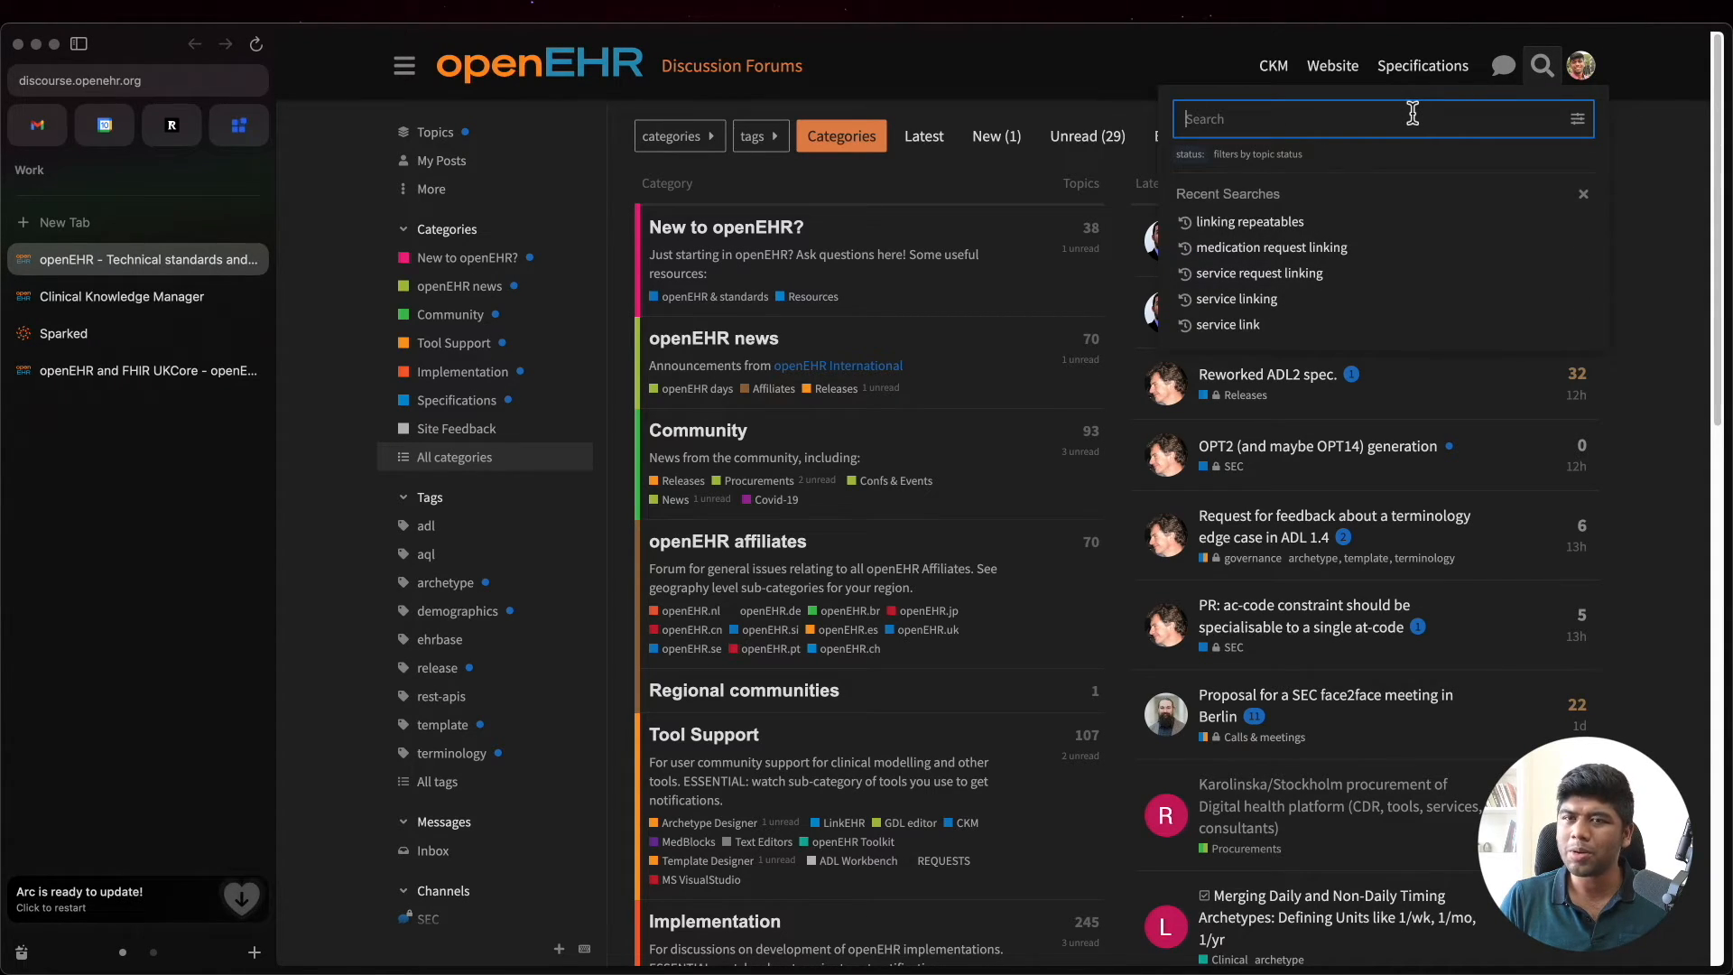
pyautogui.write('orm')
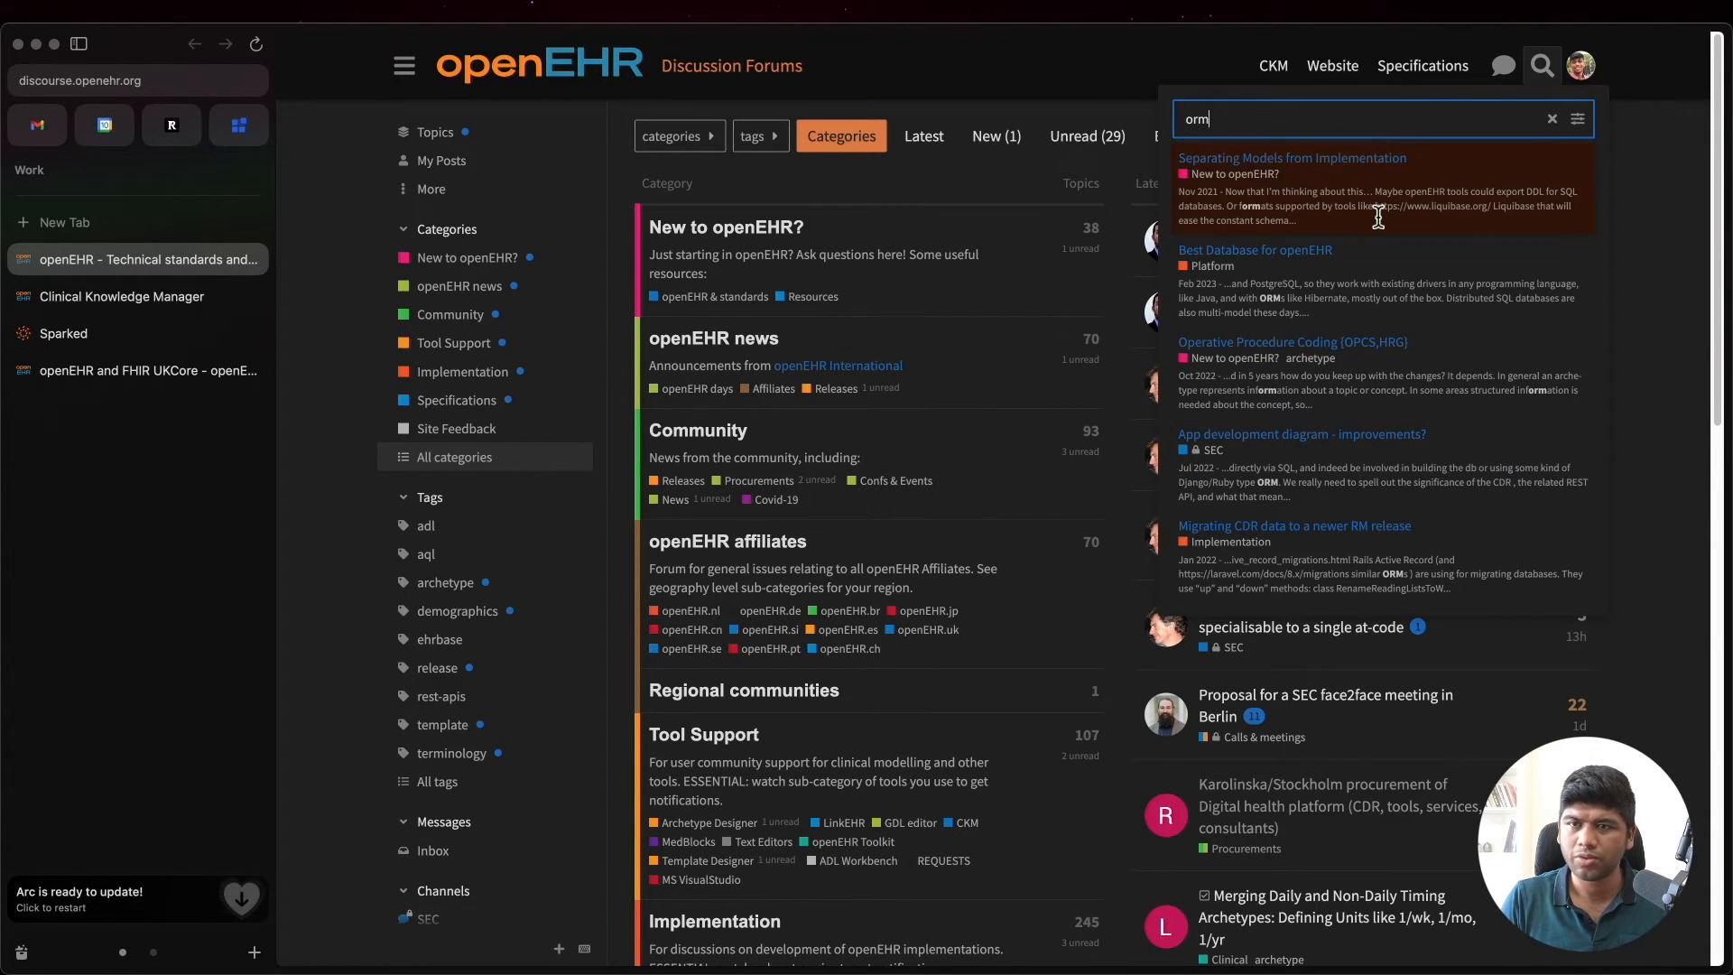
pyautogui.moveTo(1349, 216)
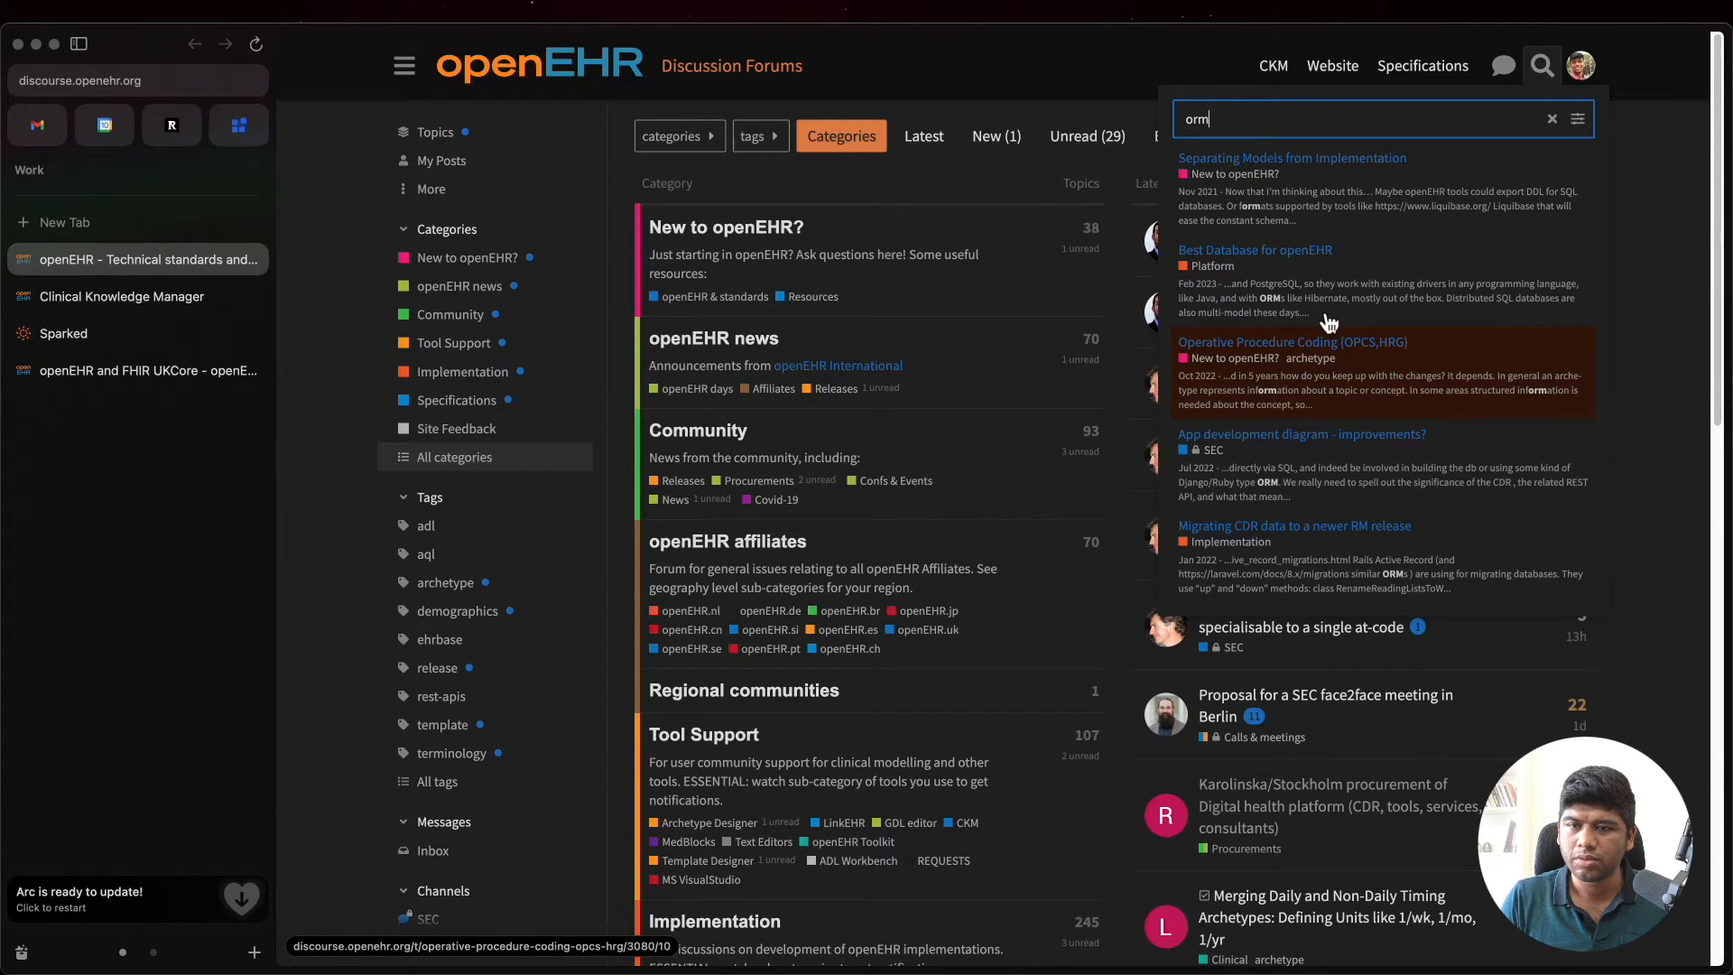
# Step: Read the opening post of 'Separating Models from Implementation', then return to Clinical Knowledge Manager
pyautogui.click(1290, 157)
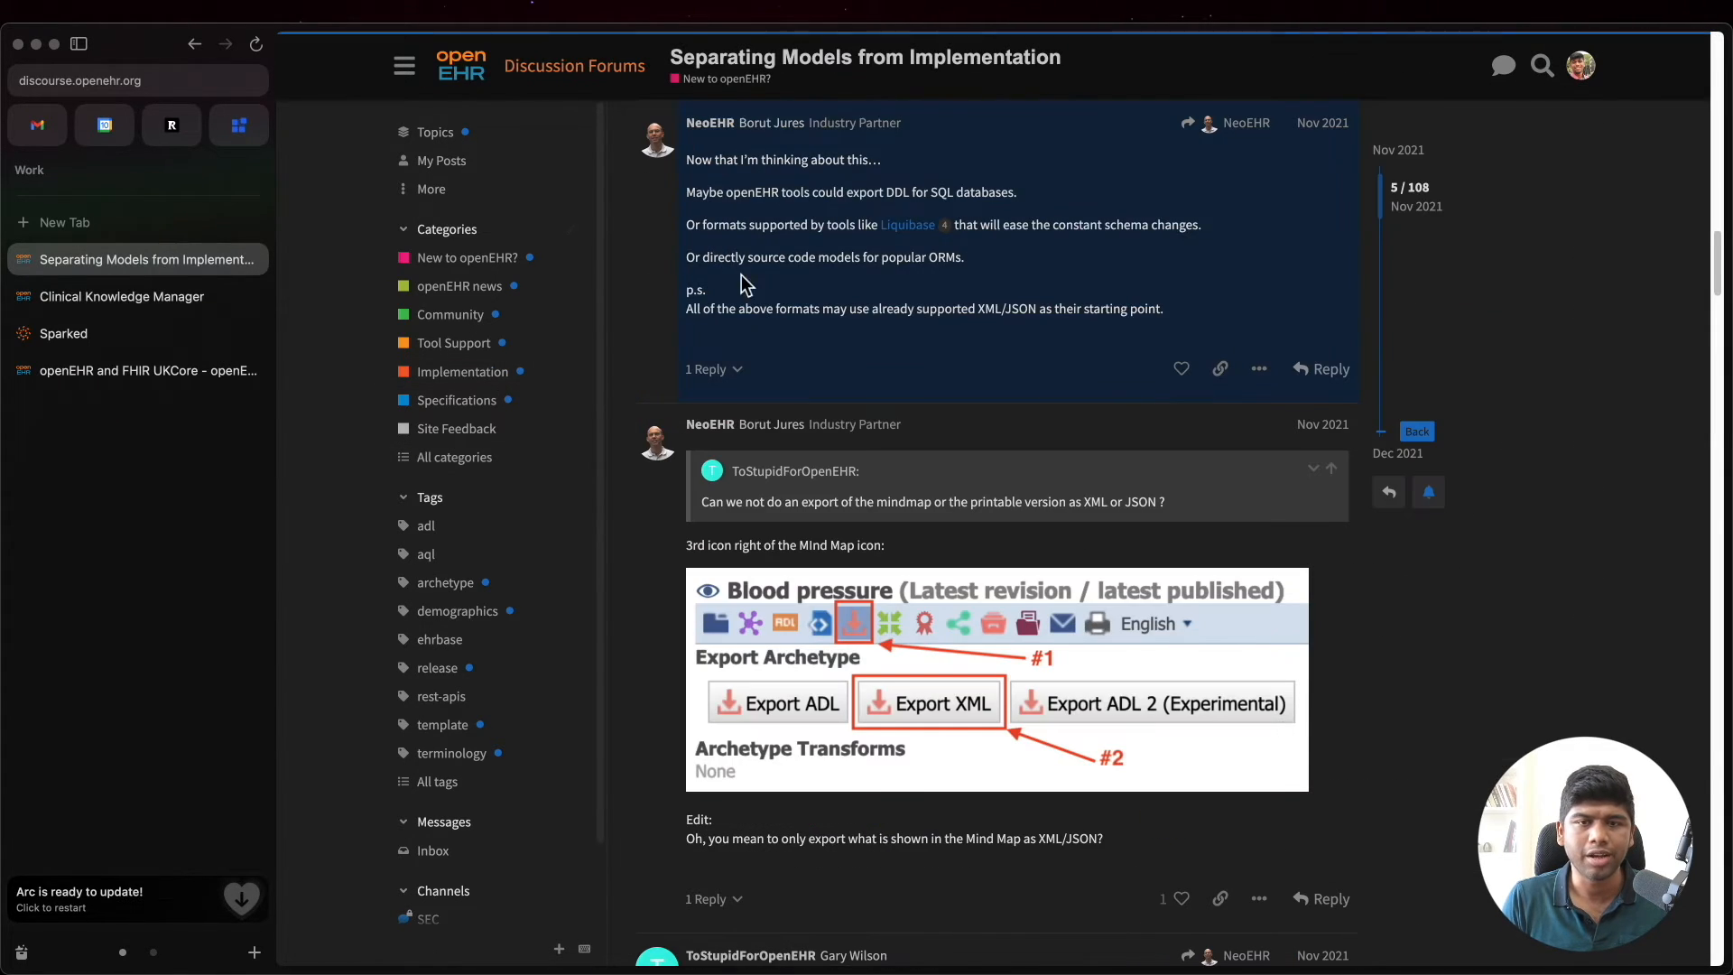
pyautogui.scroll(3)
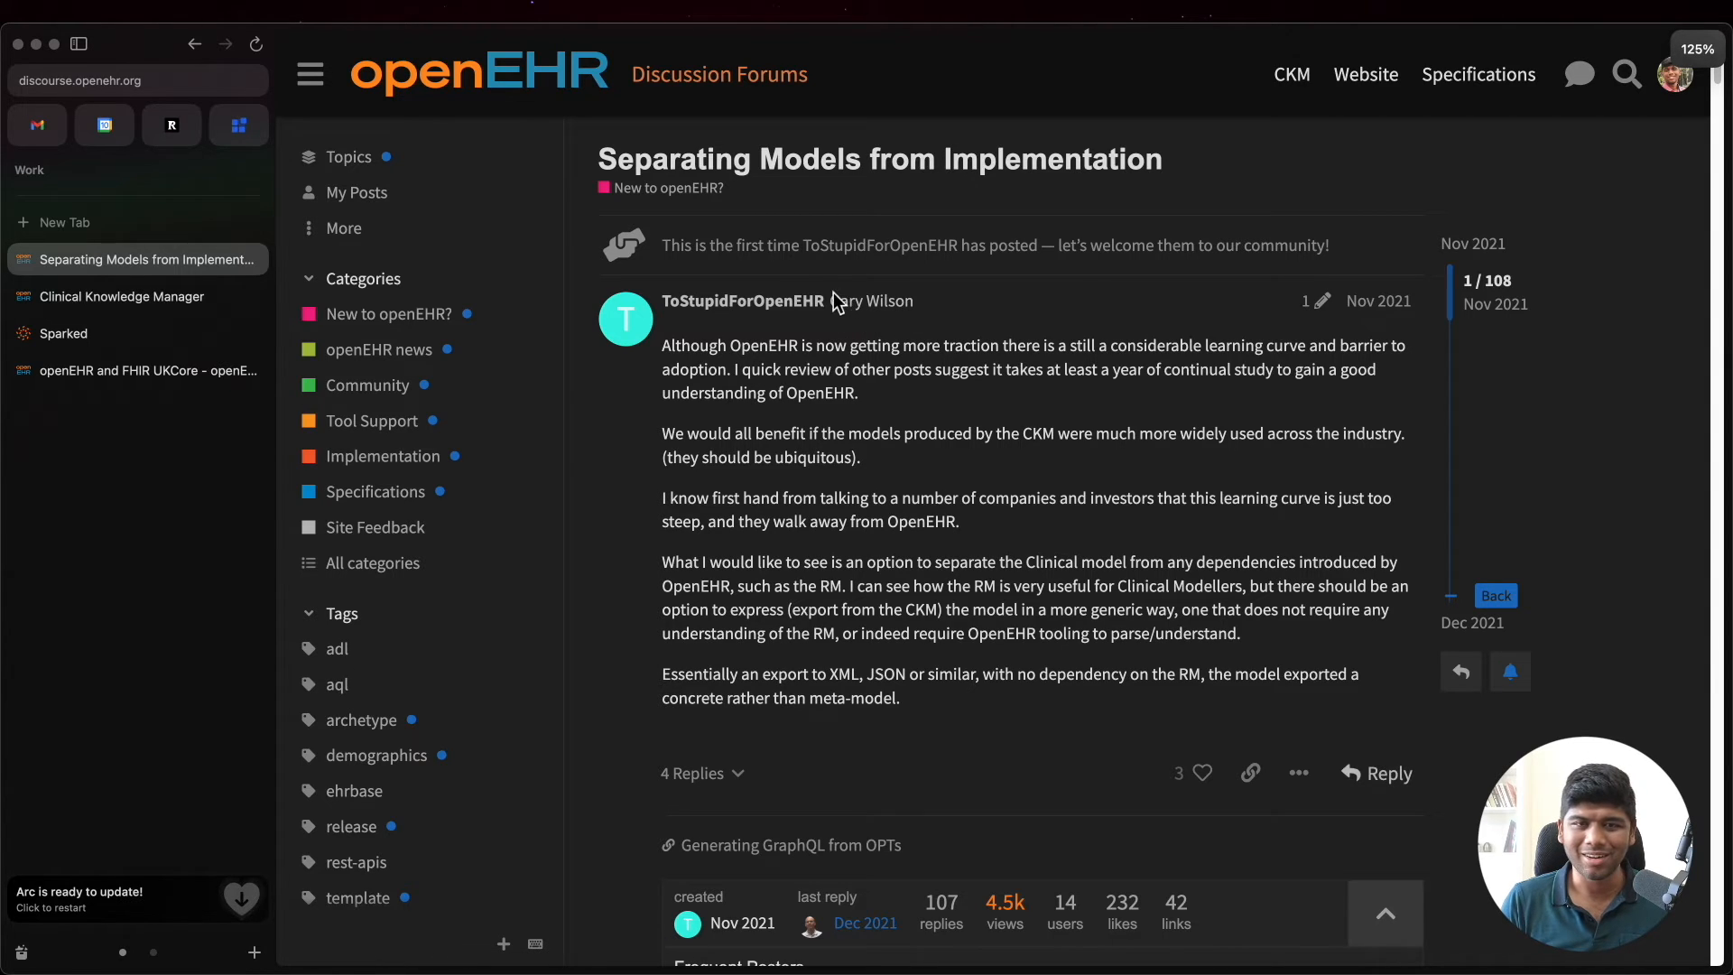
pyautogui.moveTo(685, 321)
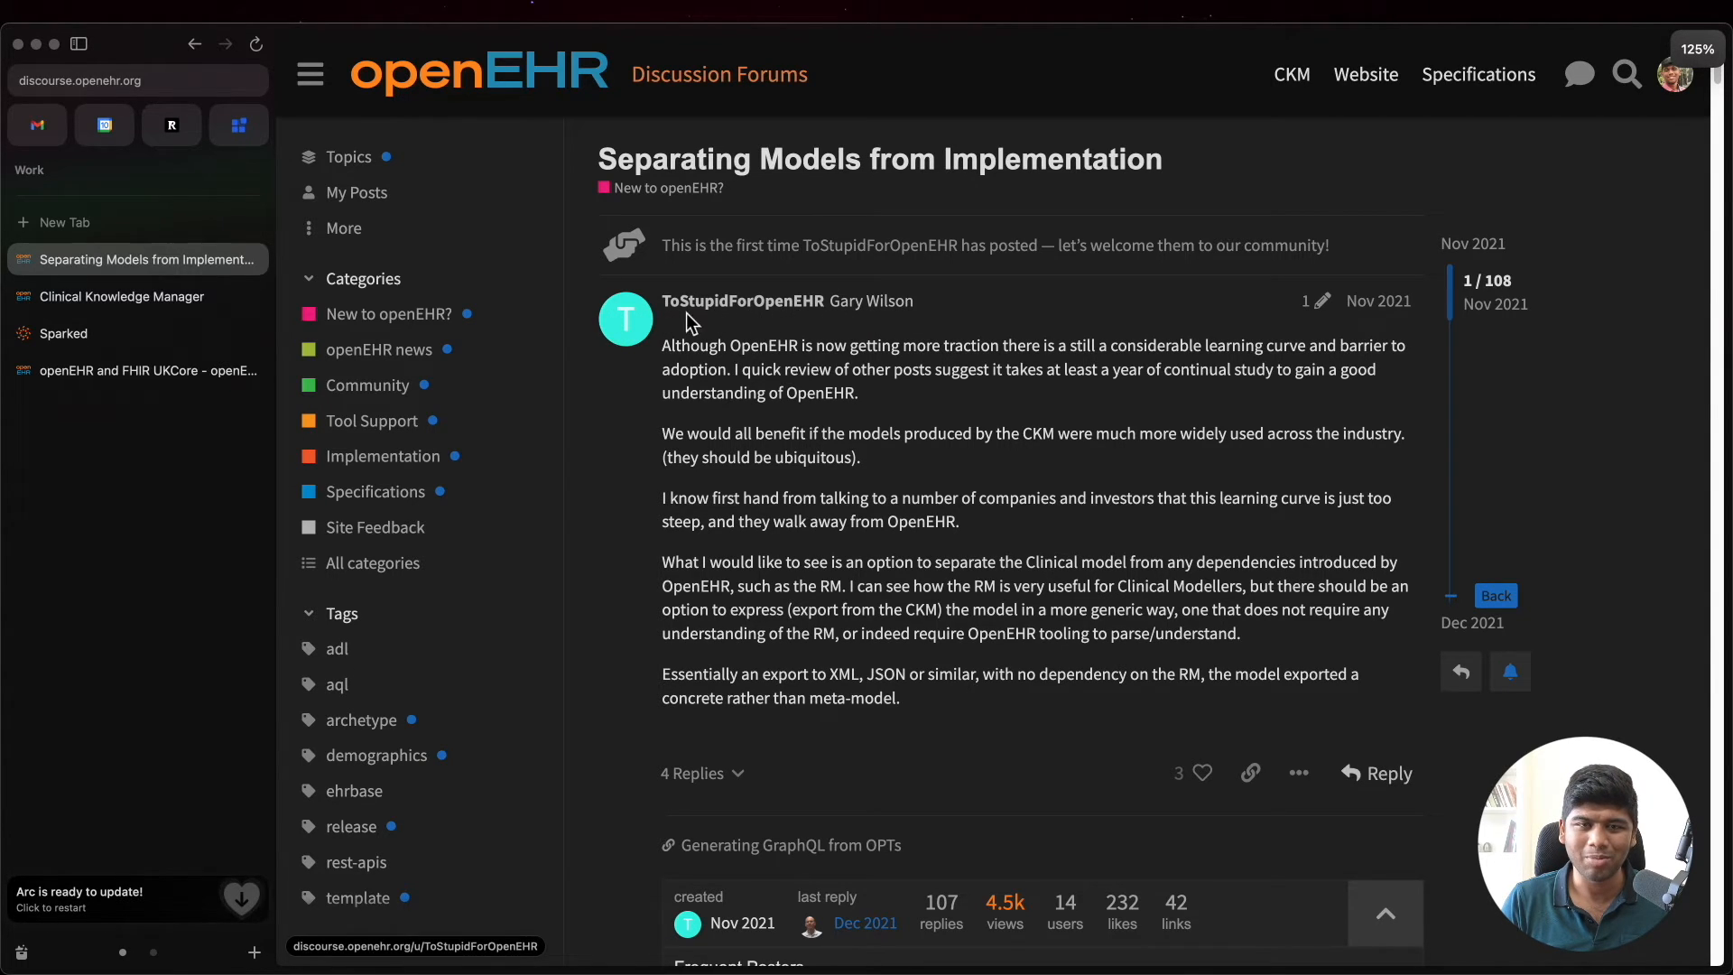
pyautogui.moveTo(901, 506)
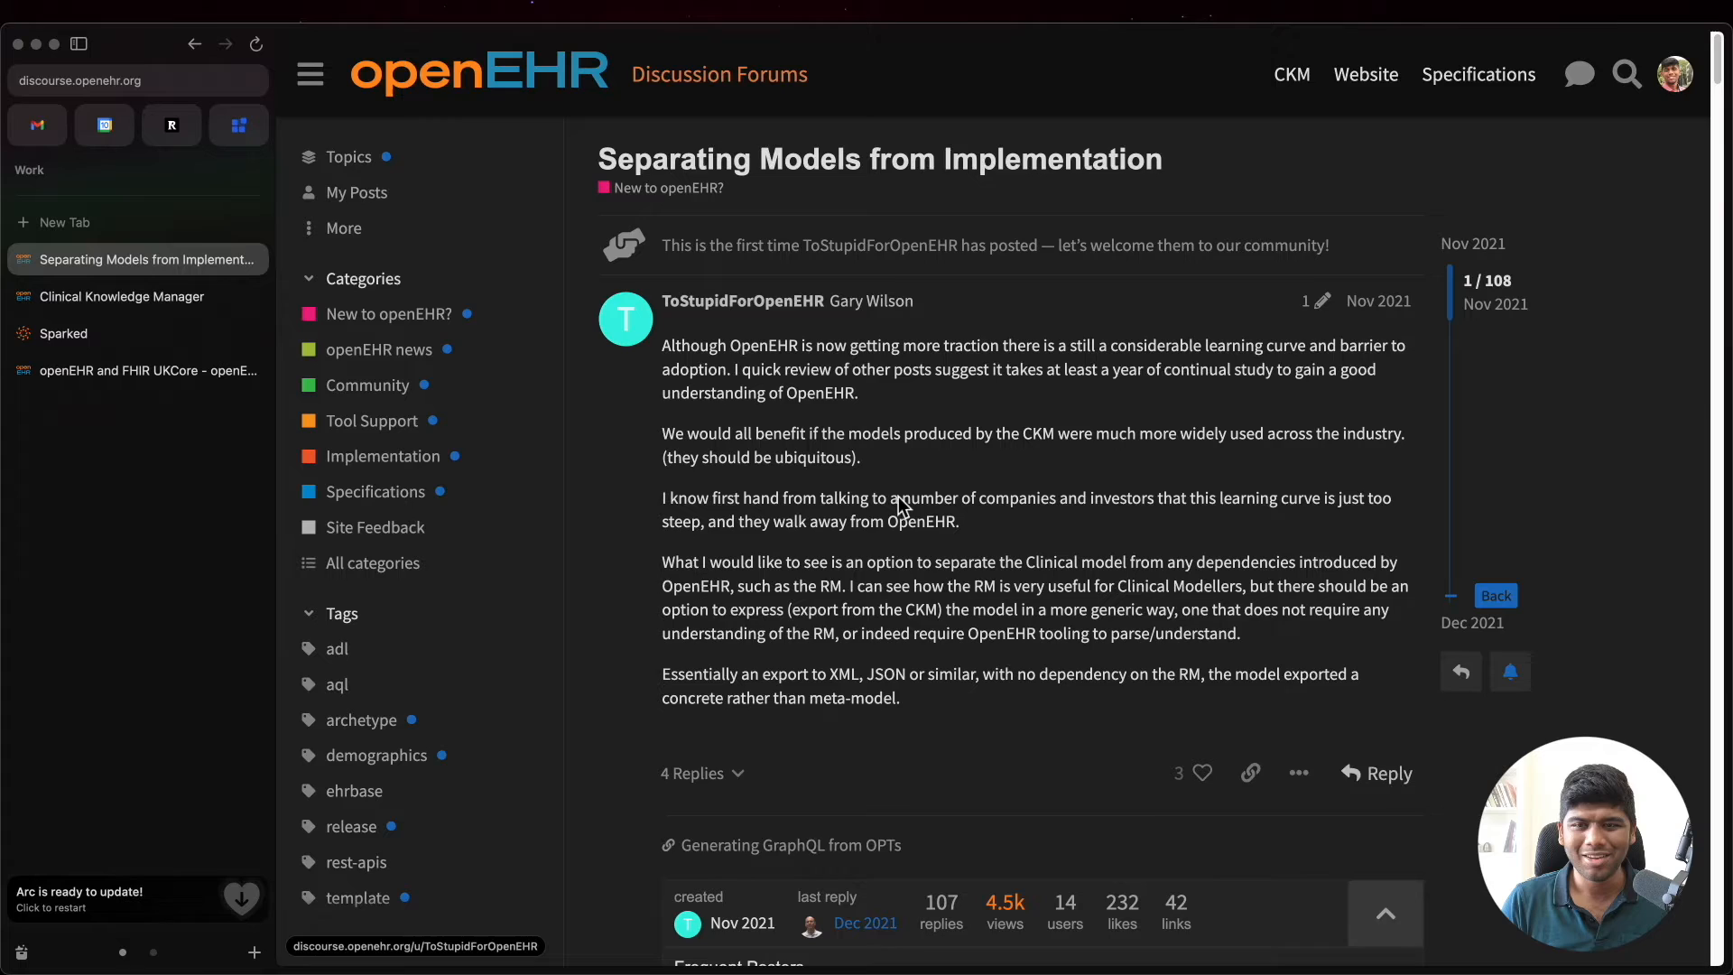
pyautogui.scroll(-3)
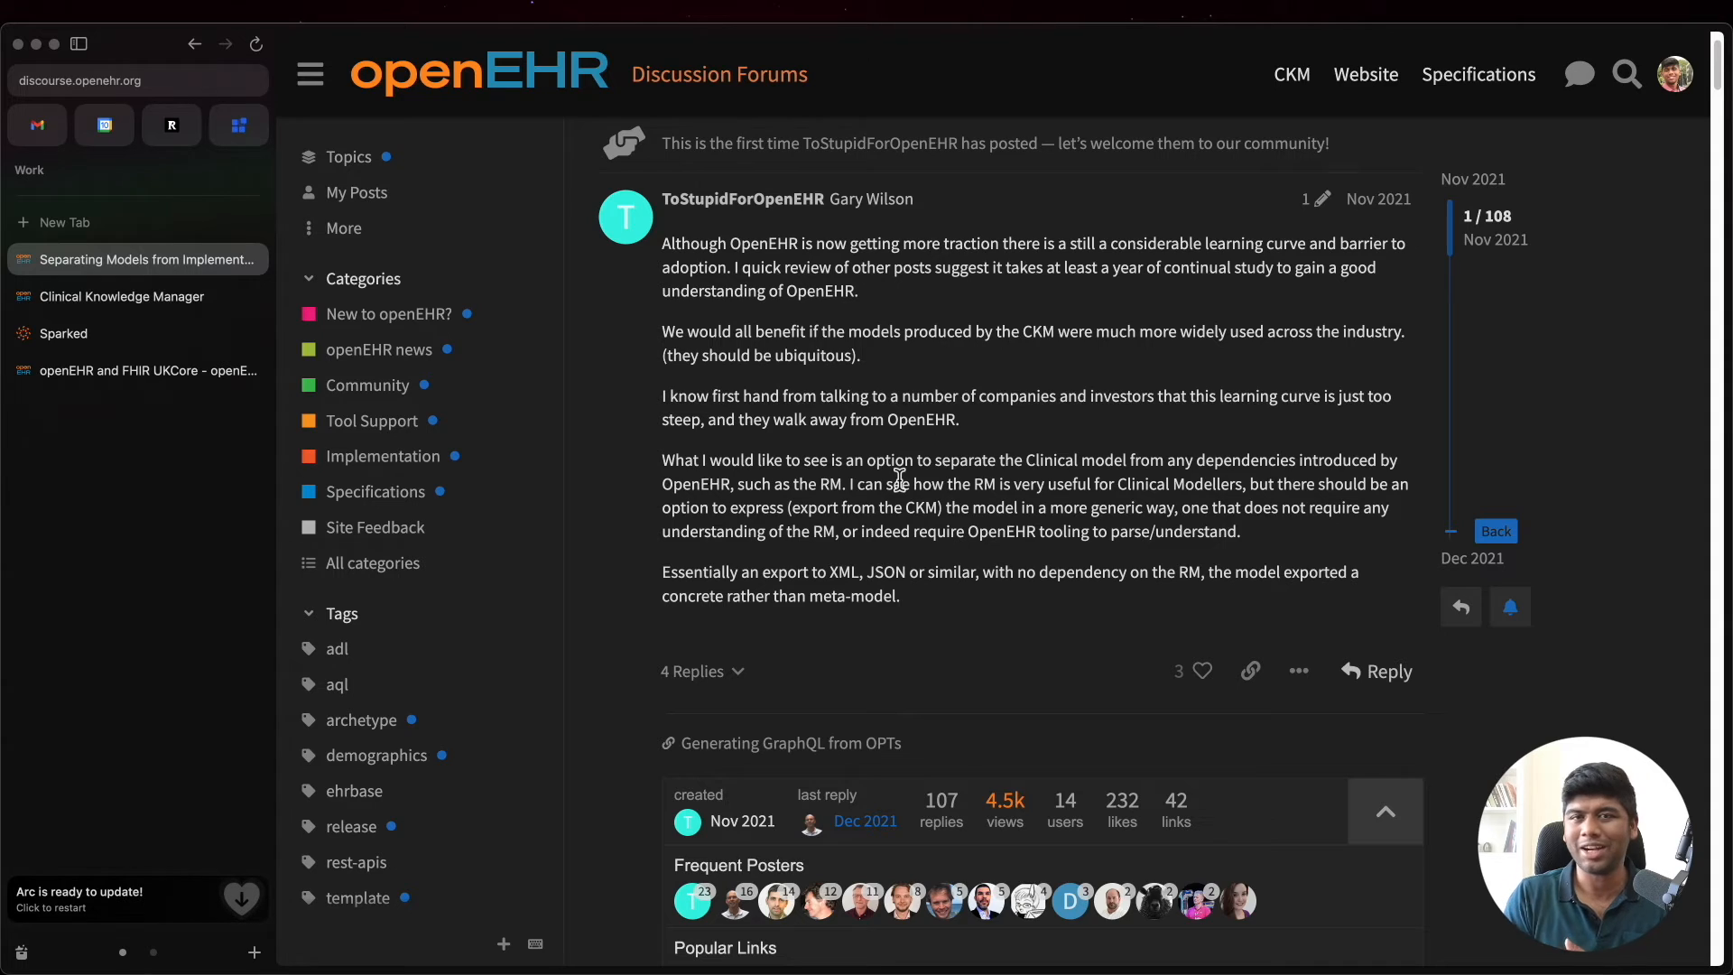
pyautogui.click(122, 296)
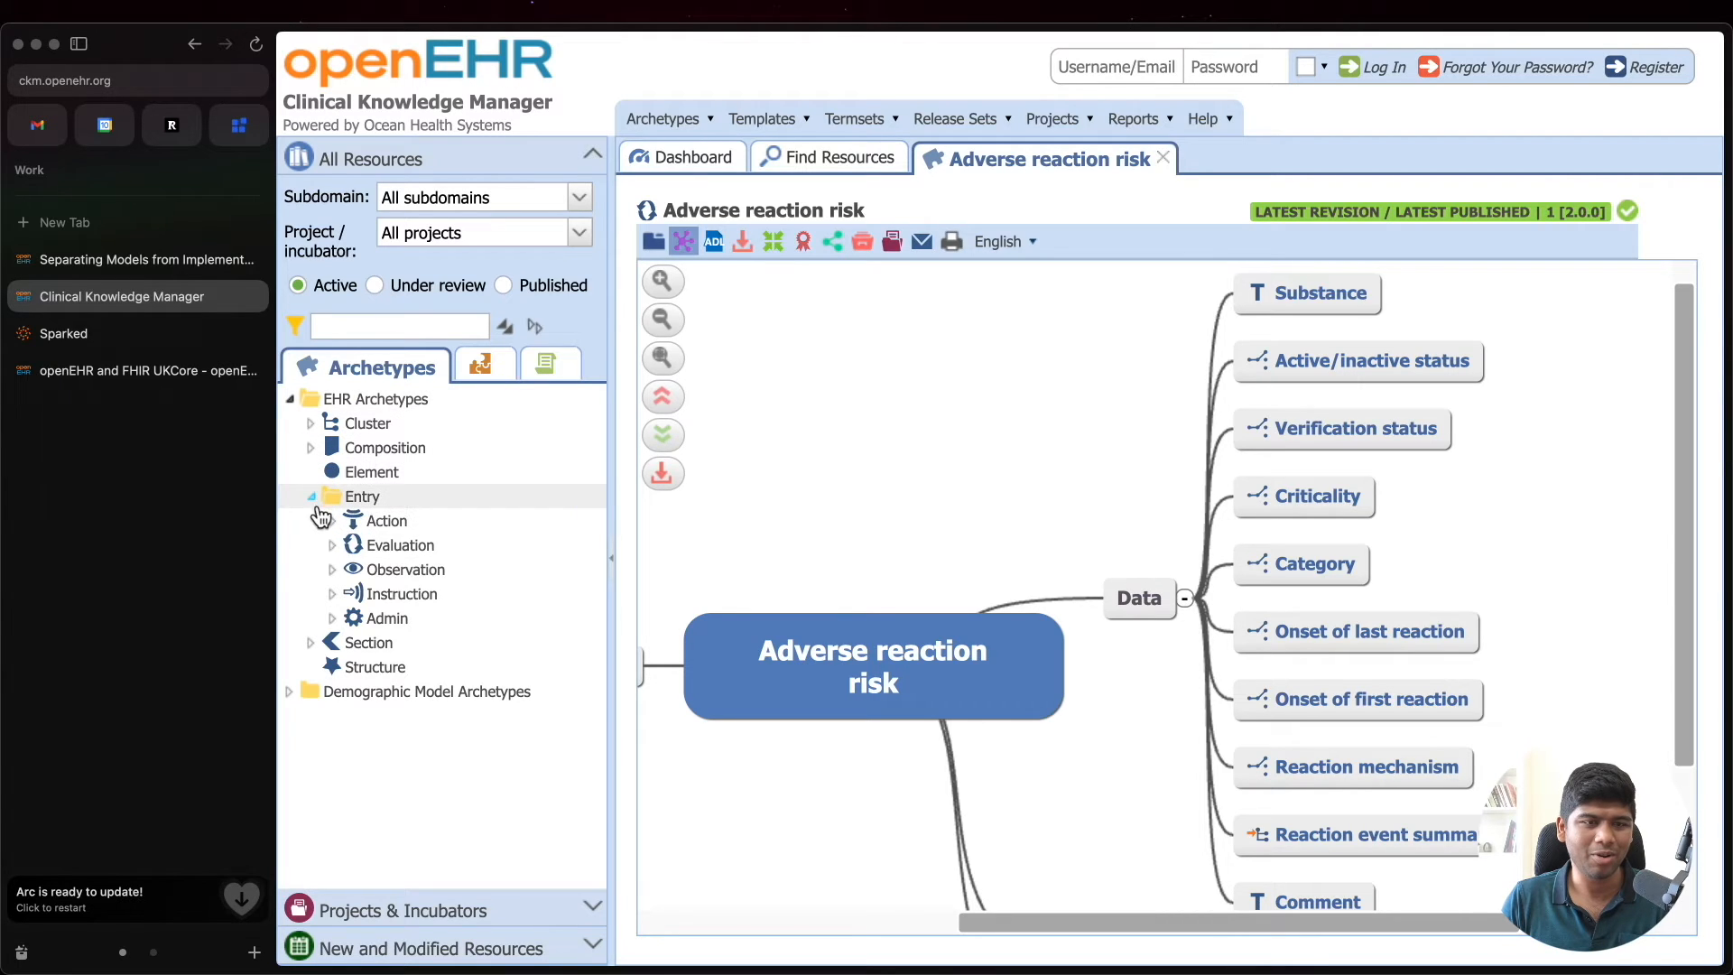
# Step: Expand and scroll the Evaluation archetypes list, then return to the Separating Models thread
pyautogui.click(331, 521)
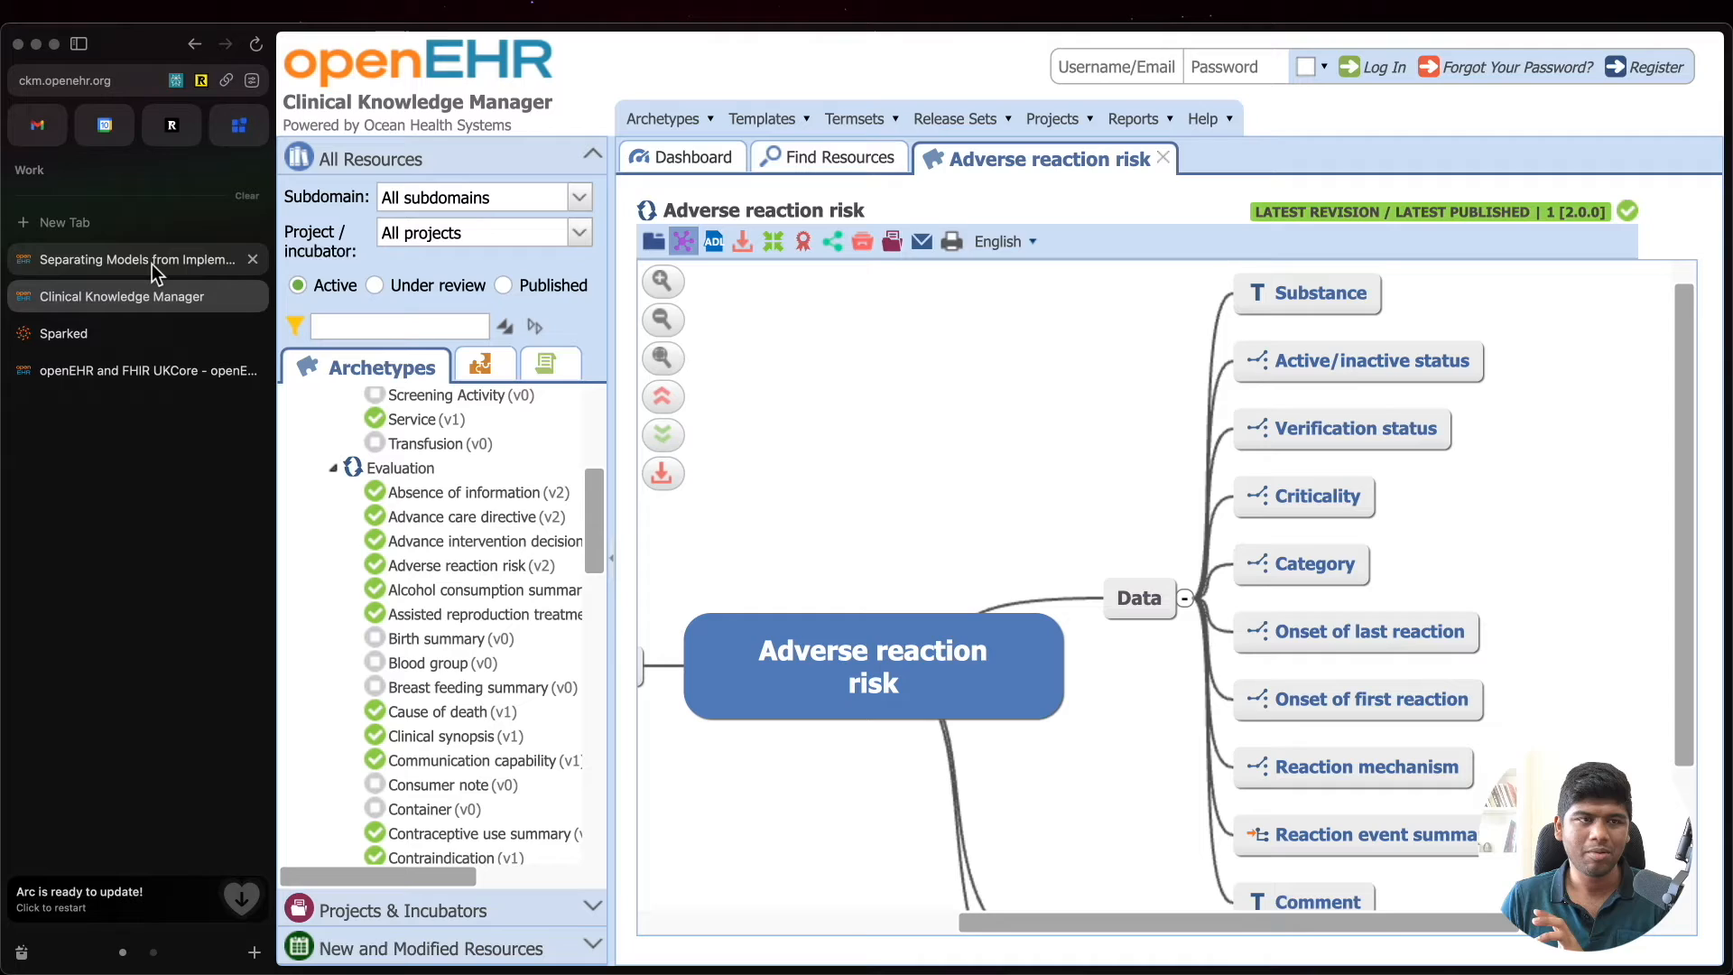
pyautogui.moveTo(132, 259)
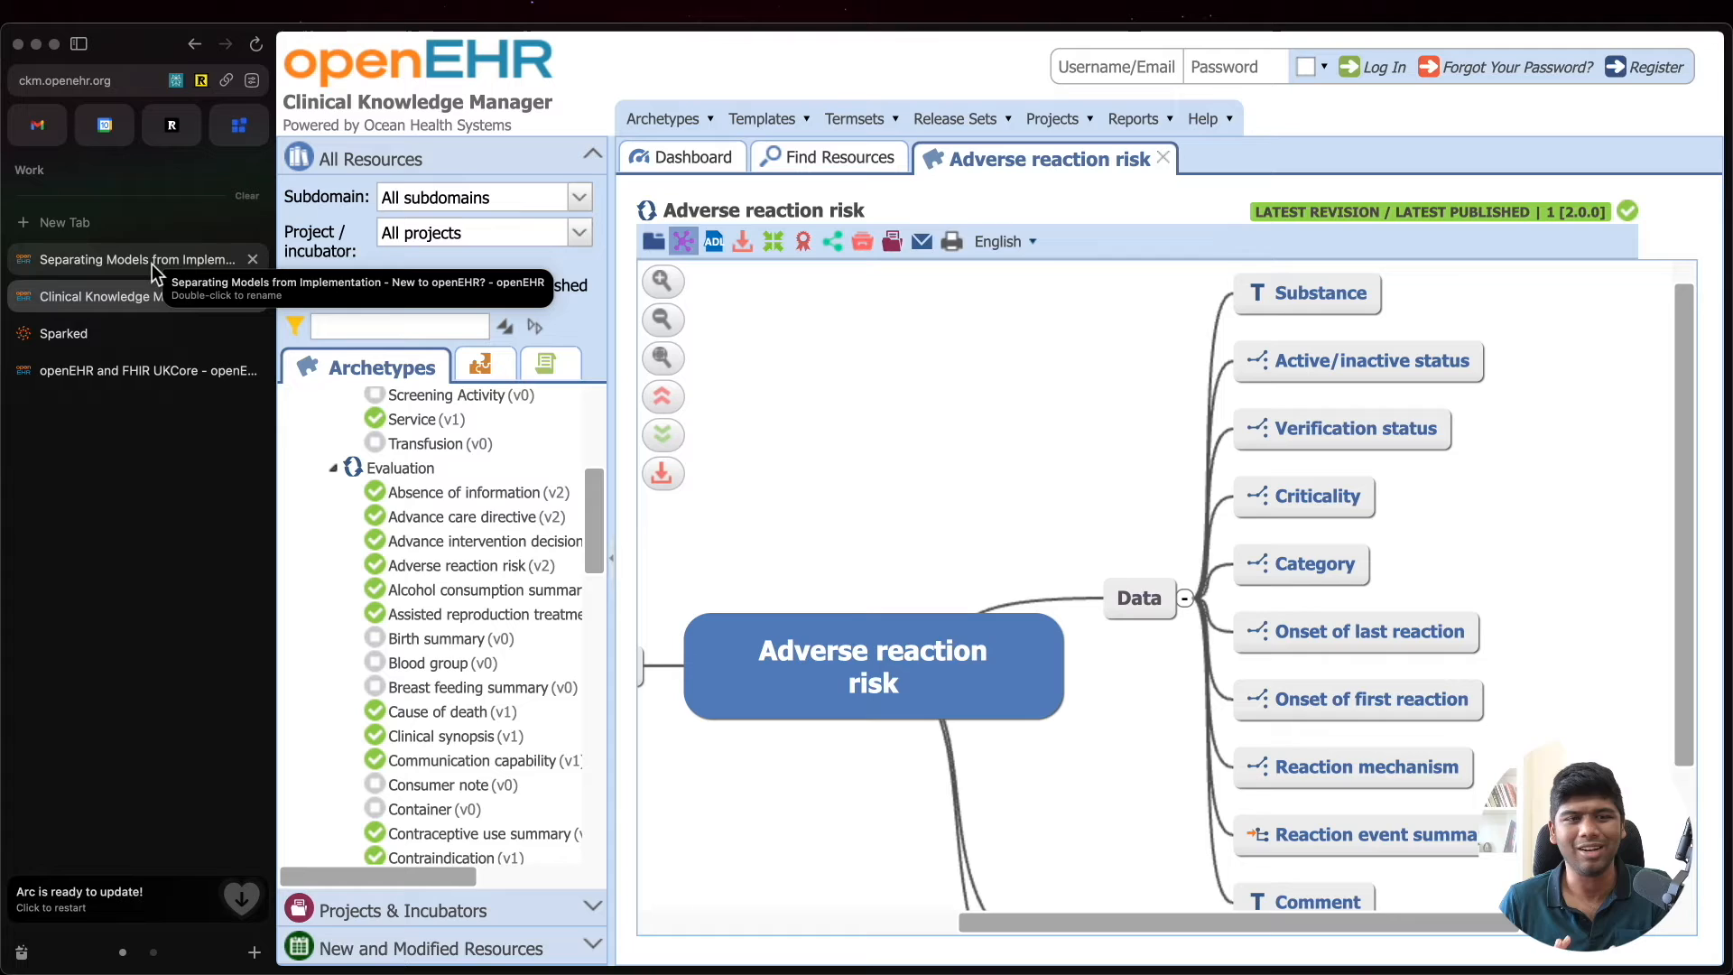
pyautogui.scroll(-3)
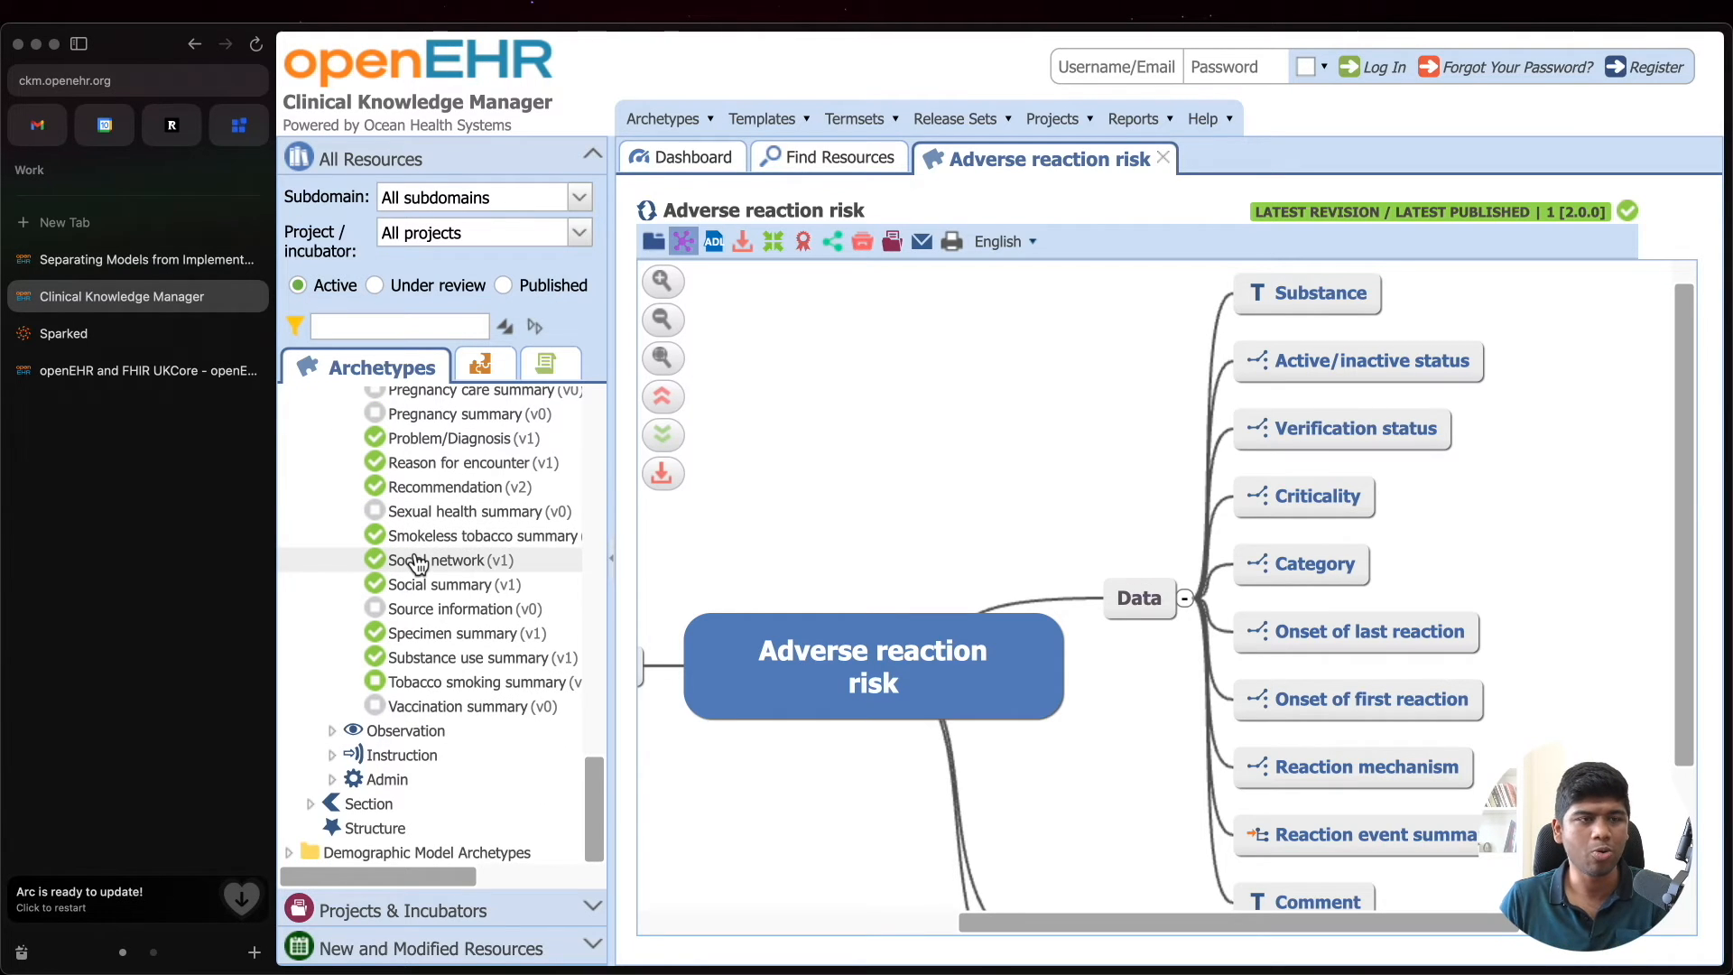
pyautogui.moveTo(133, 259)
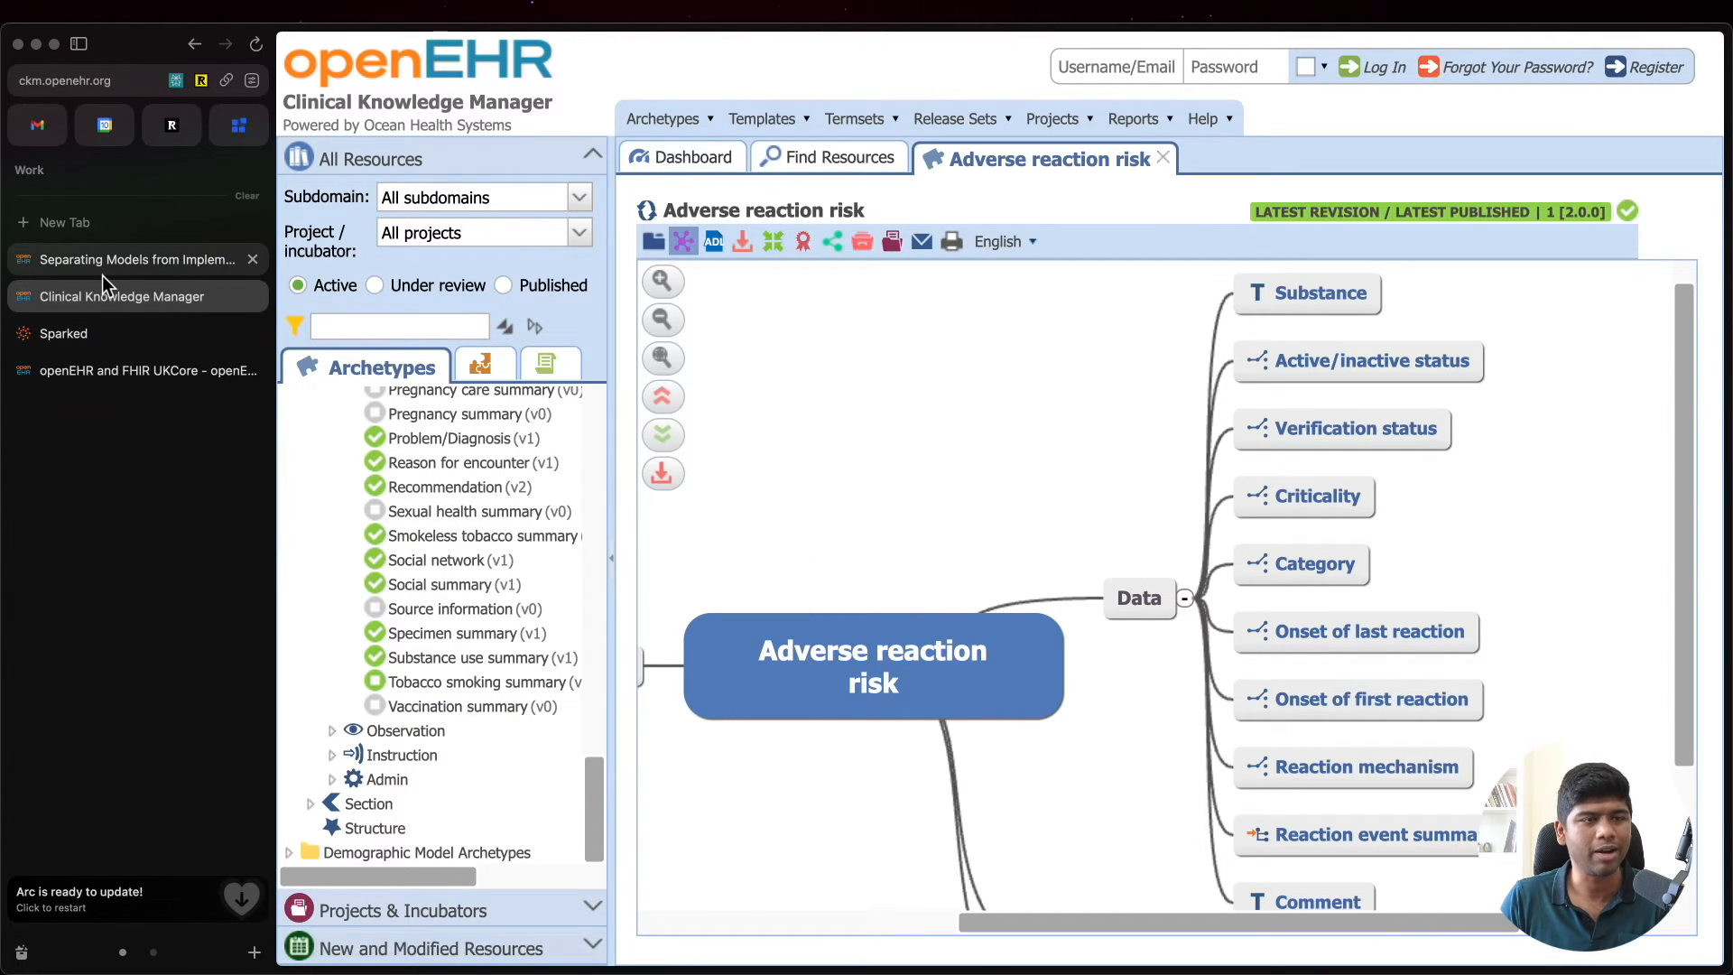
pyautogui.click(133, 259)
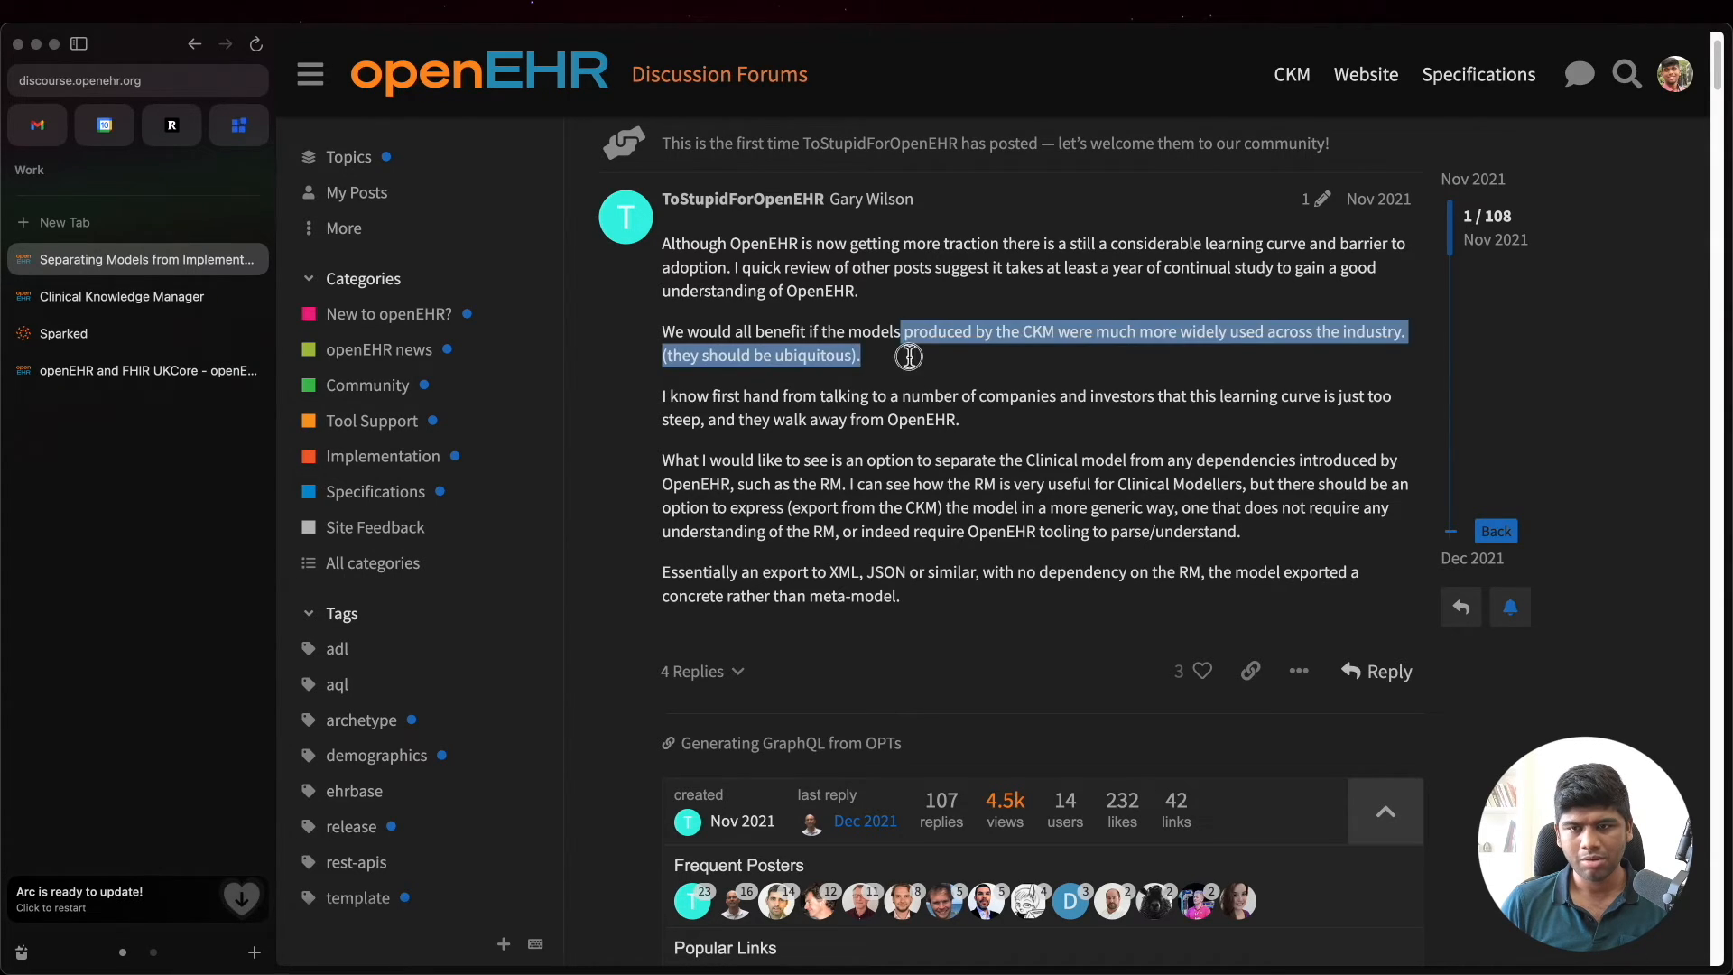
# Step: Clear the highlight and scroll to post 12, covering CKM XML, JSON and web-template exports
pyautogui.click(914, 370)
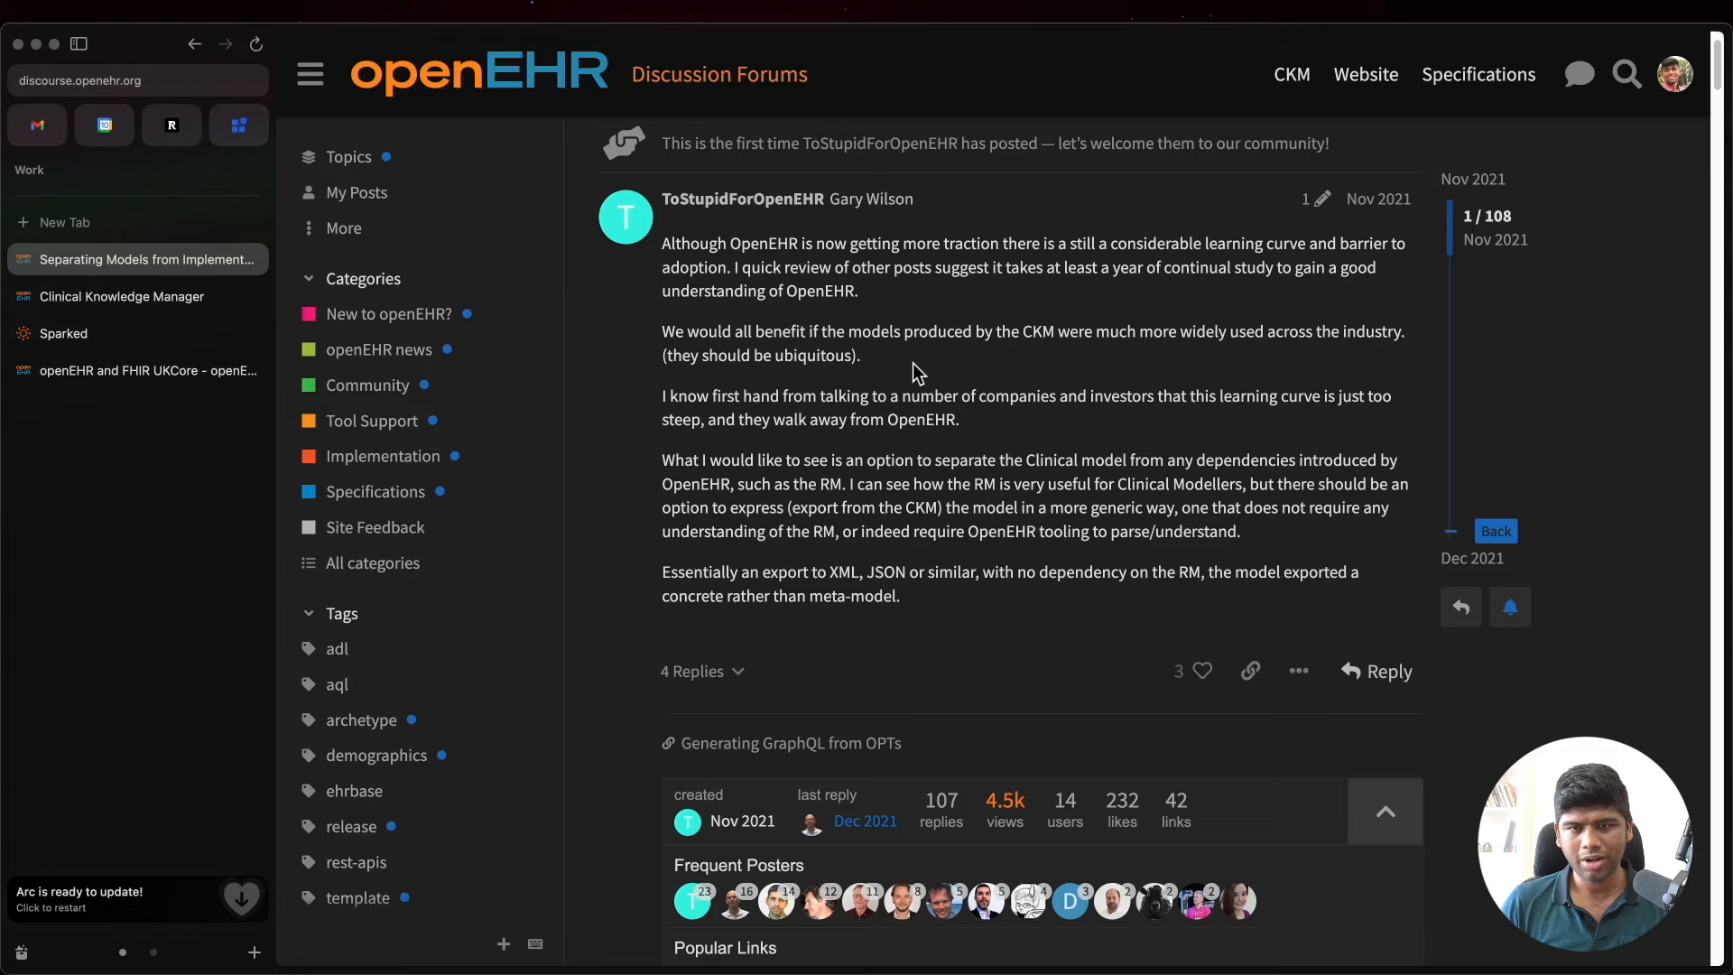
pyautogui.moveTo(1148, 427)
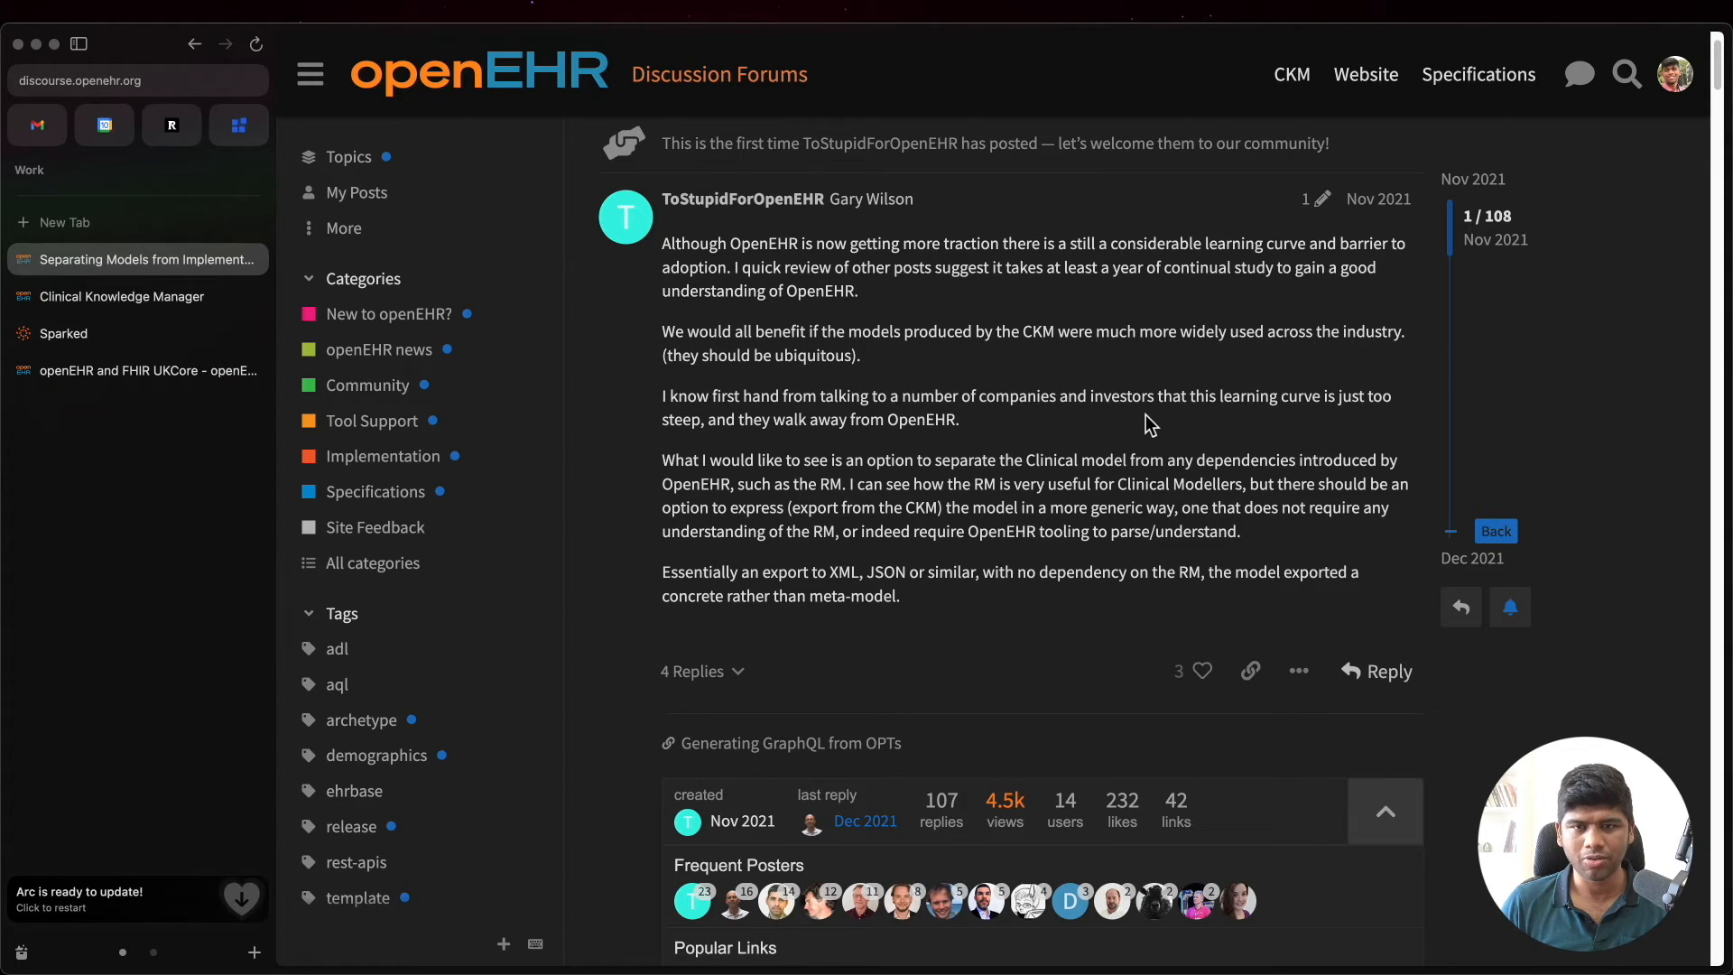
pyautogui.scroll(-3)
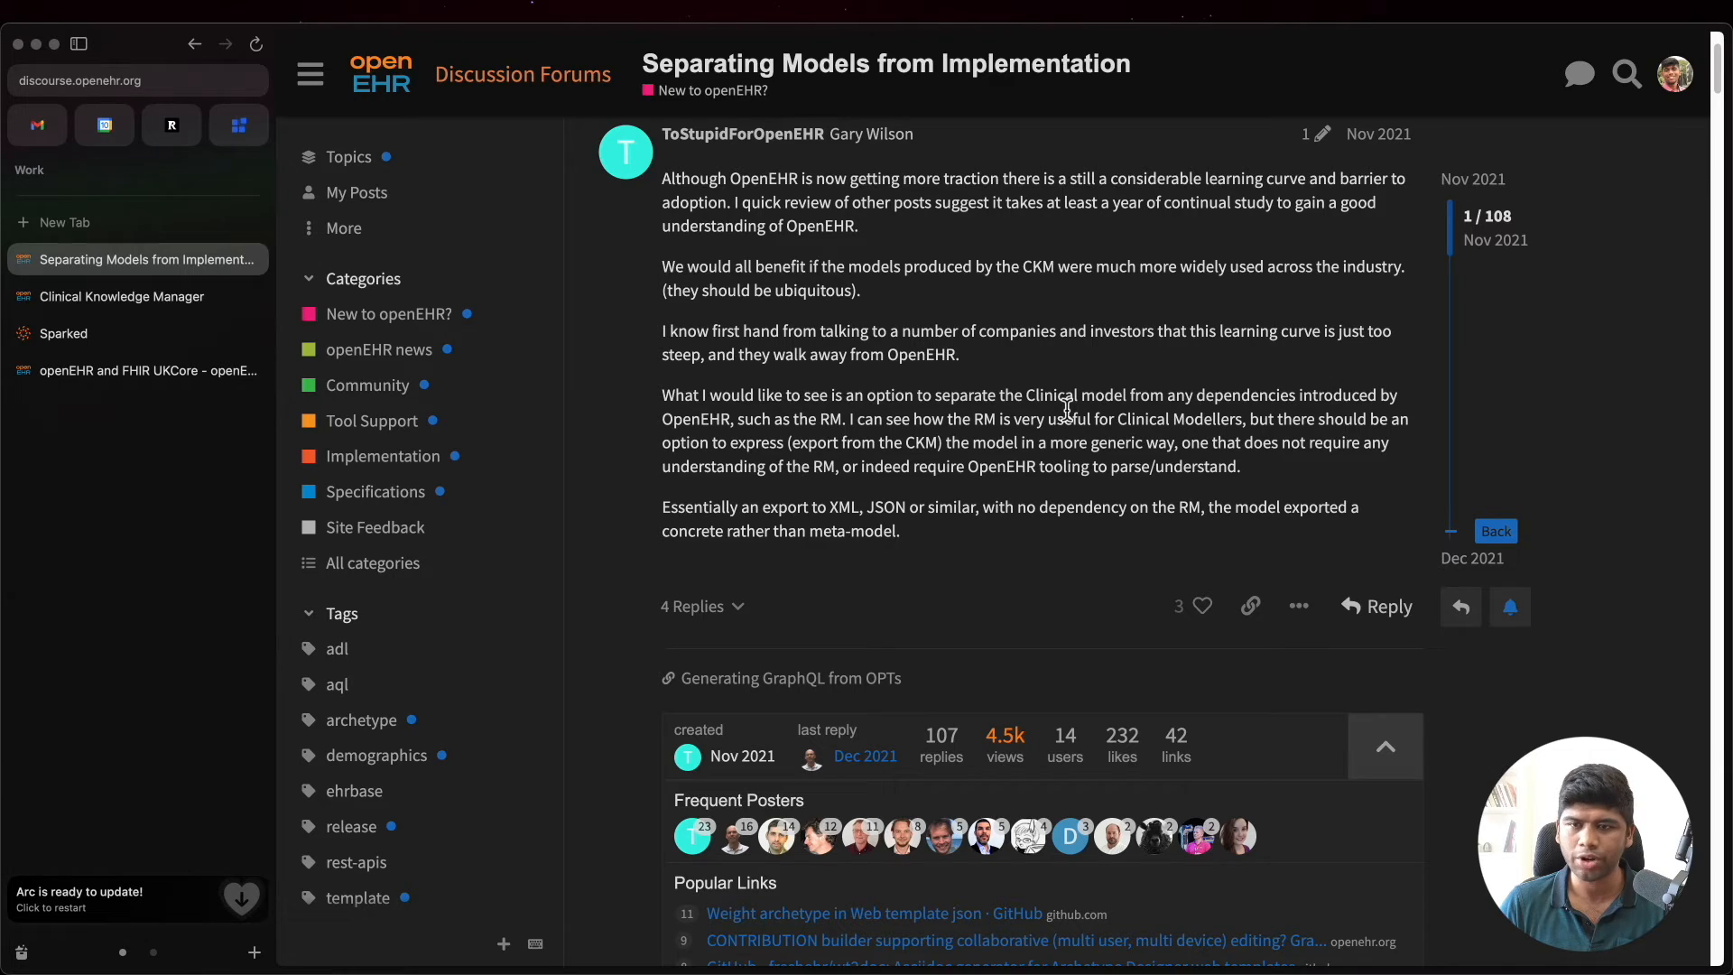
pyautogui.moveTo(1017, 491)
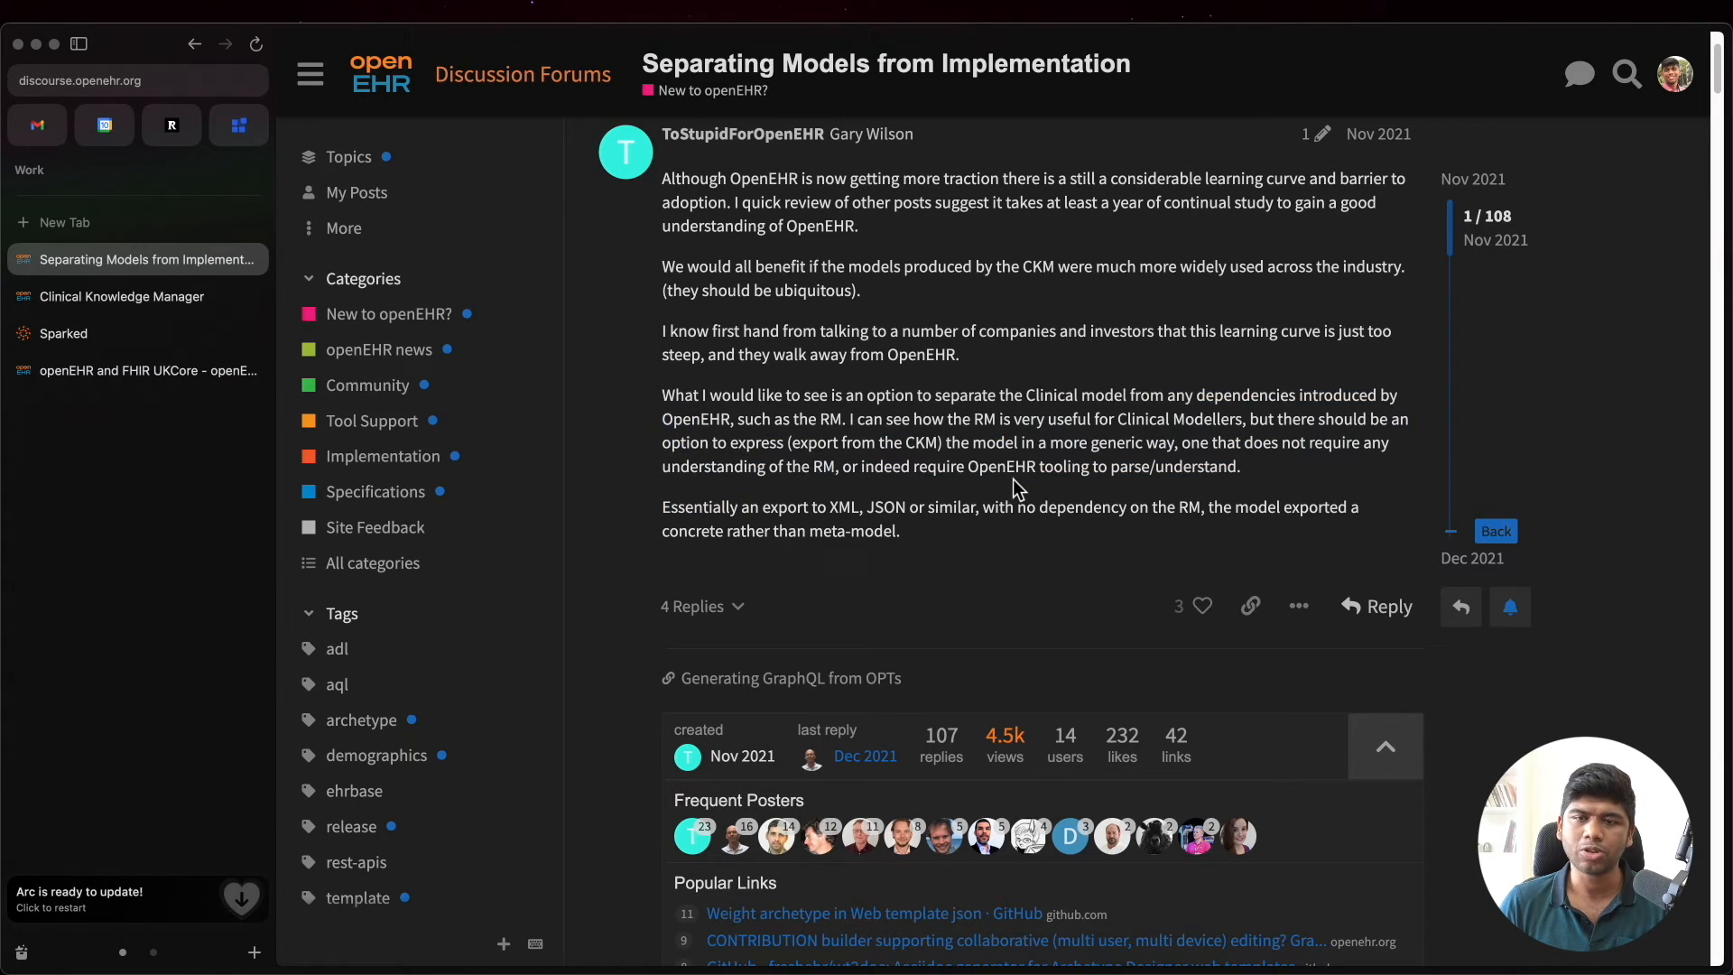
pyautogui.moveTo(909, 456)
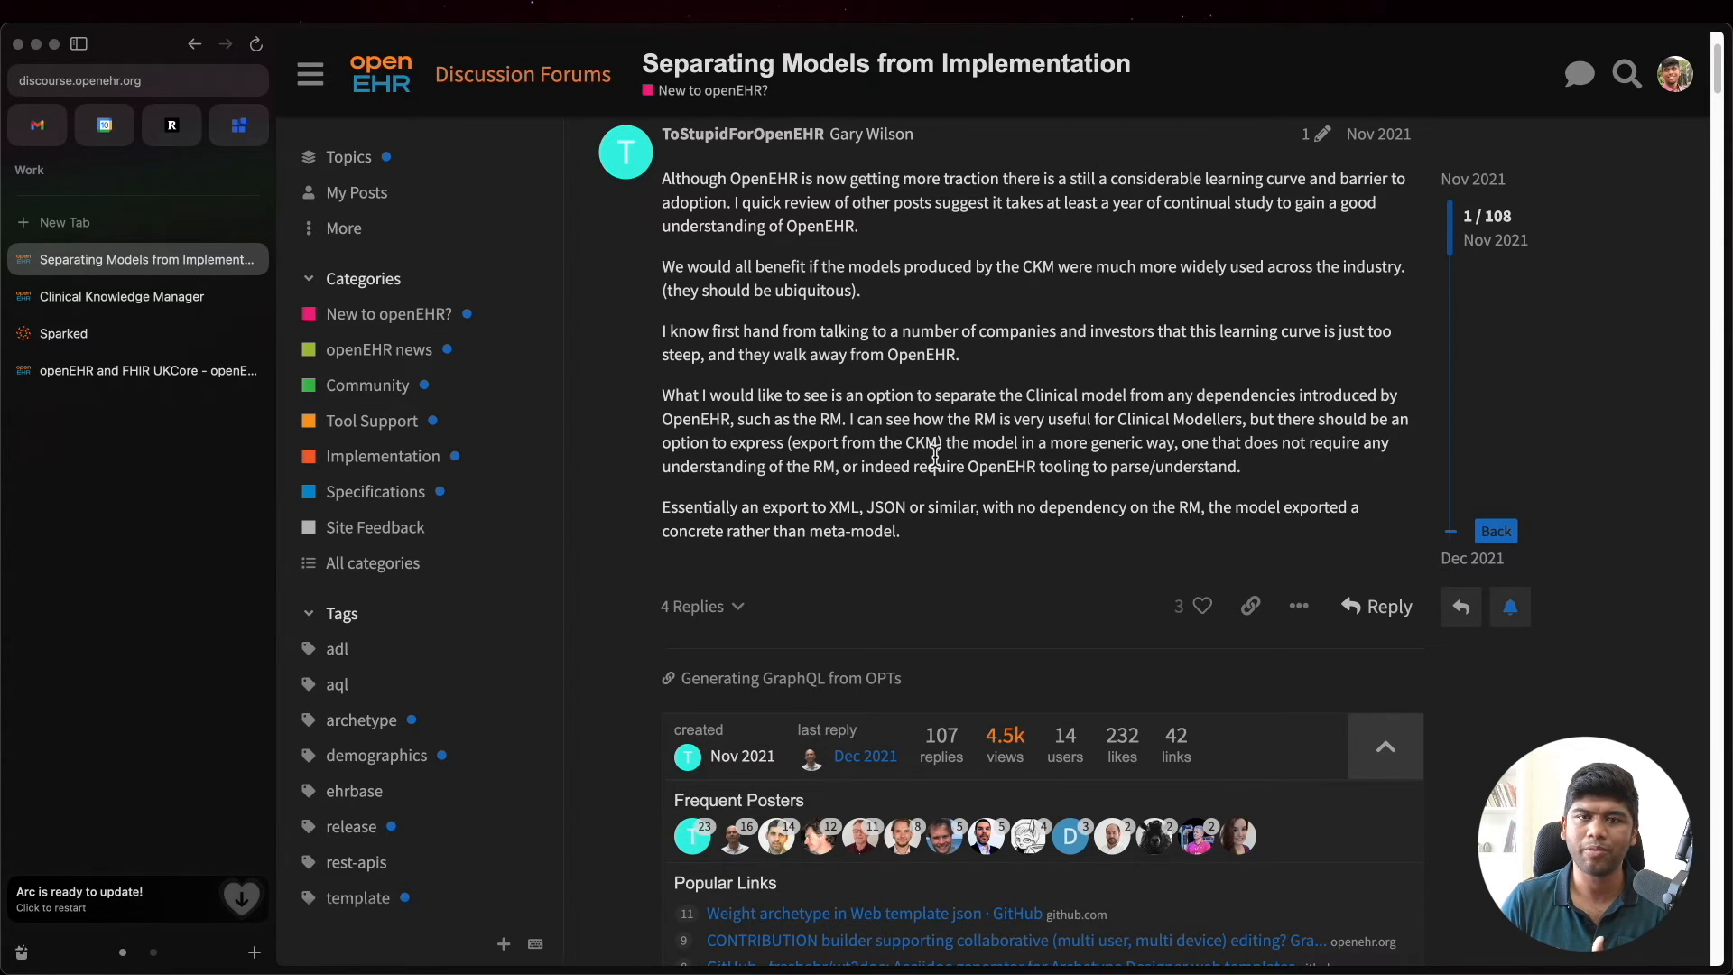
pyautogui.scroll(-3)
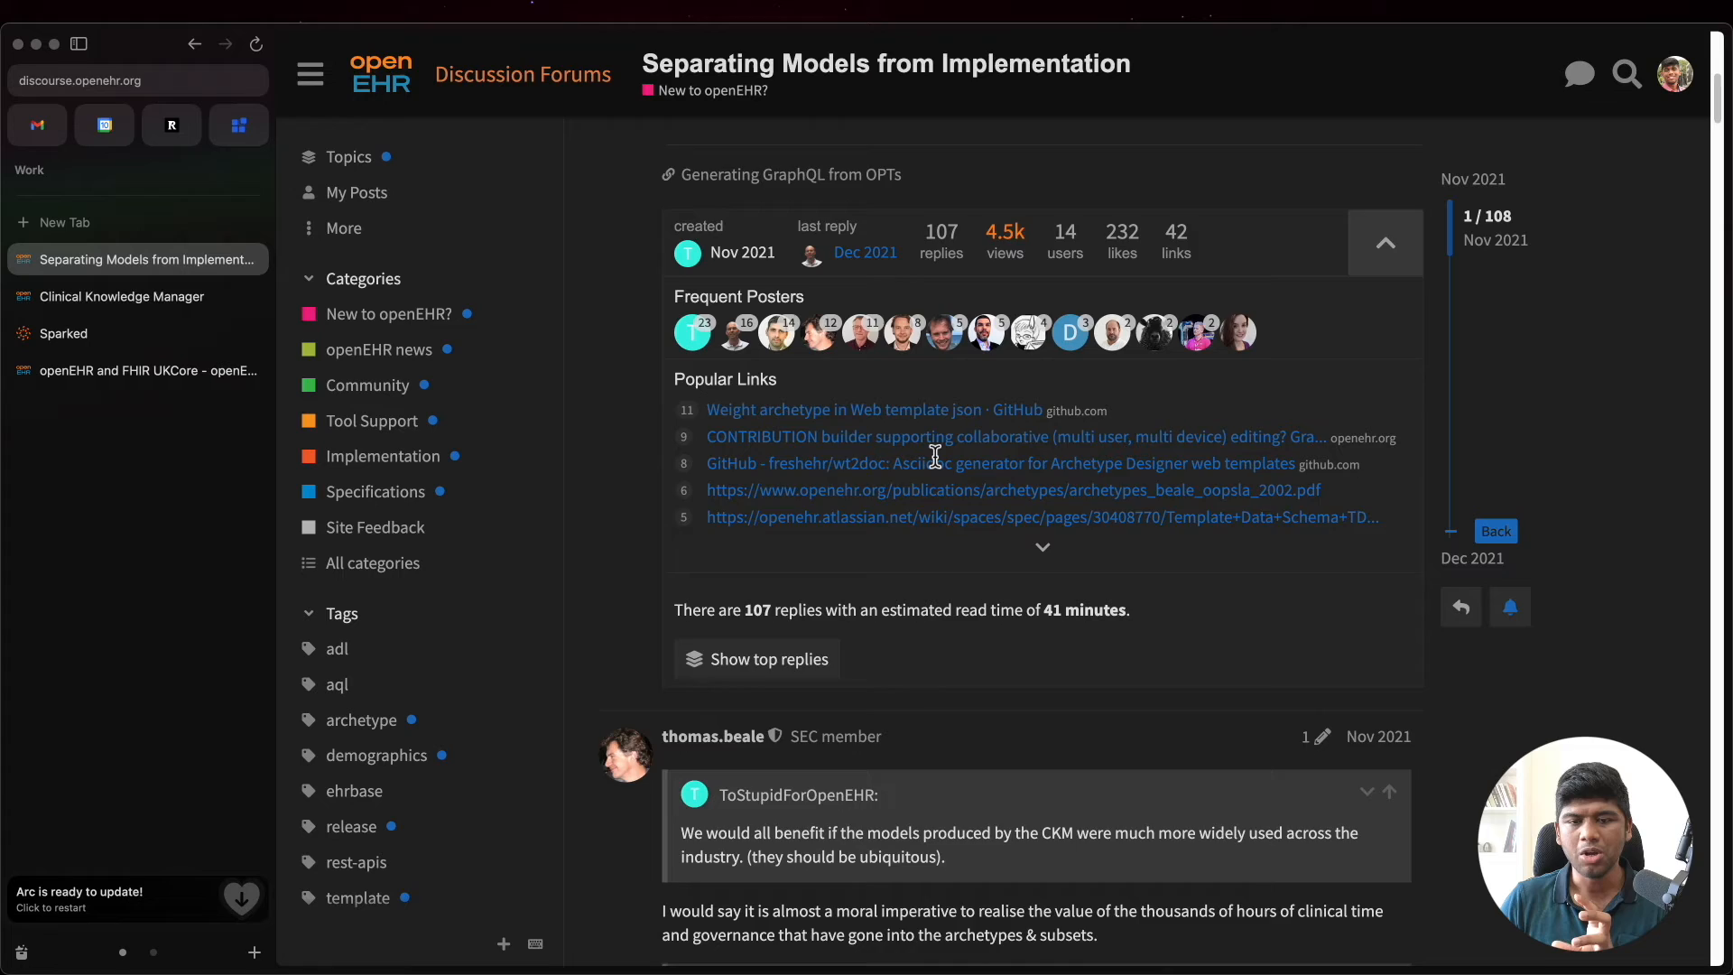
pyautogui.scroll(-3)
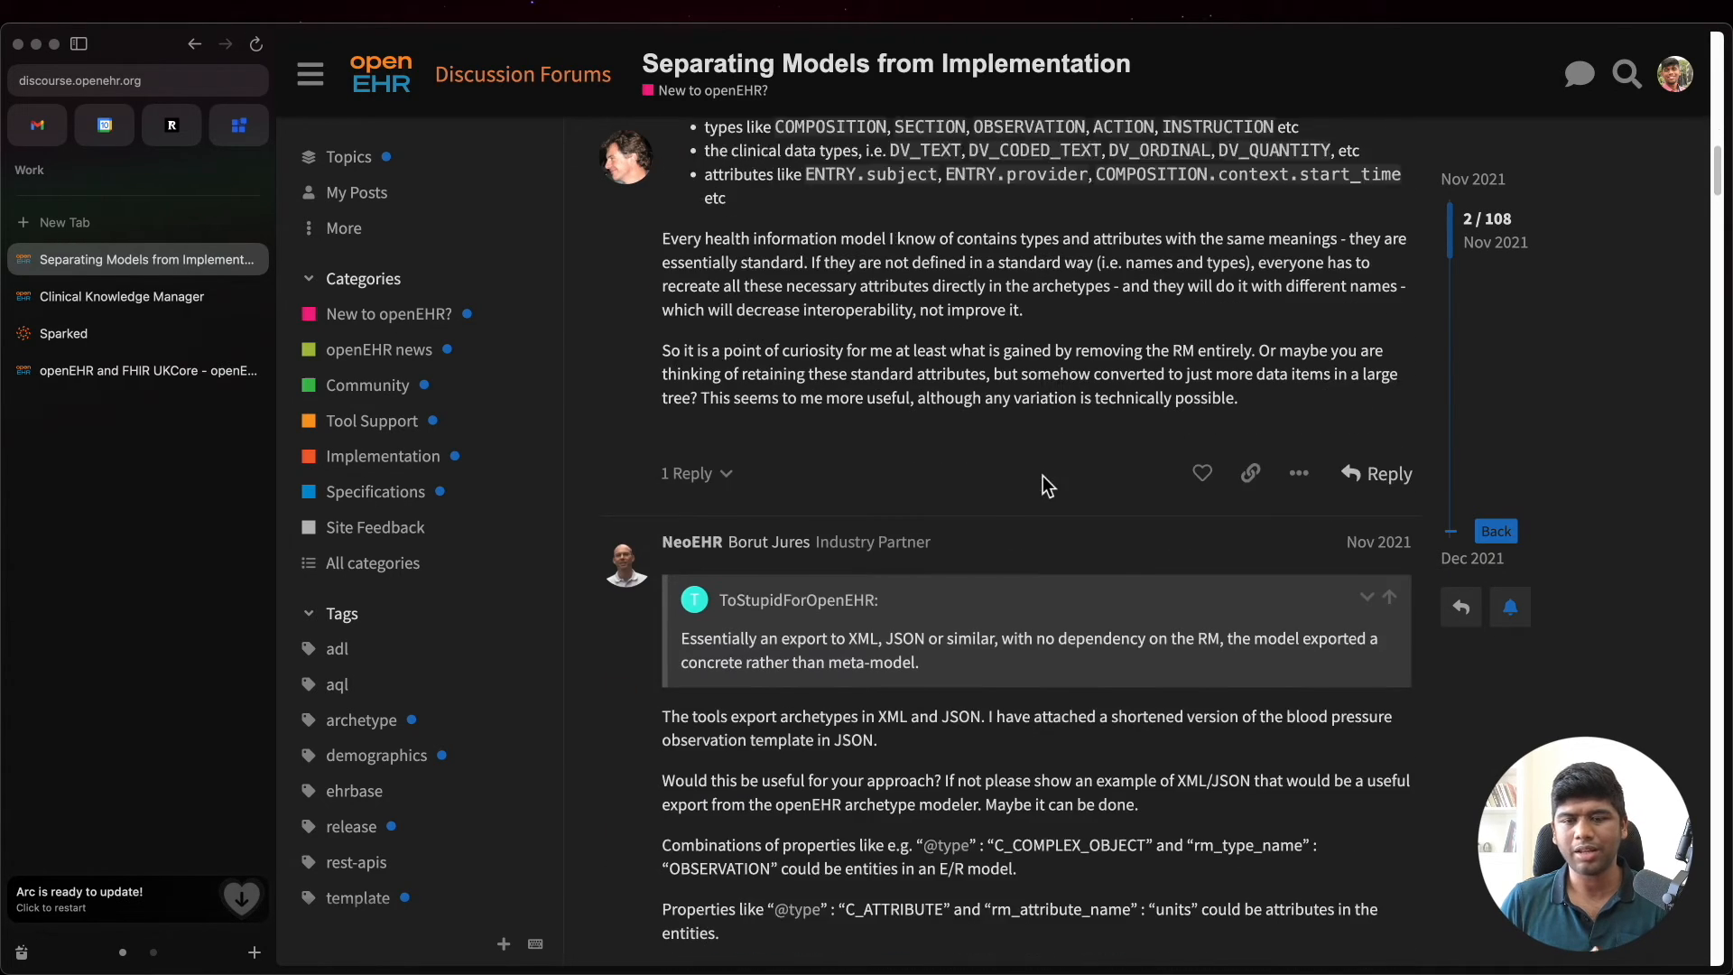
pyautogui.scroll(-3)
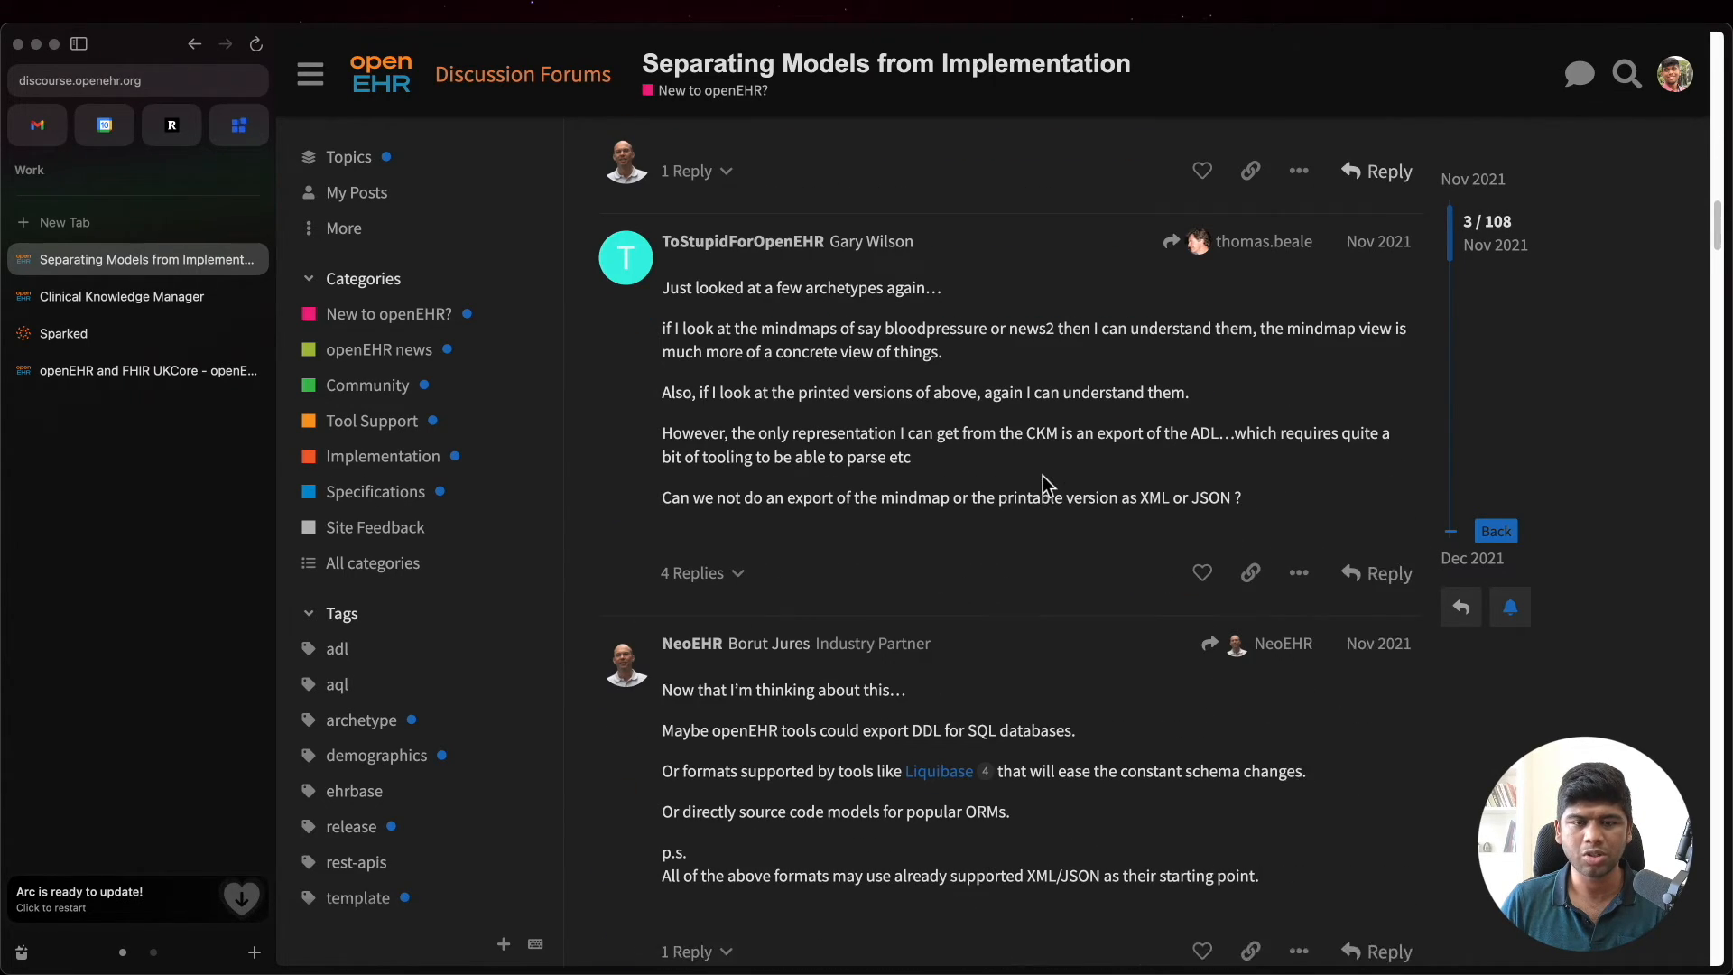
pyautogui.scroll(-3)
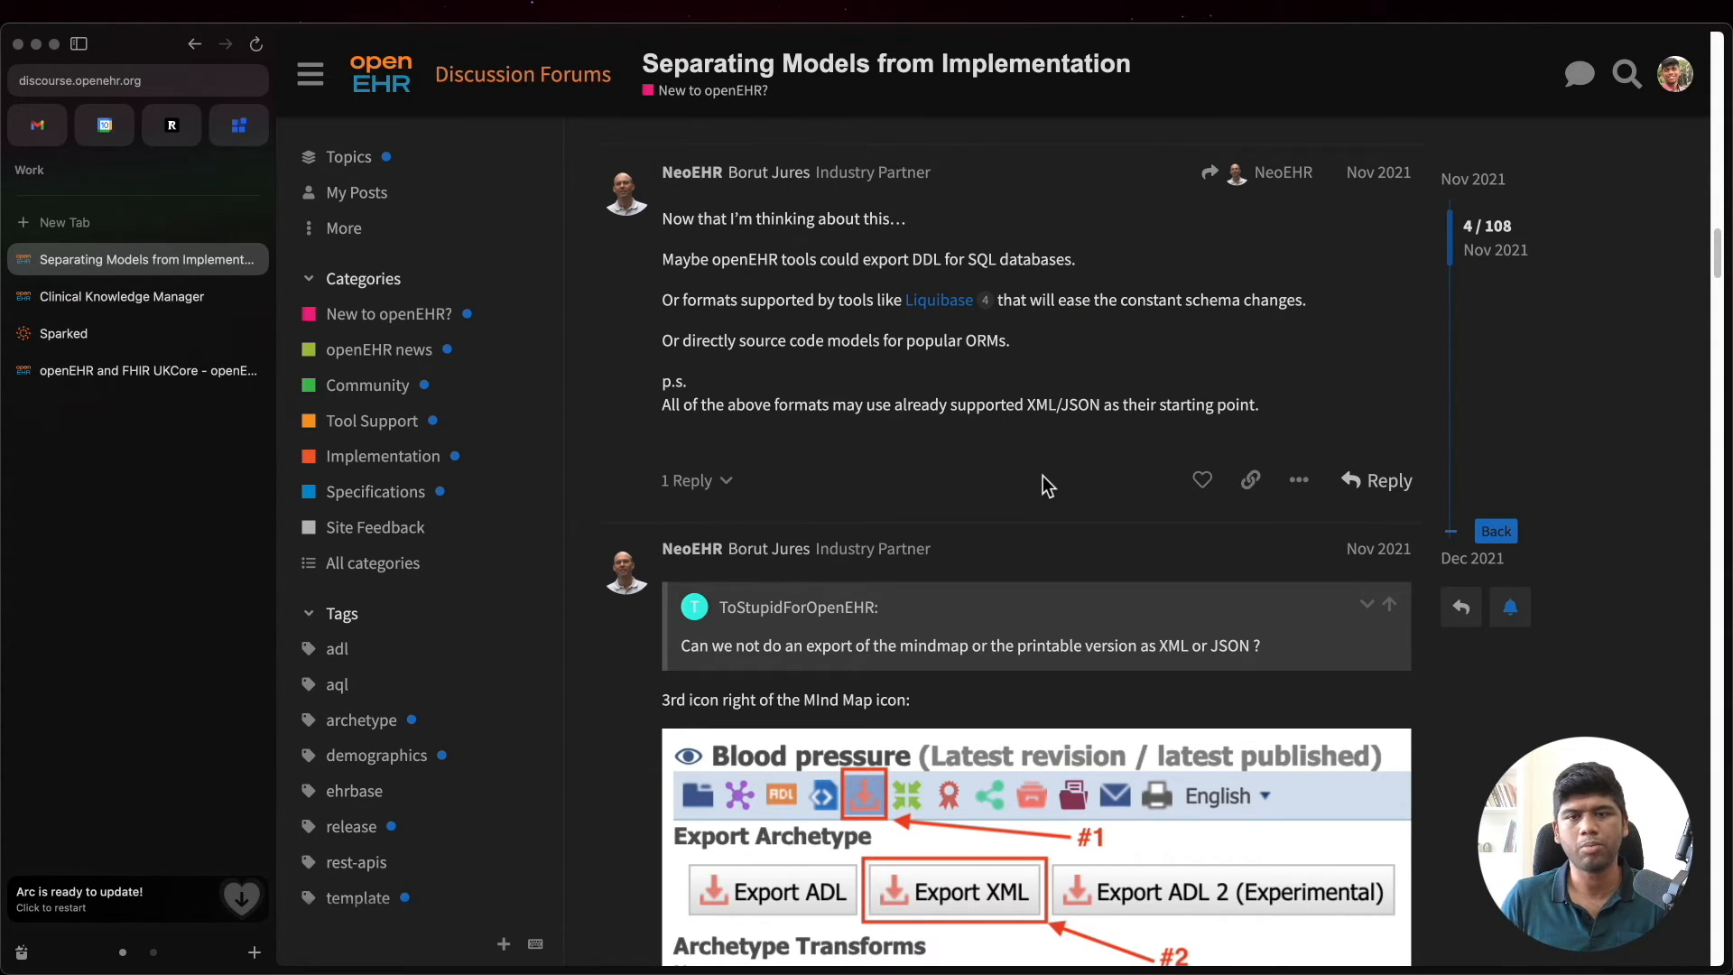
pyautogui.scroll(-3)
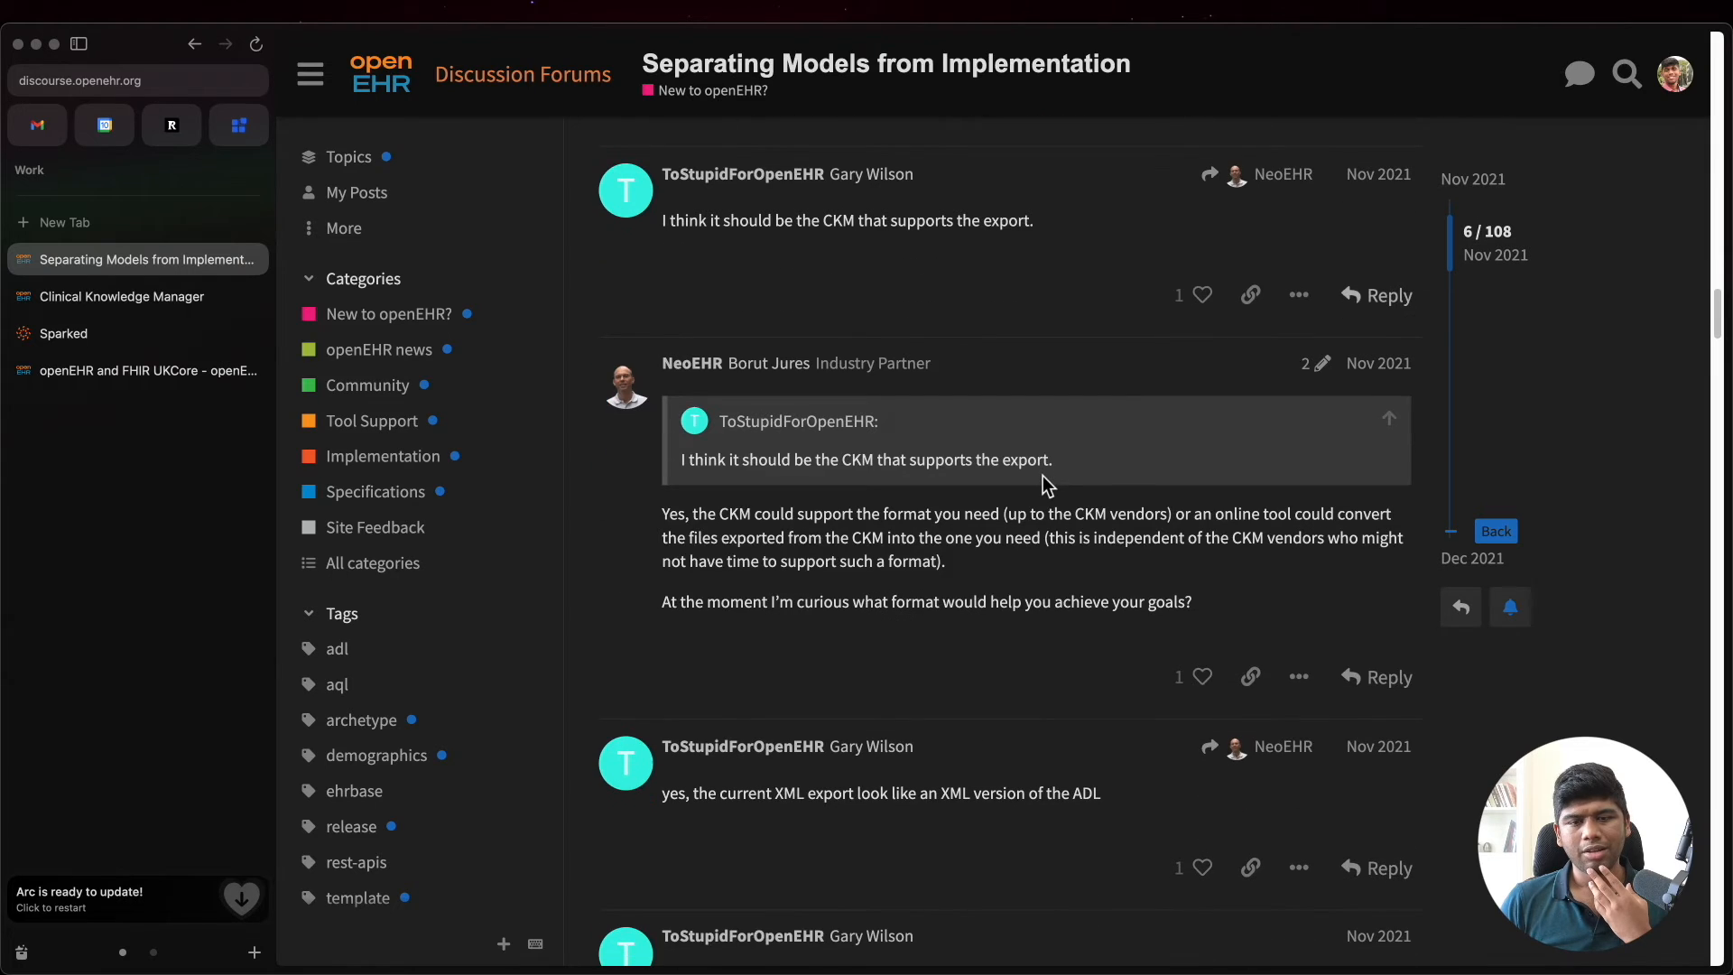
pyautogui.scroll(-3)
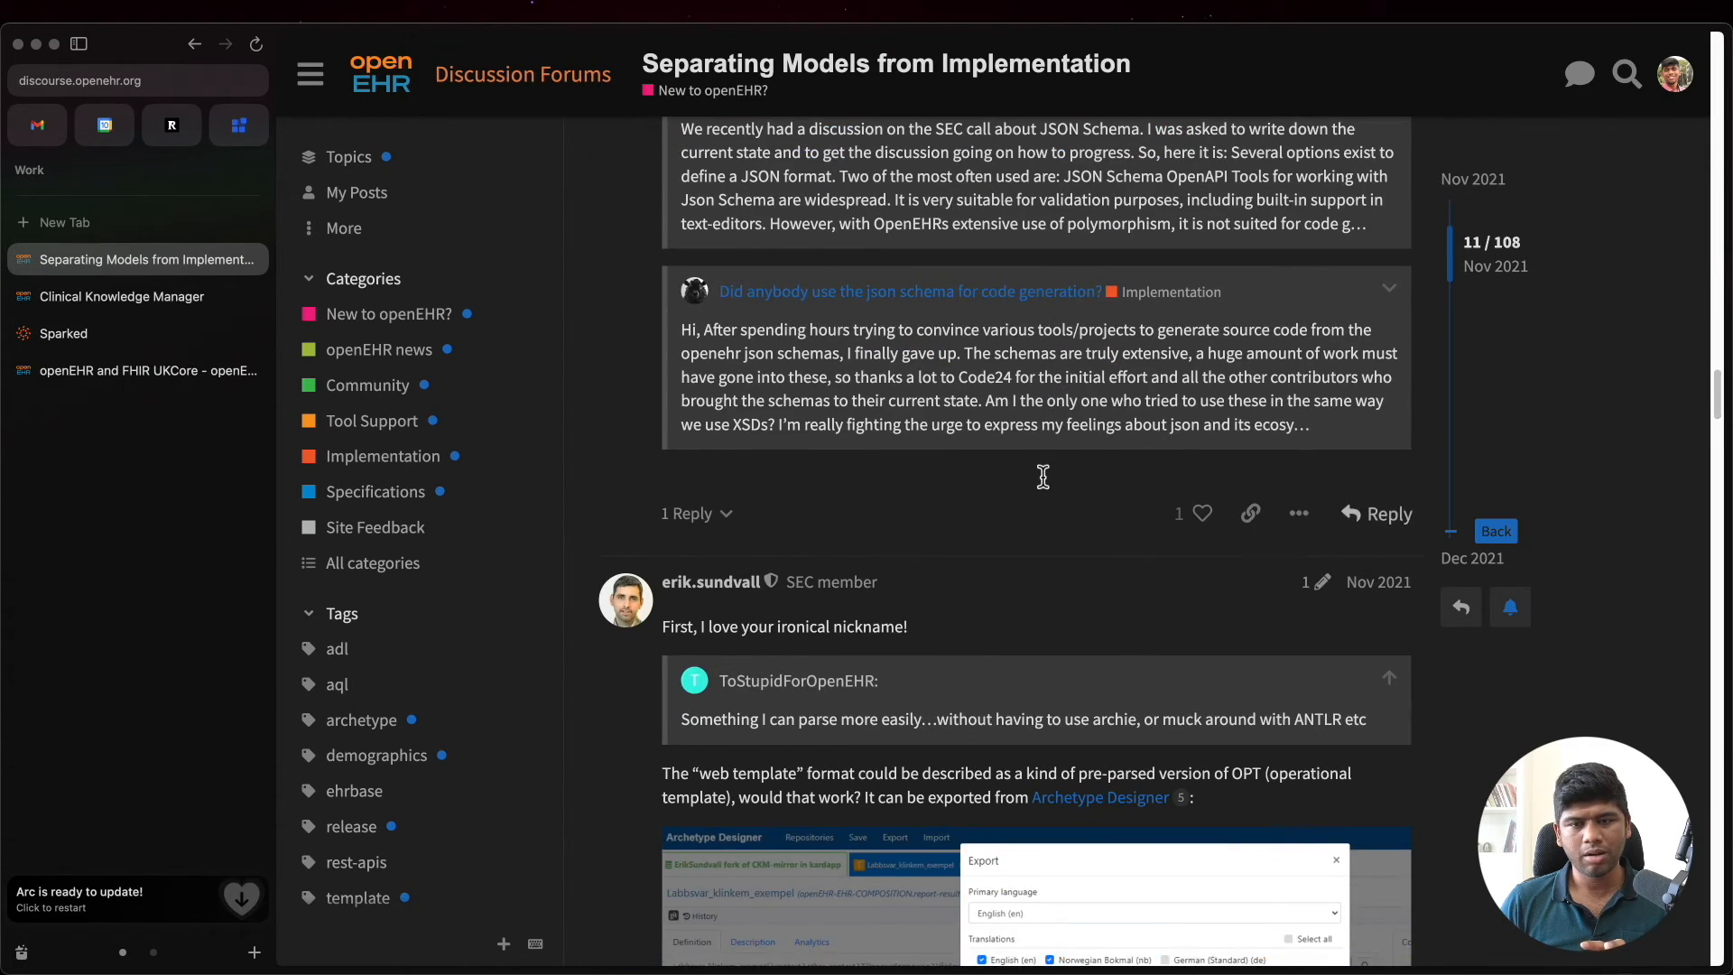
pyautogui.scroll(-3)
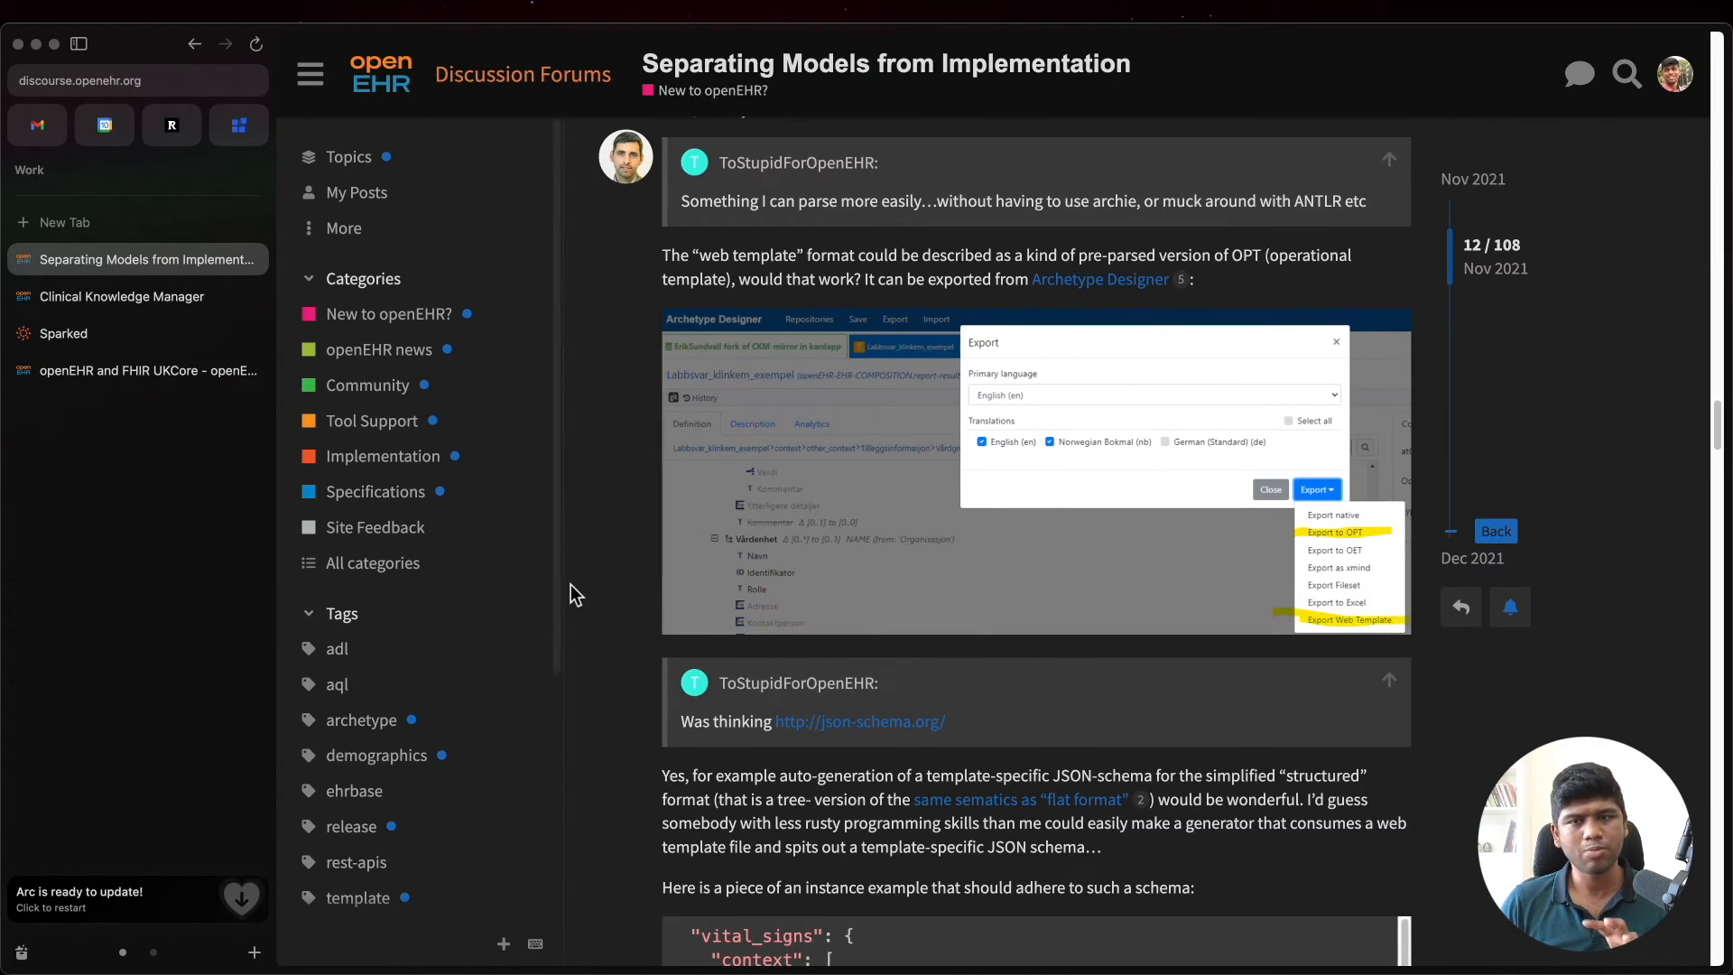
pyautogui.scroll(-3)
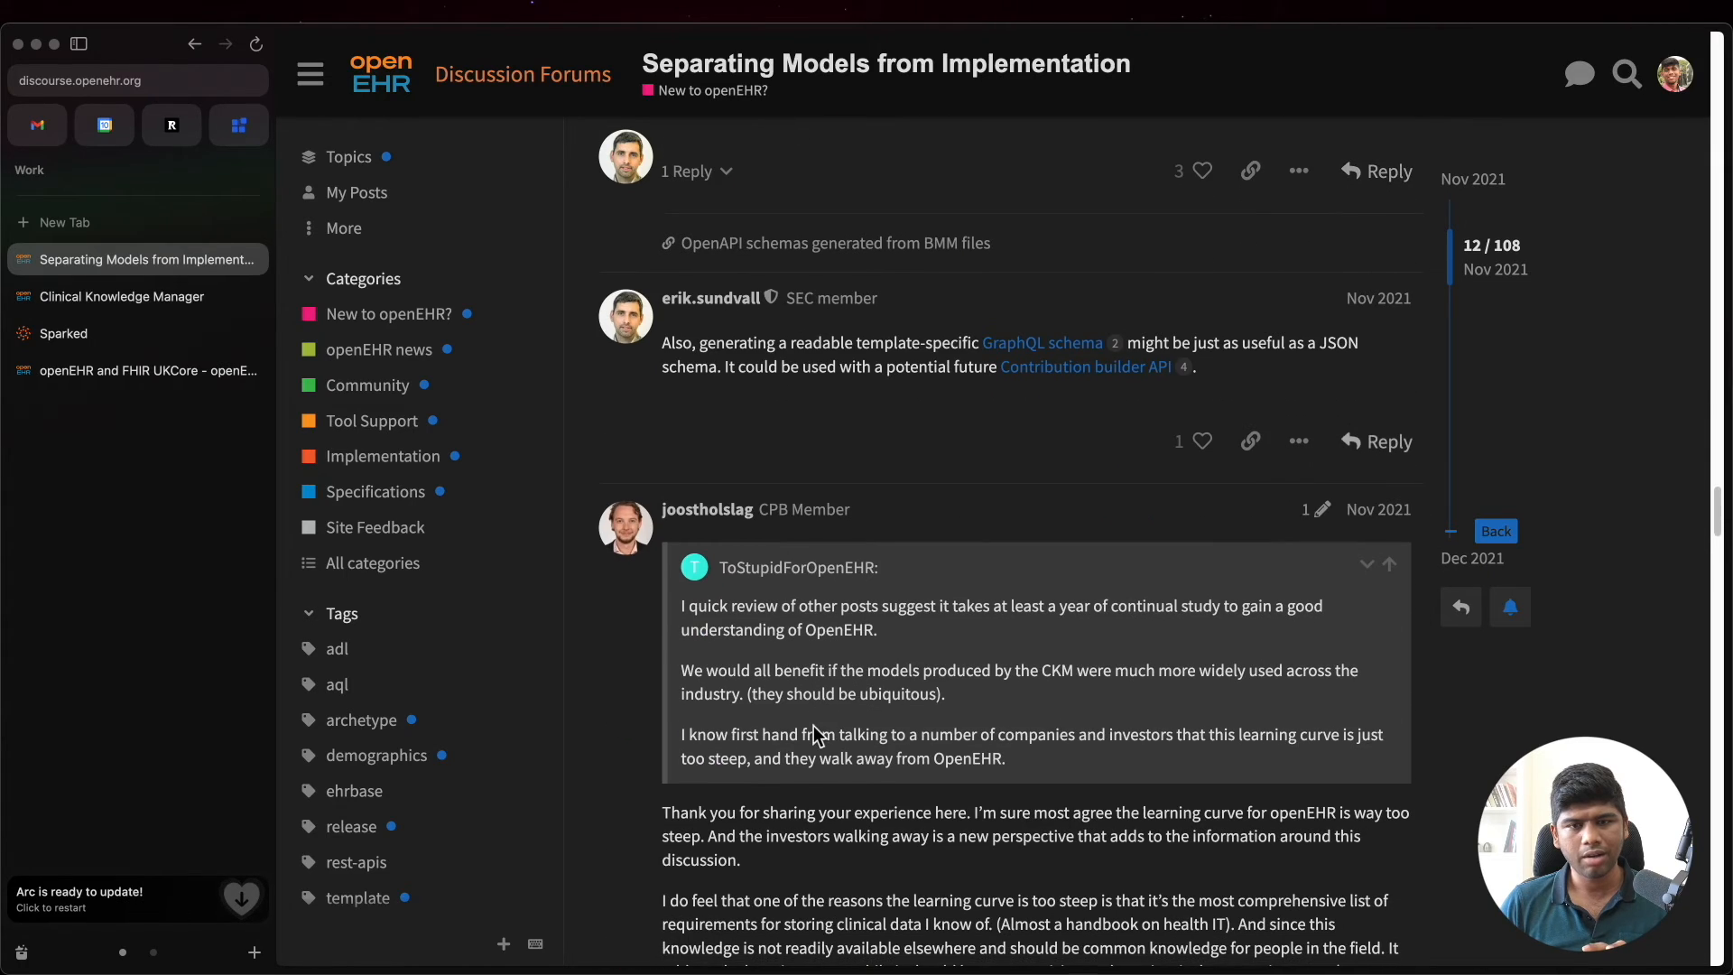
pyautogui.moveTo(812, 728)
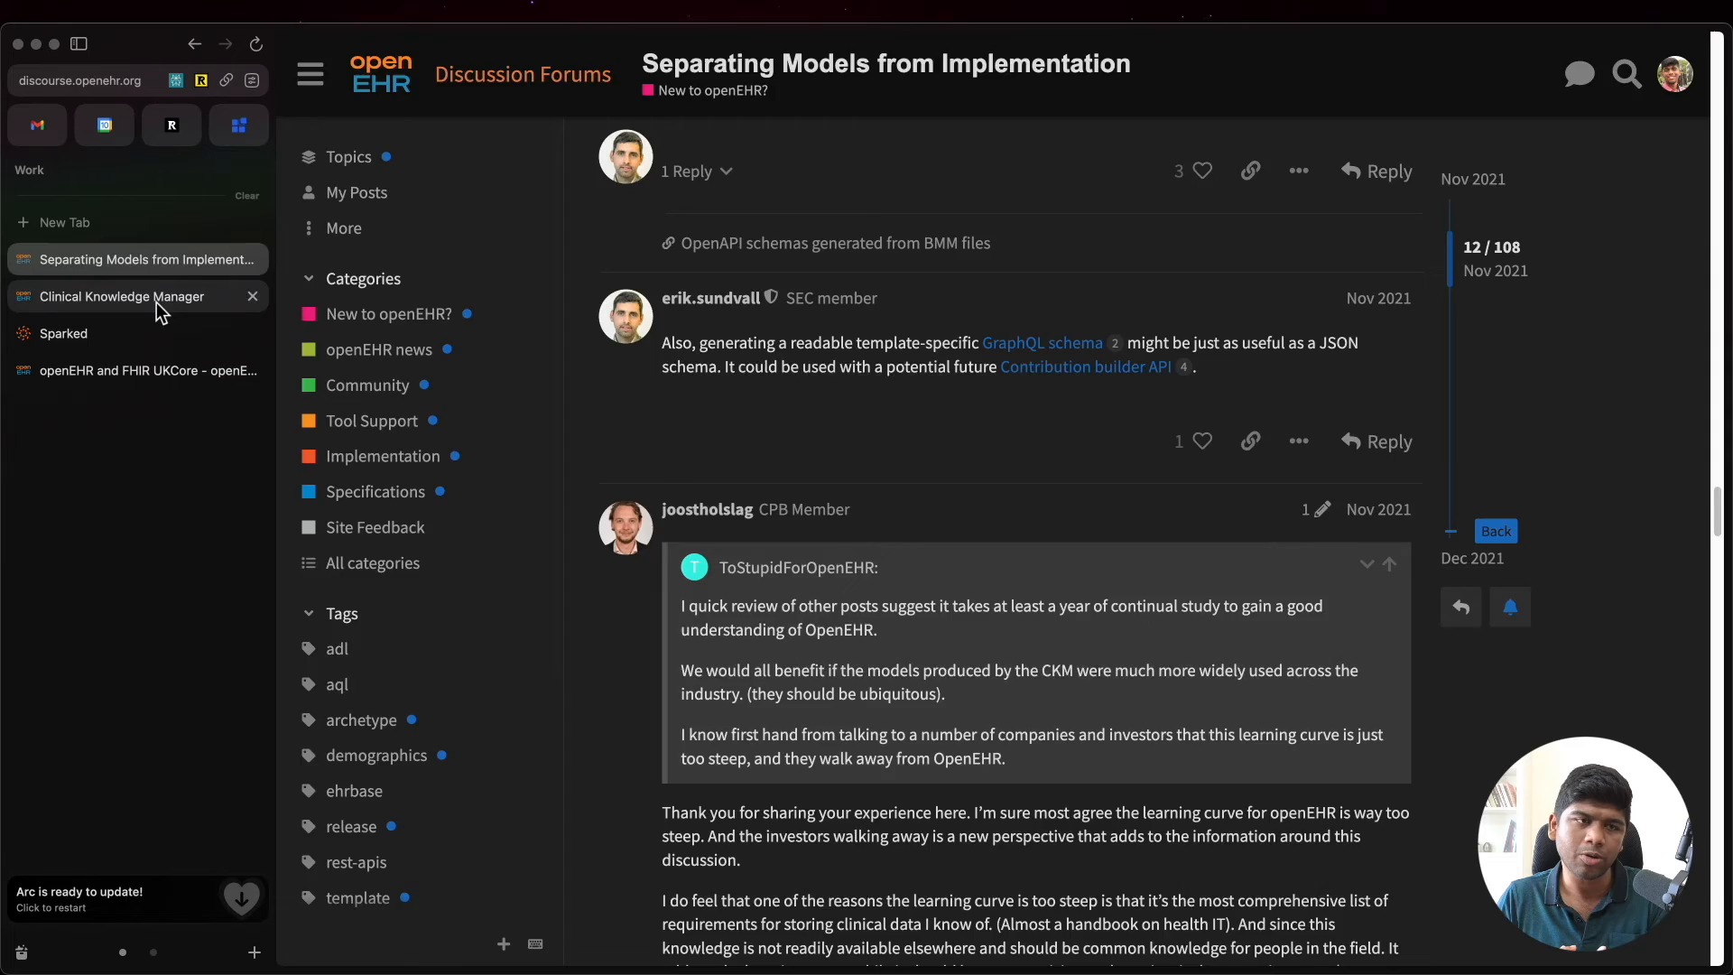
# Step: Reopen the Adverse reaction risk mind map, scrolled up to show Substance and Active/inactive status
pyautogui.click(121, 296)
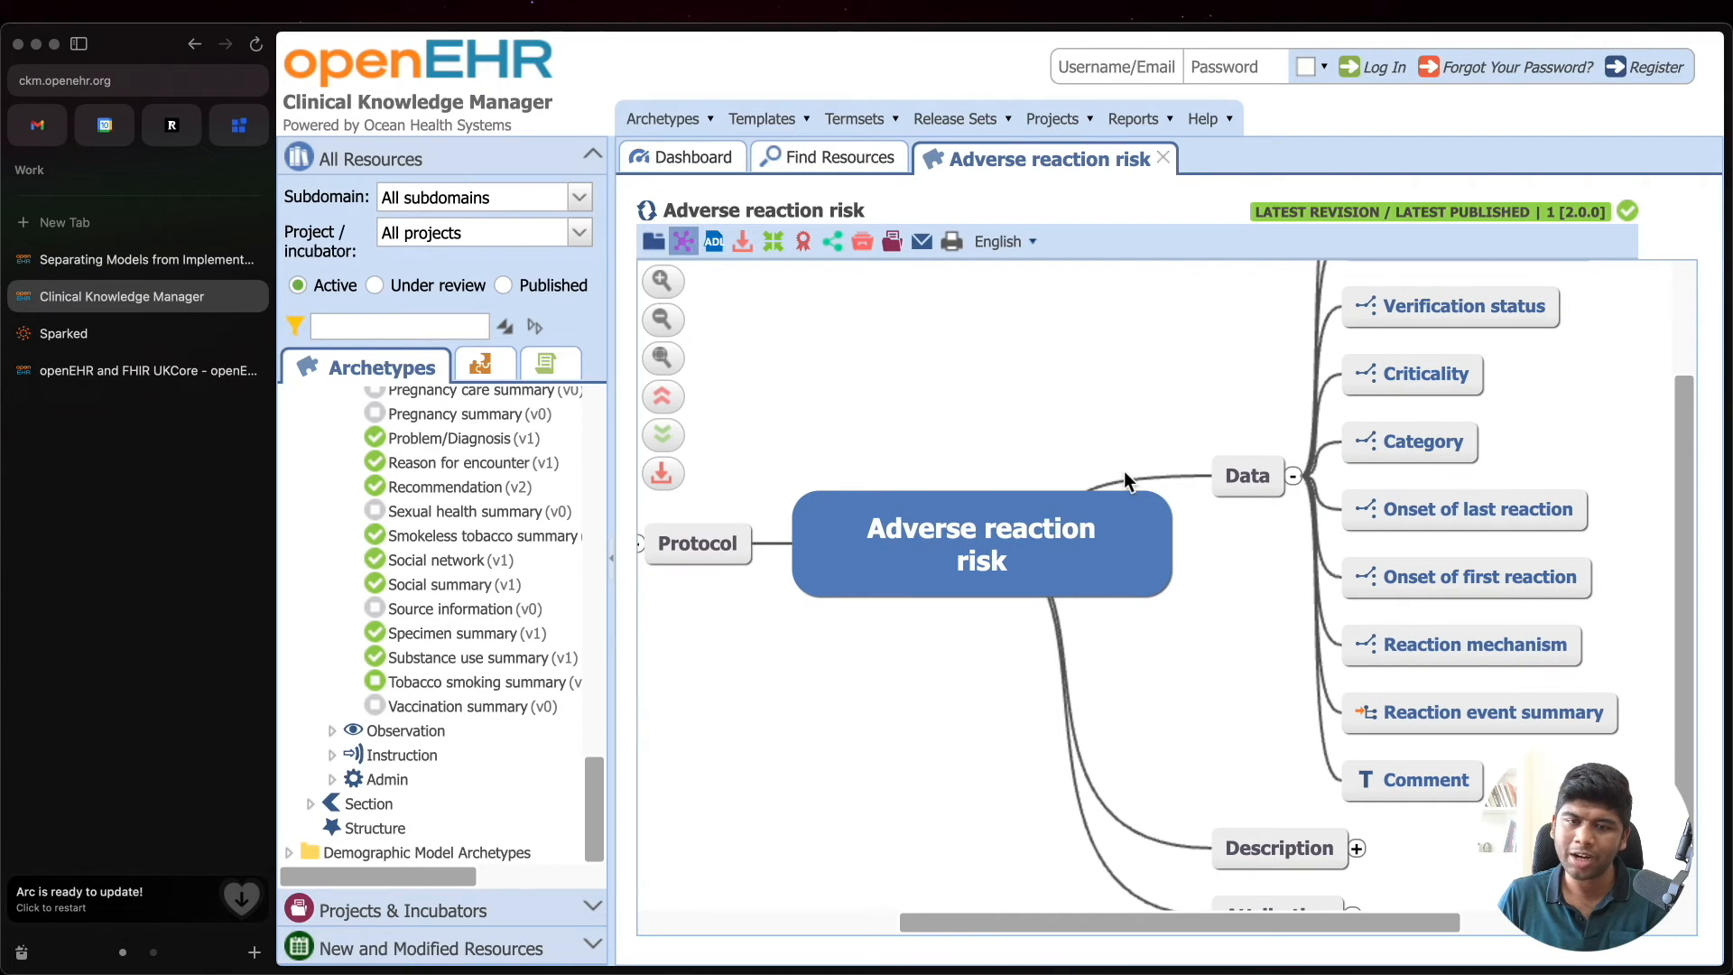
pyautogui.moveTo(1126, 489)
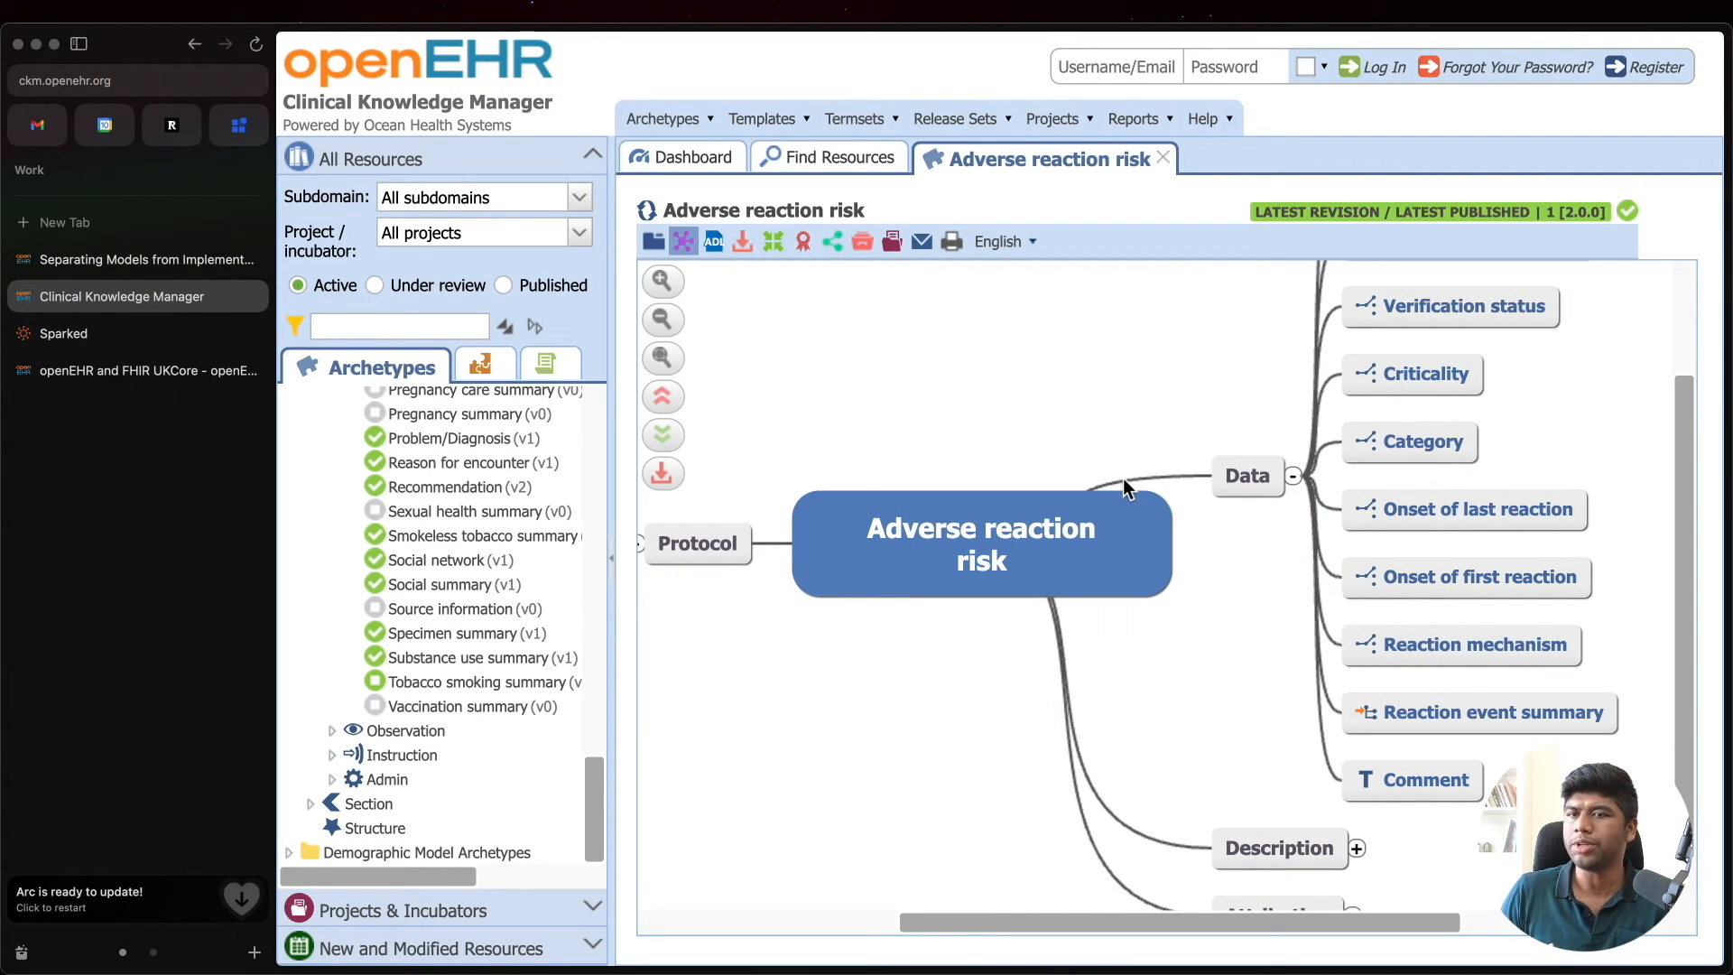
pyautogui.moveTo(1166, 398)
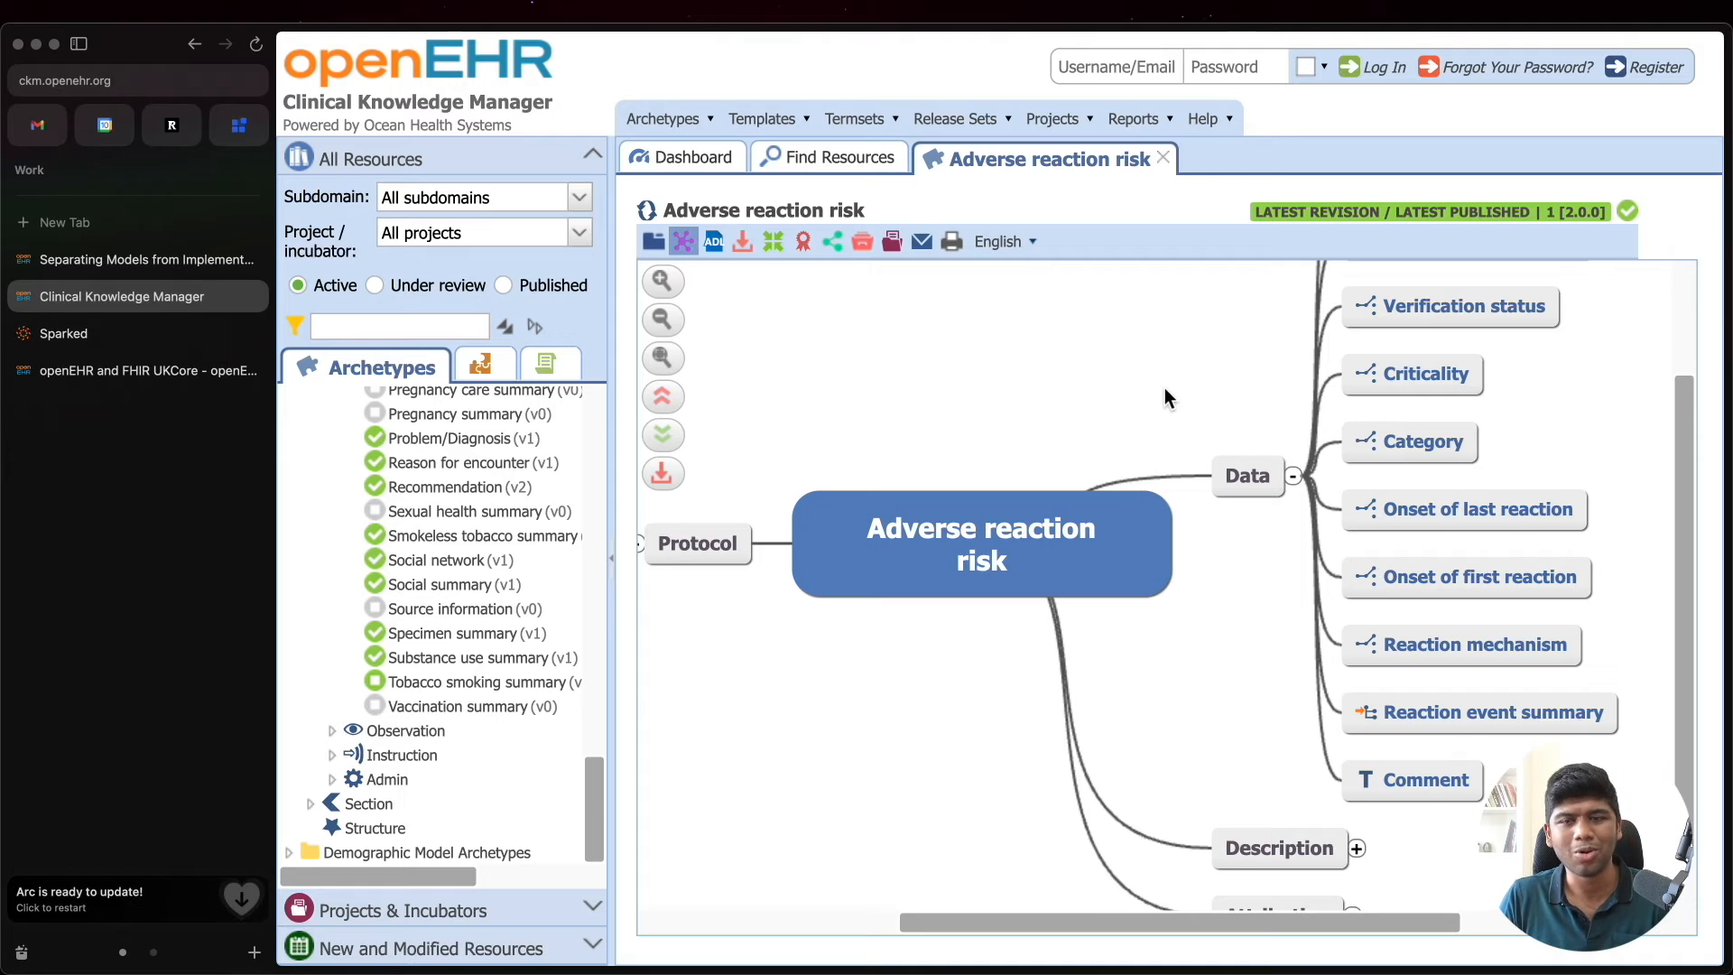
pyautogui.scroll(3)
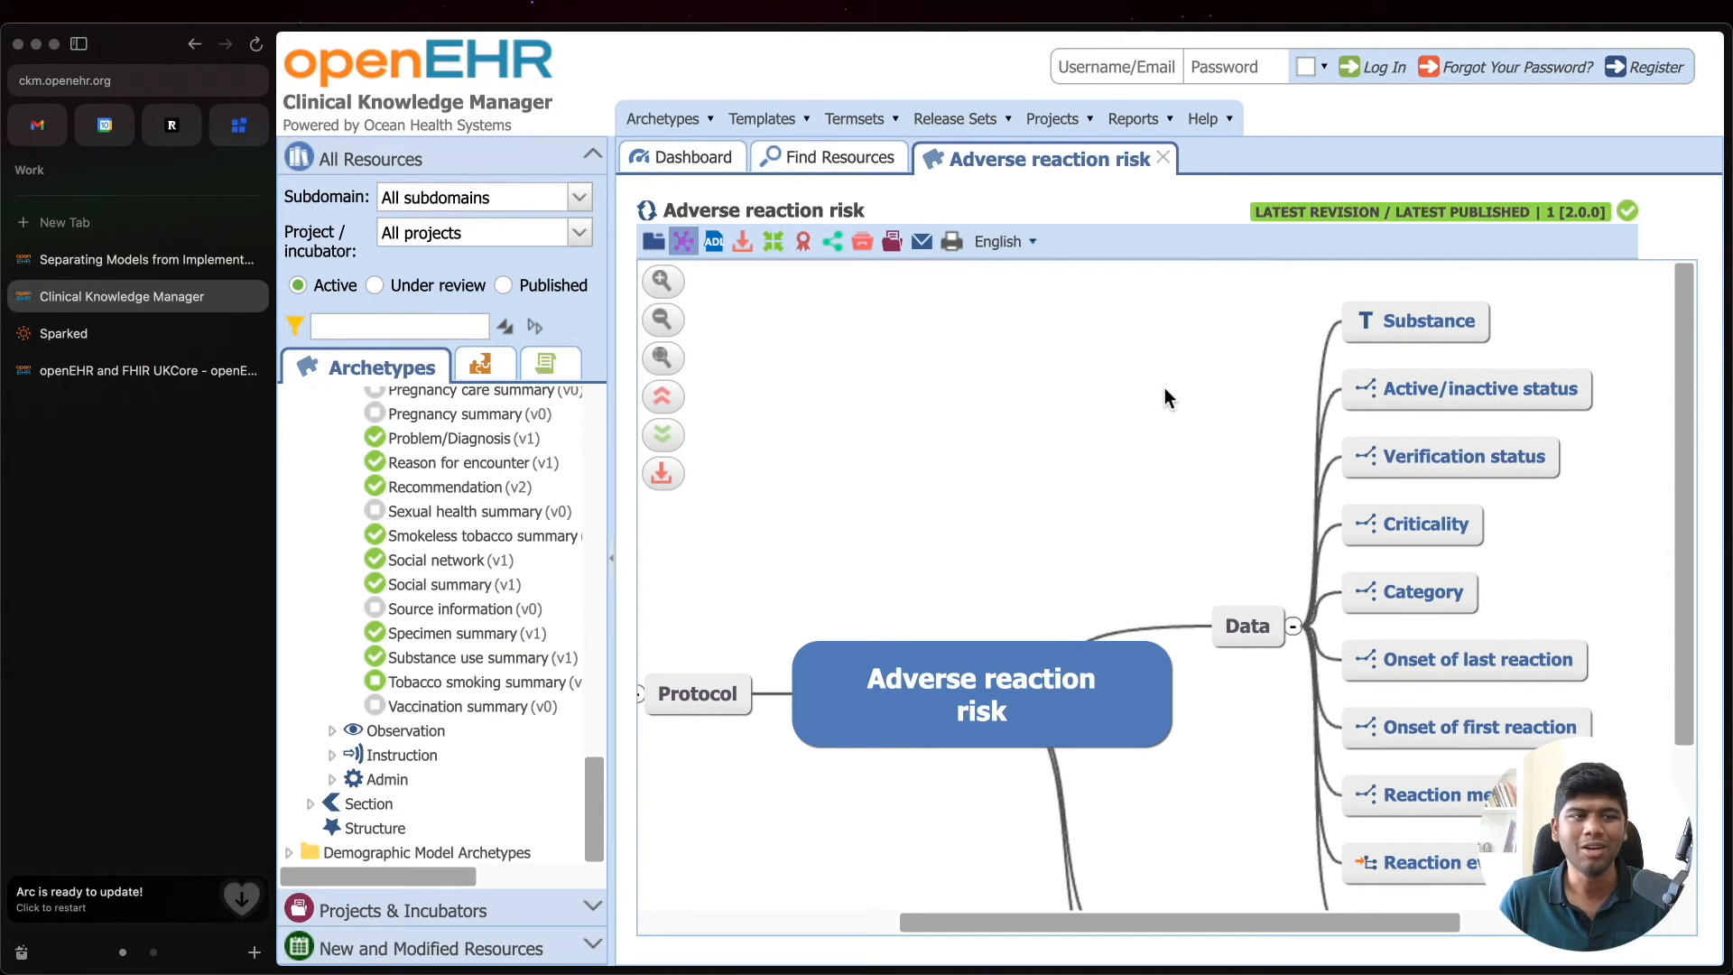
pyautogui.moveTo(1500, 363)
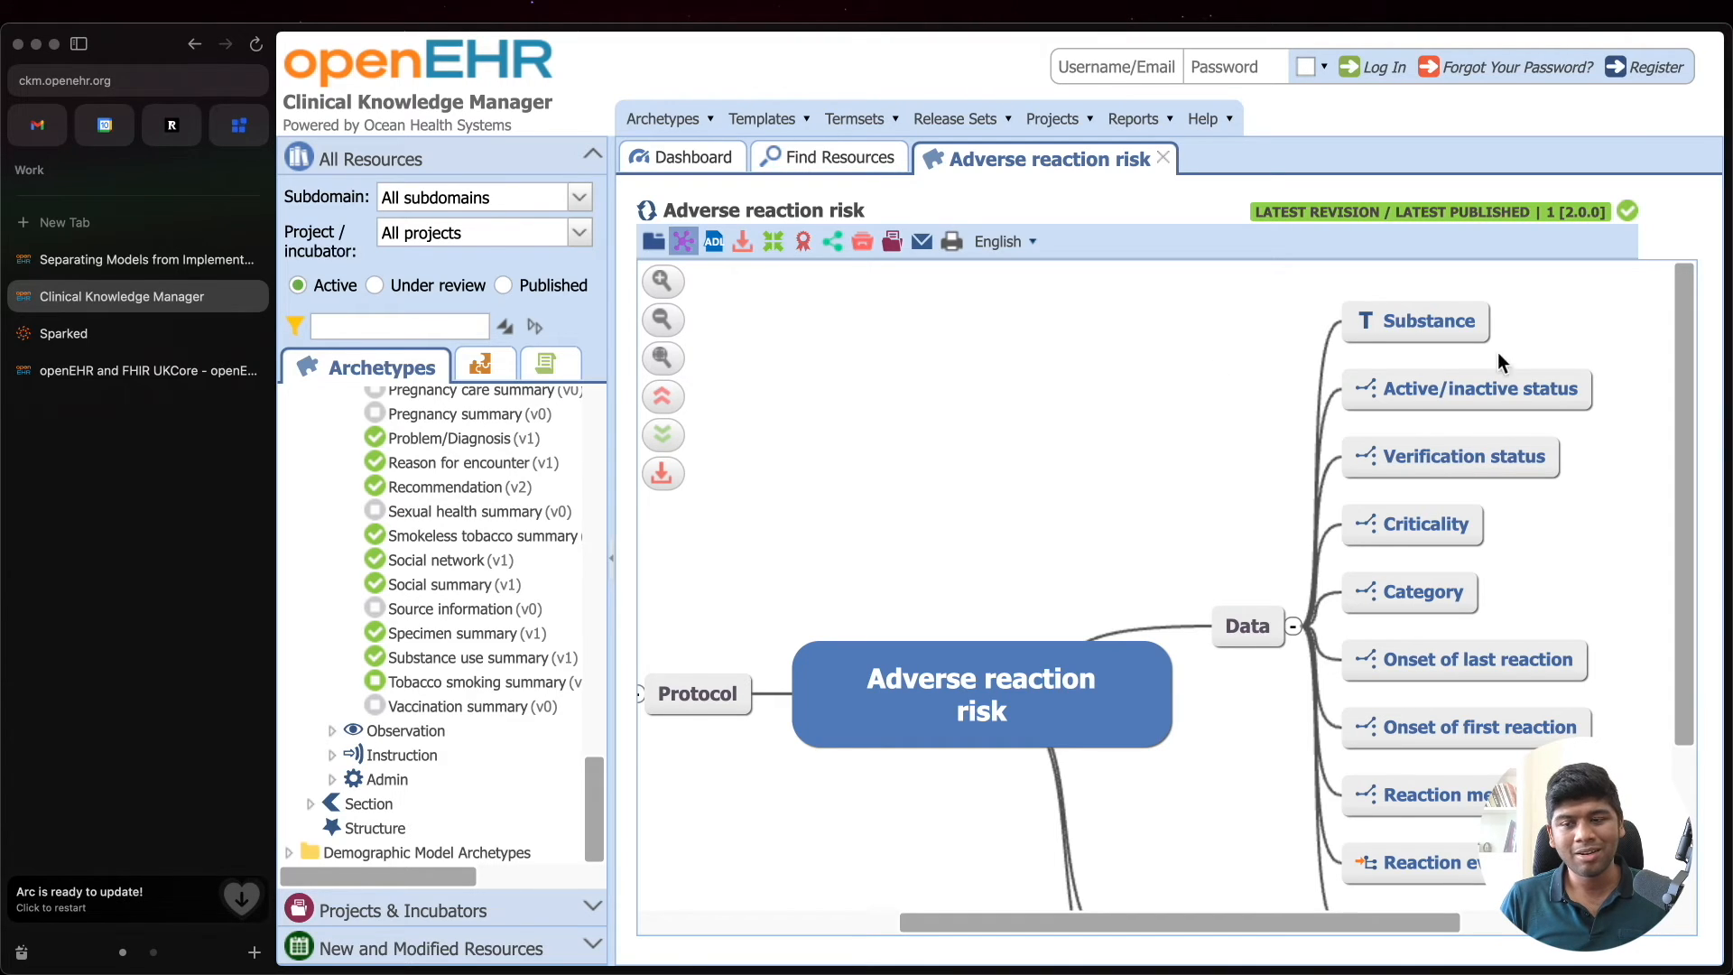